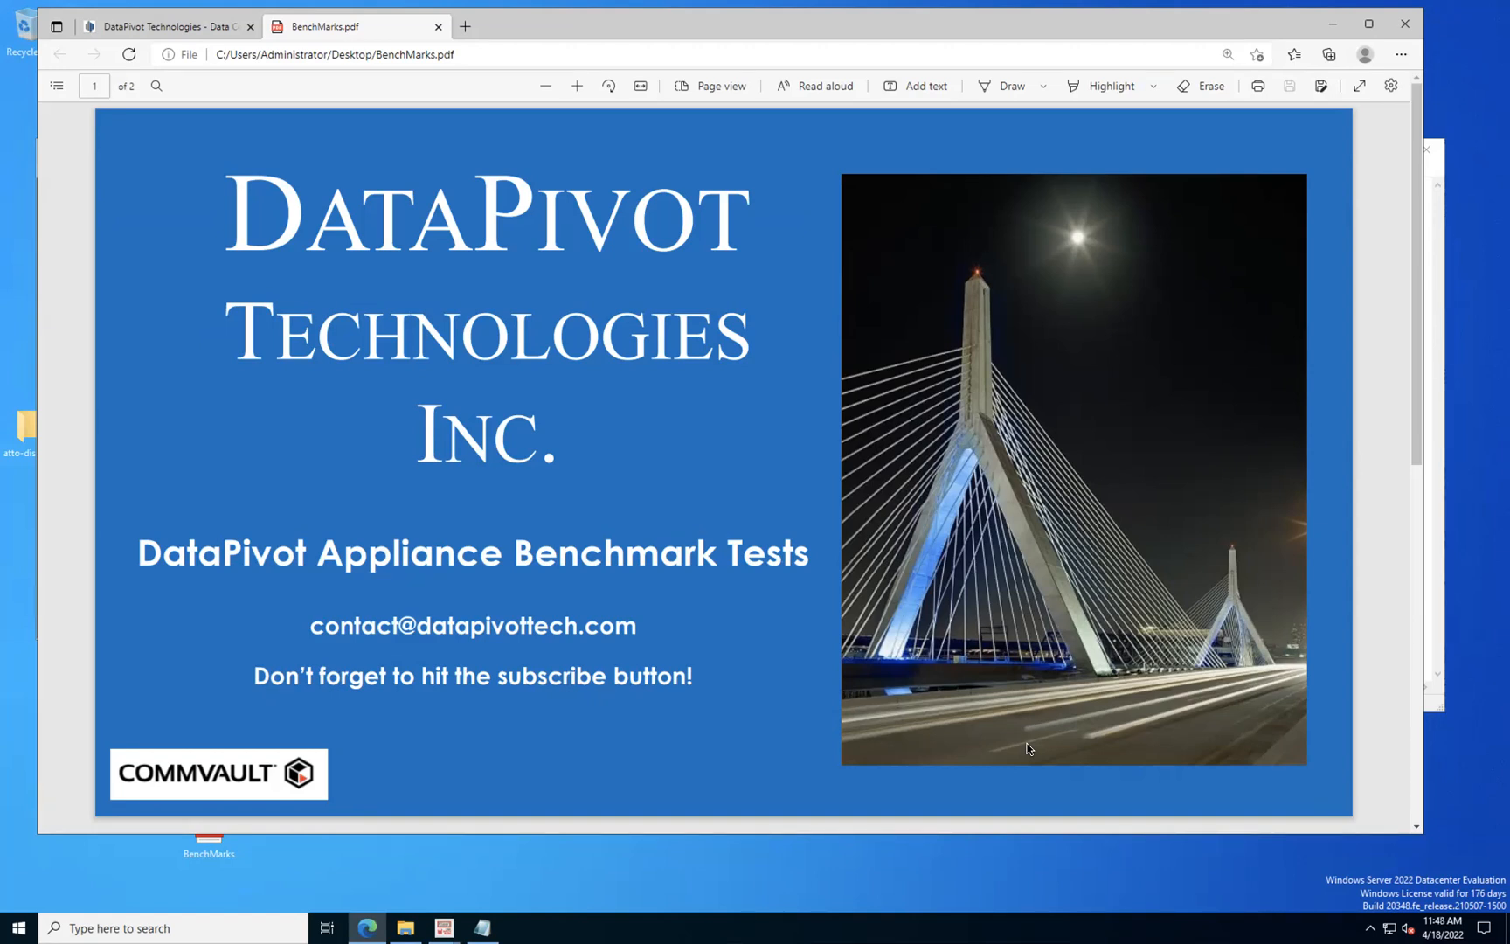
pyautogui.moveTo(967, 770)
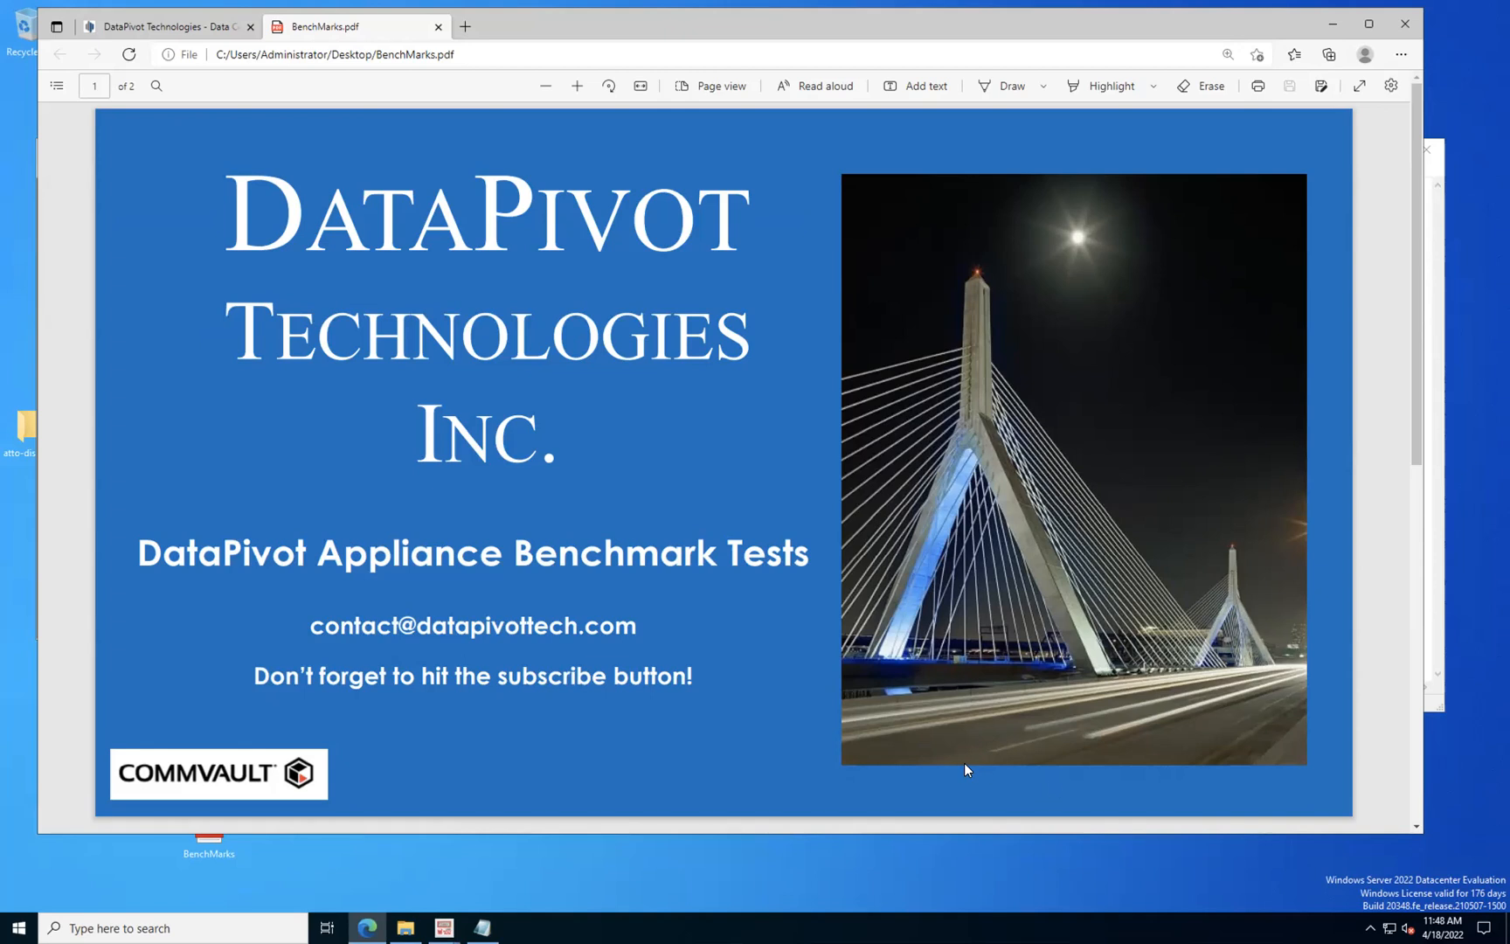
pyautogui.moveTo(1418, 773)
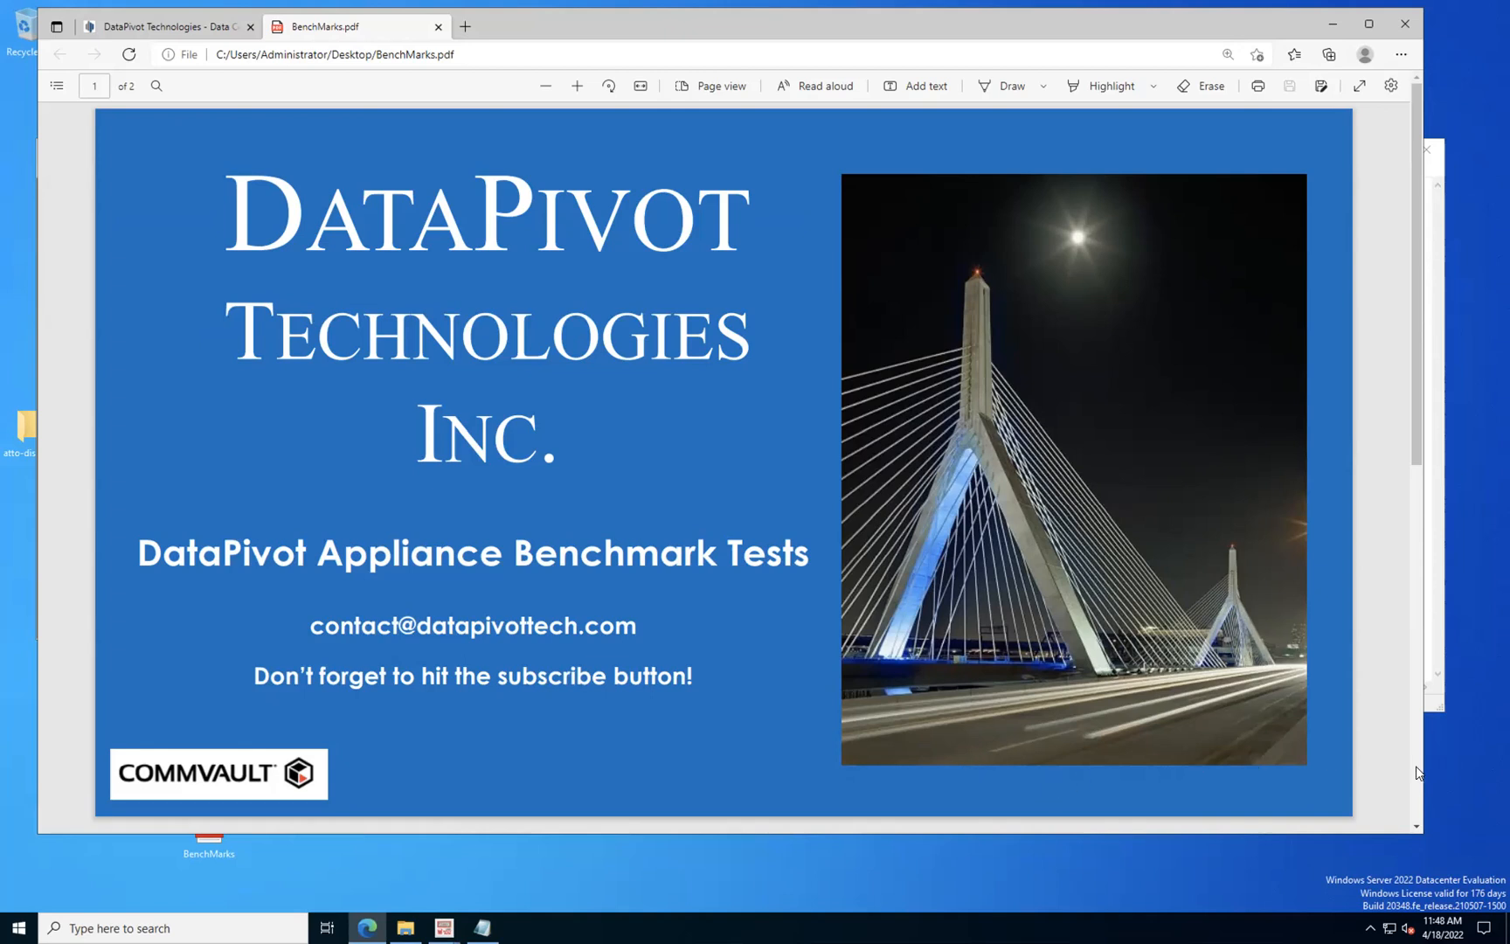
# Step: Scroll the BenchMarks PDF down to page 2, the DataPivot Demo Environment diagram
pyautogui.scroll(-3)
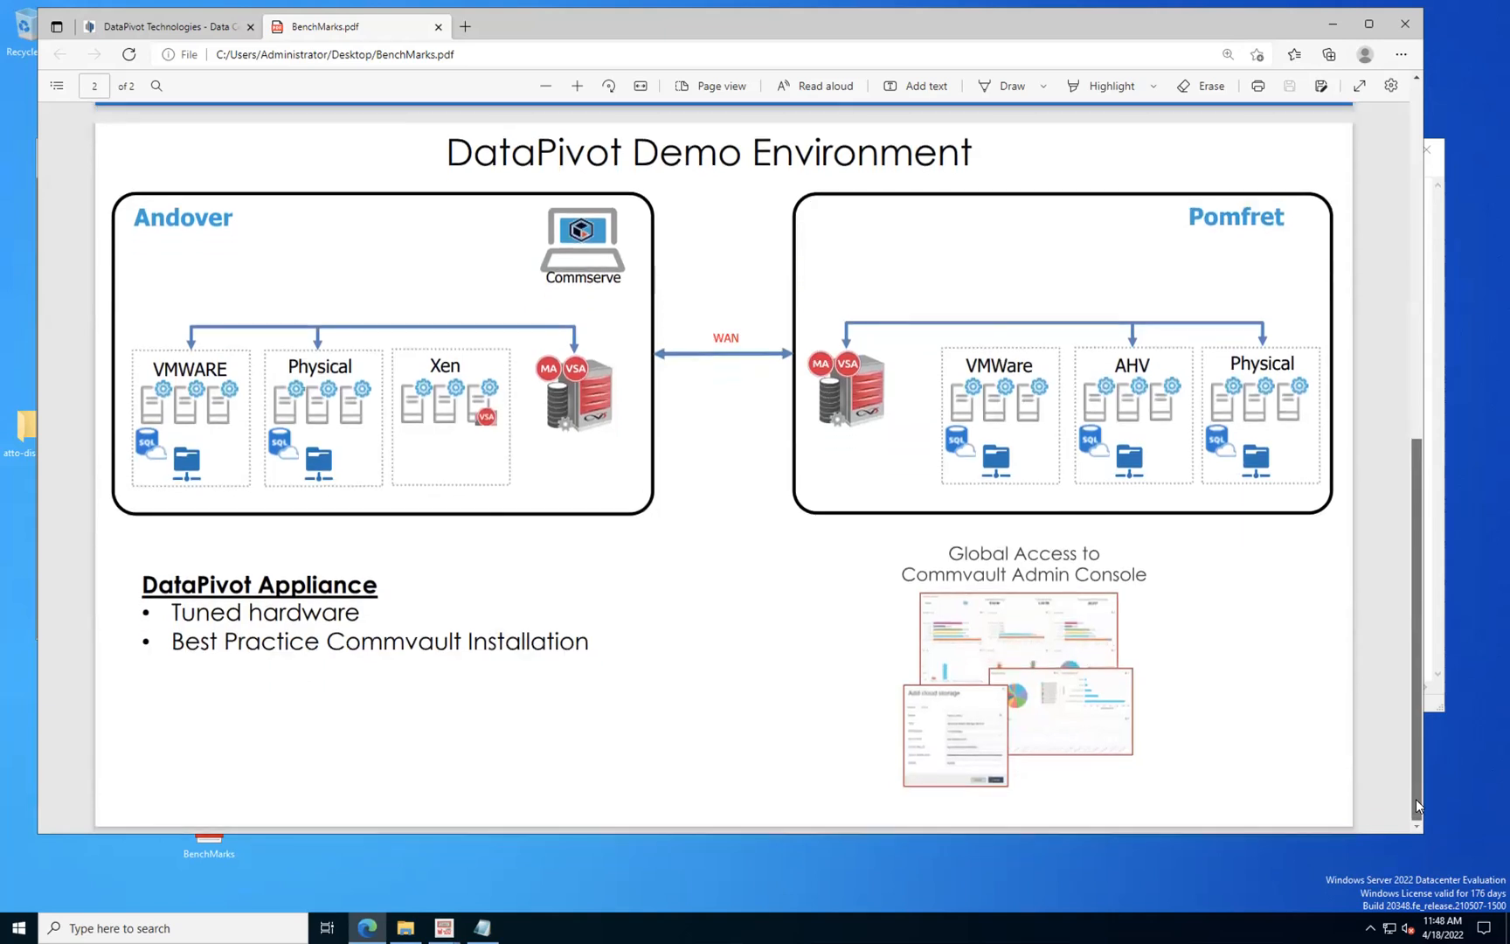
pyautogui.moveTo(729, 690)
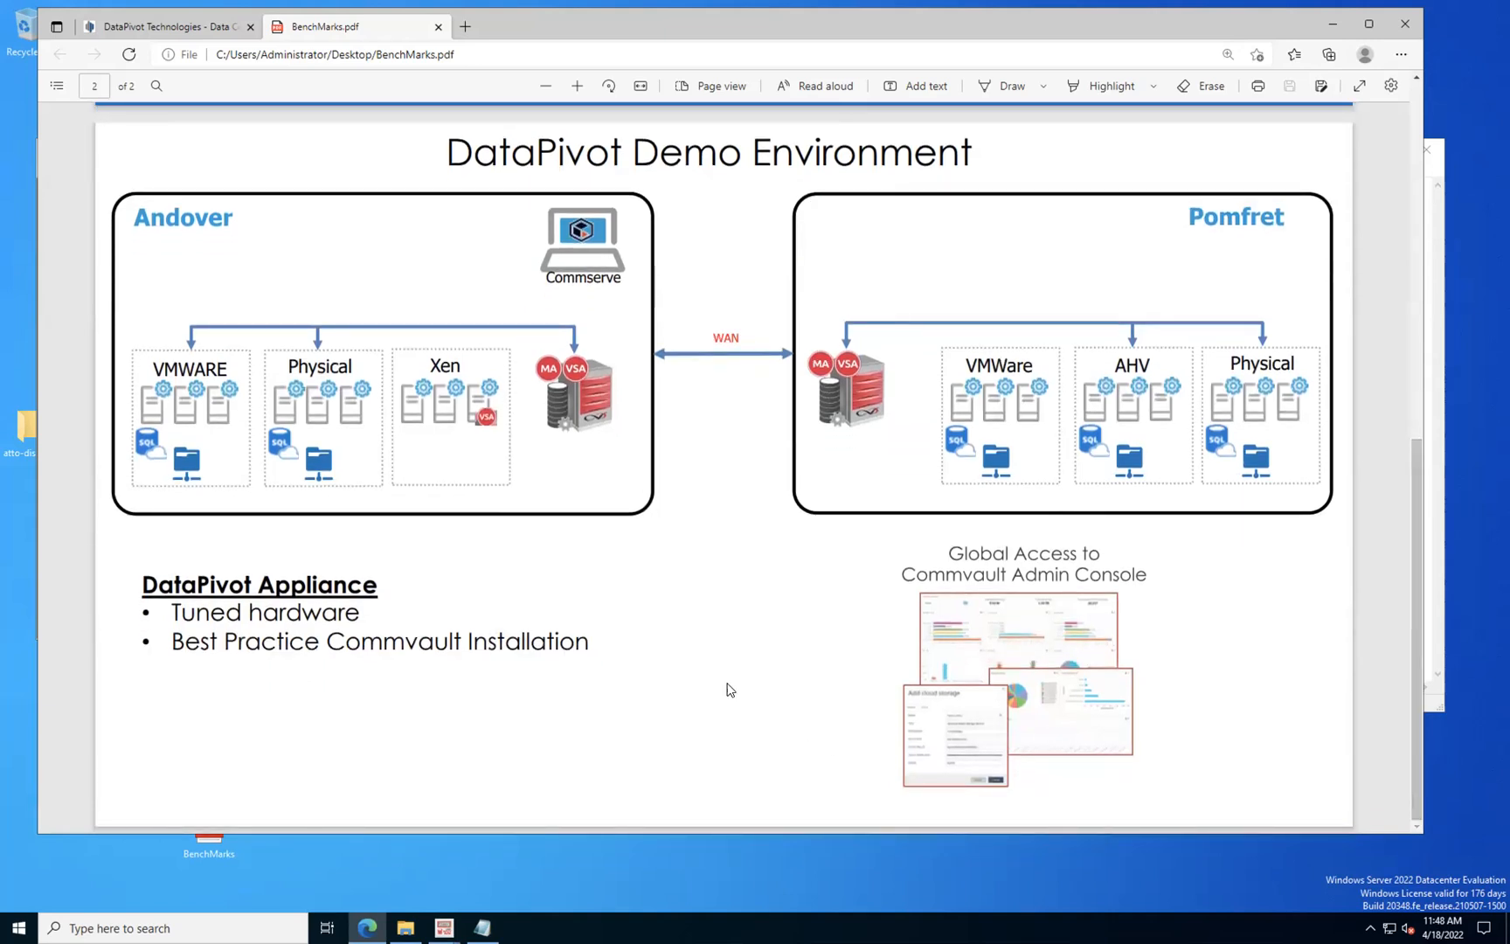
pyautogui.moveTo(820, 441)
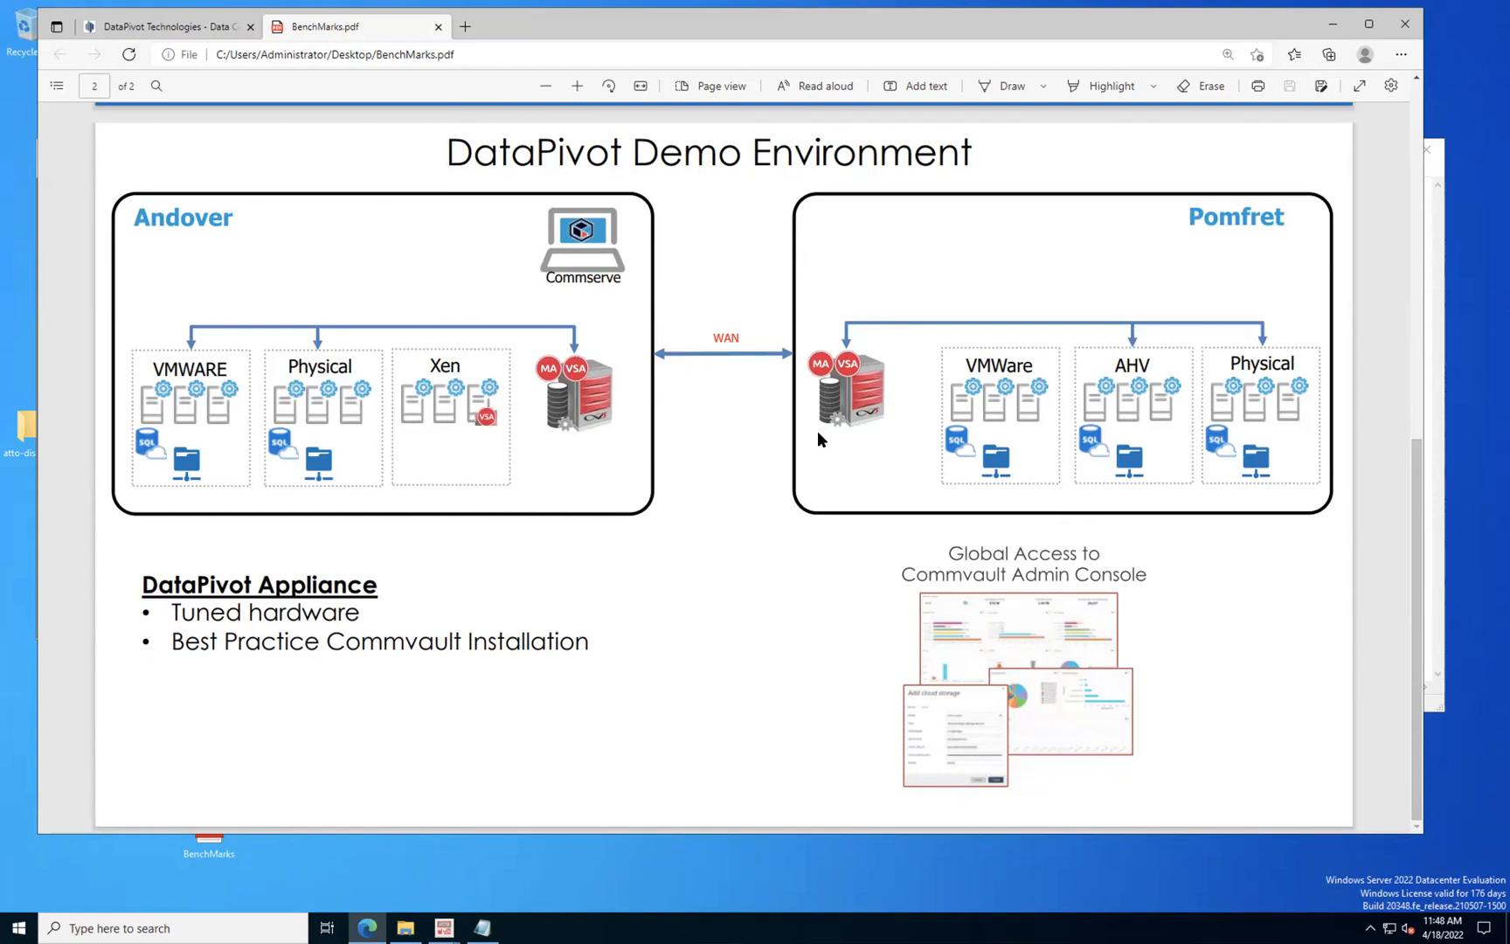
pyautogui.moveTo(284, 441)
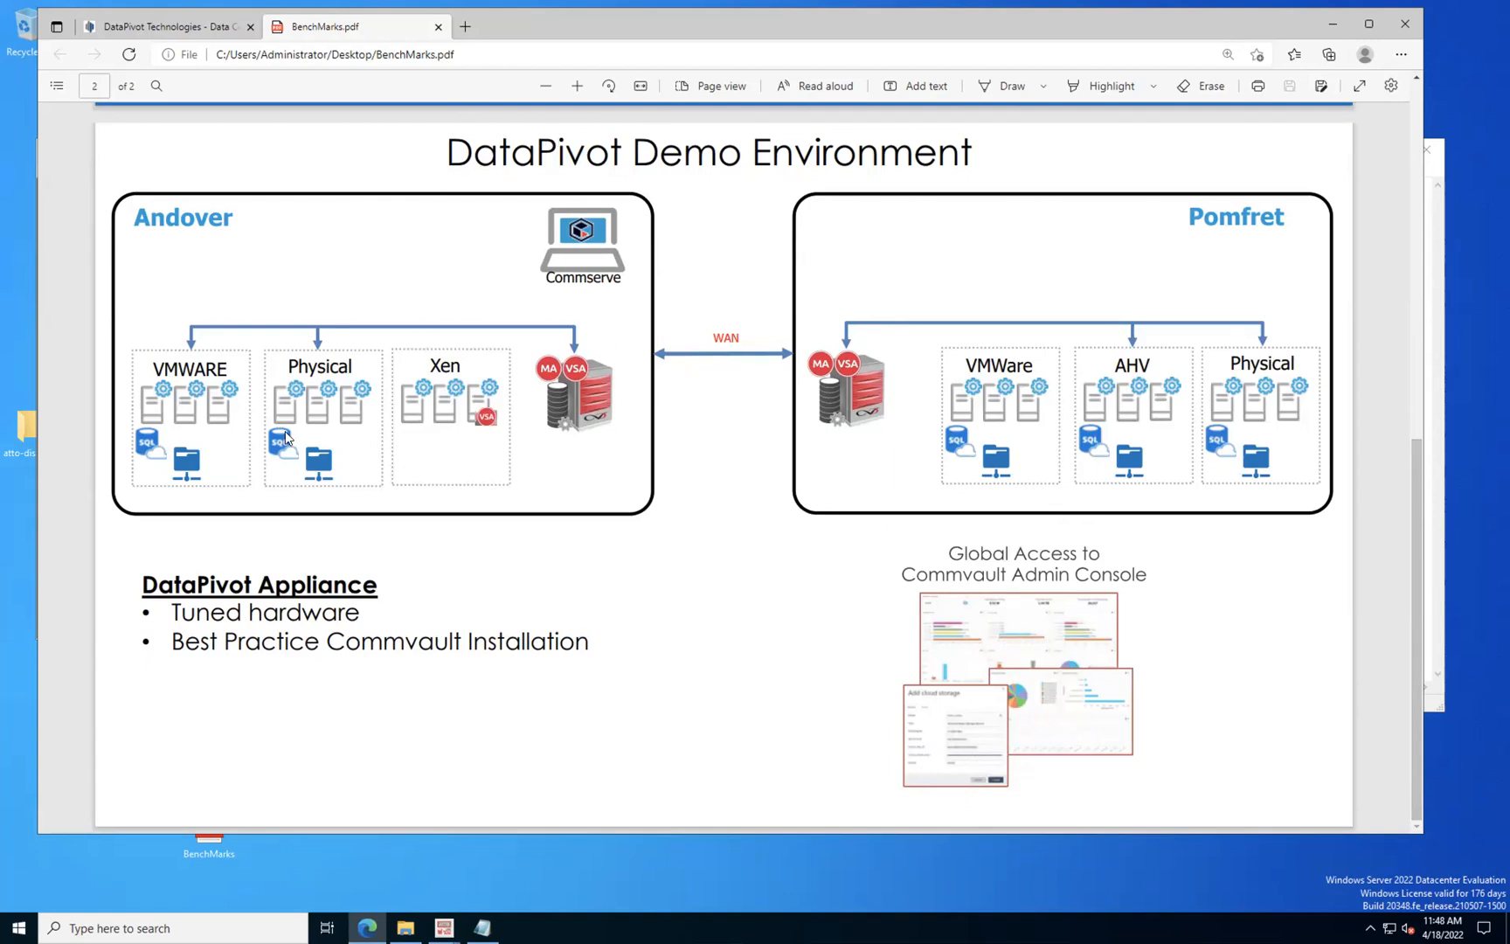
pyautogui.moveTo(578, 416)
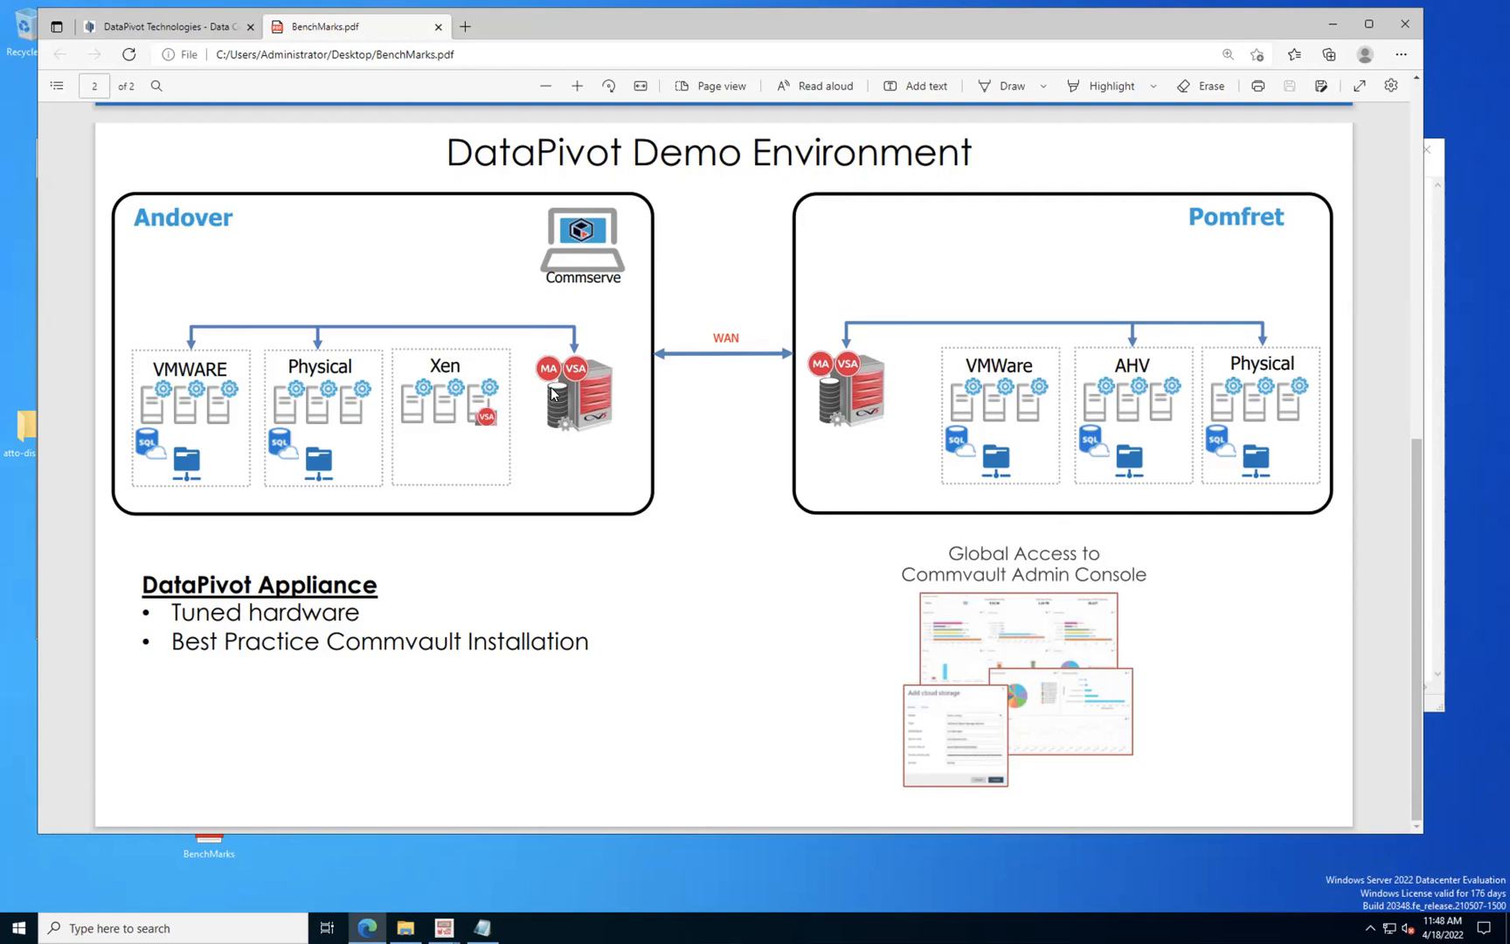
pyautogui.moveTo(573, 432)
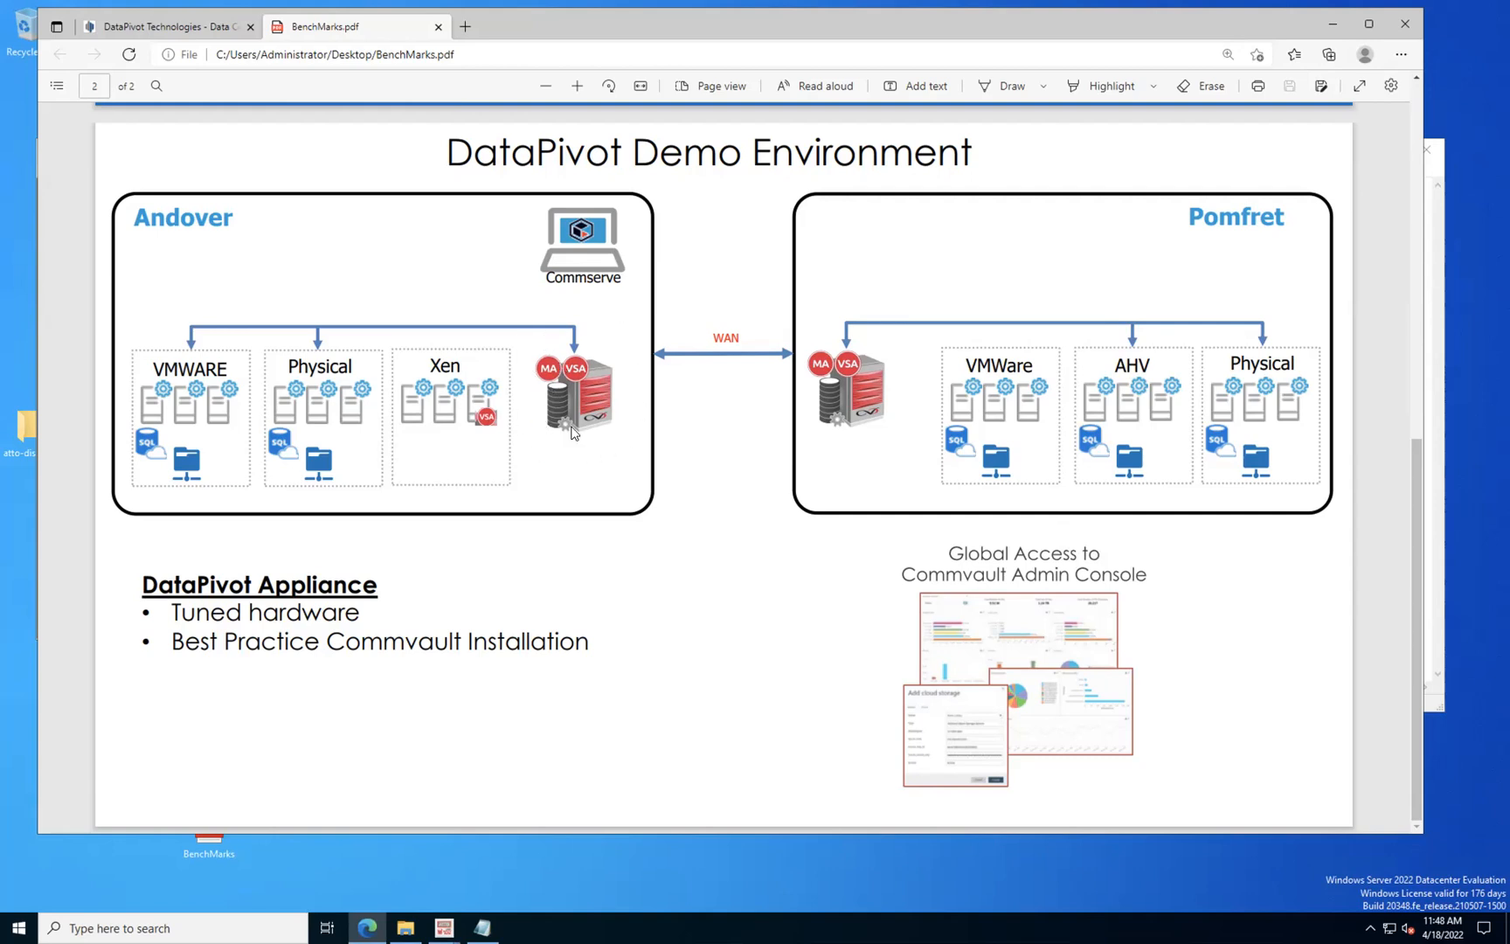
pyautogui.moveTo(555, 394)
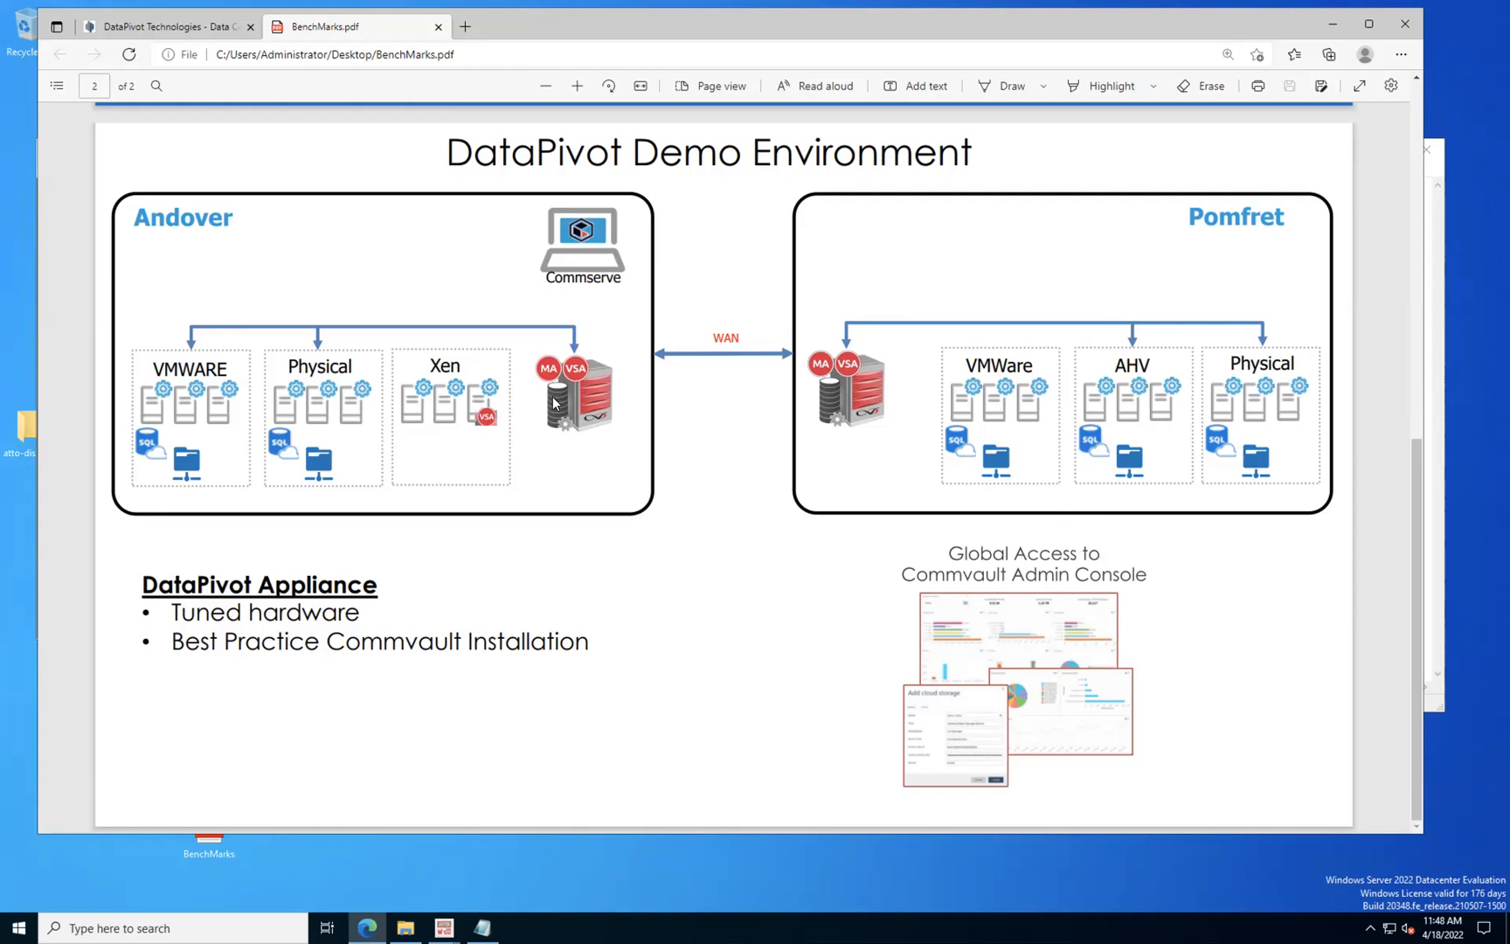
pyautogui.moveTo(563, 343)
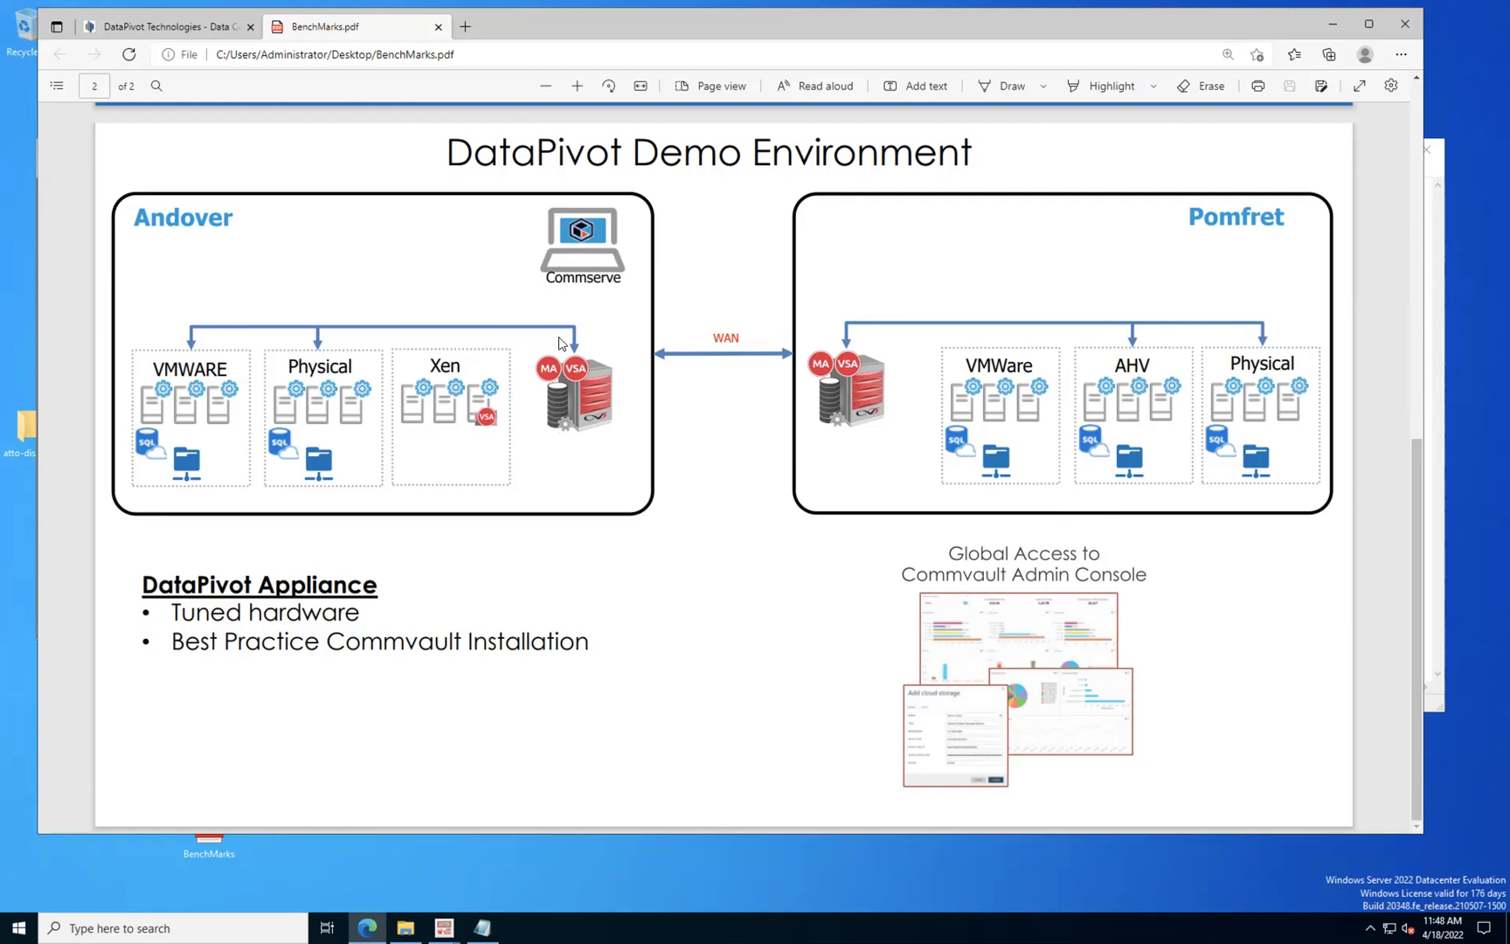
pyautogui.moveTo(602, 405)
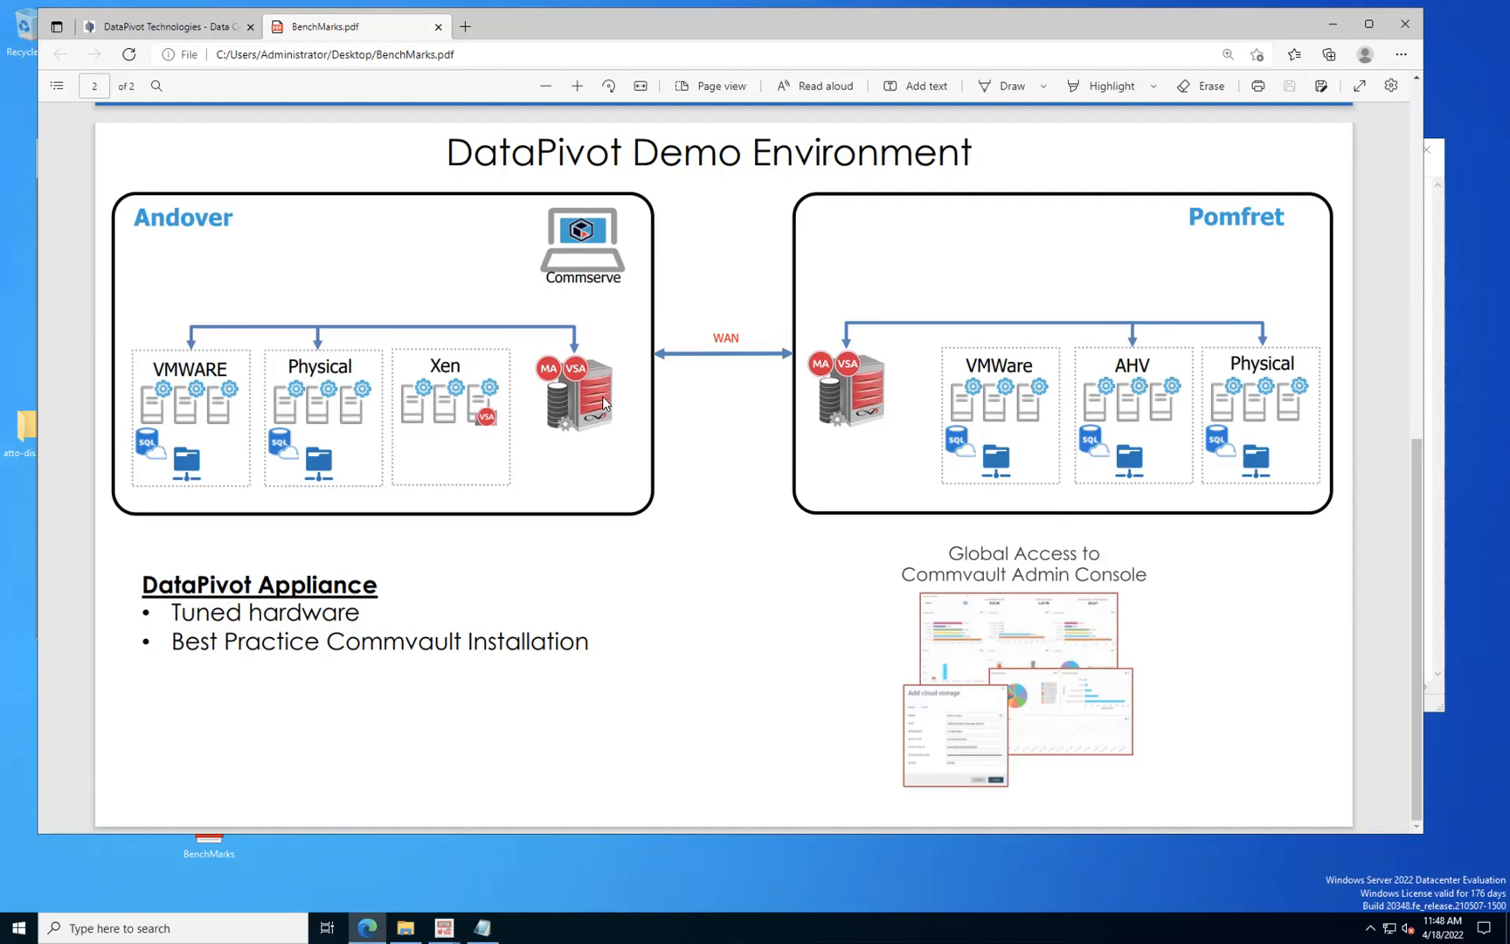
pyautogui.moveTo(608, 359)
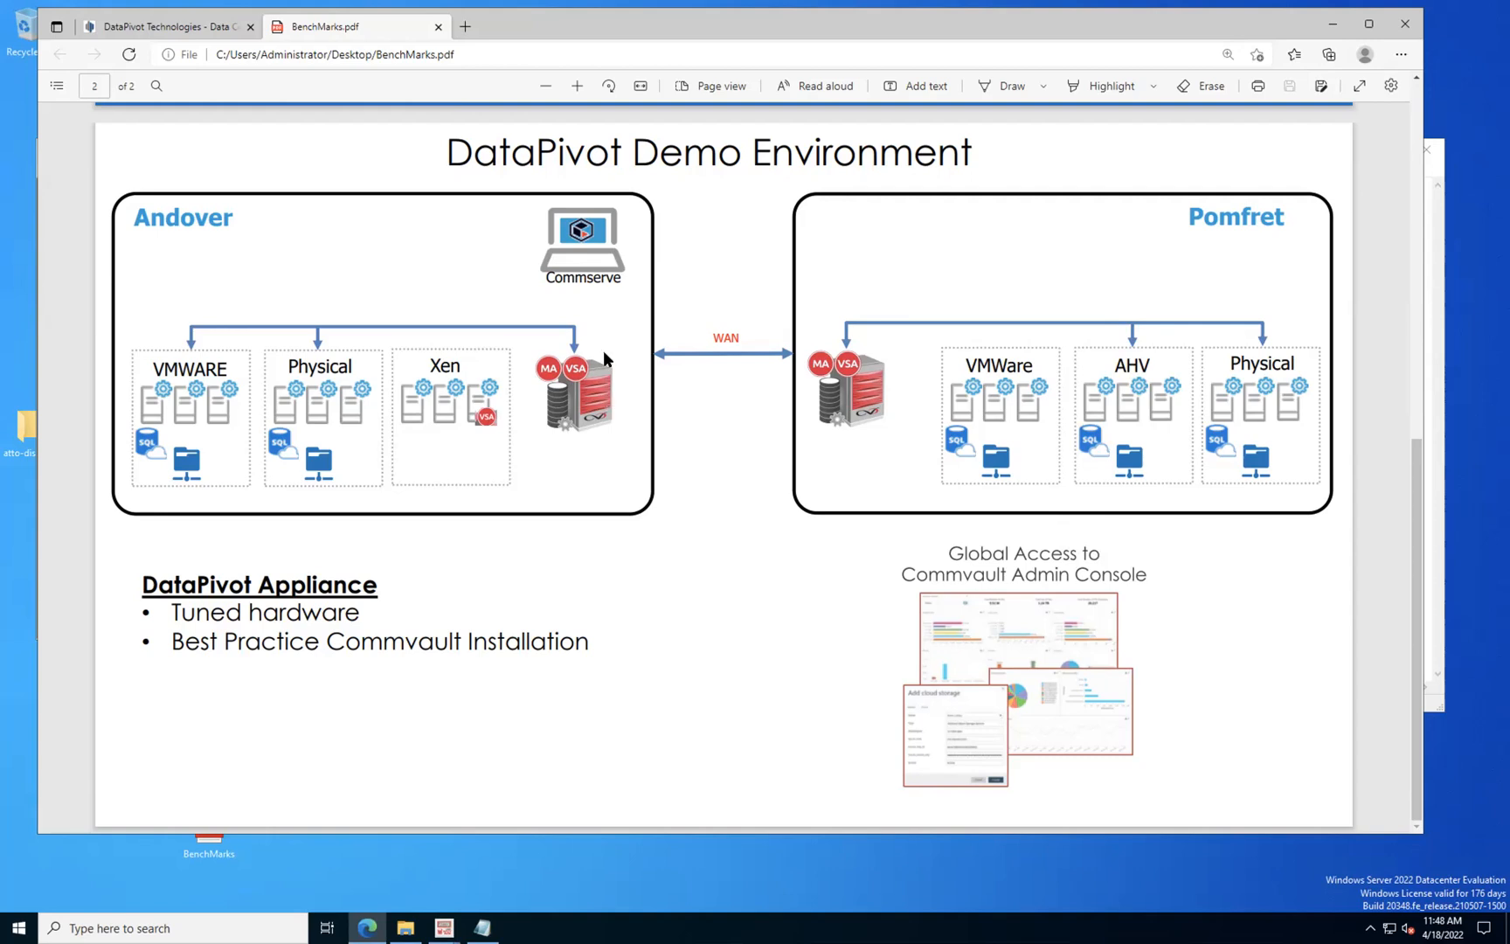
pyautogui.moveTo(602, 402)
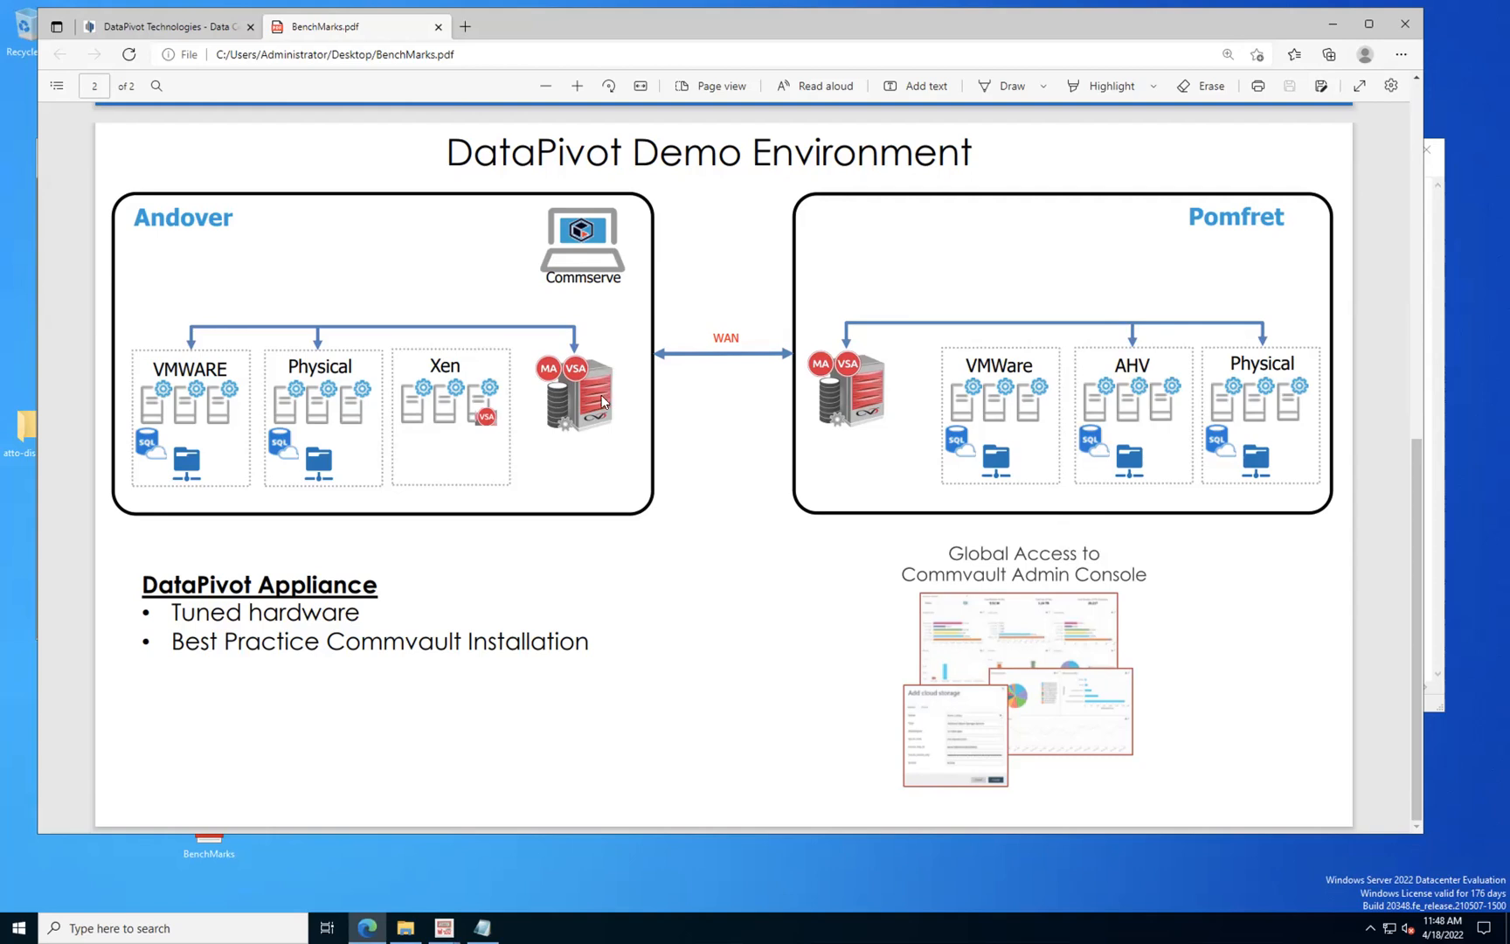
pyautogui.moveTo(599, 421)
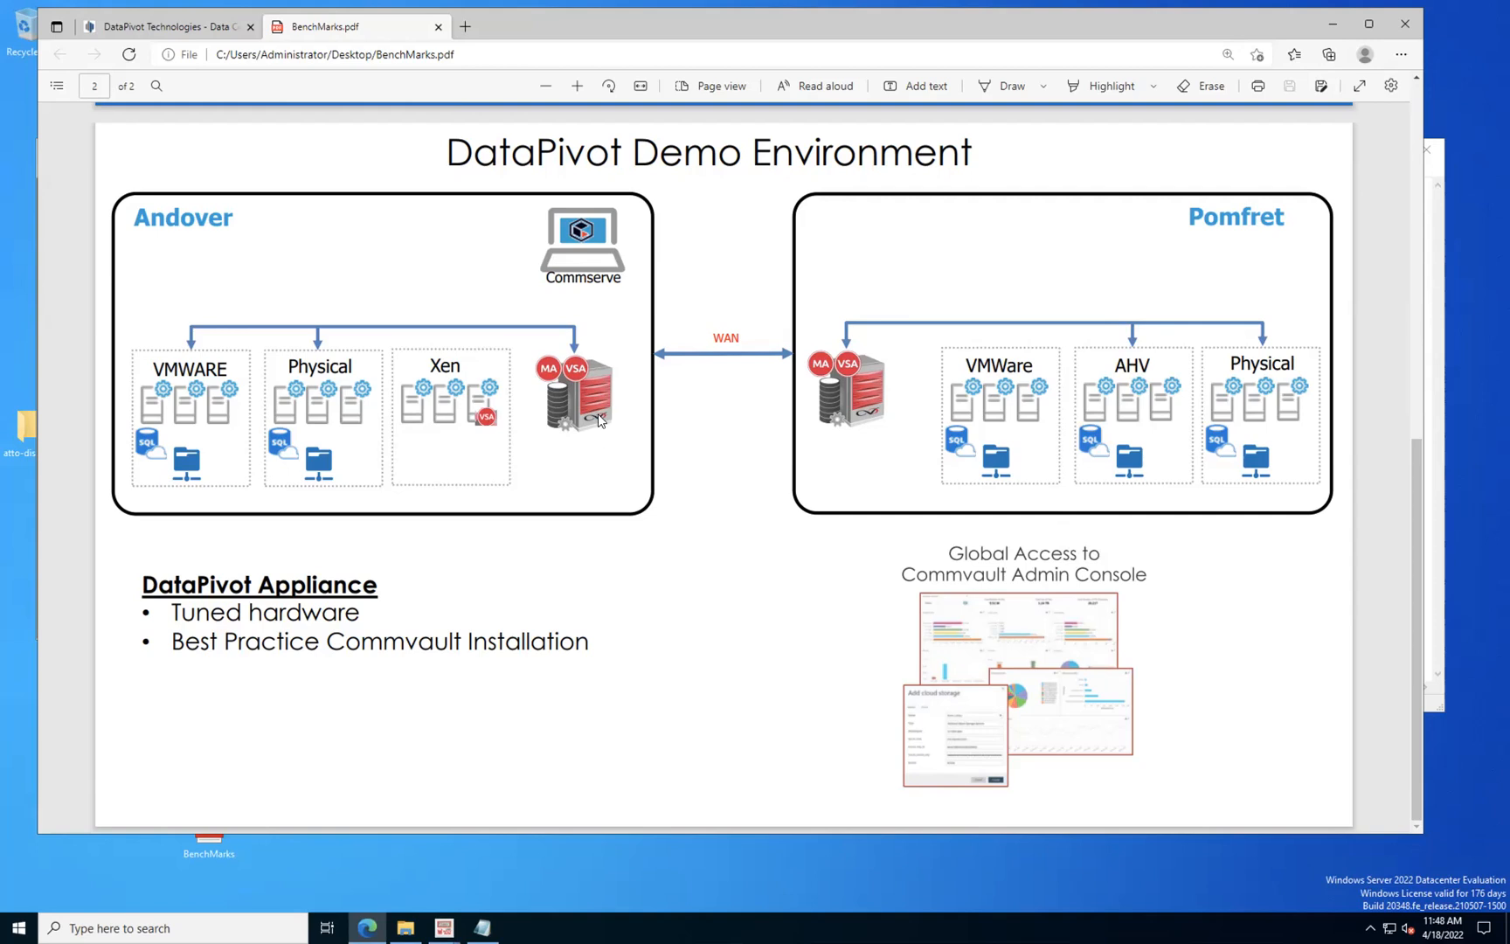
pyautogui.moveTo(557, 366)
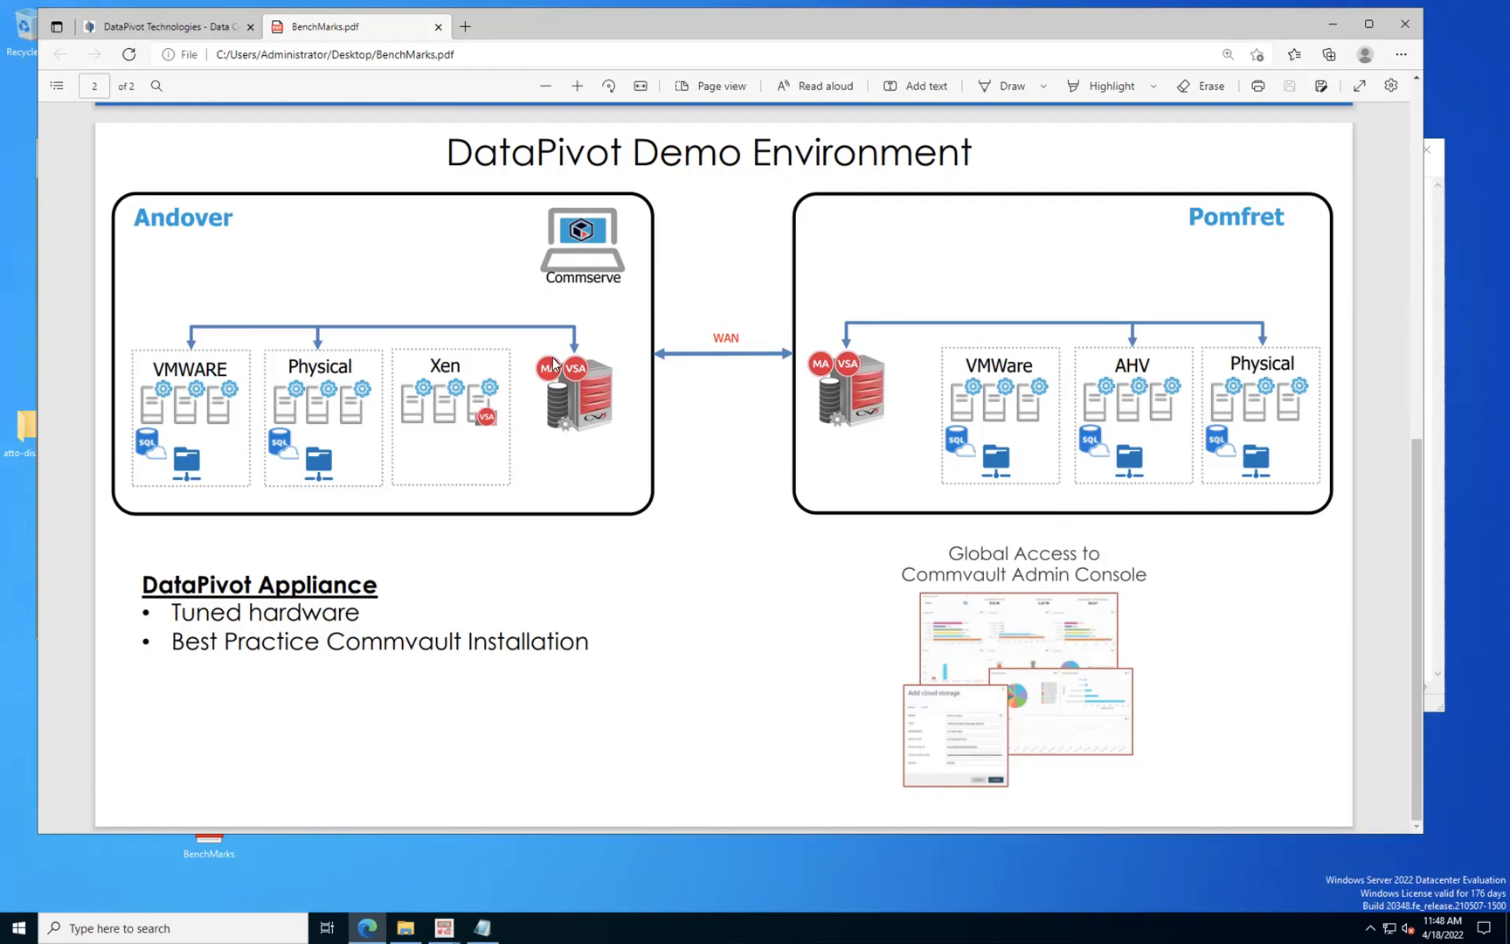
pyautogui.moveTo(556, 413)
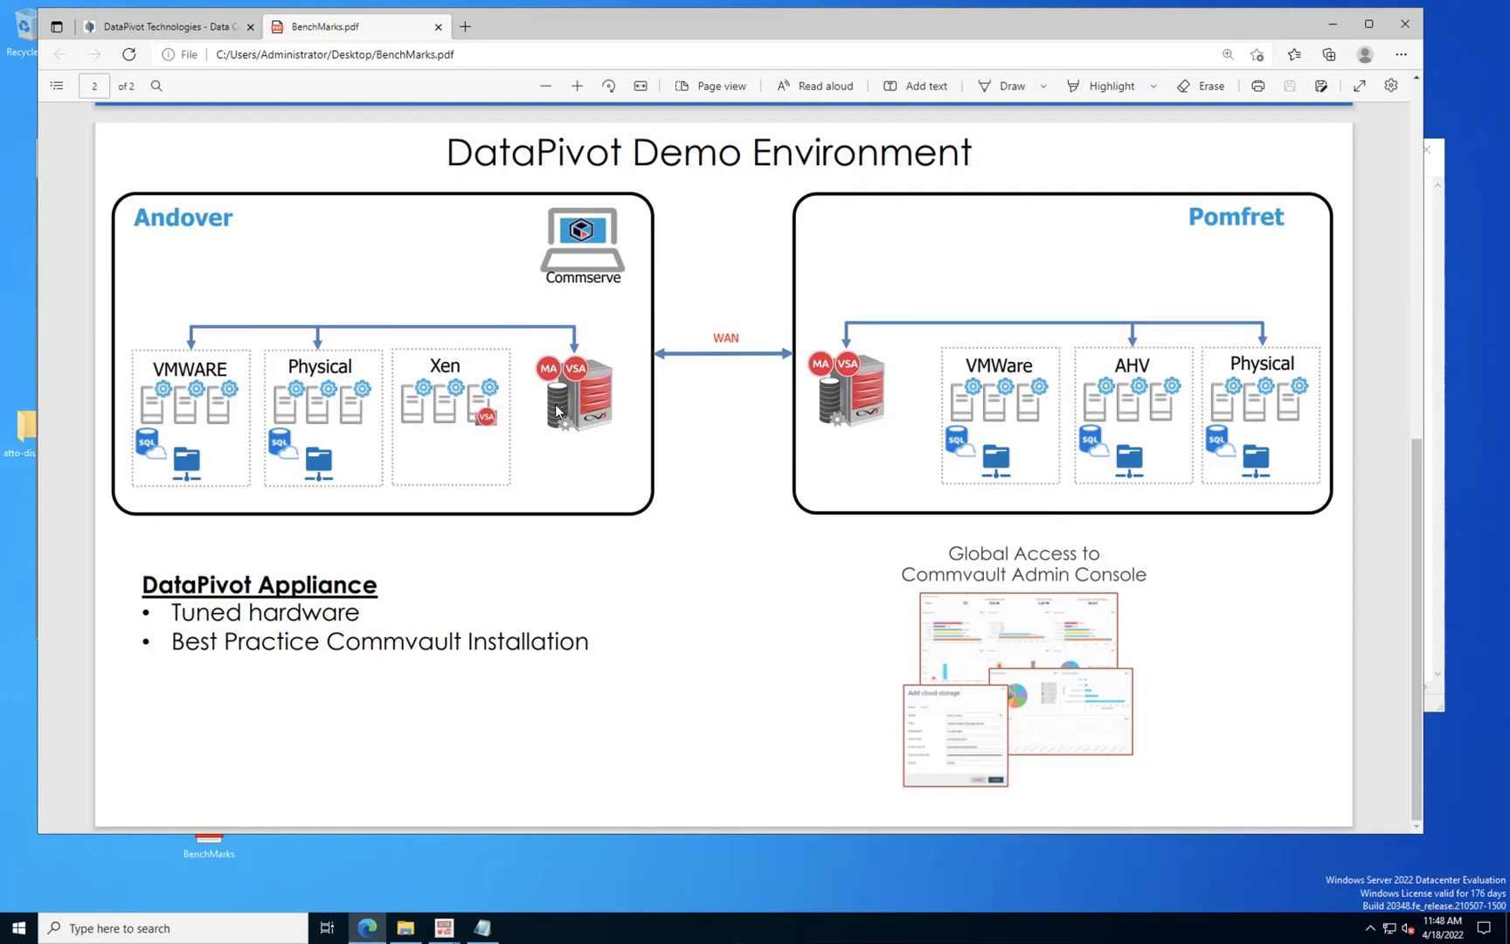
pyautogui.moveTo(556, 387)
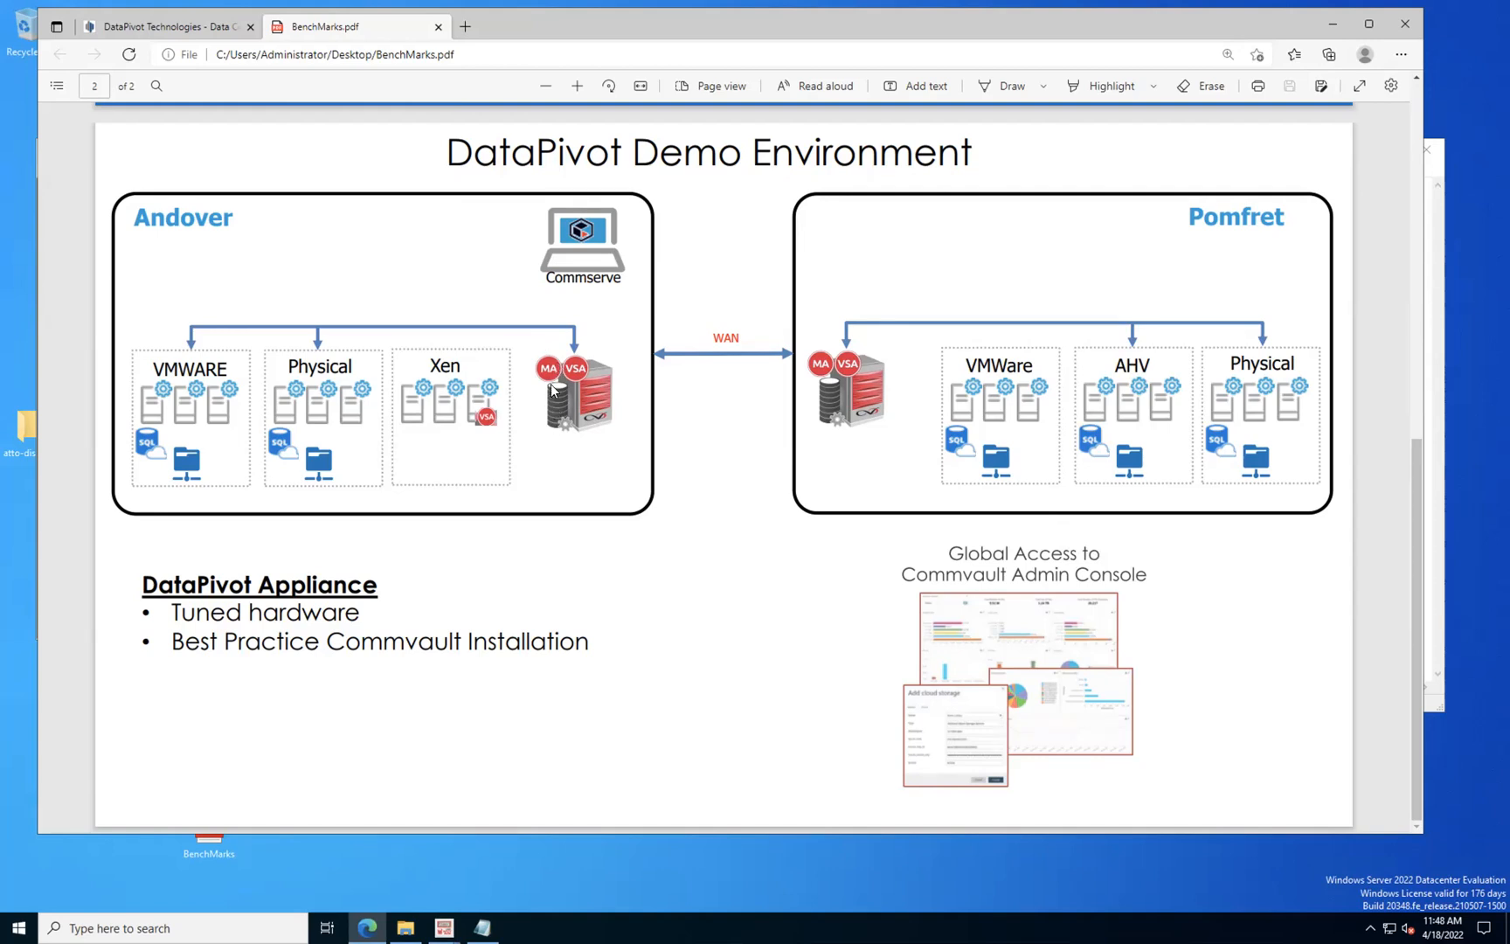
pyautogui.moveTo(205, 556)
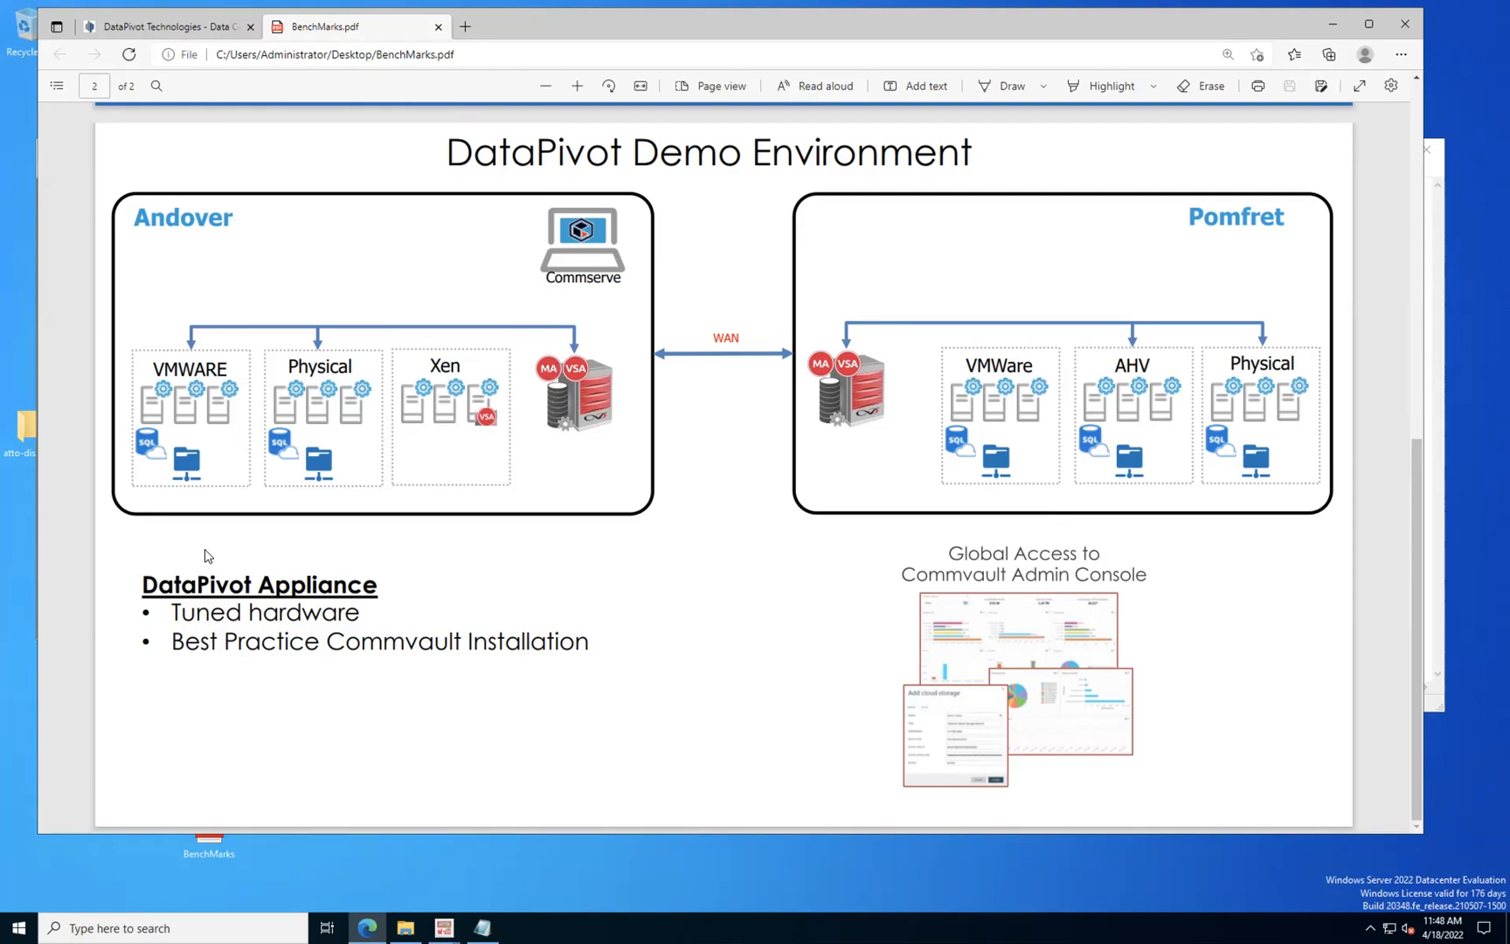
pyautogui.moveTo(159, 552)
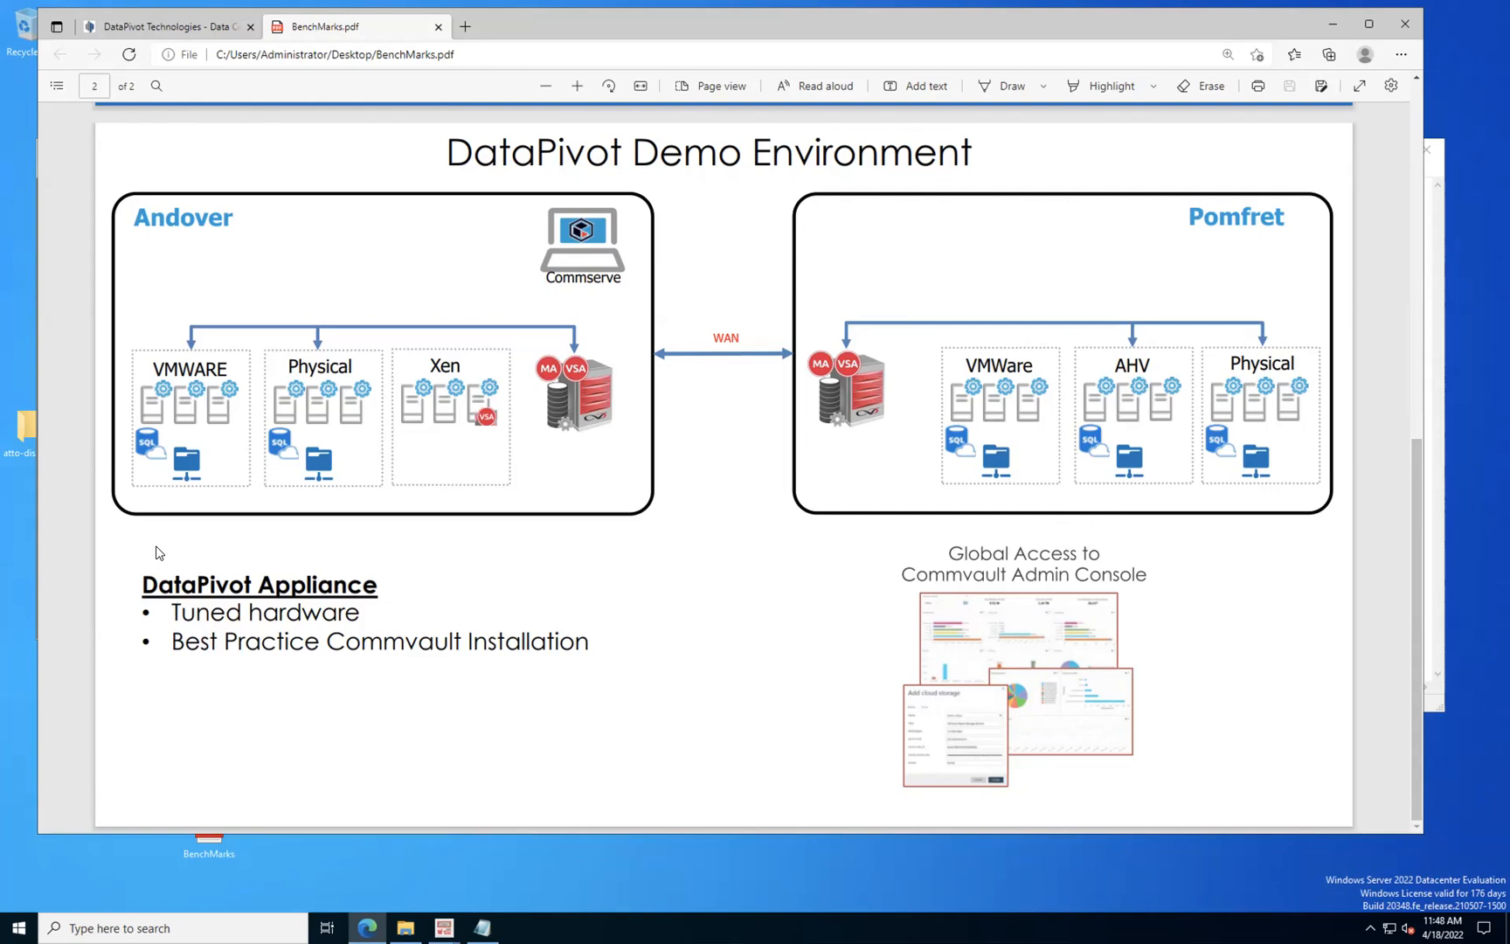
pyautogui.moveTo(217, 603)
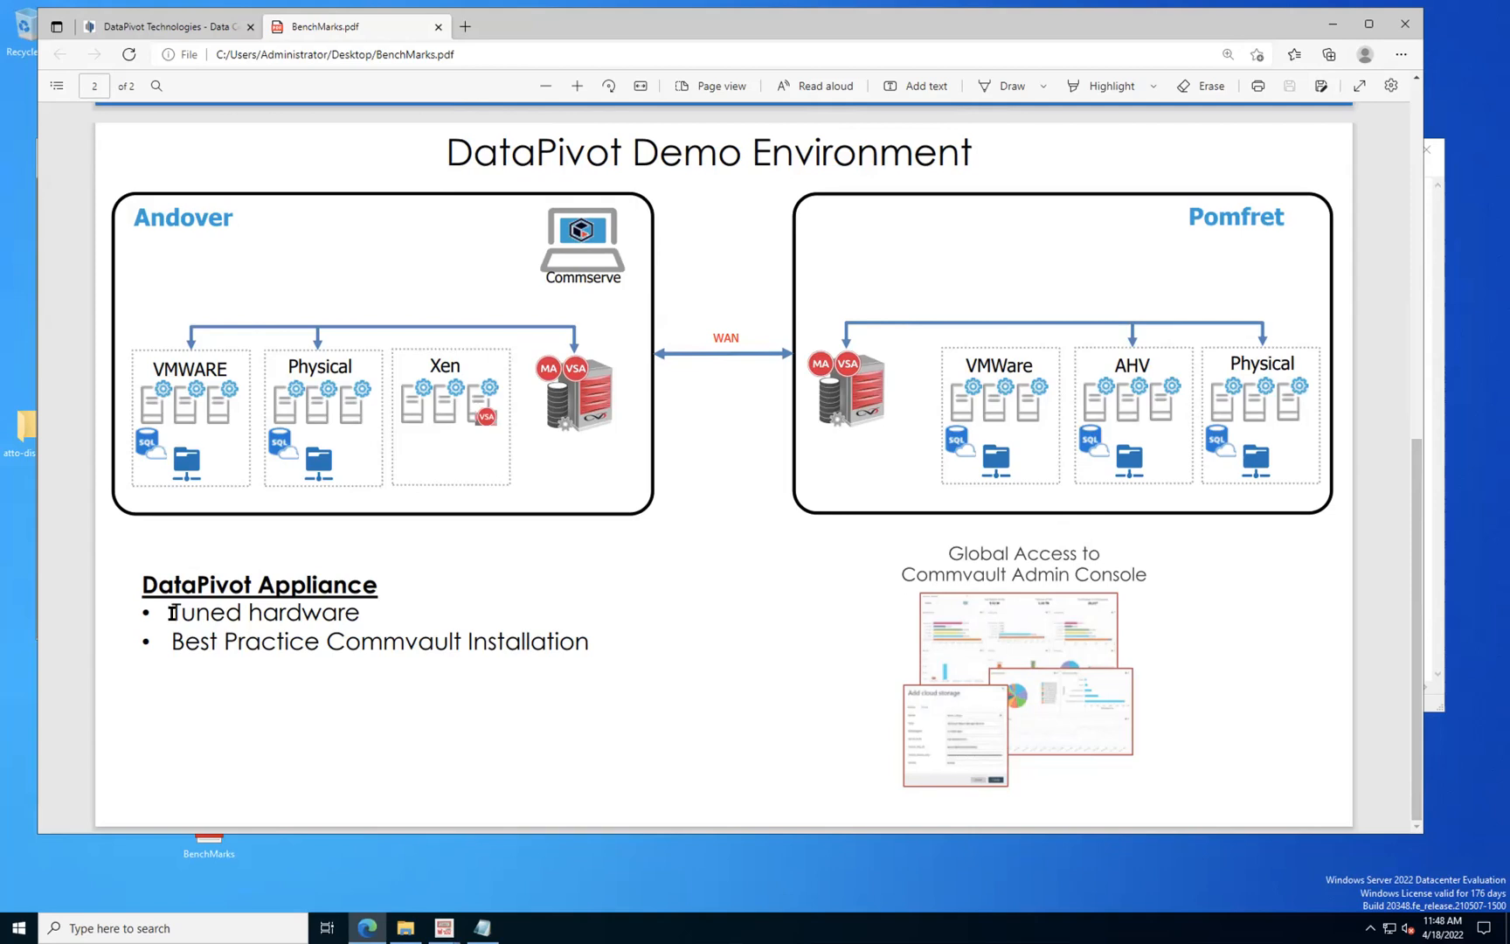
pyautogui.moveTo(403, 621)
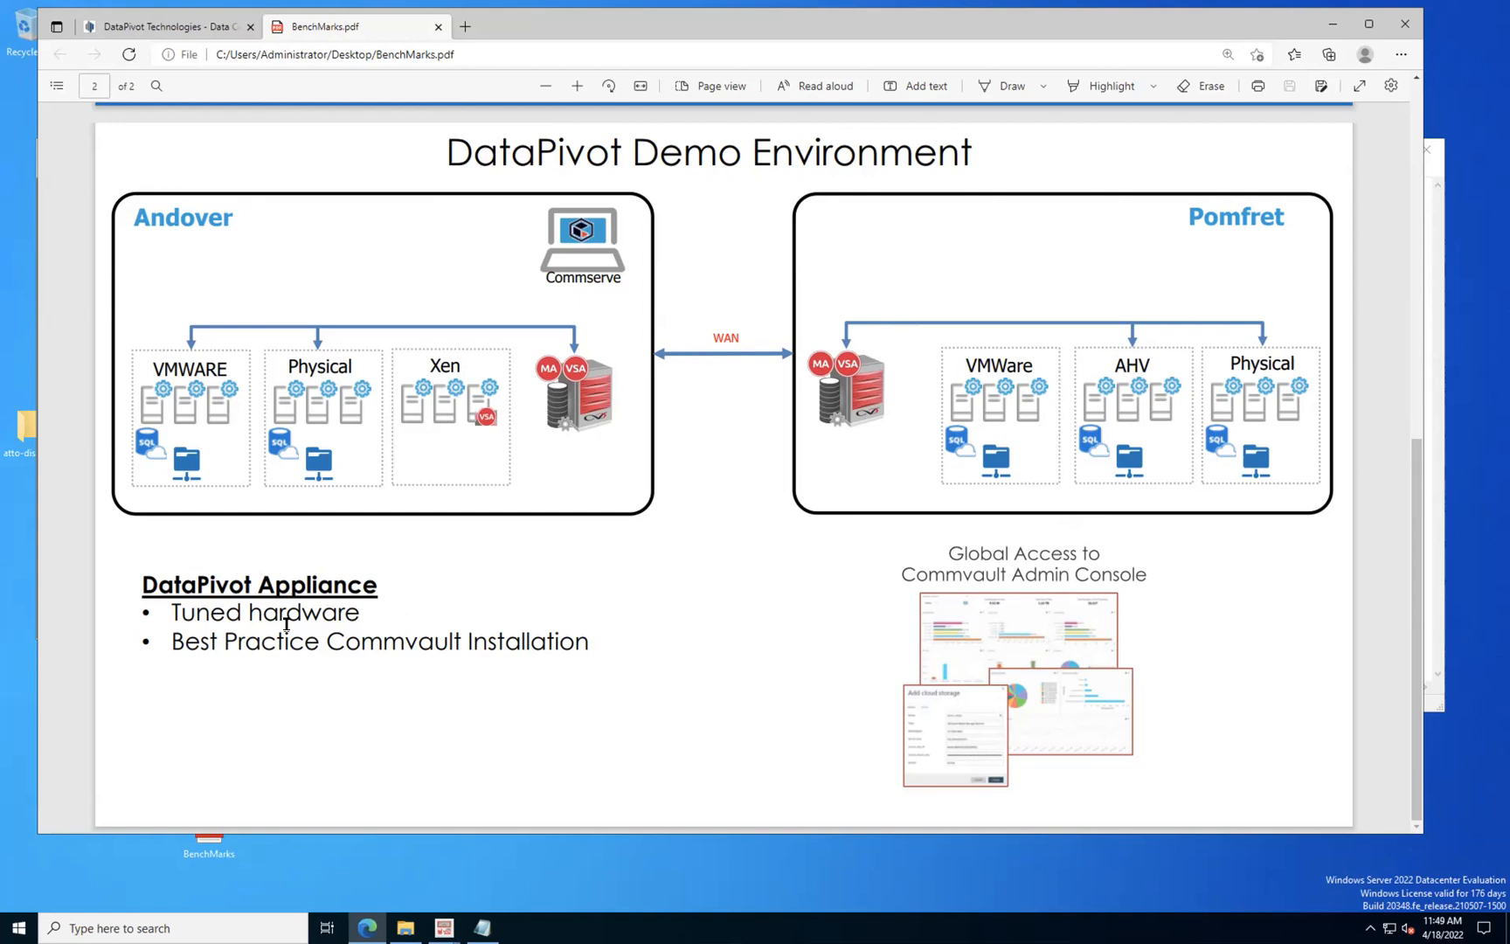
pyautogui.moveTo(178, 641)
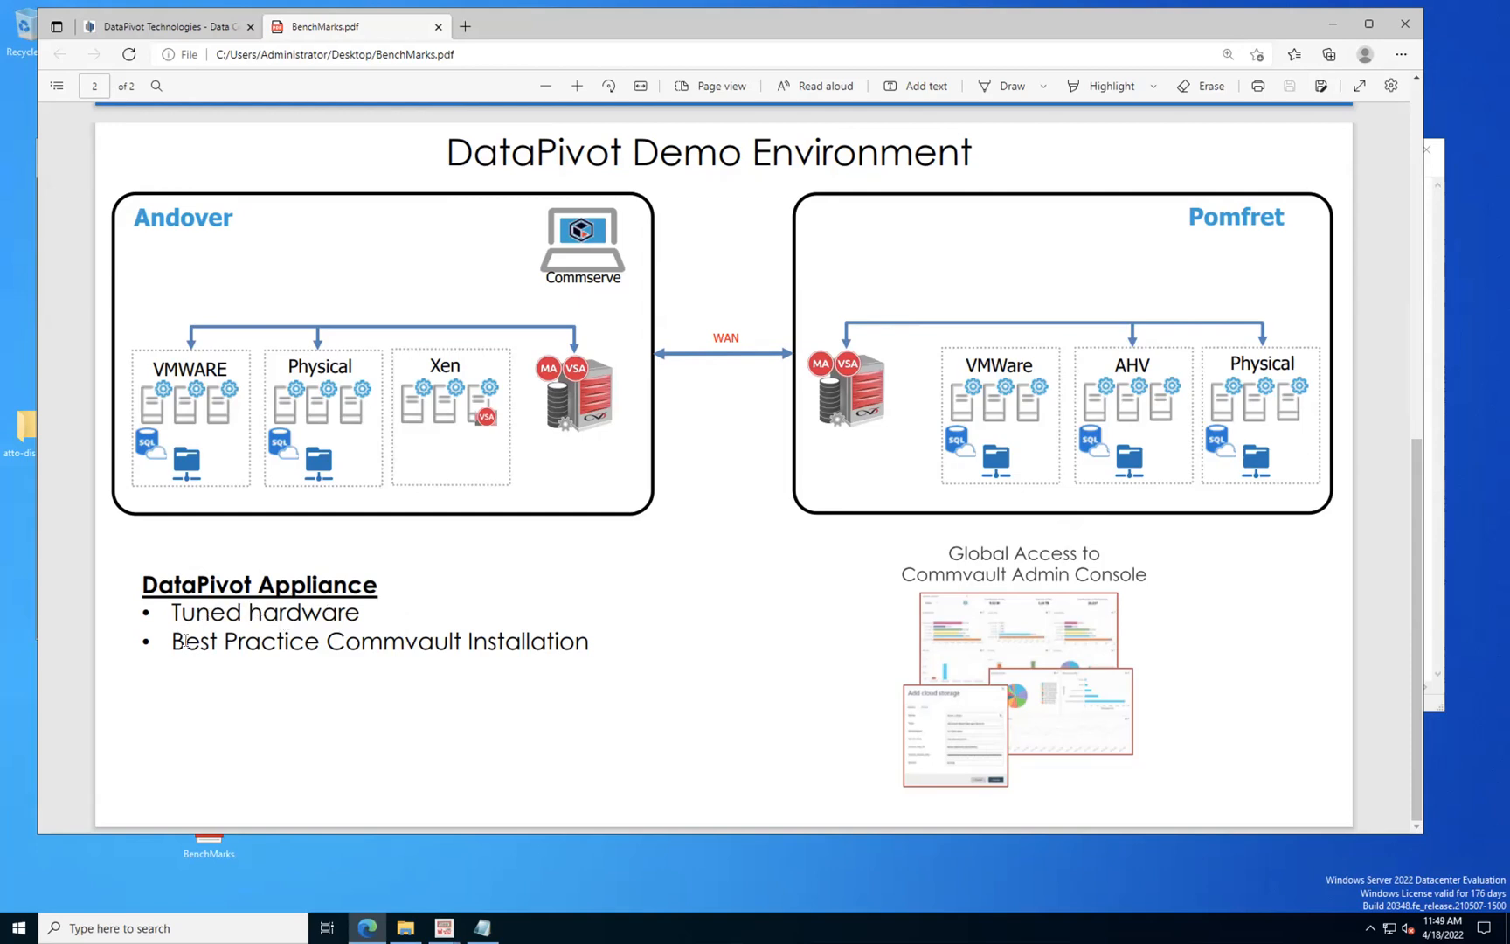
pyautogui.moveTo(365, 650)
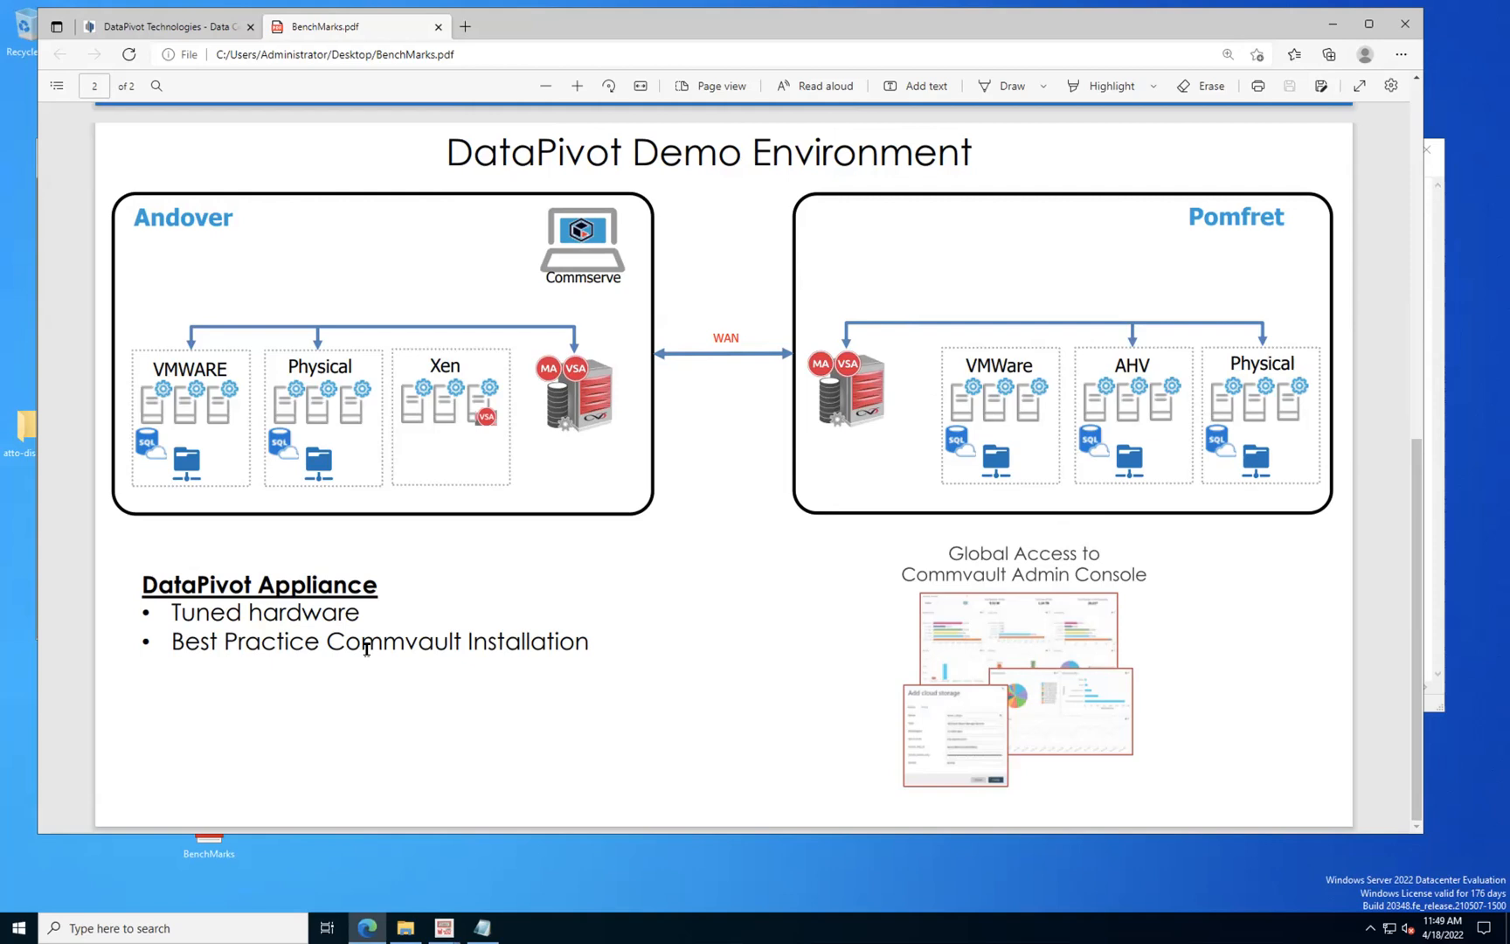
pyautogui.moveTo(353, 688)
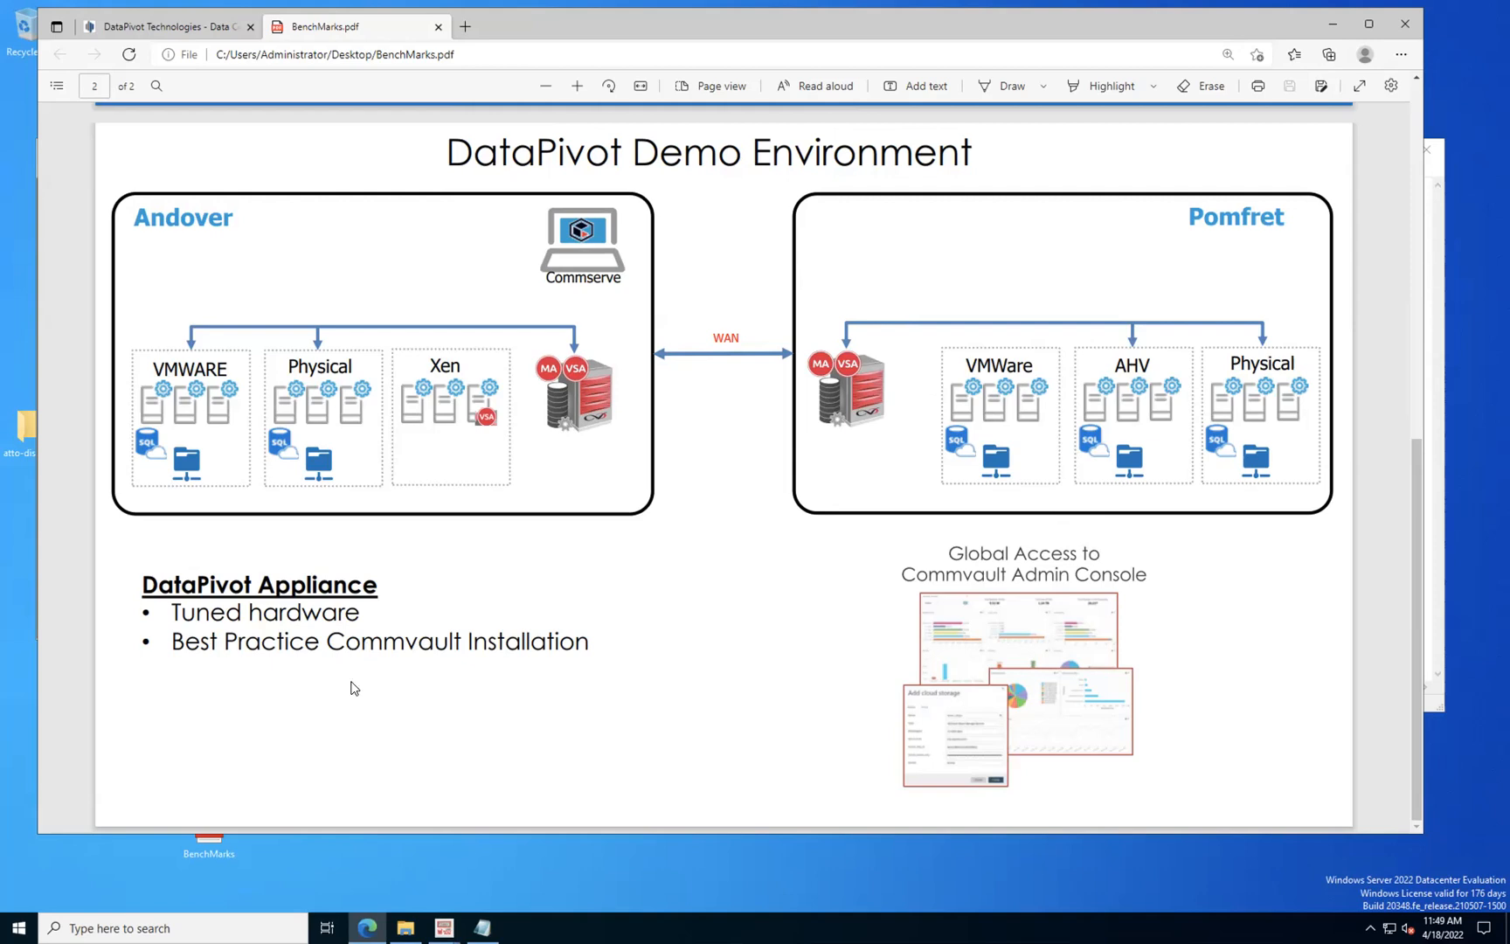
pyautogui.moveTo(366, 691)
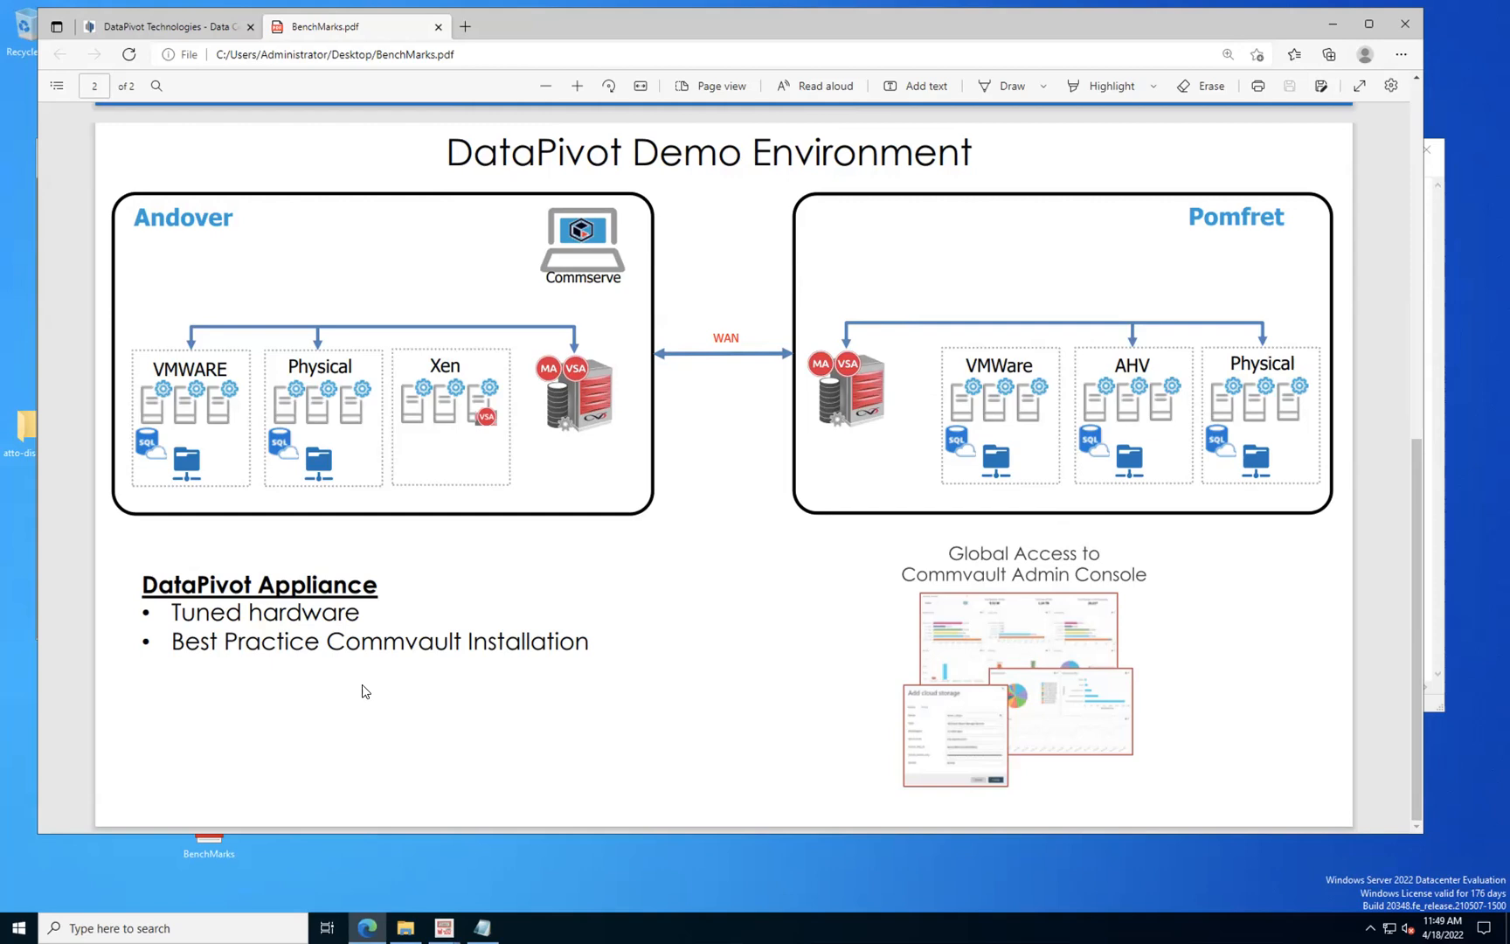
pyautogui.moveTo(182, 182)
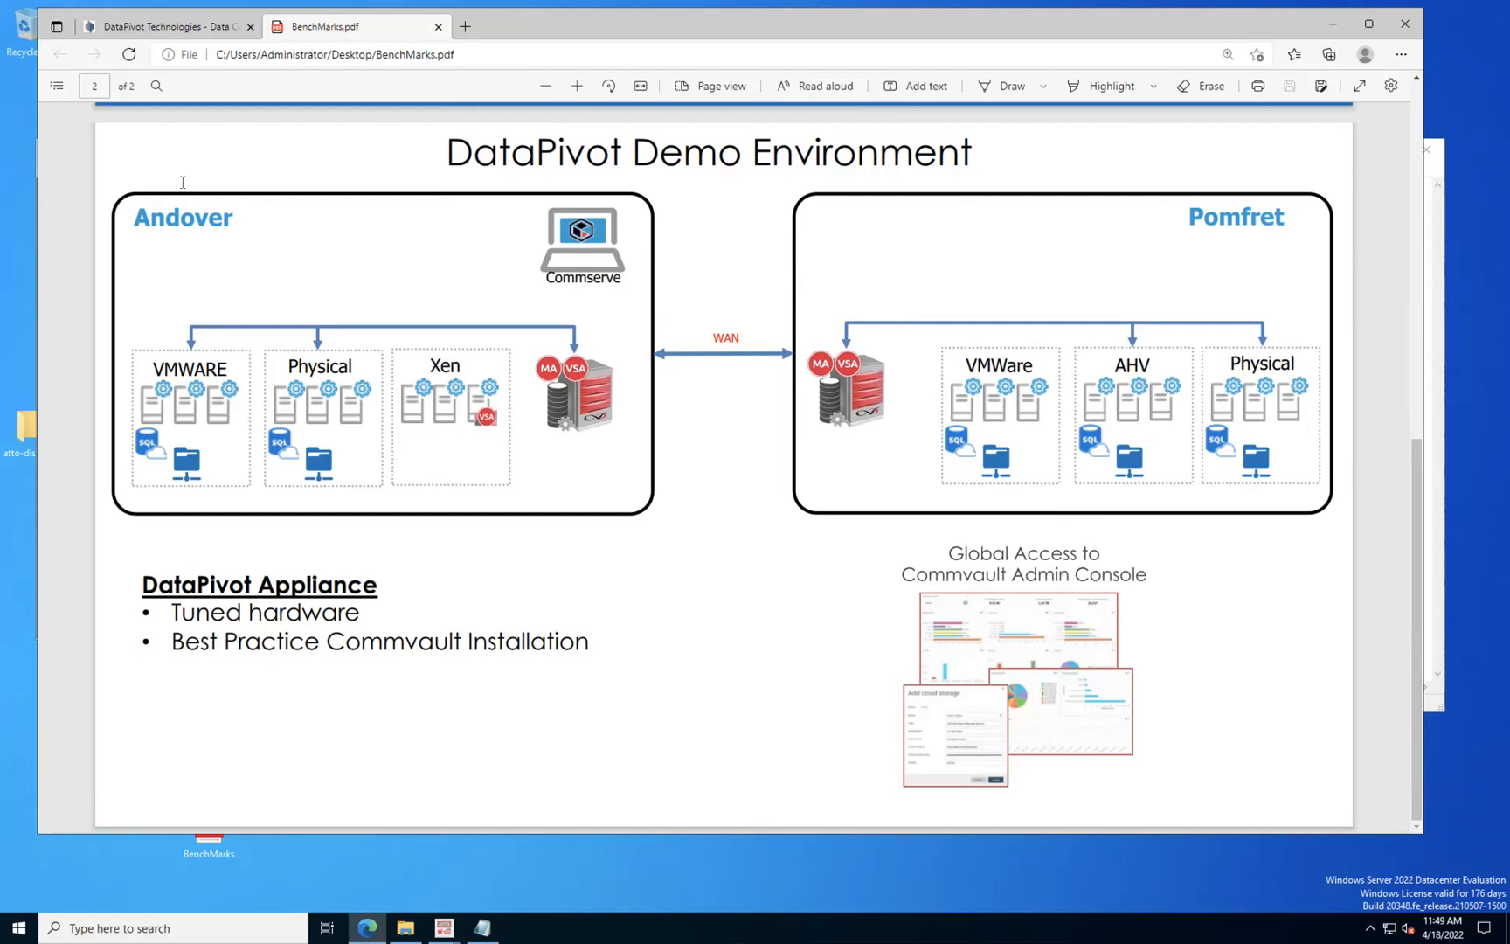
pyautogui.click(163, 27)
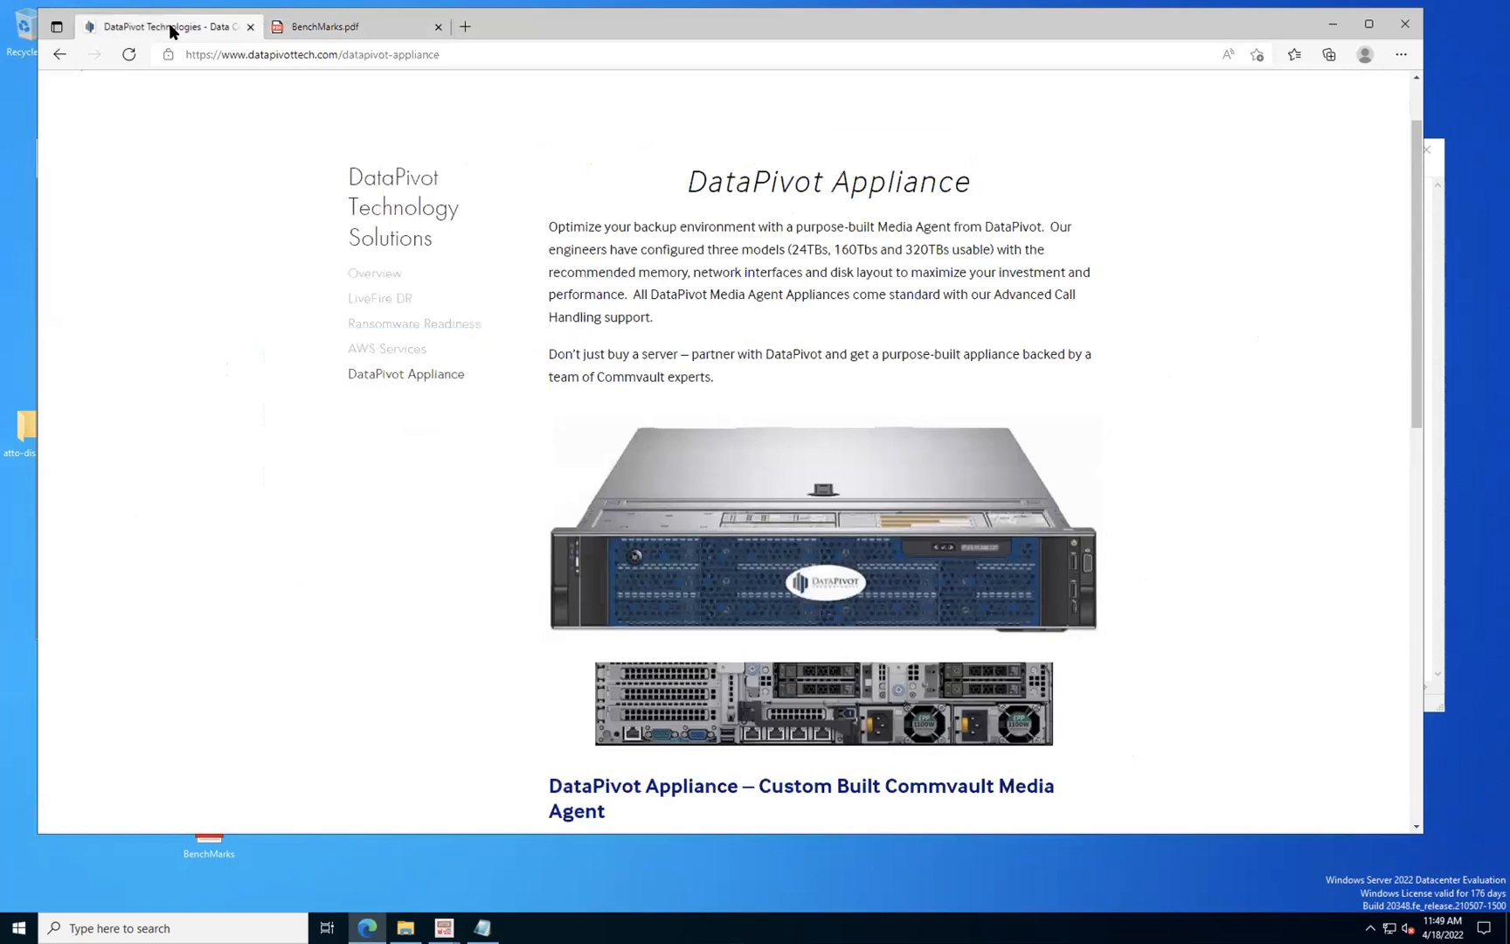
pyautogui.moveTo(424, 518)
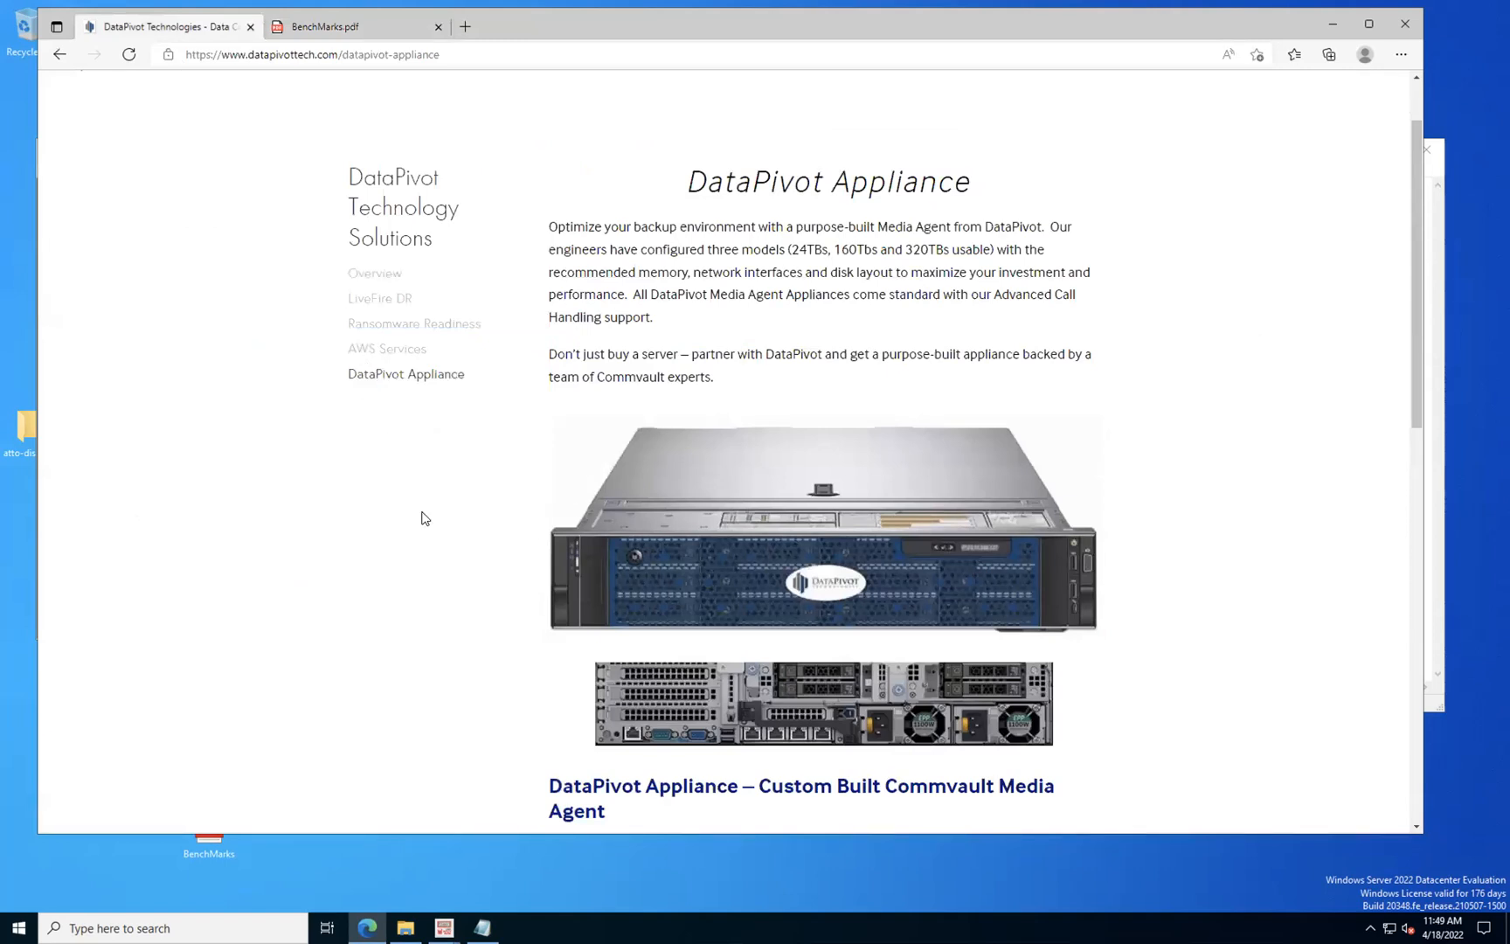
pyautogui.moveTo(538, 606)
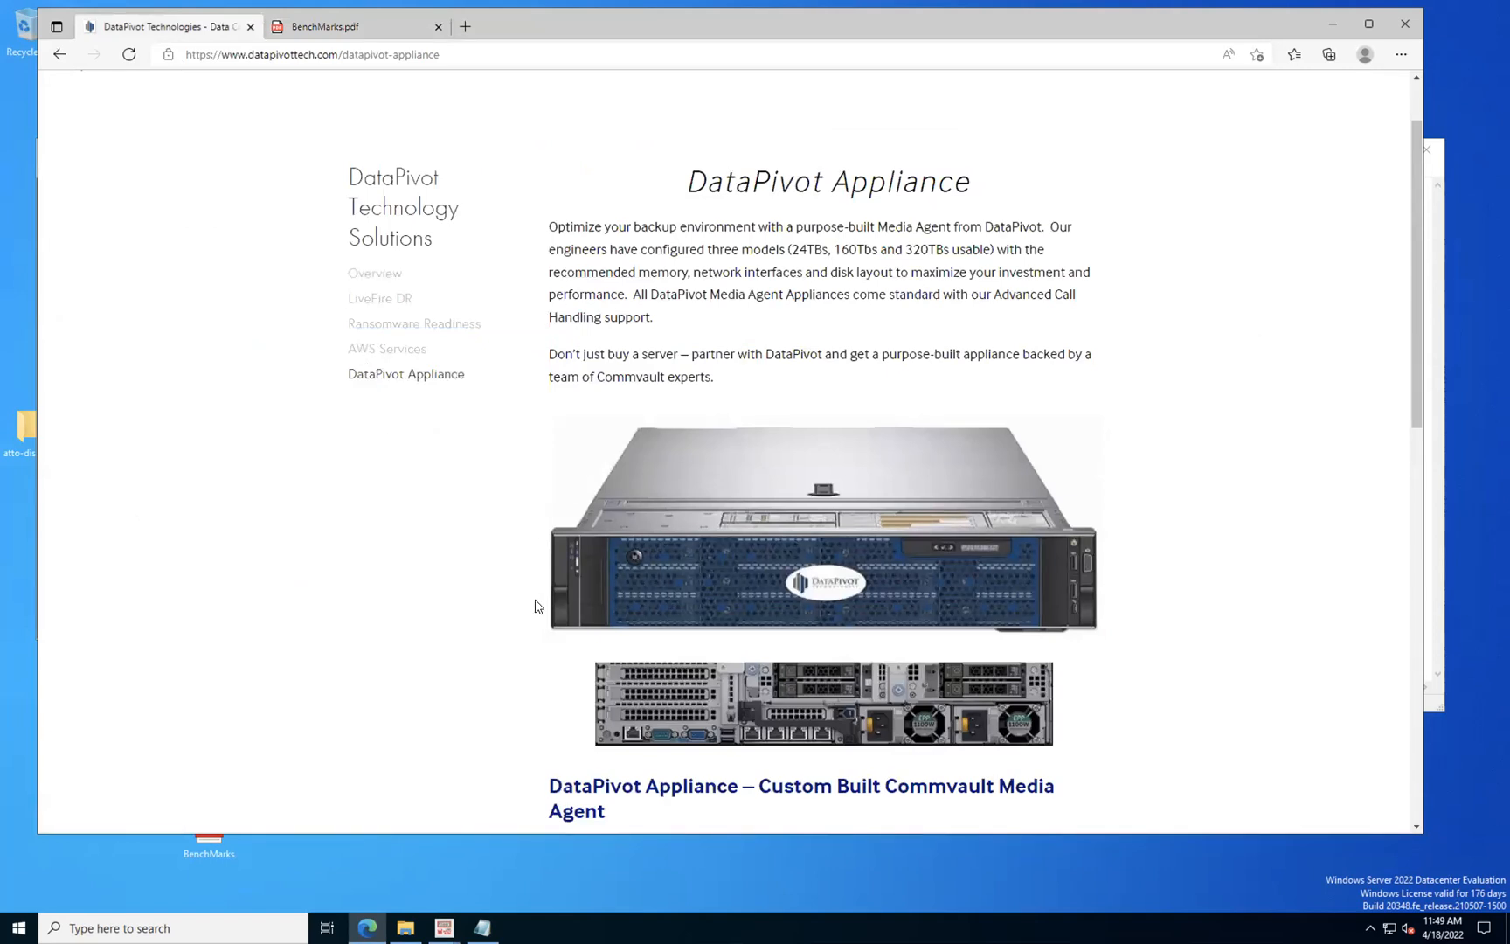
pyautogui.moveTo(689, 602)
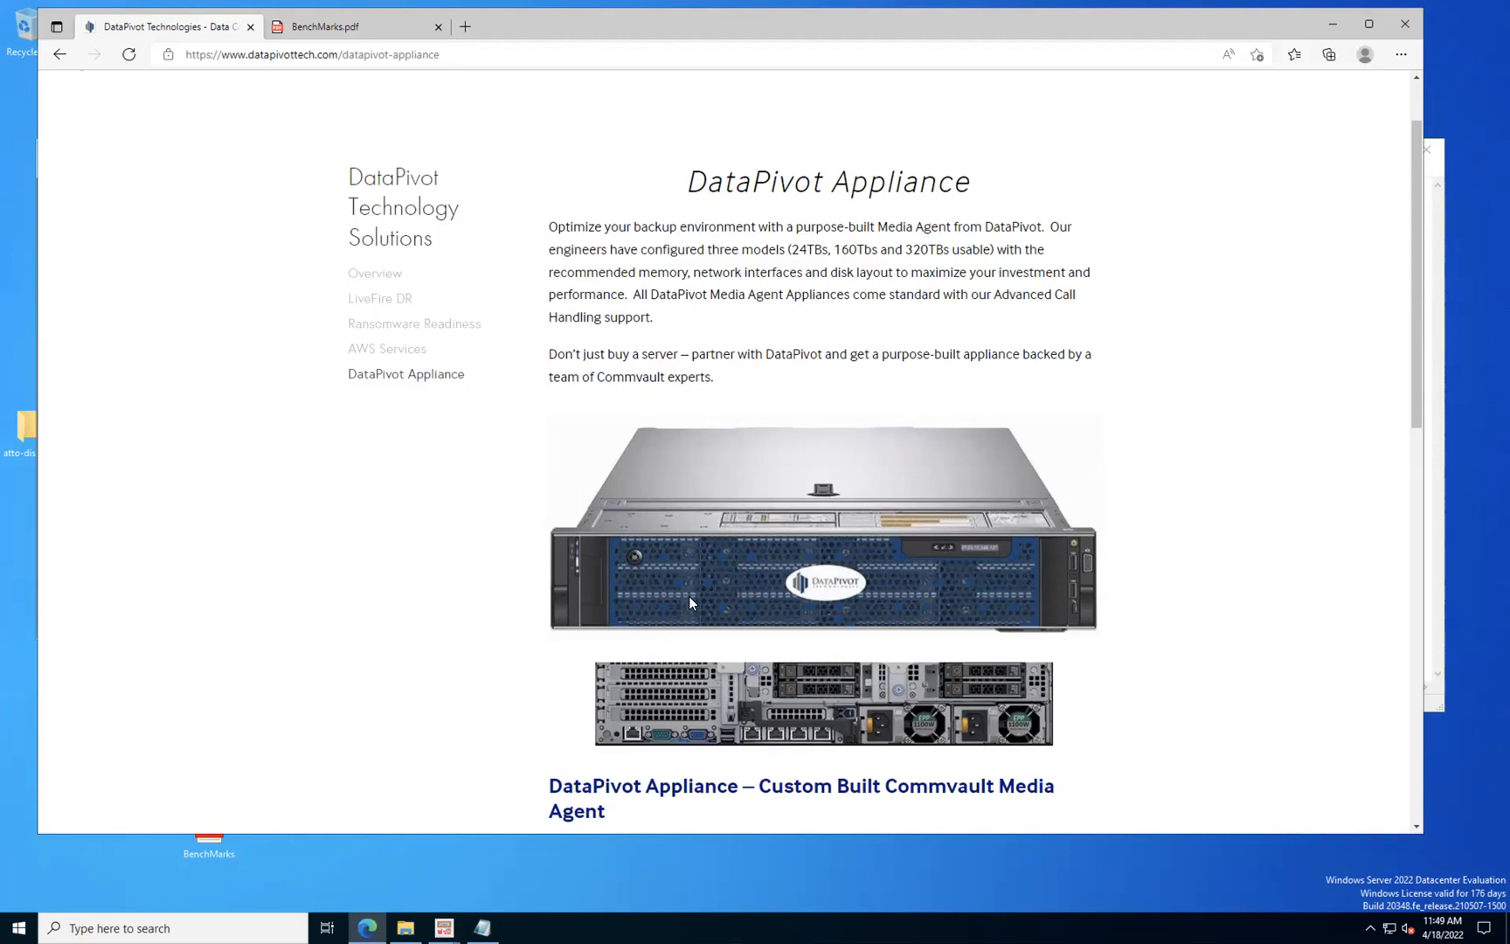
pyautogui.moveTo(713, 602)
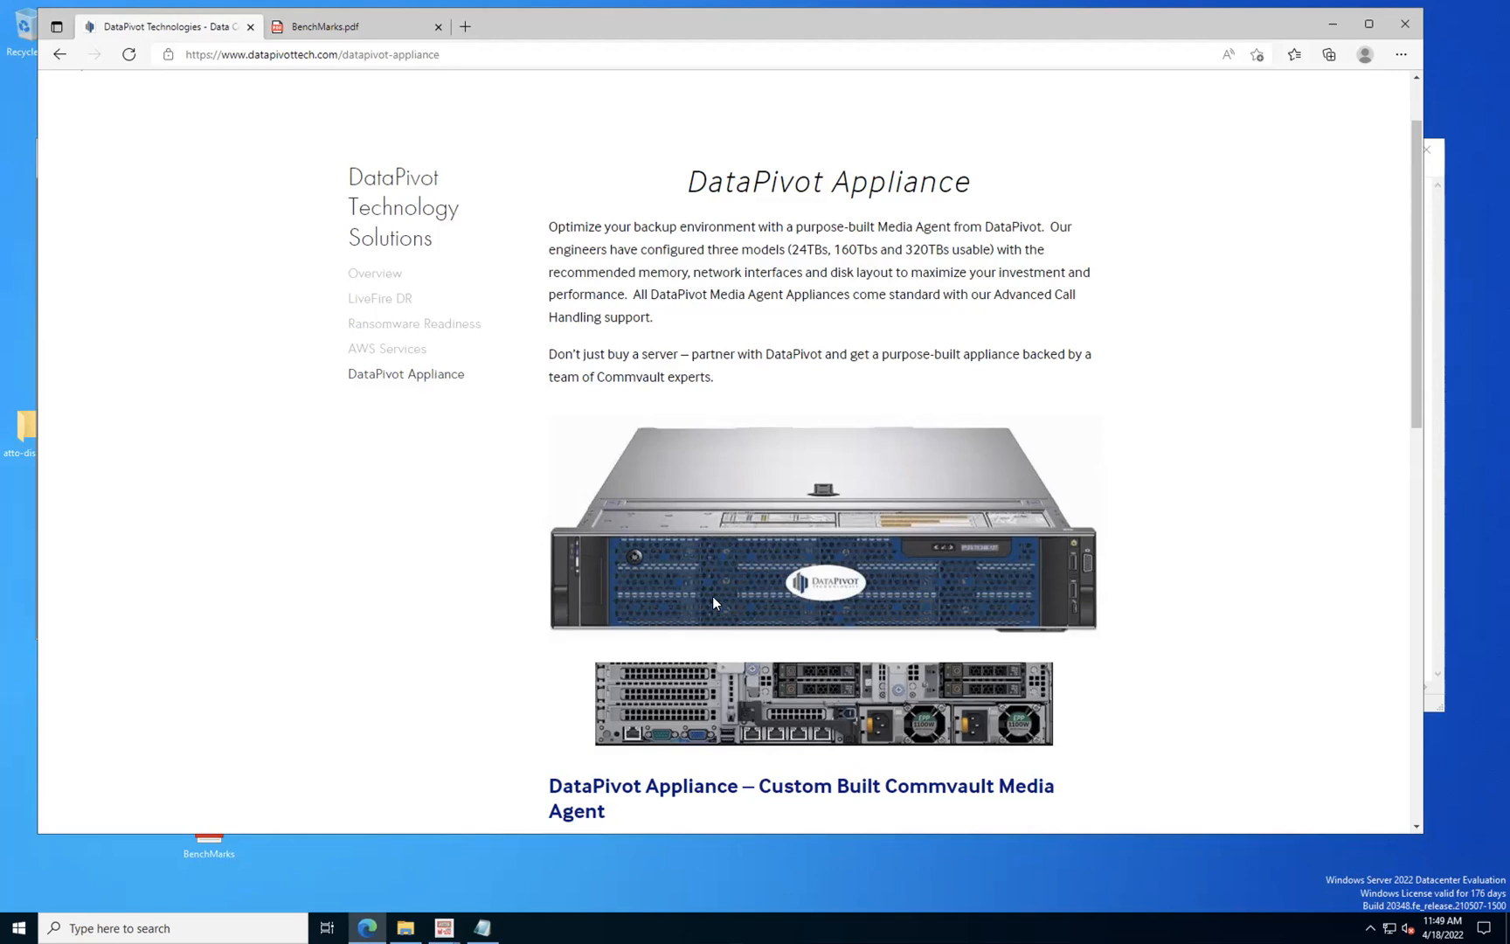
pyautogui.moveTo(676, 567)
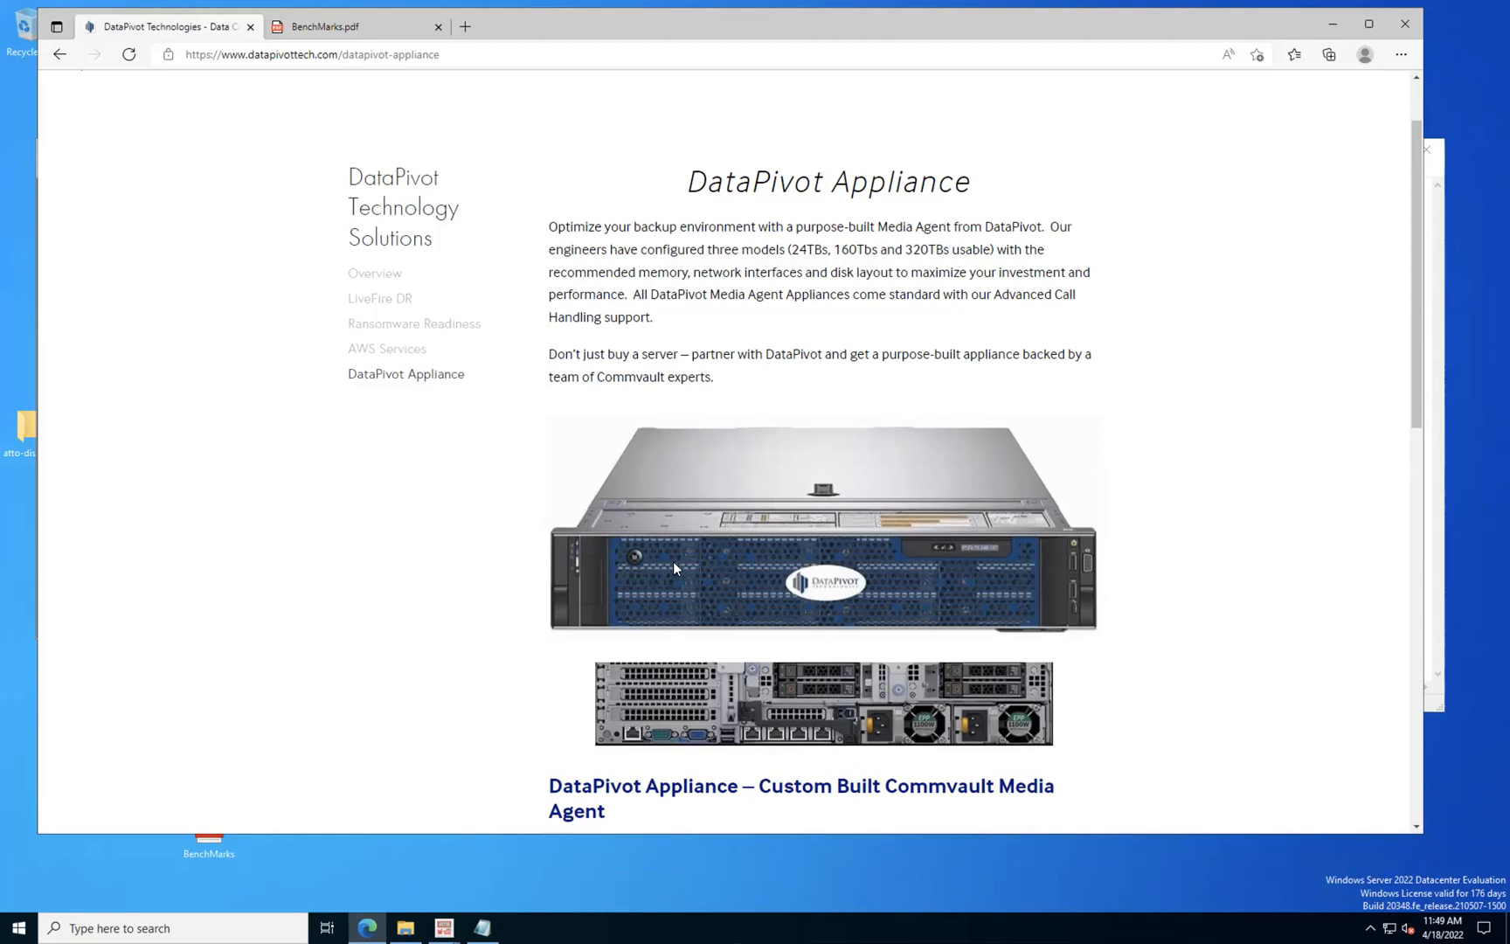
pyautogui.moveTo(998, 587)
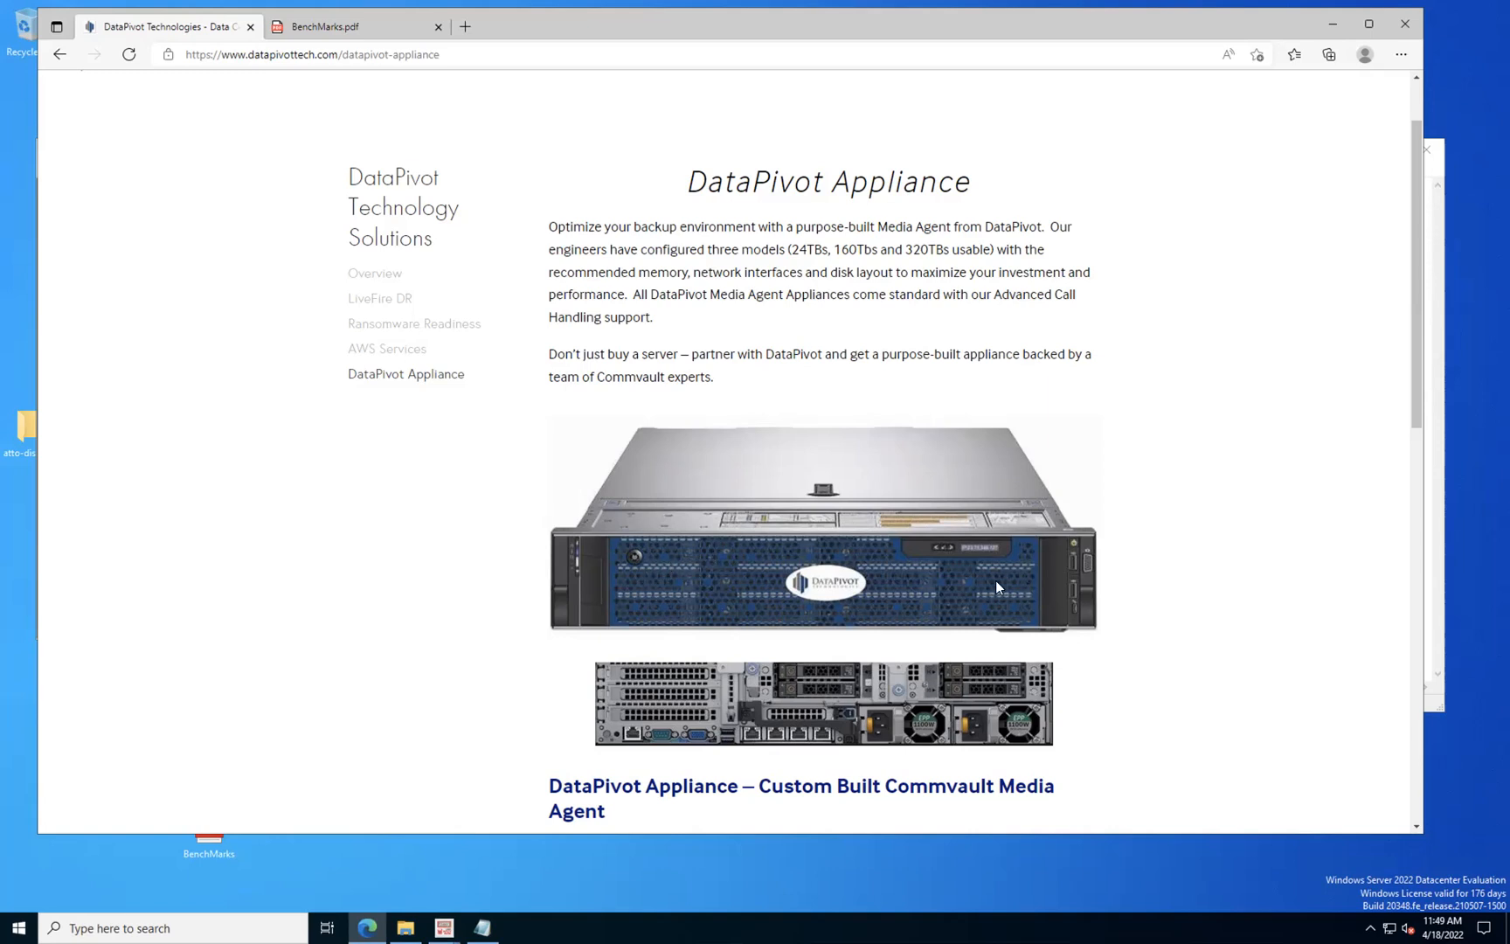
pyautogui.moveTo(830, 672)
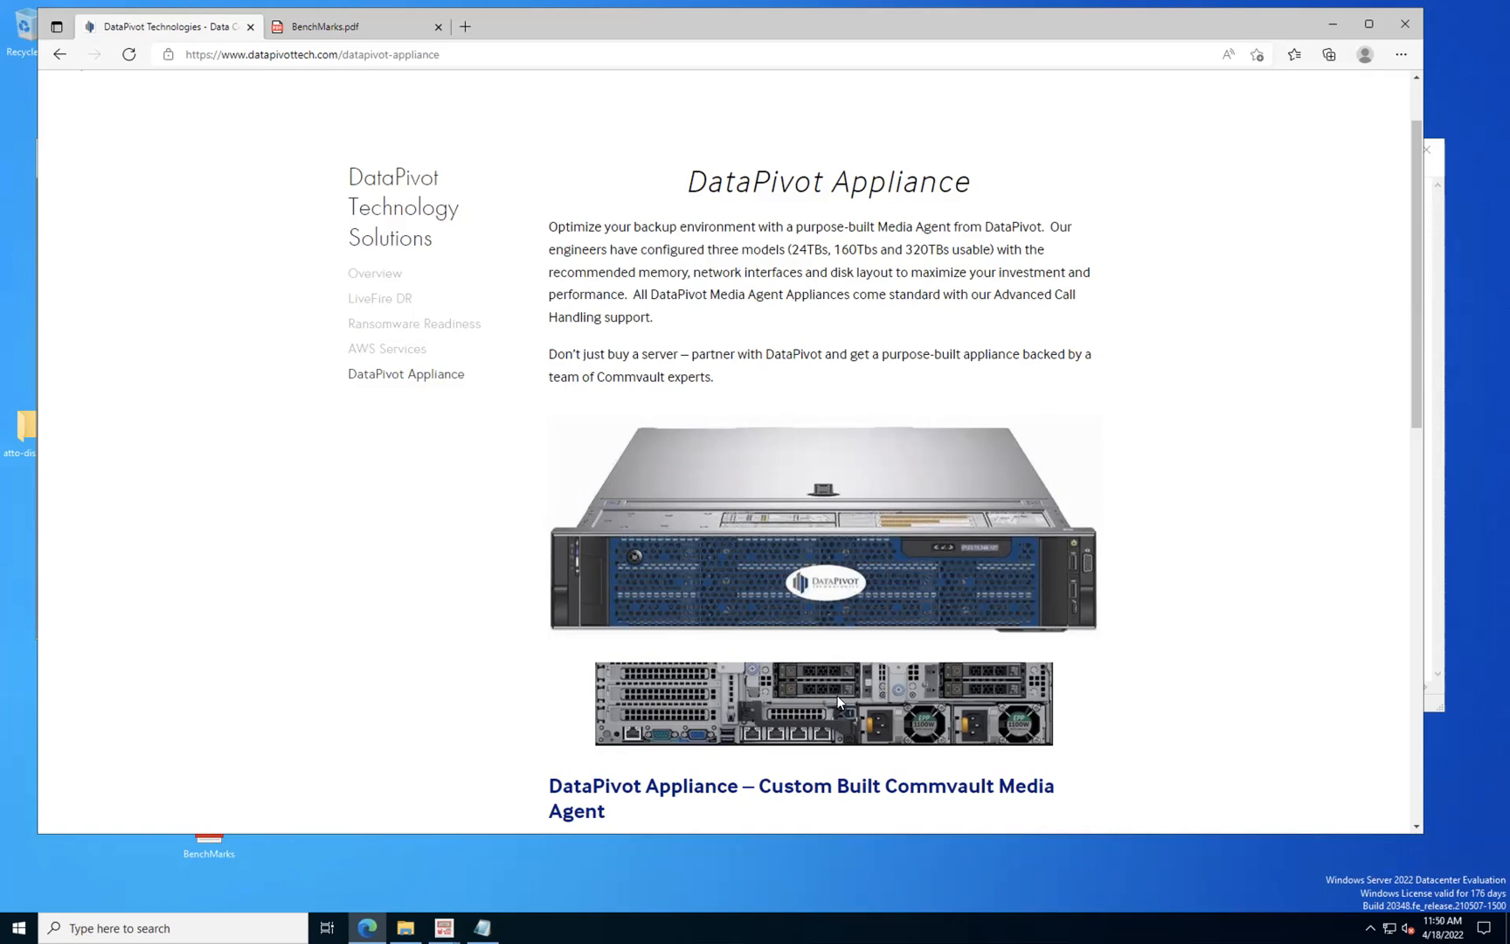
pyautogui.moveTo(954, 669)
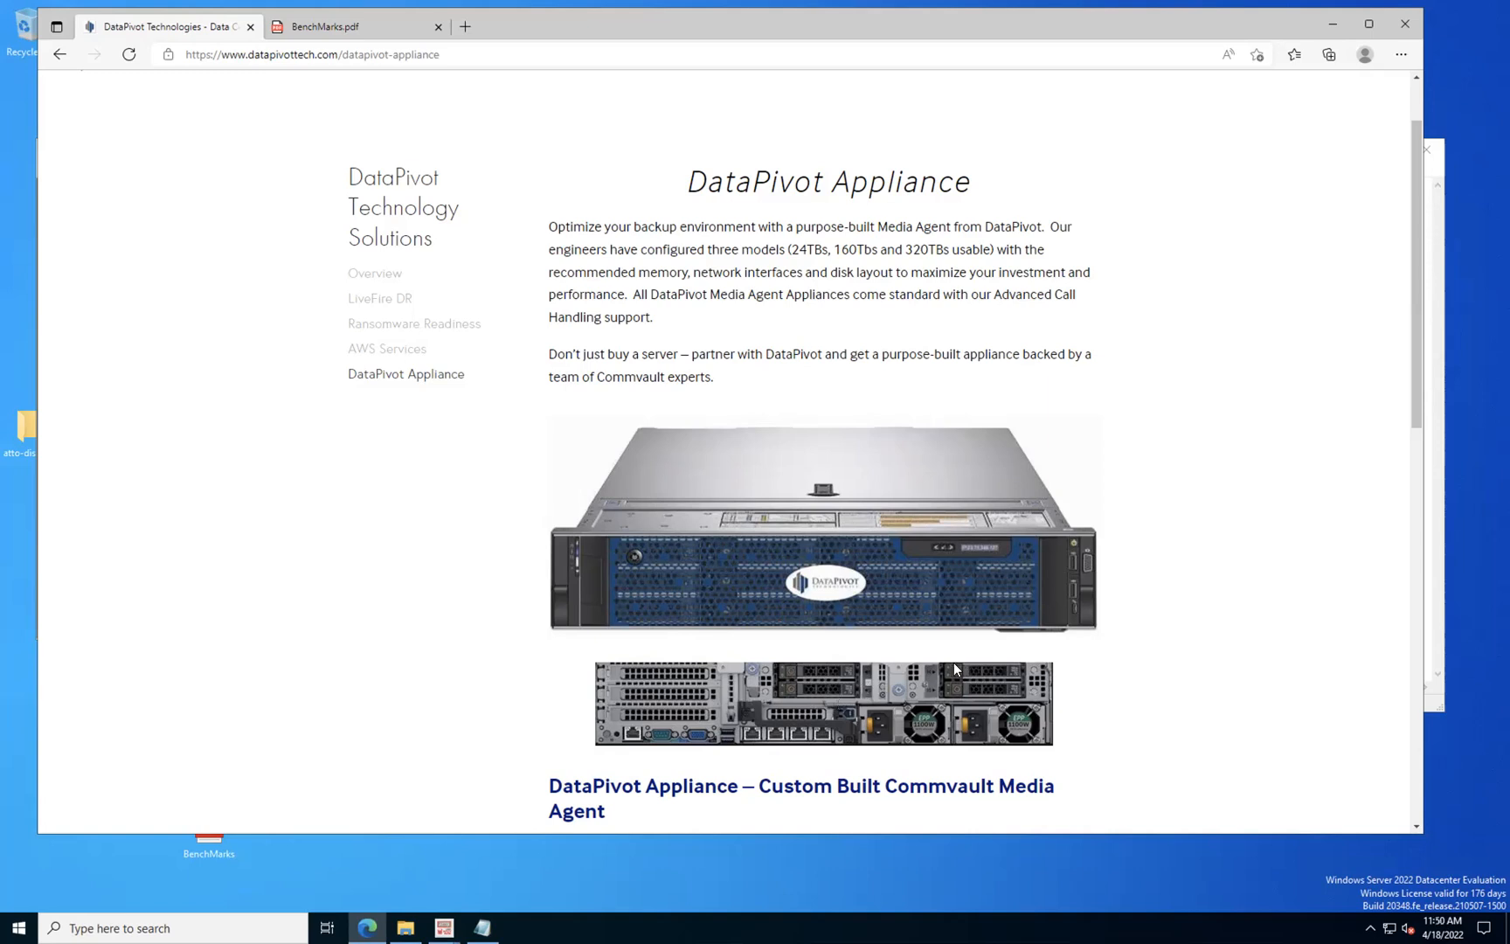
pyautogui.moveTo(949, 656)
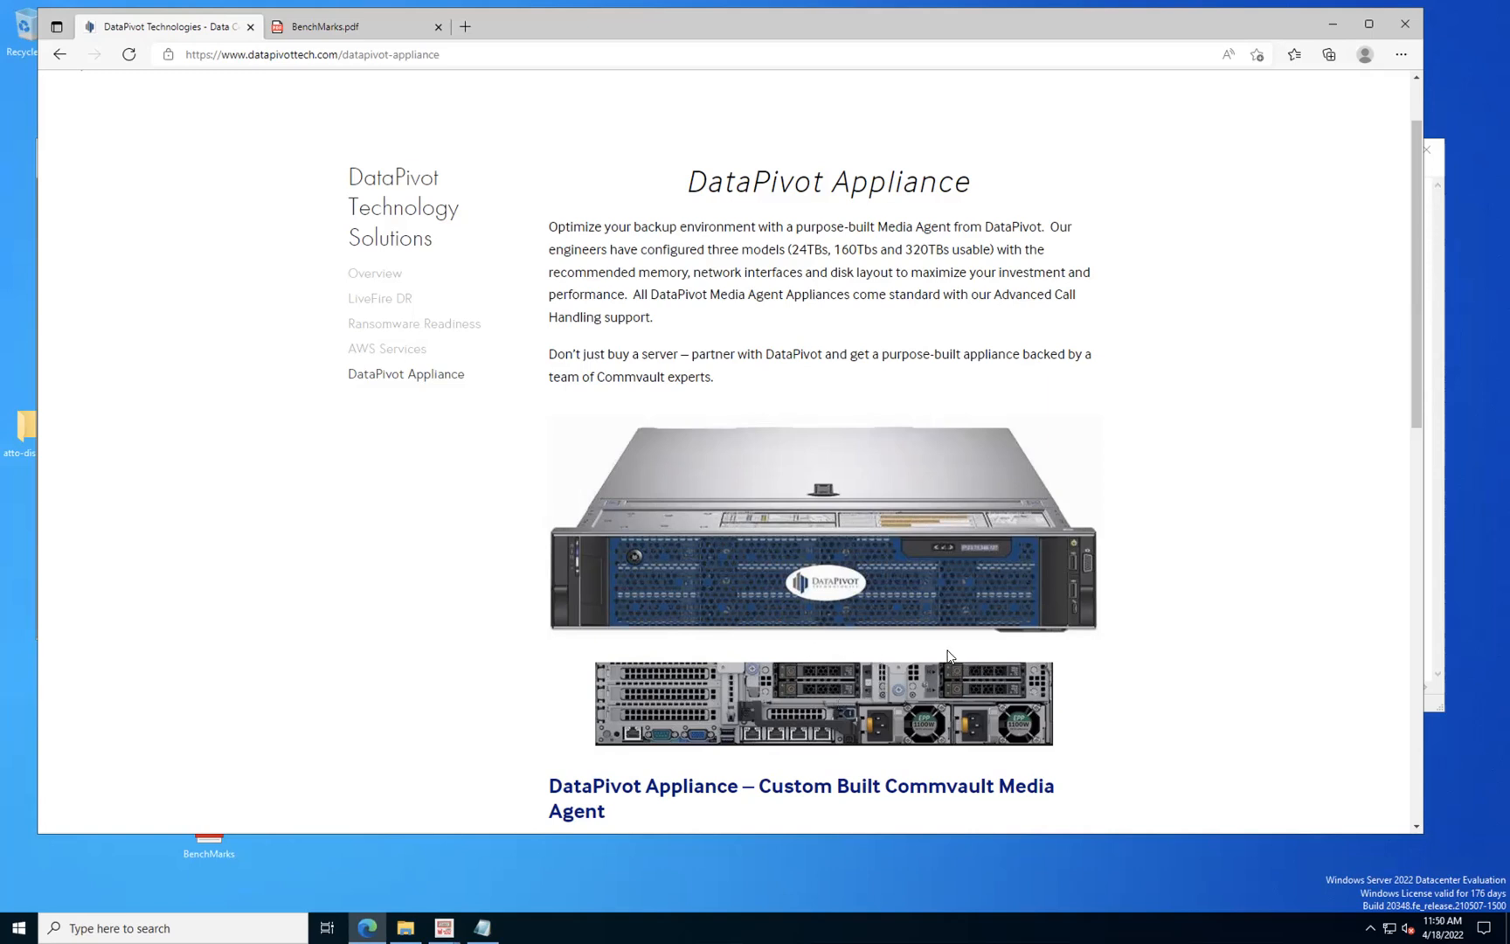
pyautogui.moveTo(1320, 28)
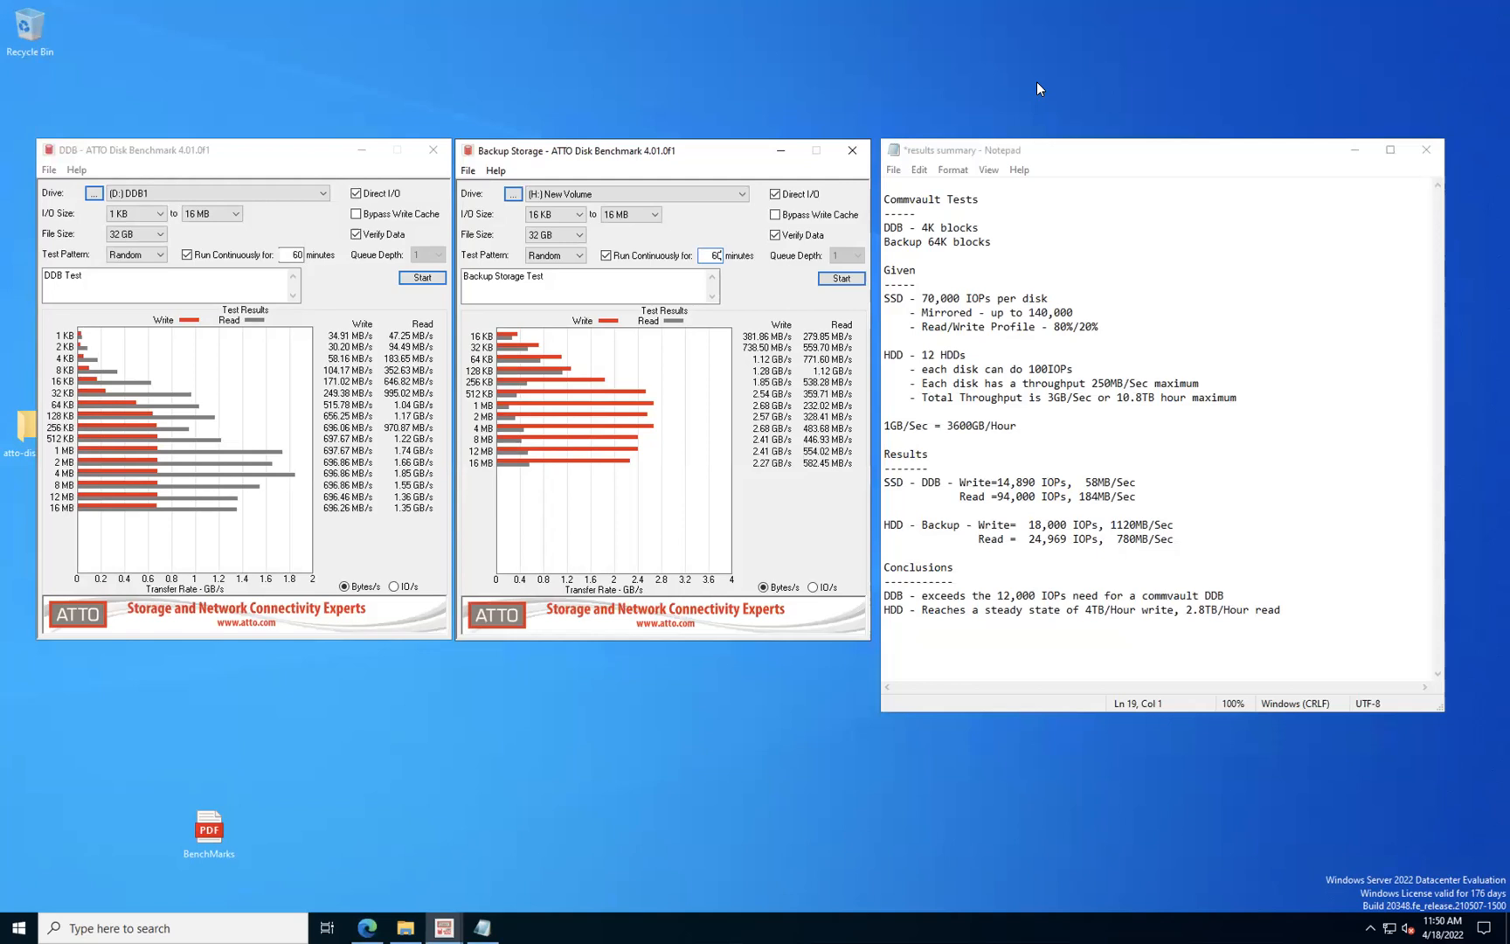
pyautogui.moveTo(792, 154)
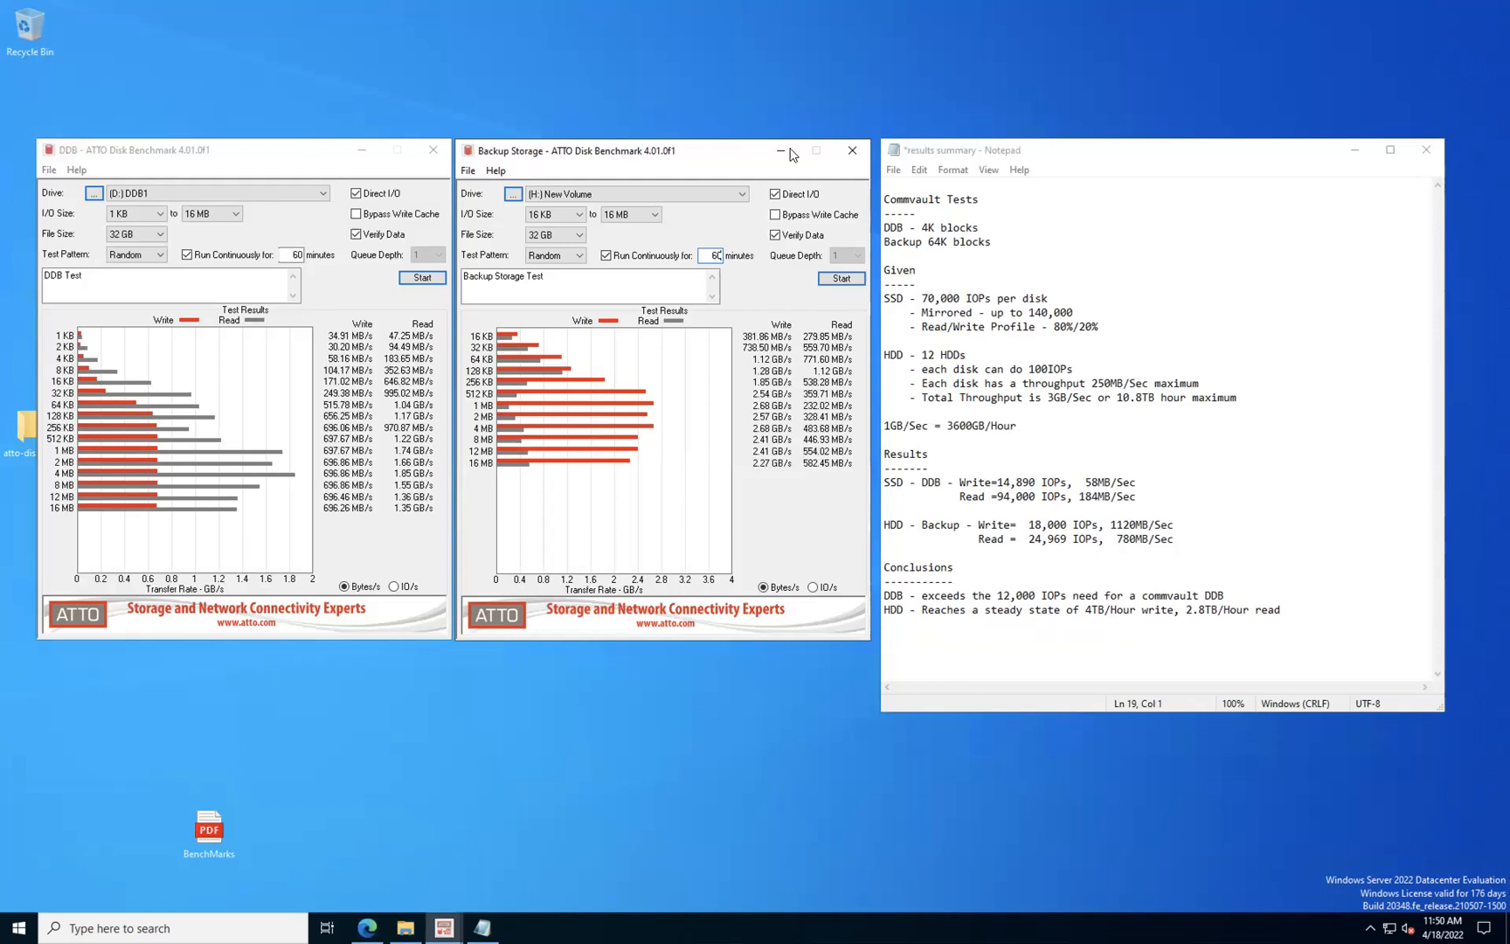
pyautogui.moveTo(701, 161)
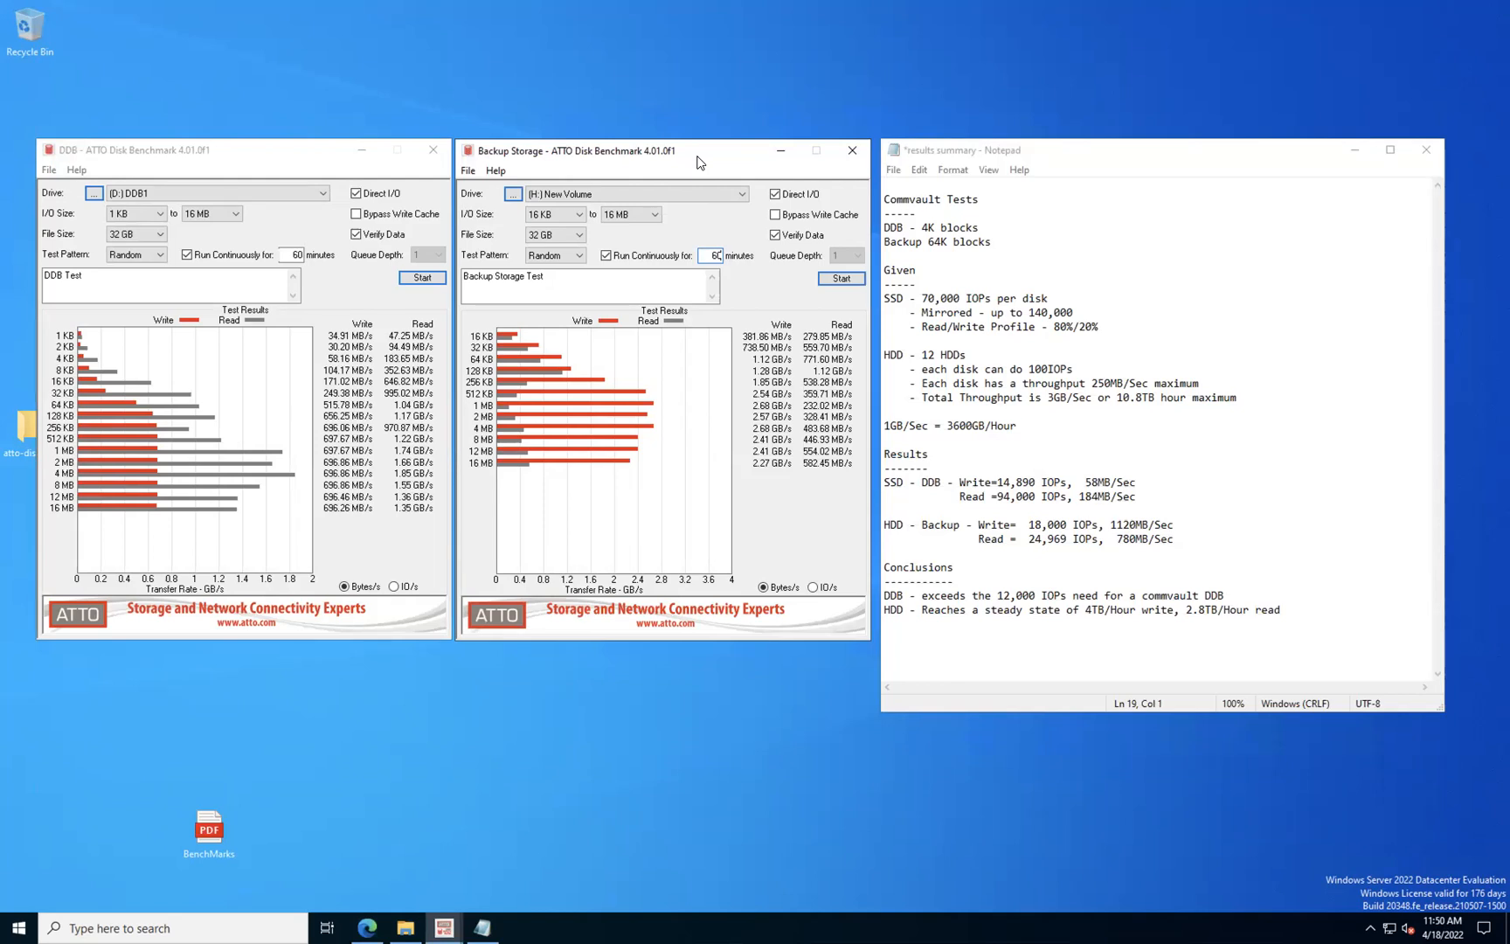
pyautogui.moveTo(267, 267)
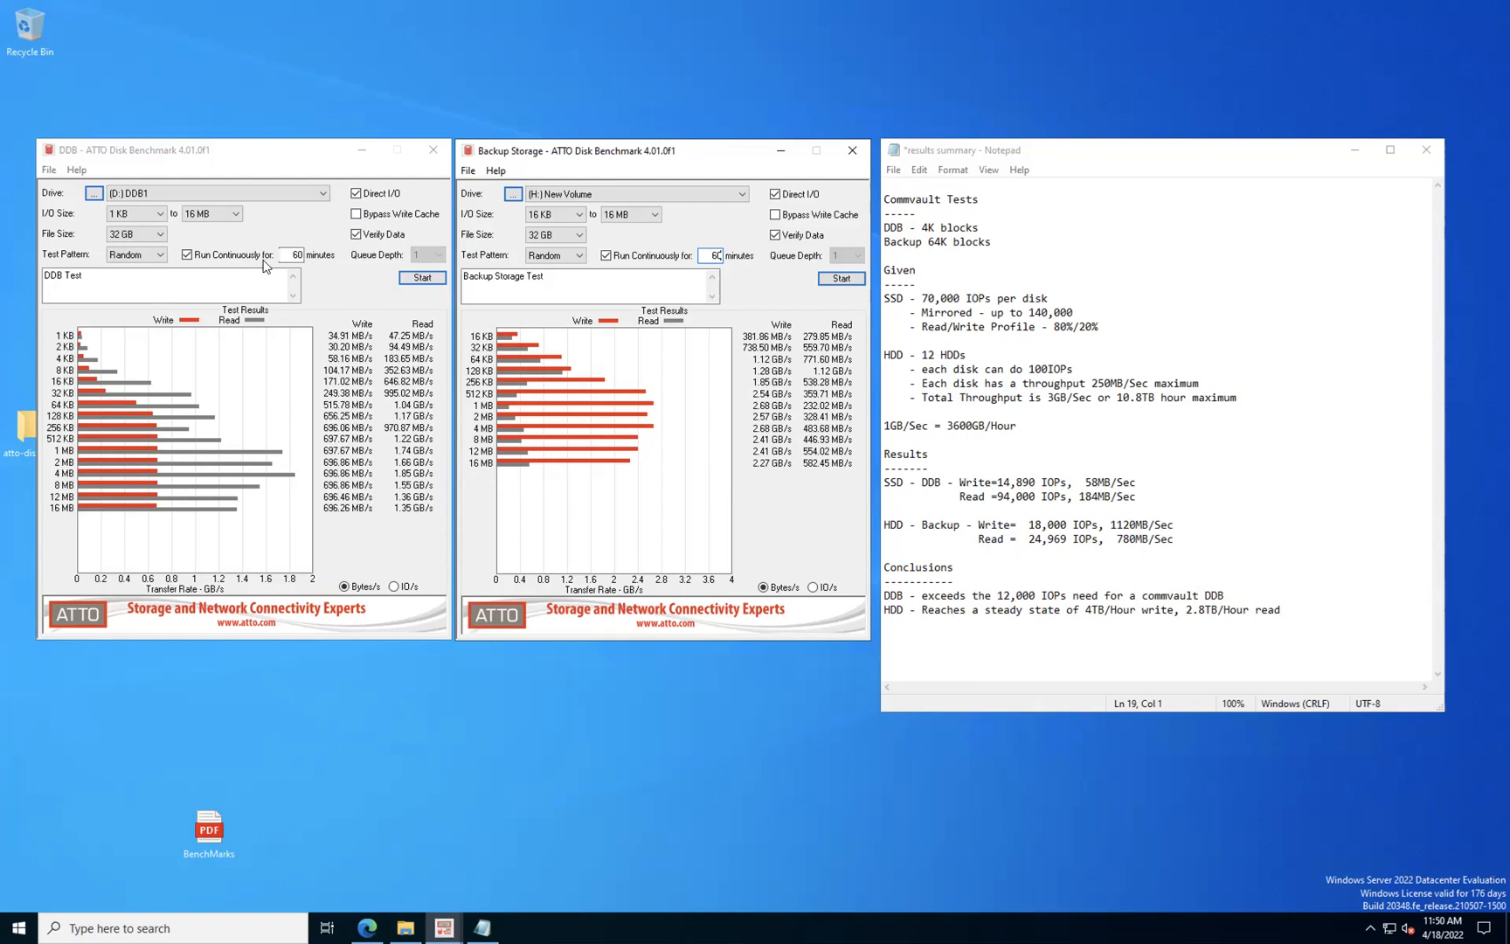
pyautogui.moveTo(739, 264)
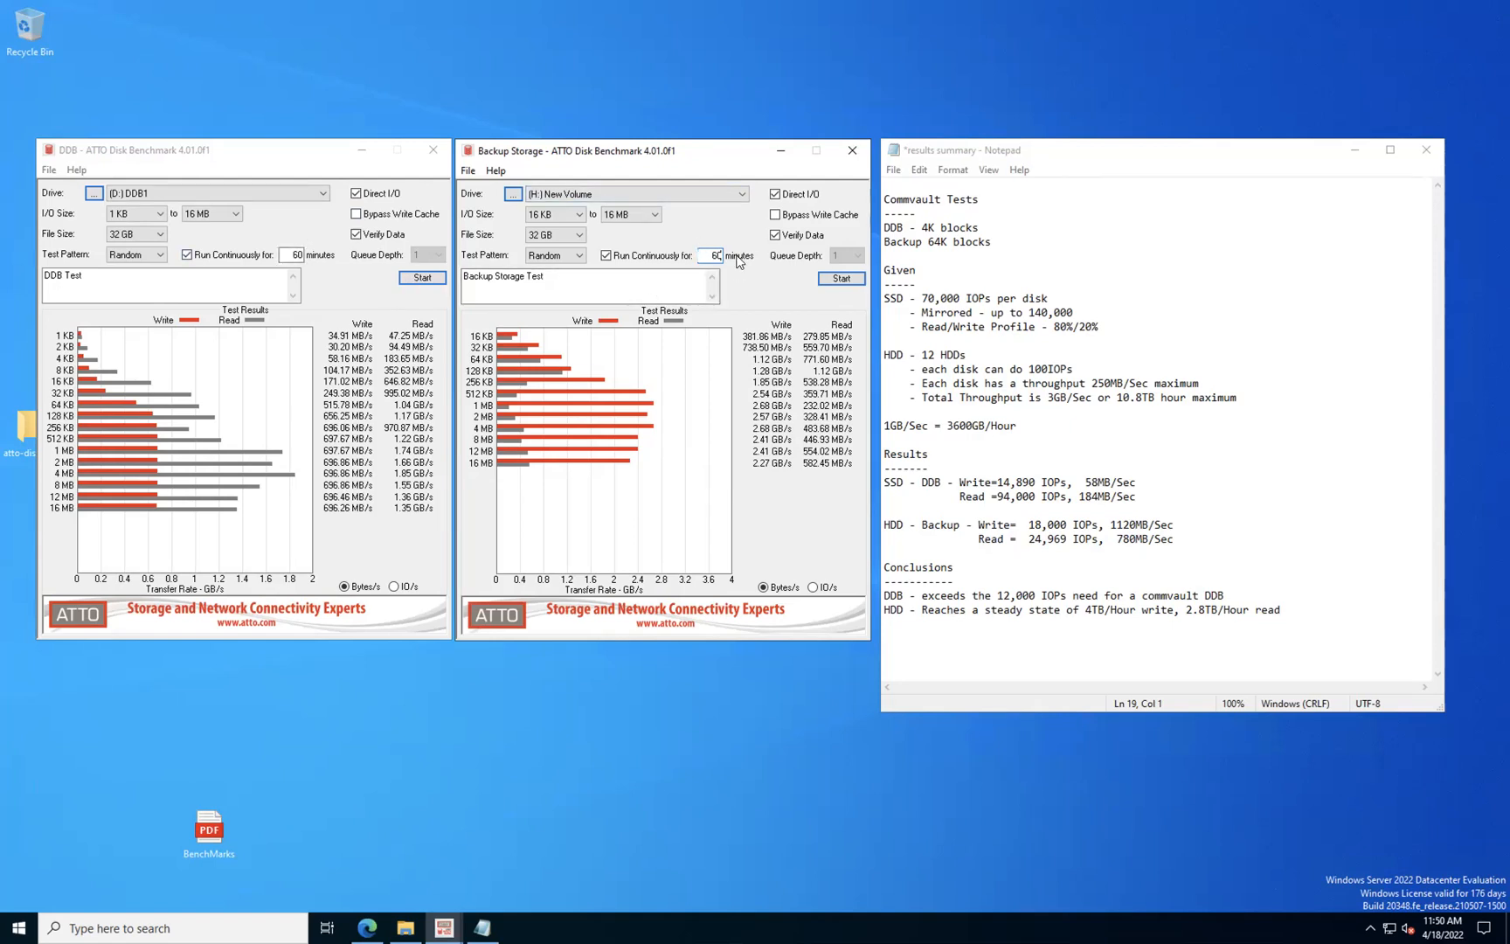
pyautogui.moveTo(365, 305)
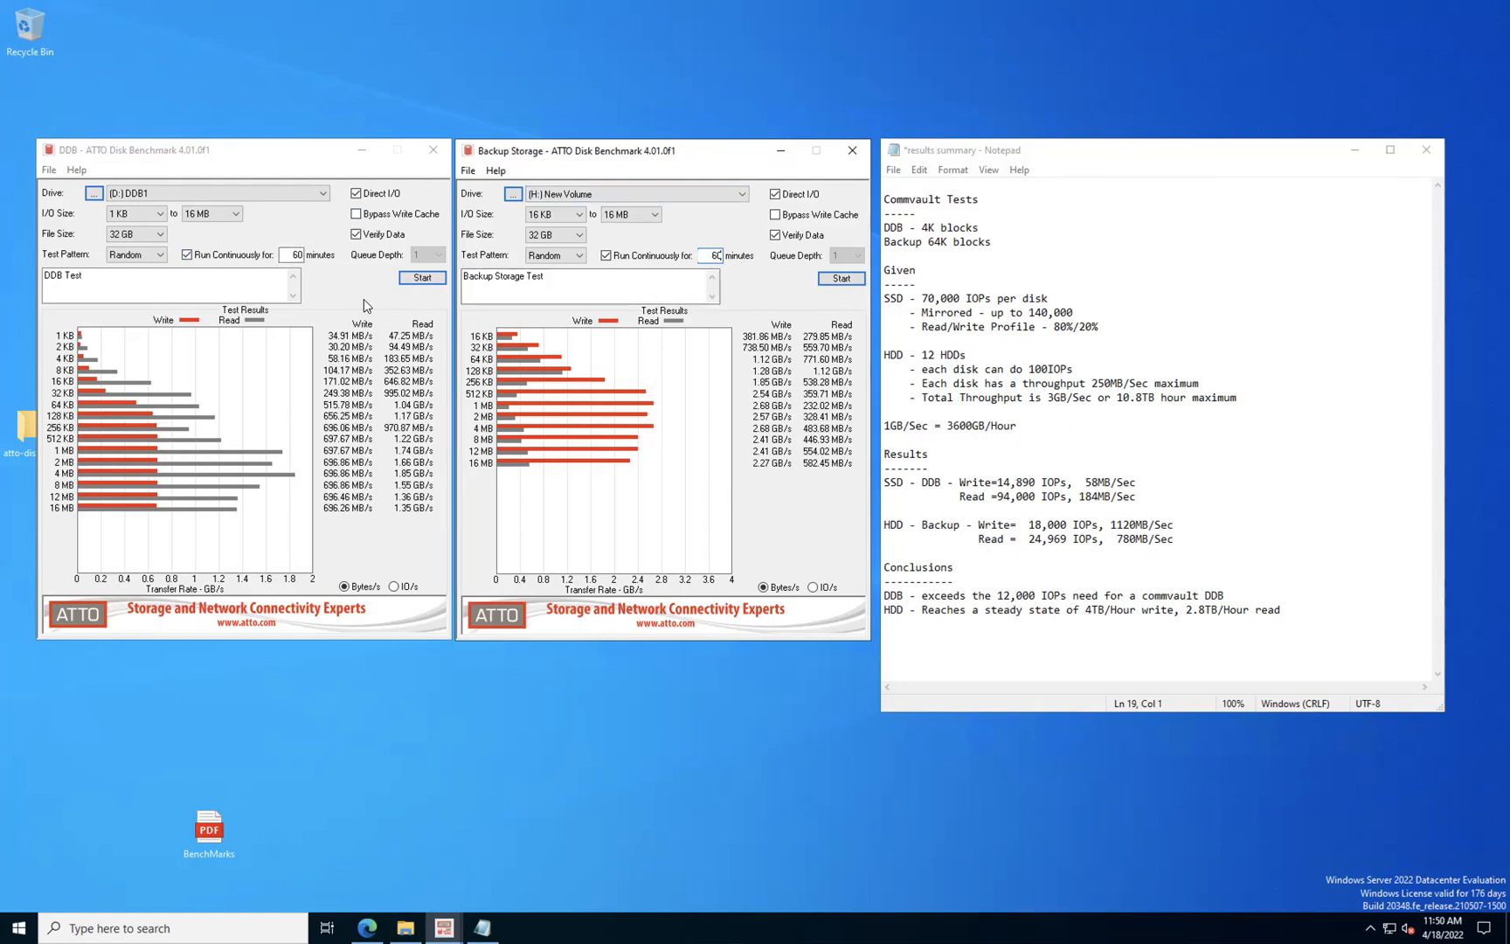
pyautogui.moveTo(336, 278)
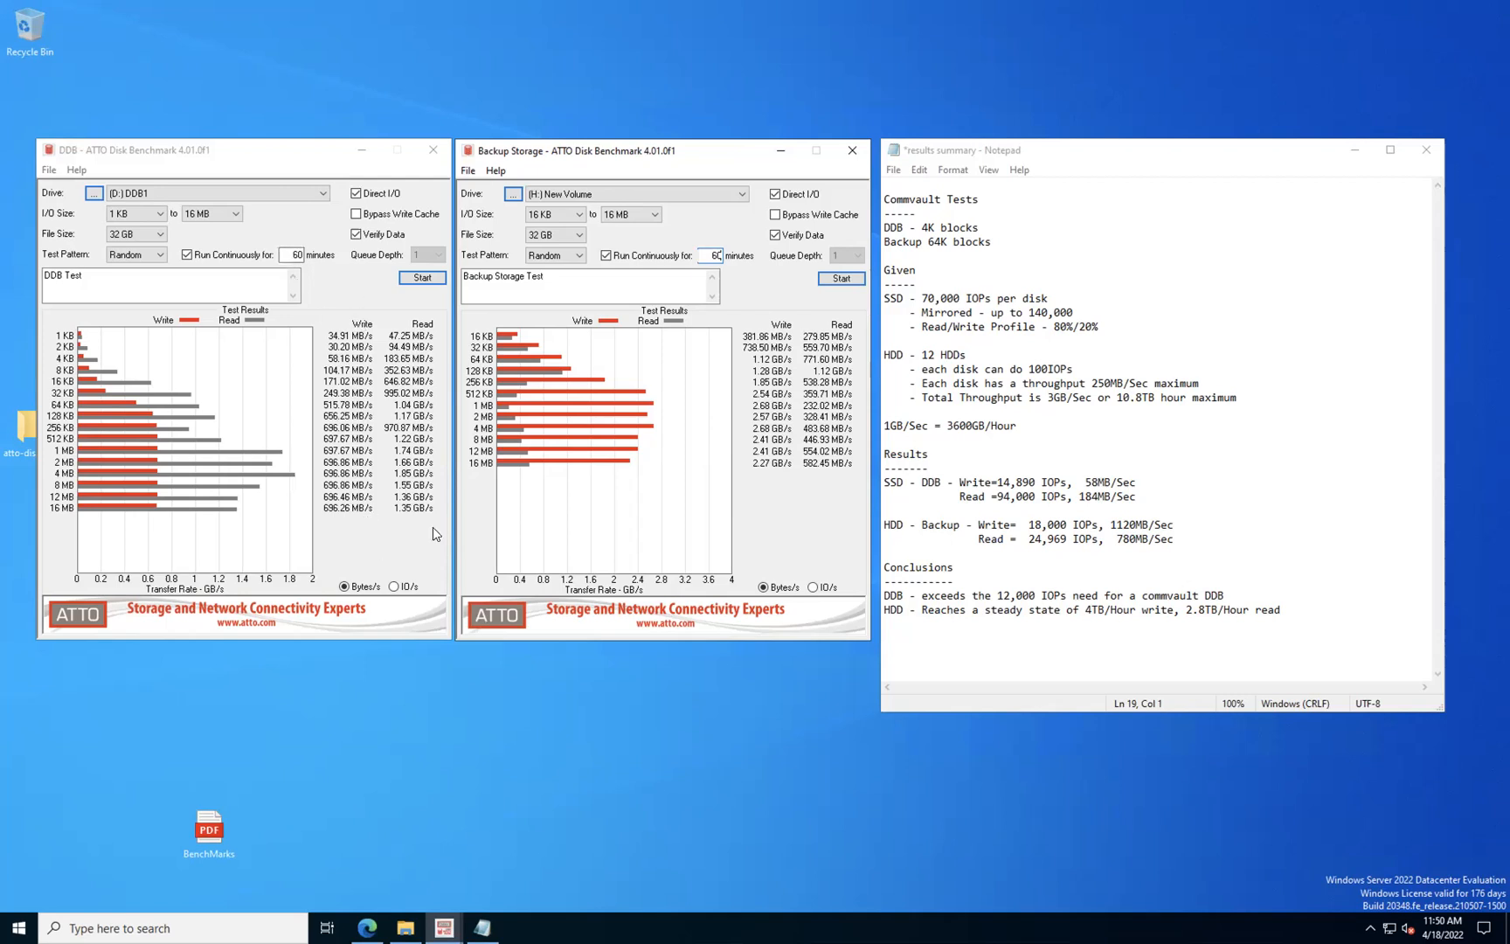
pyautogui.moveTo(793, 527)
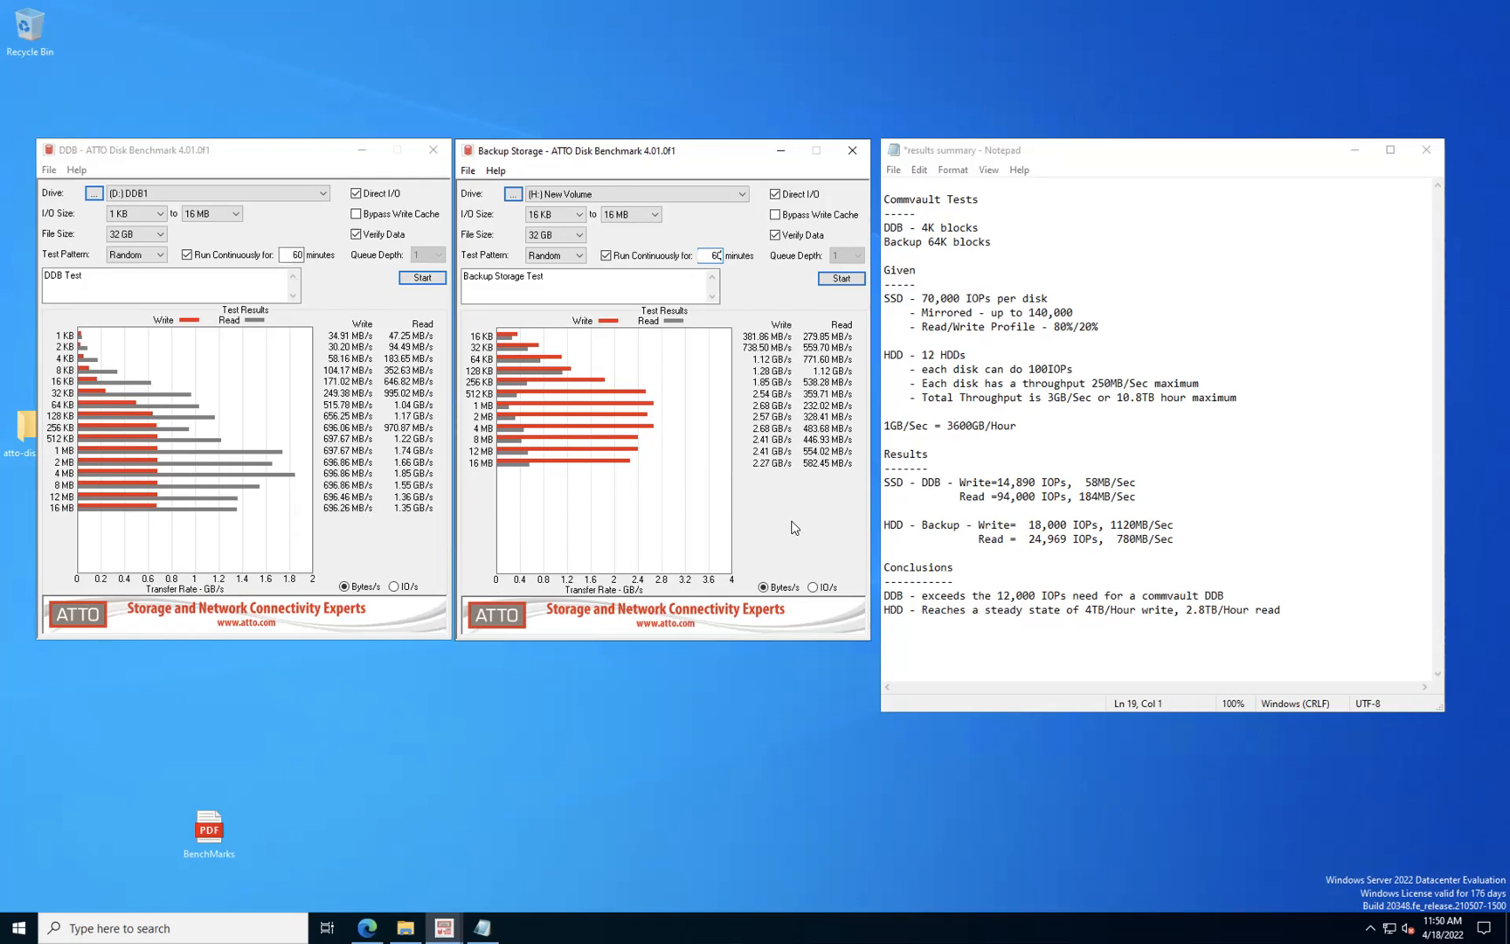
pyautogui.moveTo(798, 466)
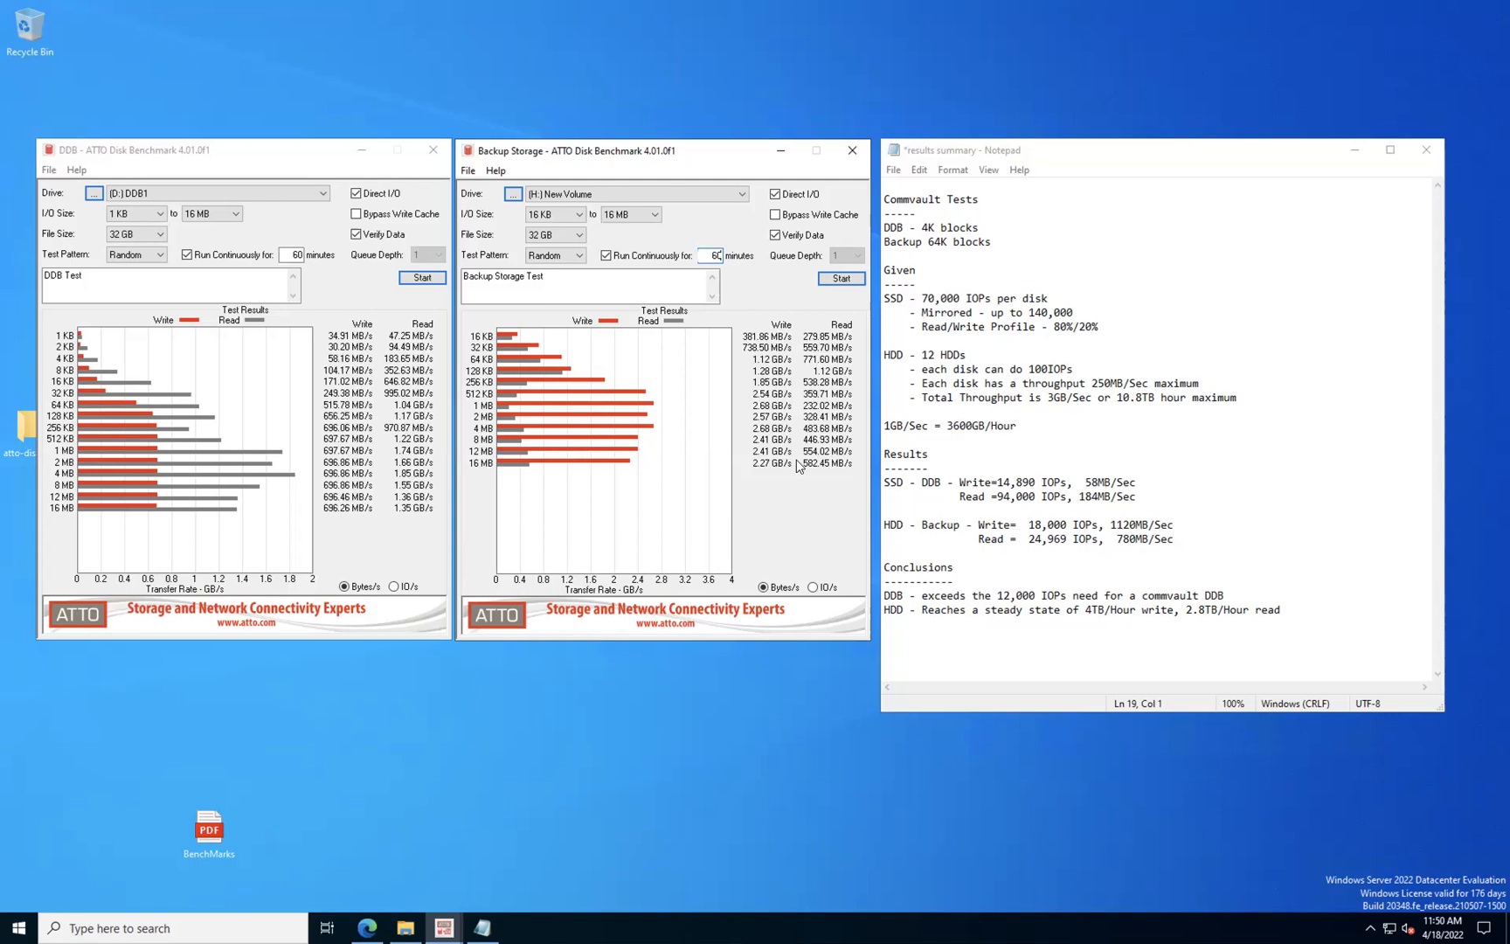
pyautogui.moveTo(761, 530)
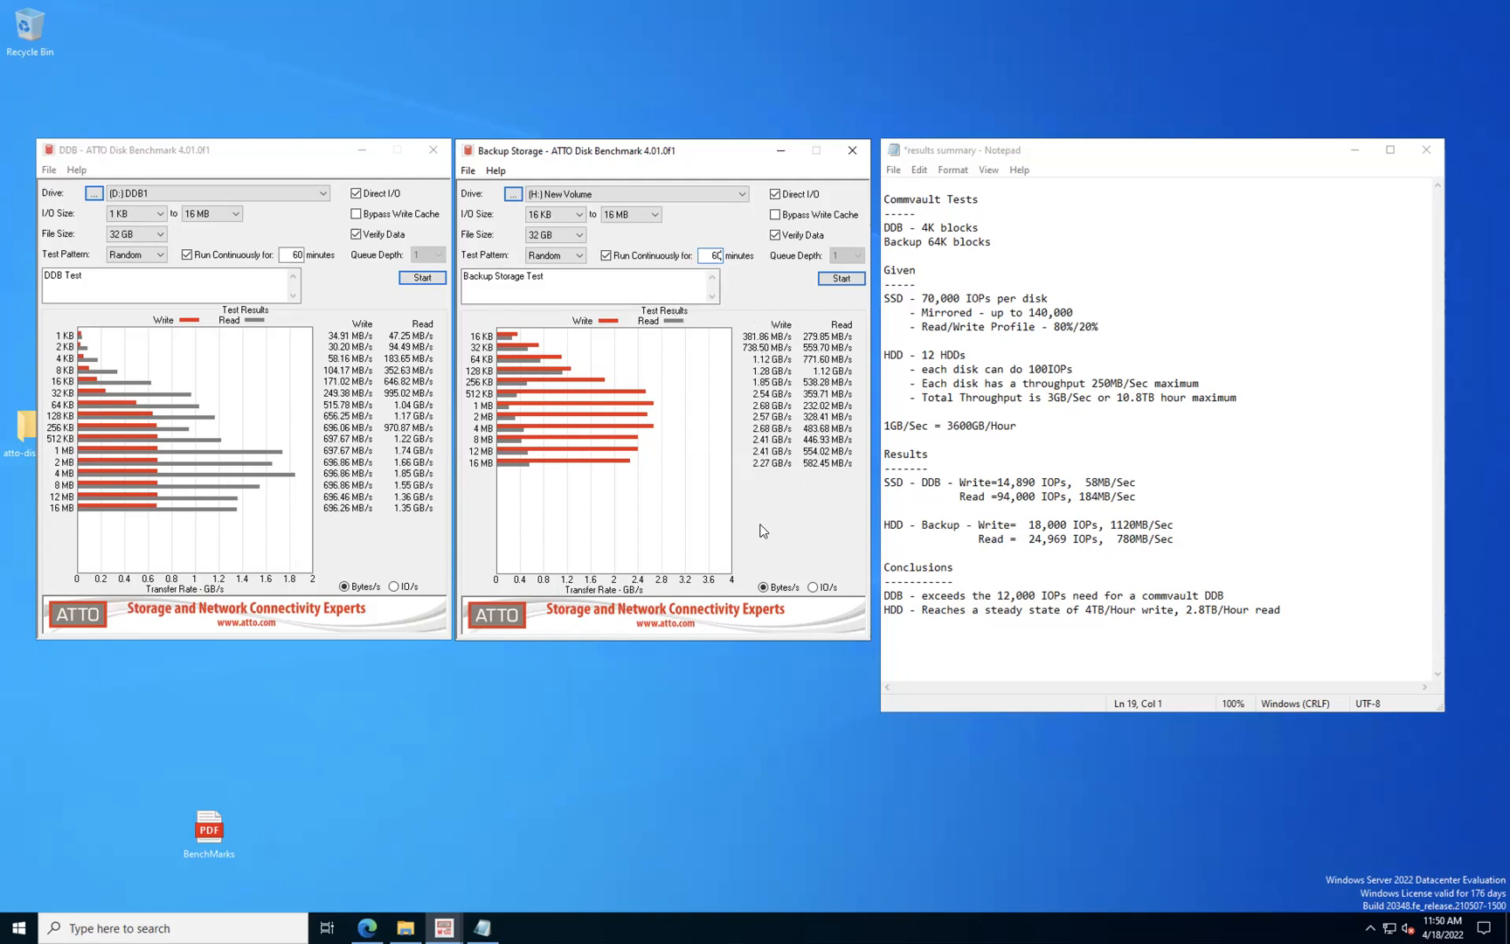
pyautogui.moveTo(276, 280)
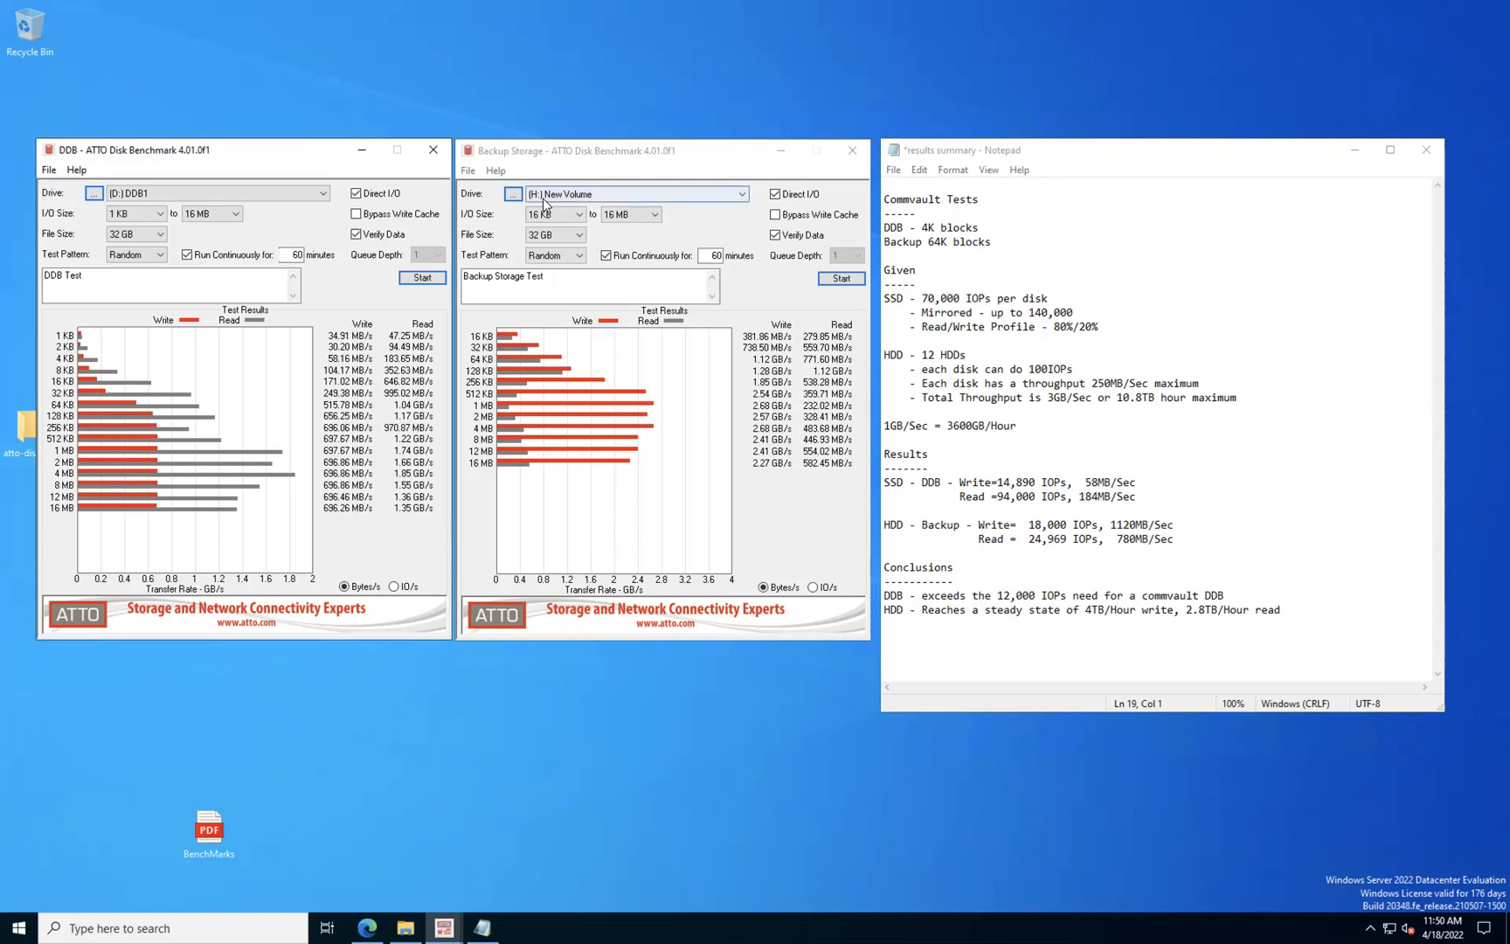
pyautogui.moveTo(558, 200)
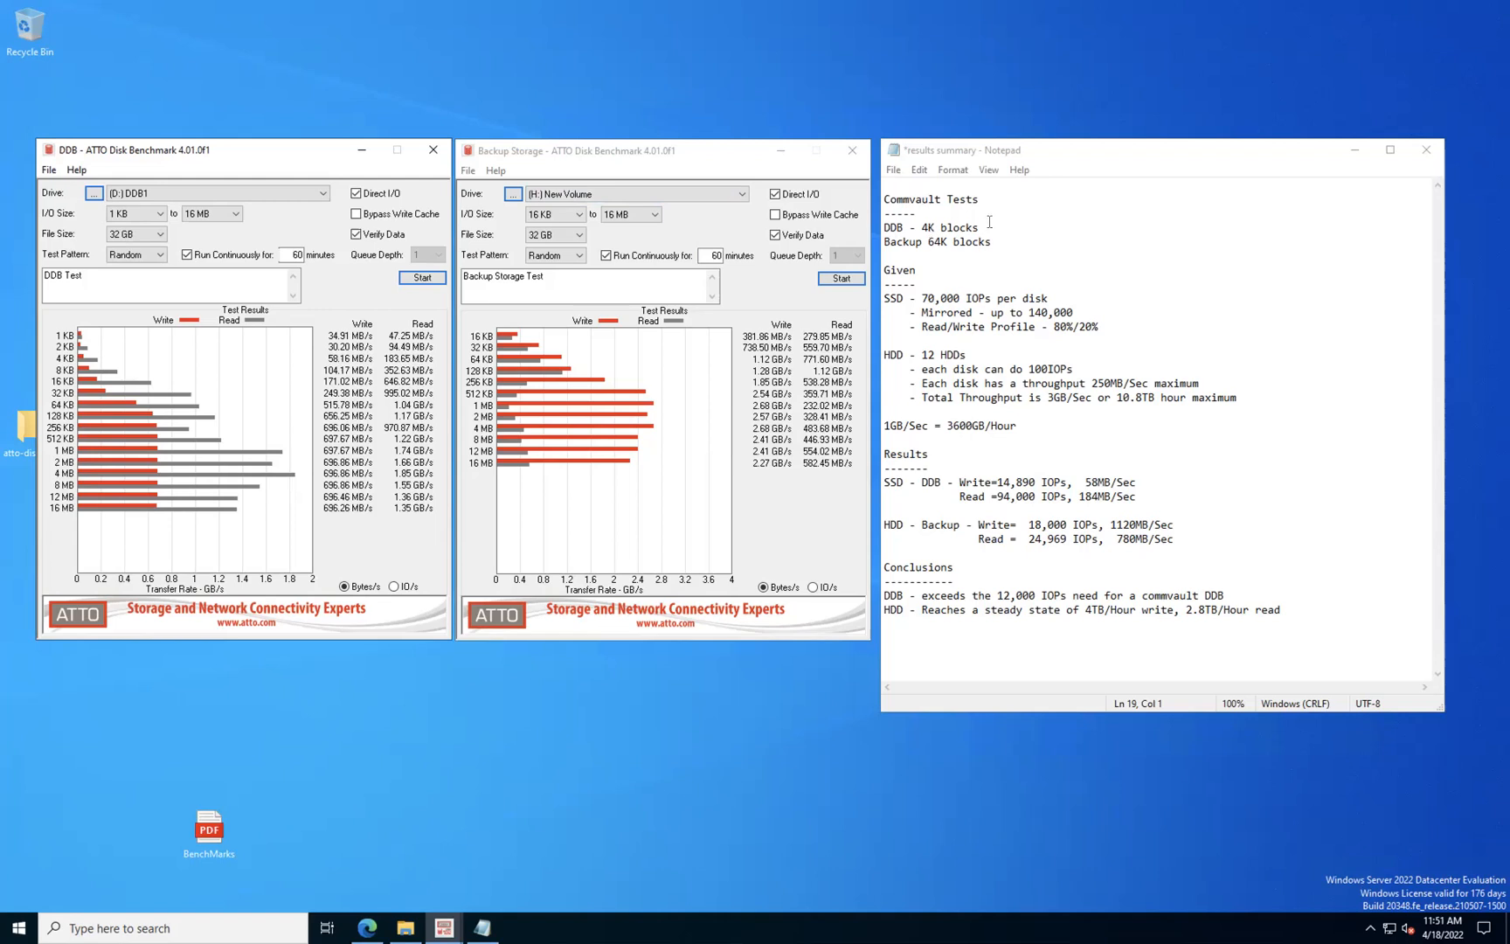
pyautogui.moveTo(932, 220)
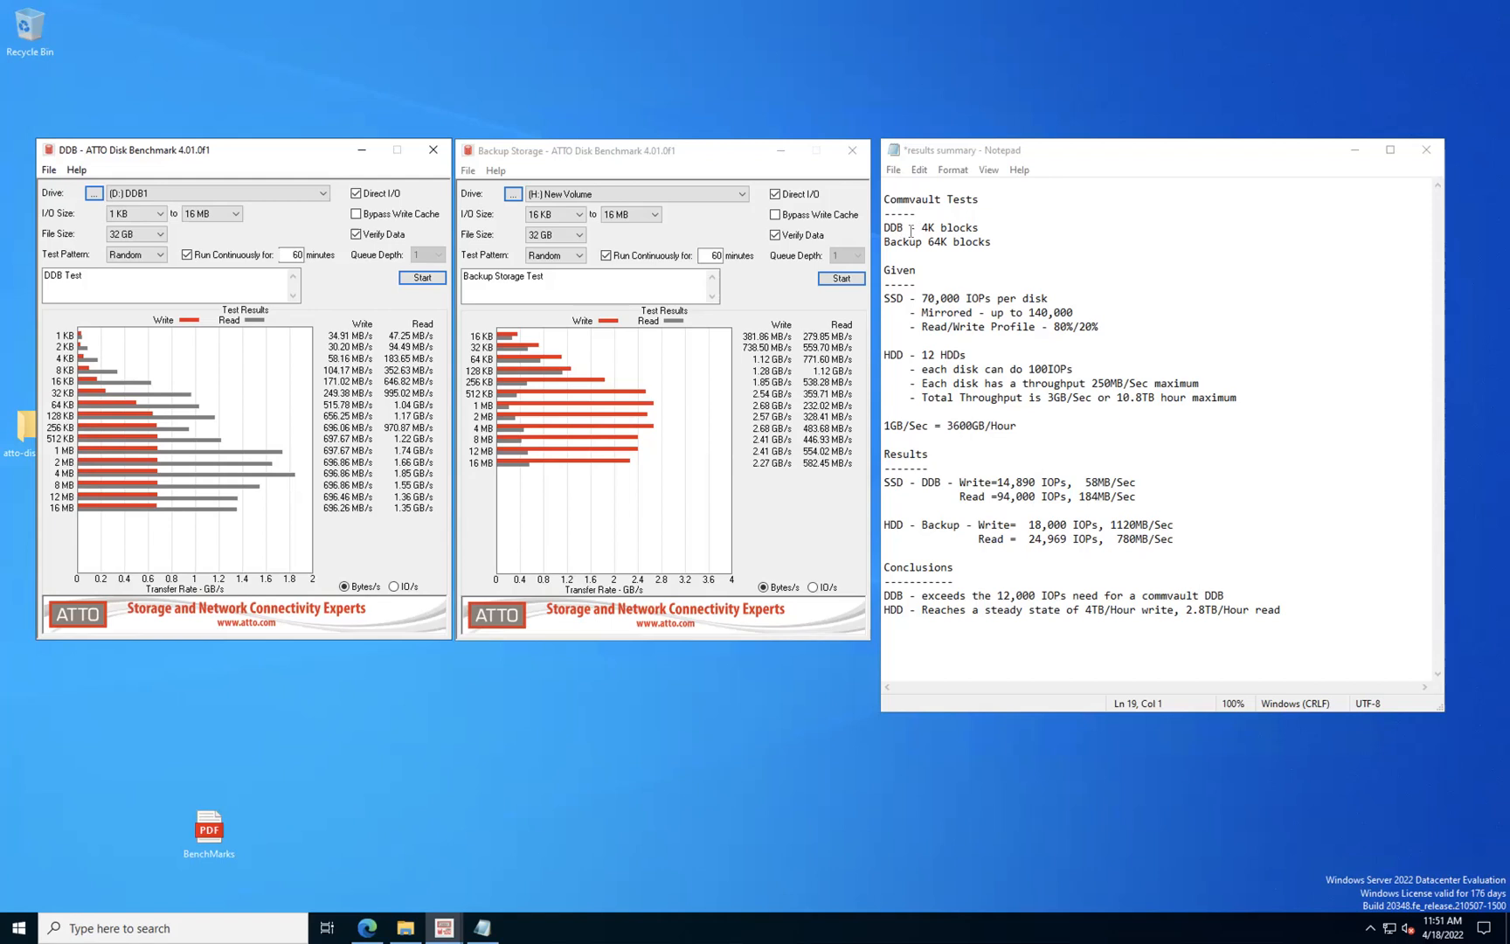
pyautogui.moveTo(946, 233)
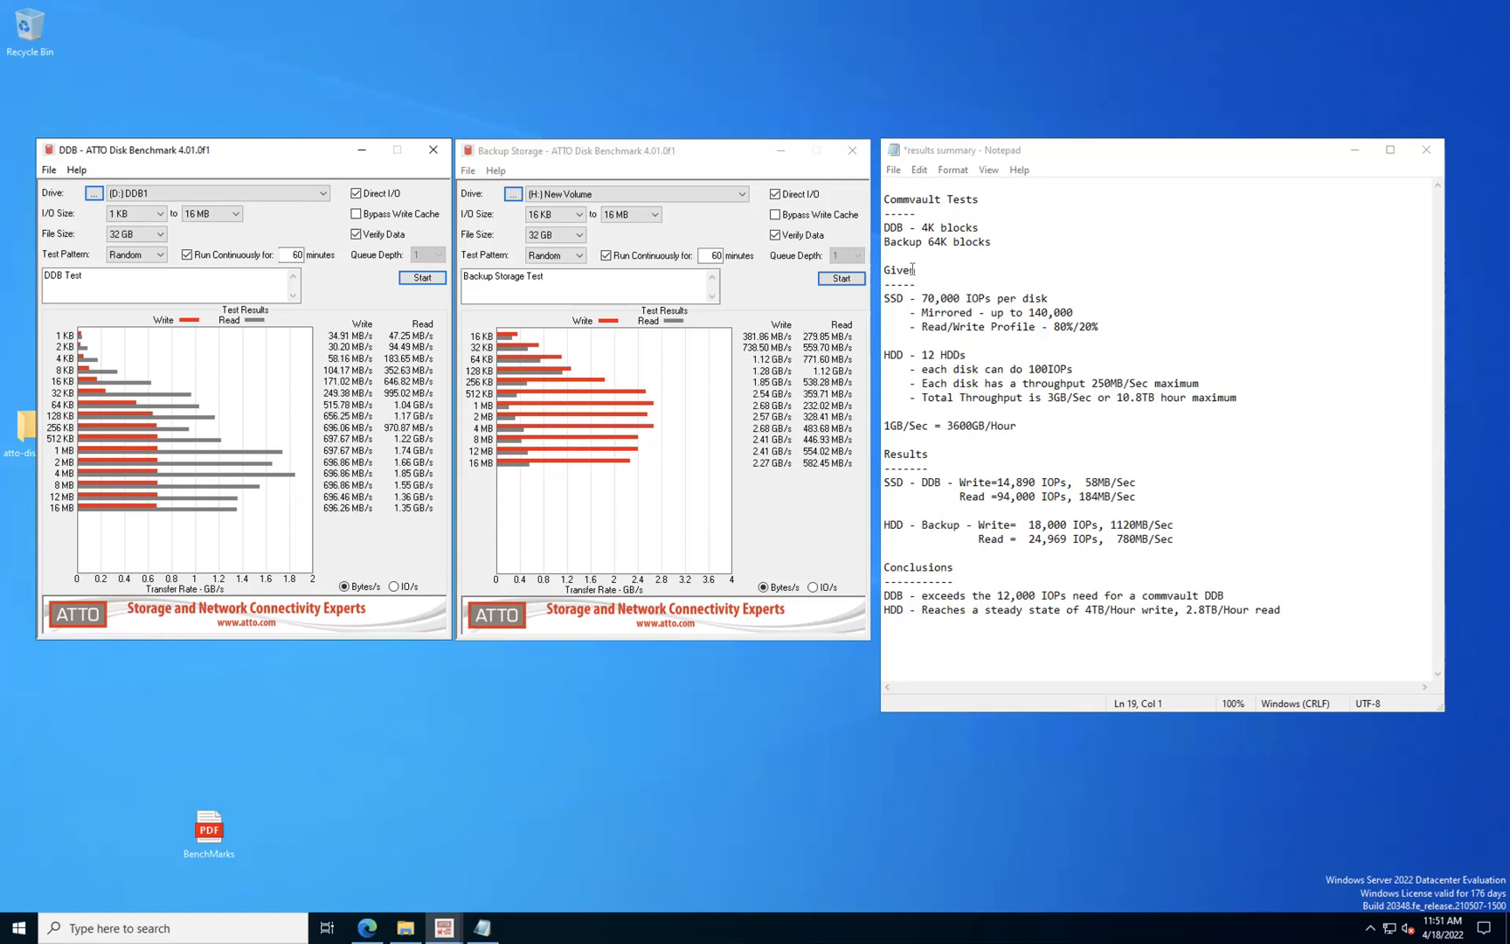
pyautogui.moveTo(899, 271)
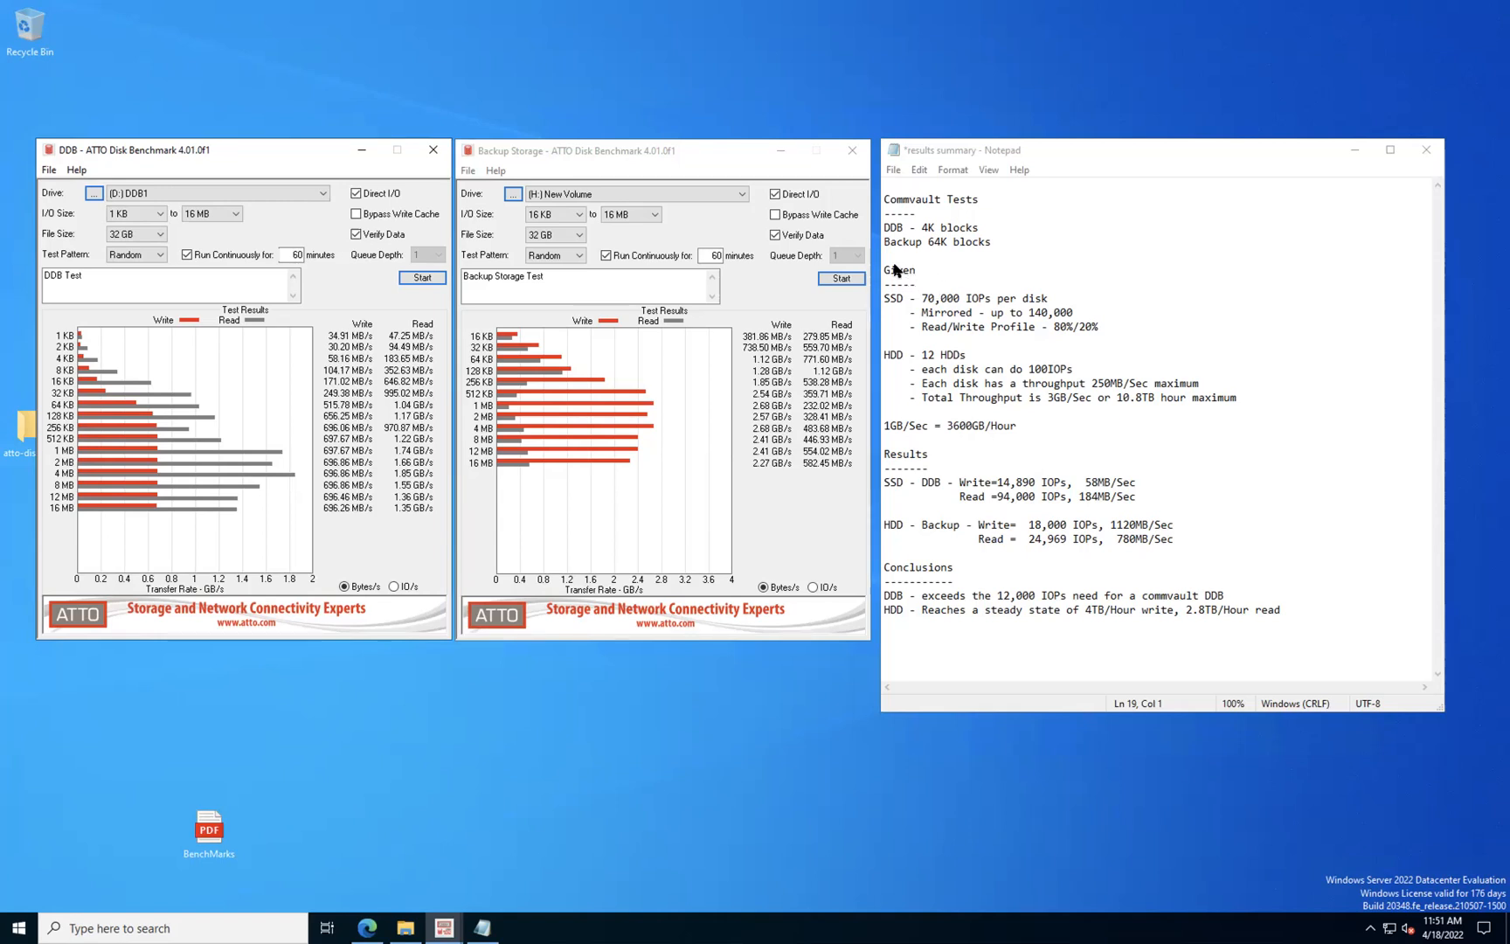
pyautogui.moveTo(986, 323)
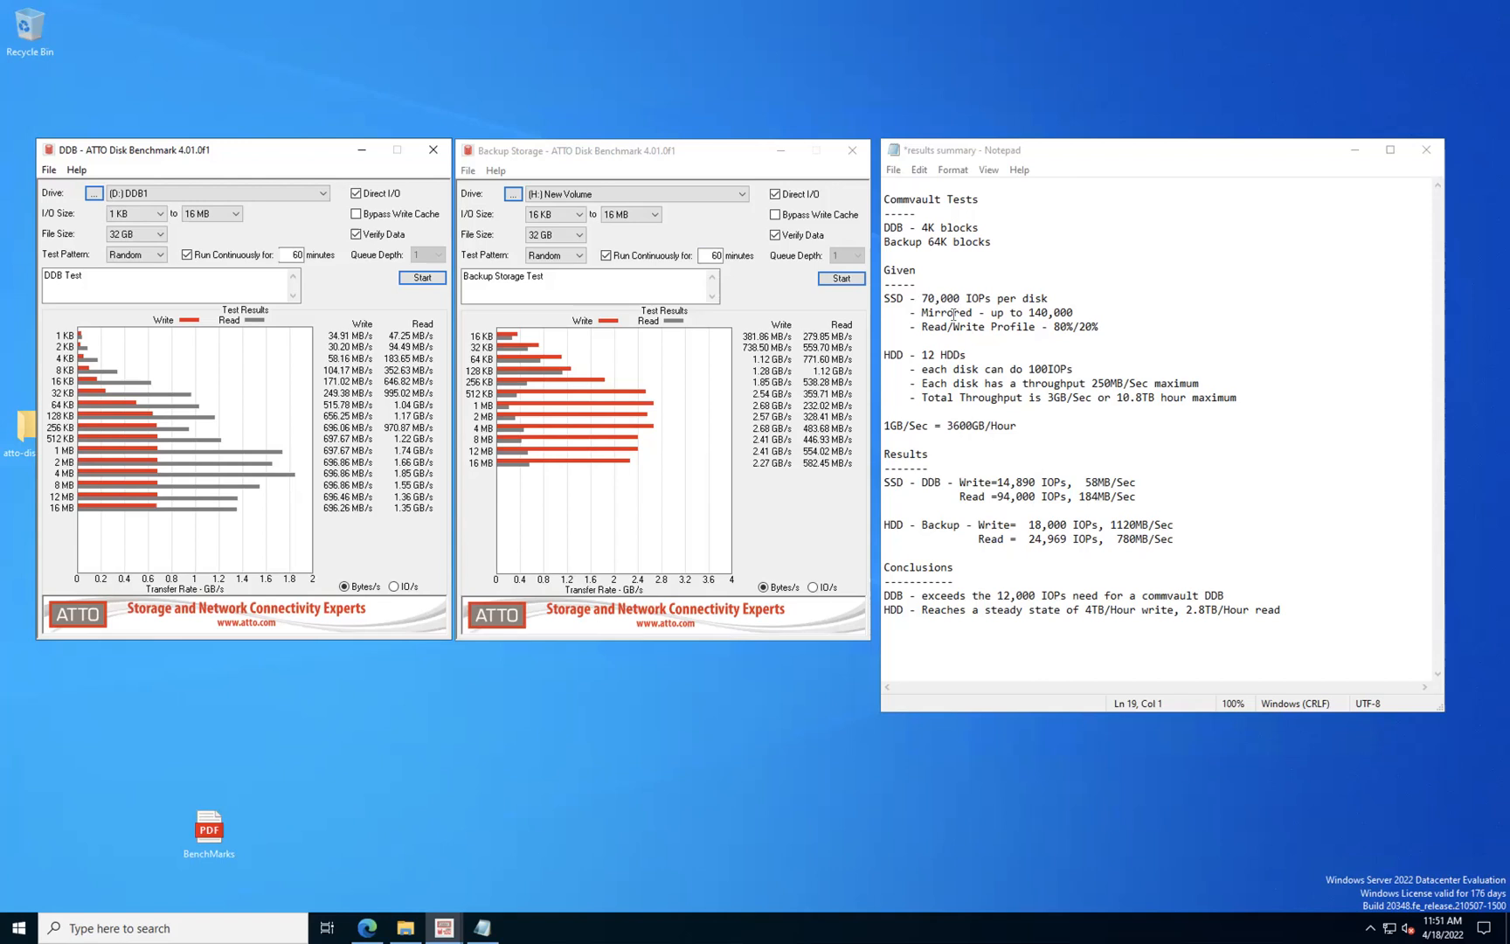
pyautogui.moveTo(939, 293)
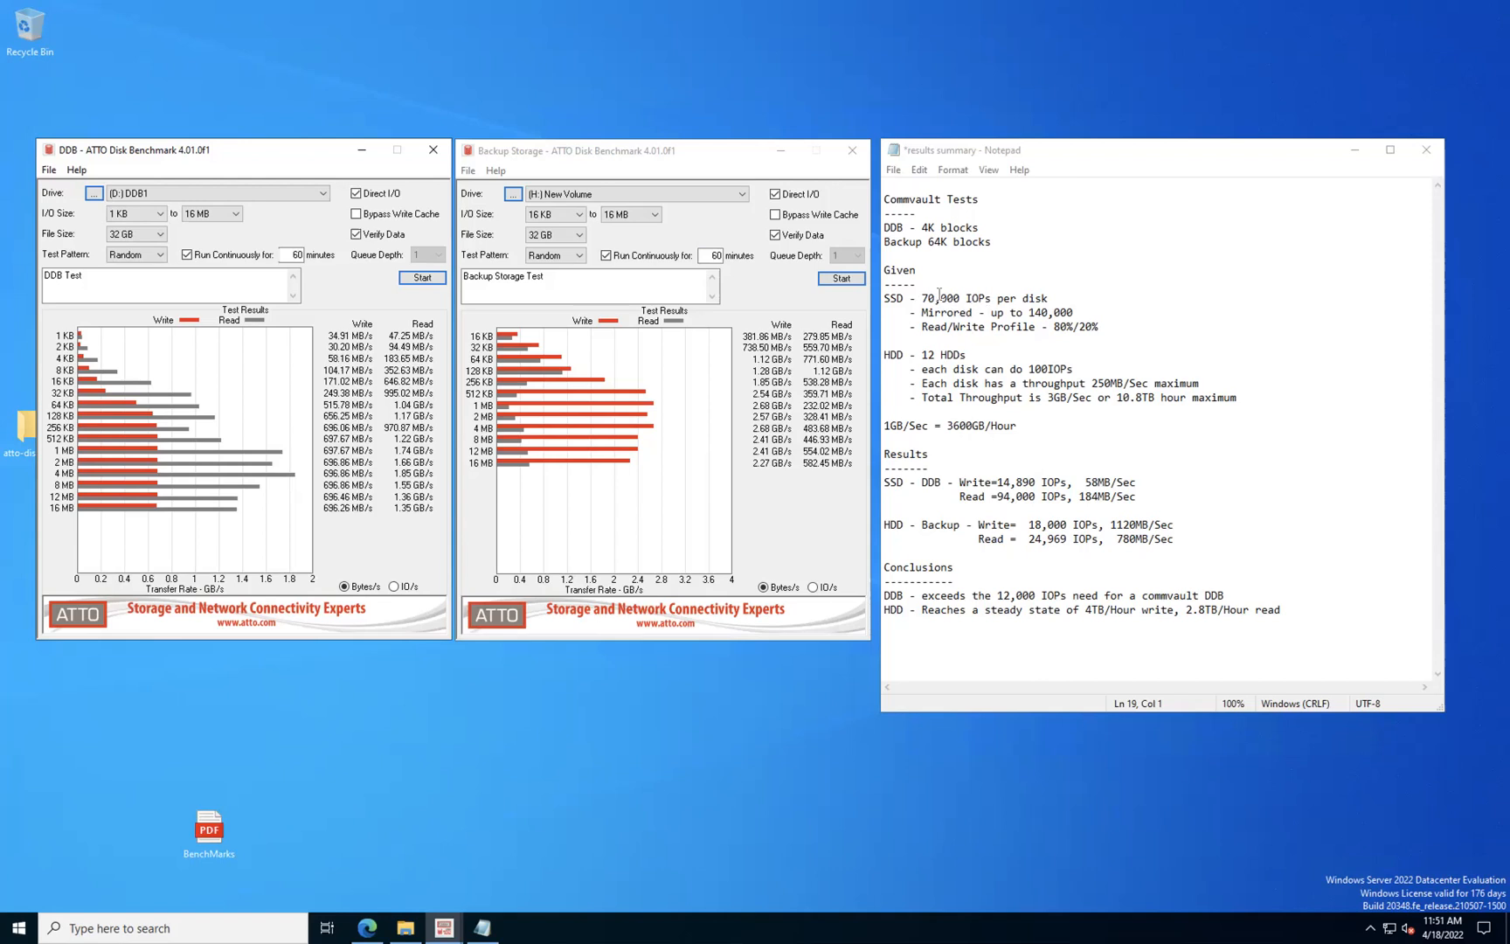
pyautogui.moveTo(943, 296)
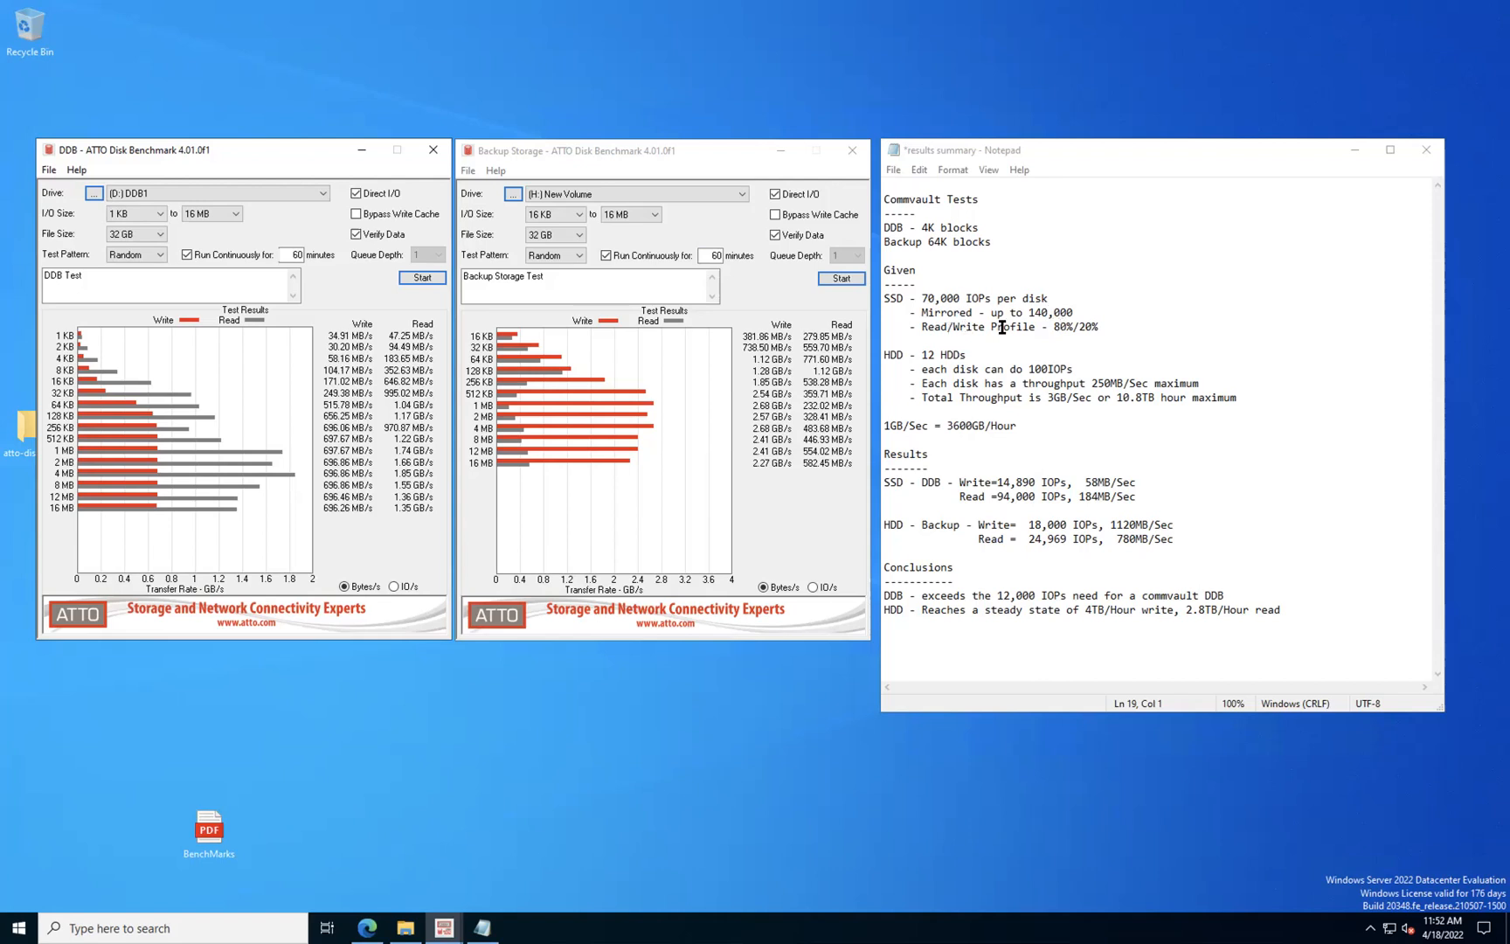
pyautogui.moveTo(1073, 327)
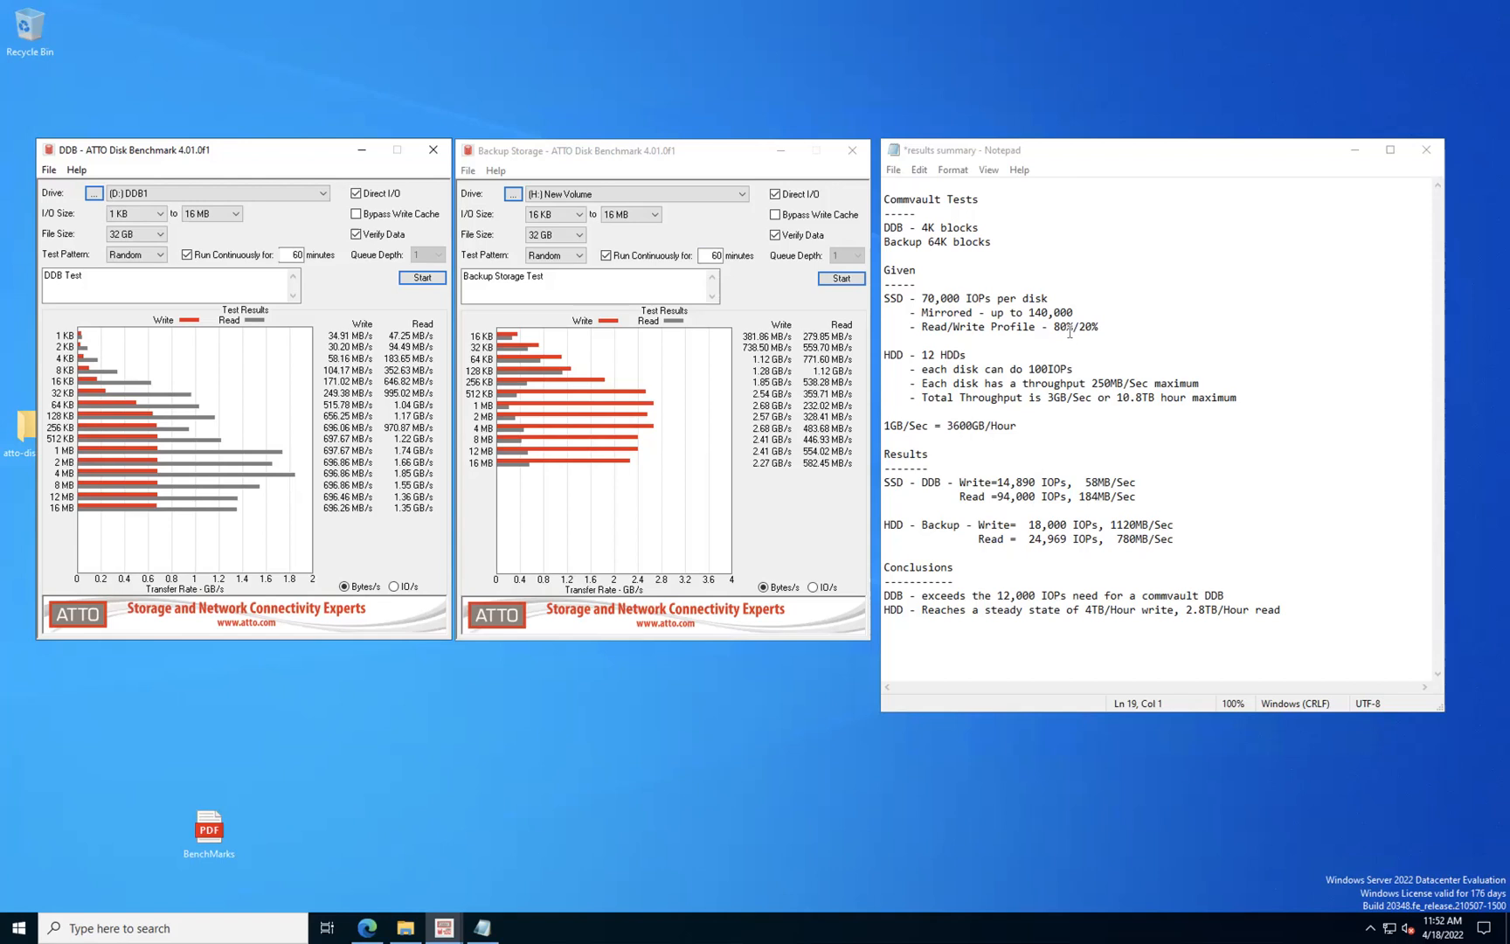
pyautogui.moveTo(1113, 332)
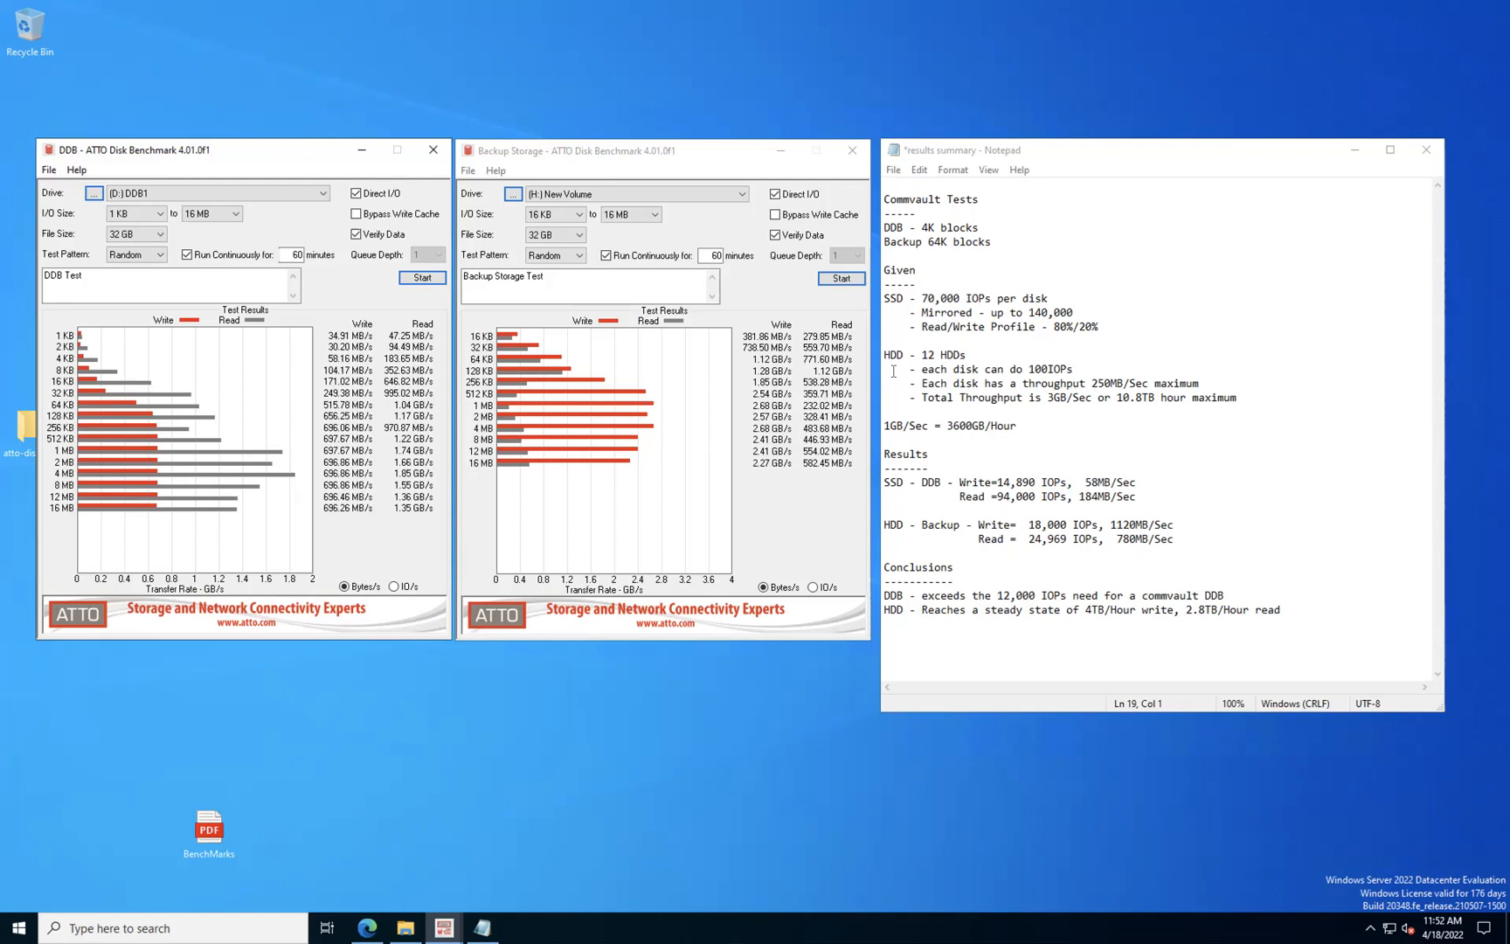
pyautogui.moveTo(999, 409)
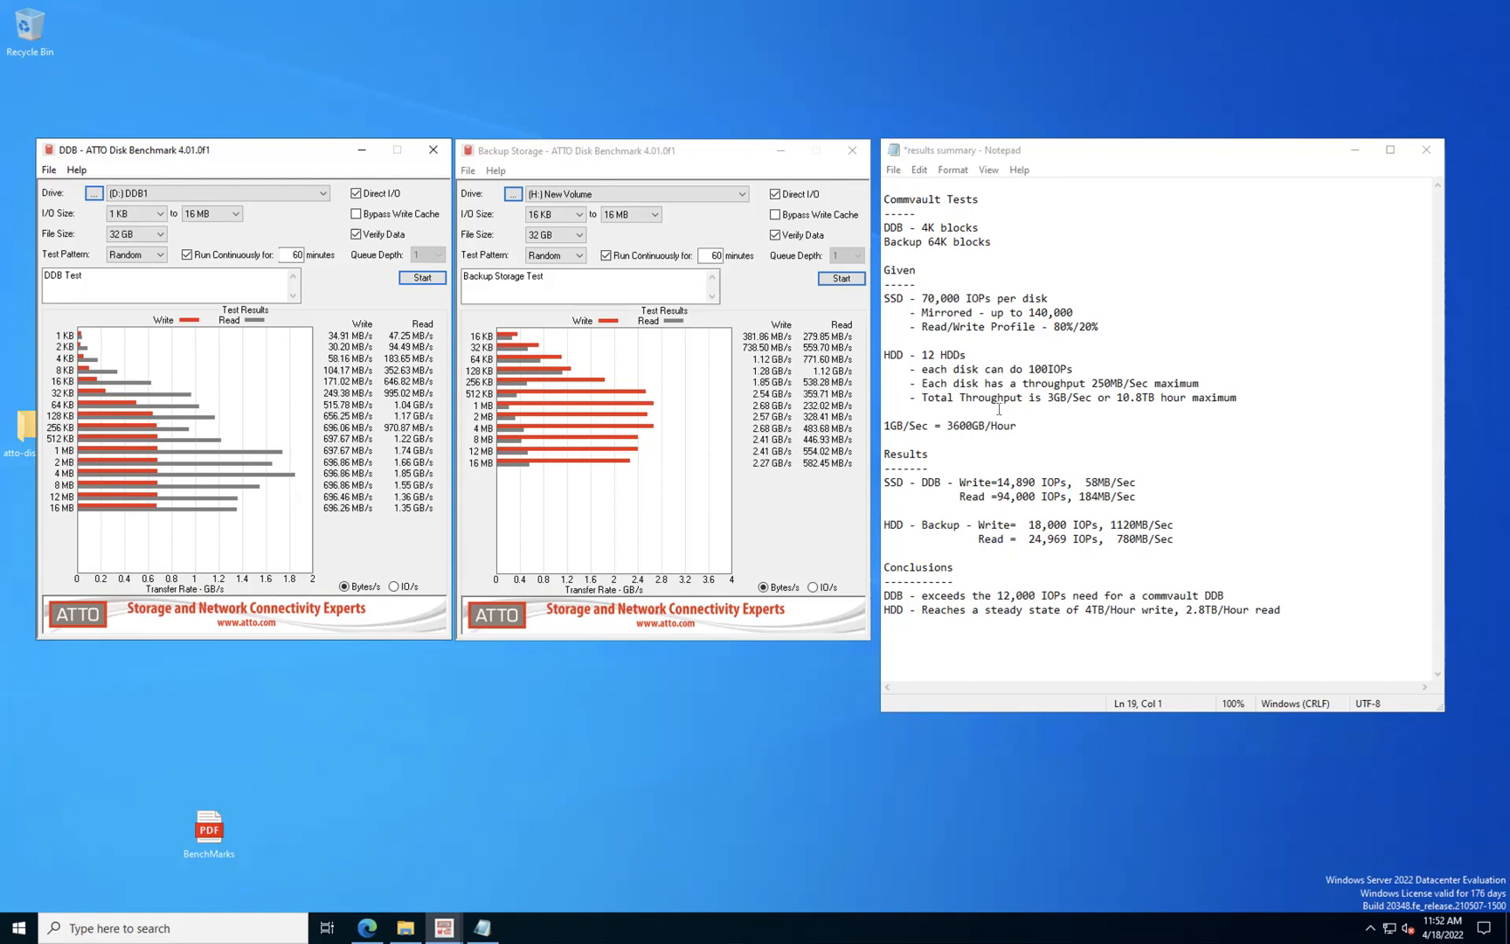
pyautogui.moveTo(1052, 403)
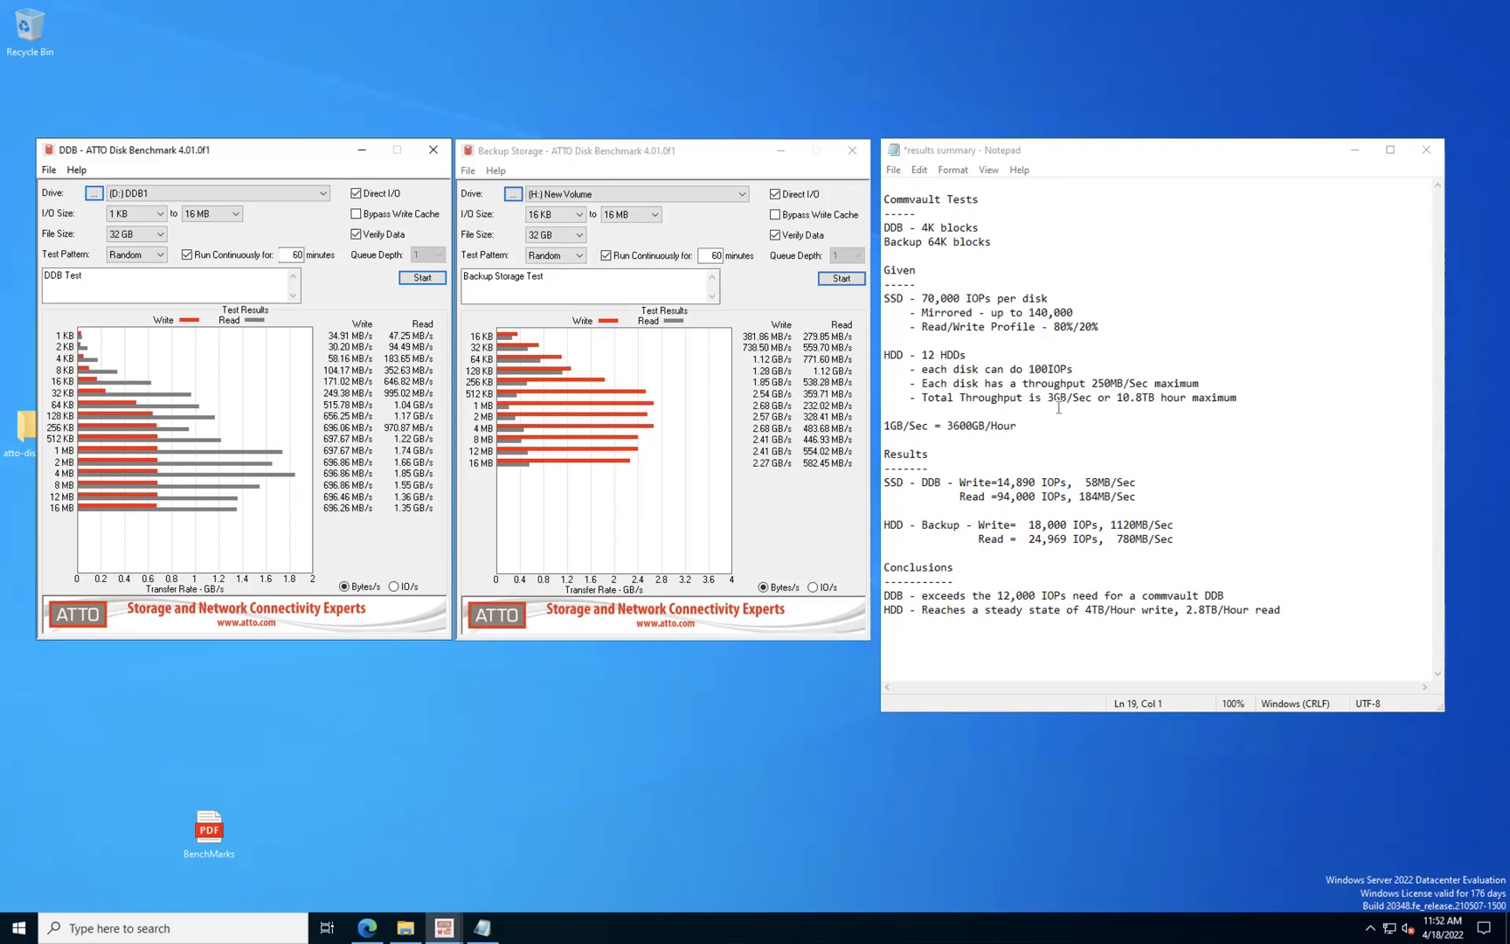
pyautogui.moveTo(1141, 412)
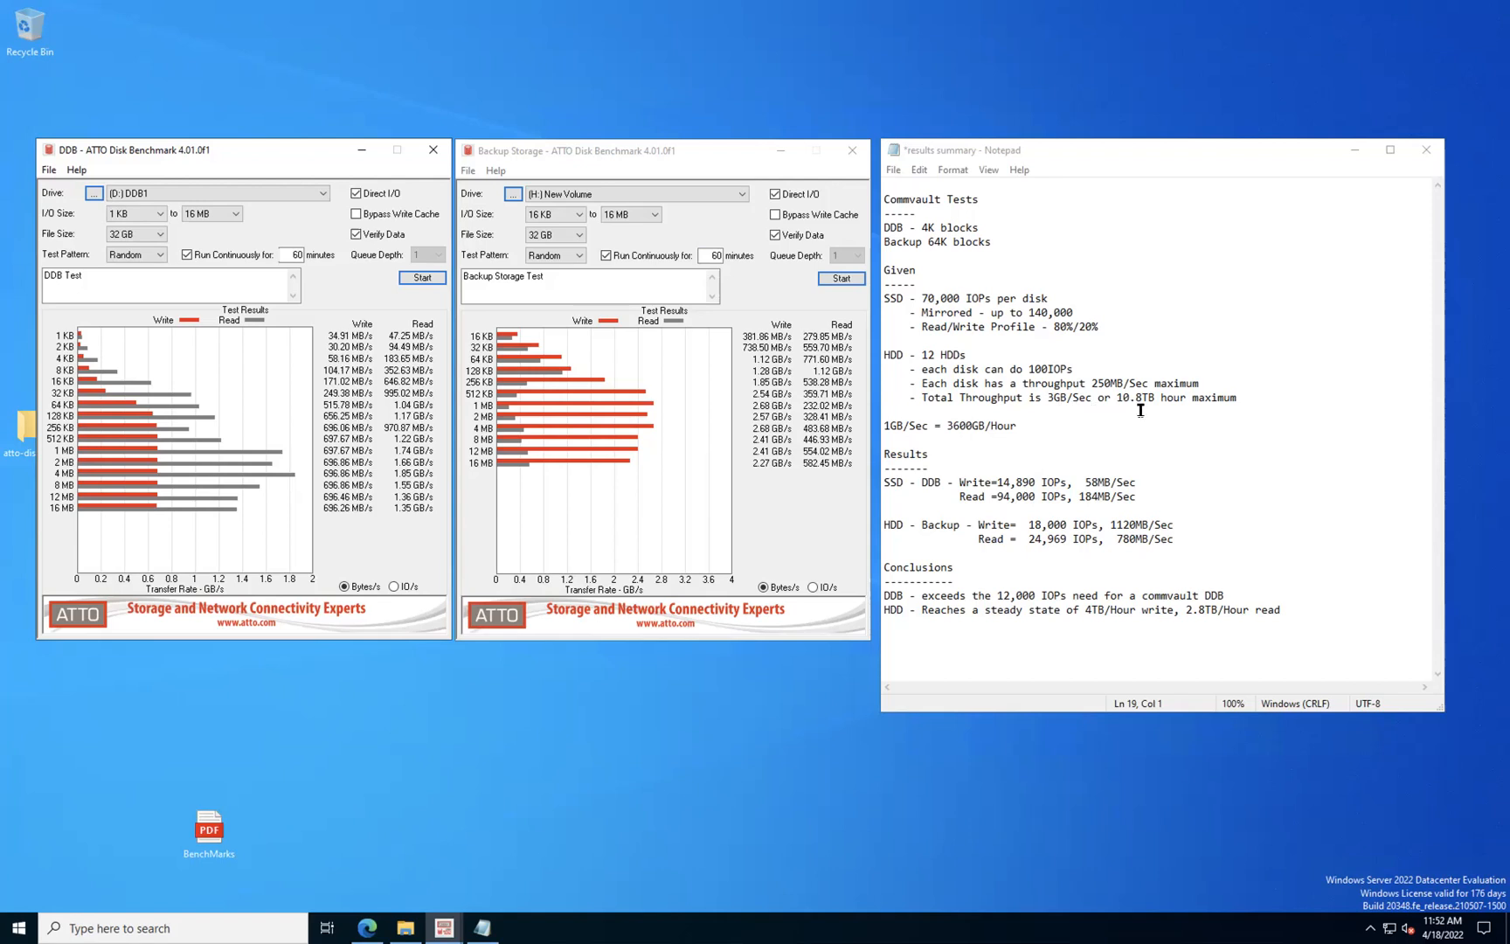
pyautogui.moveTo(1080, 408)
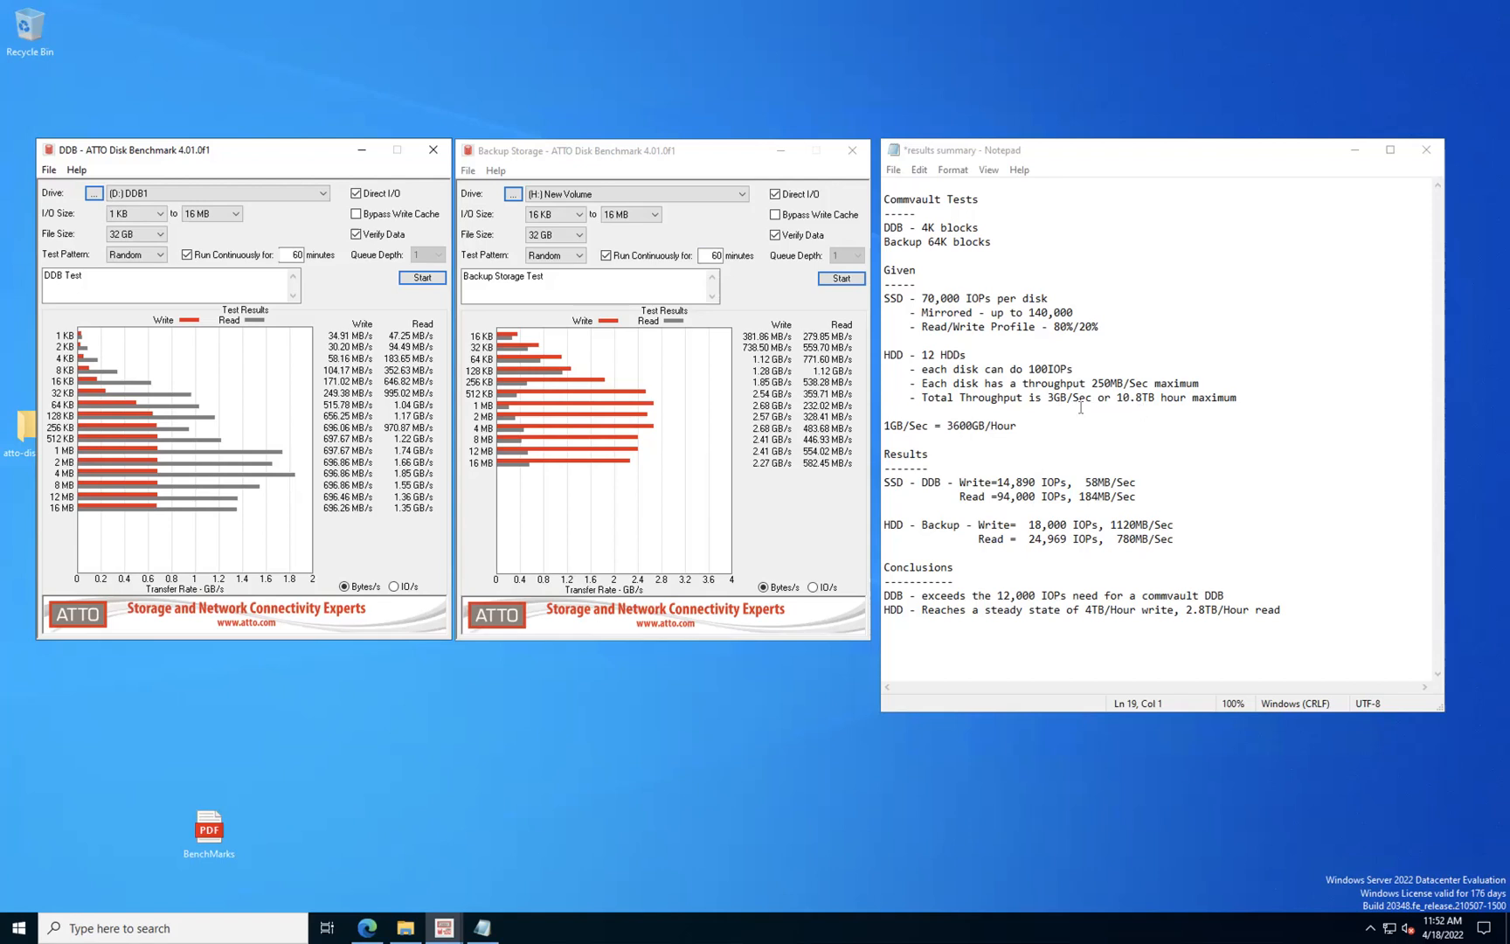
pyautogui.moveTo(1140, 406)
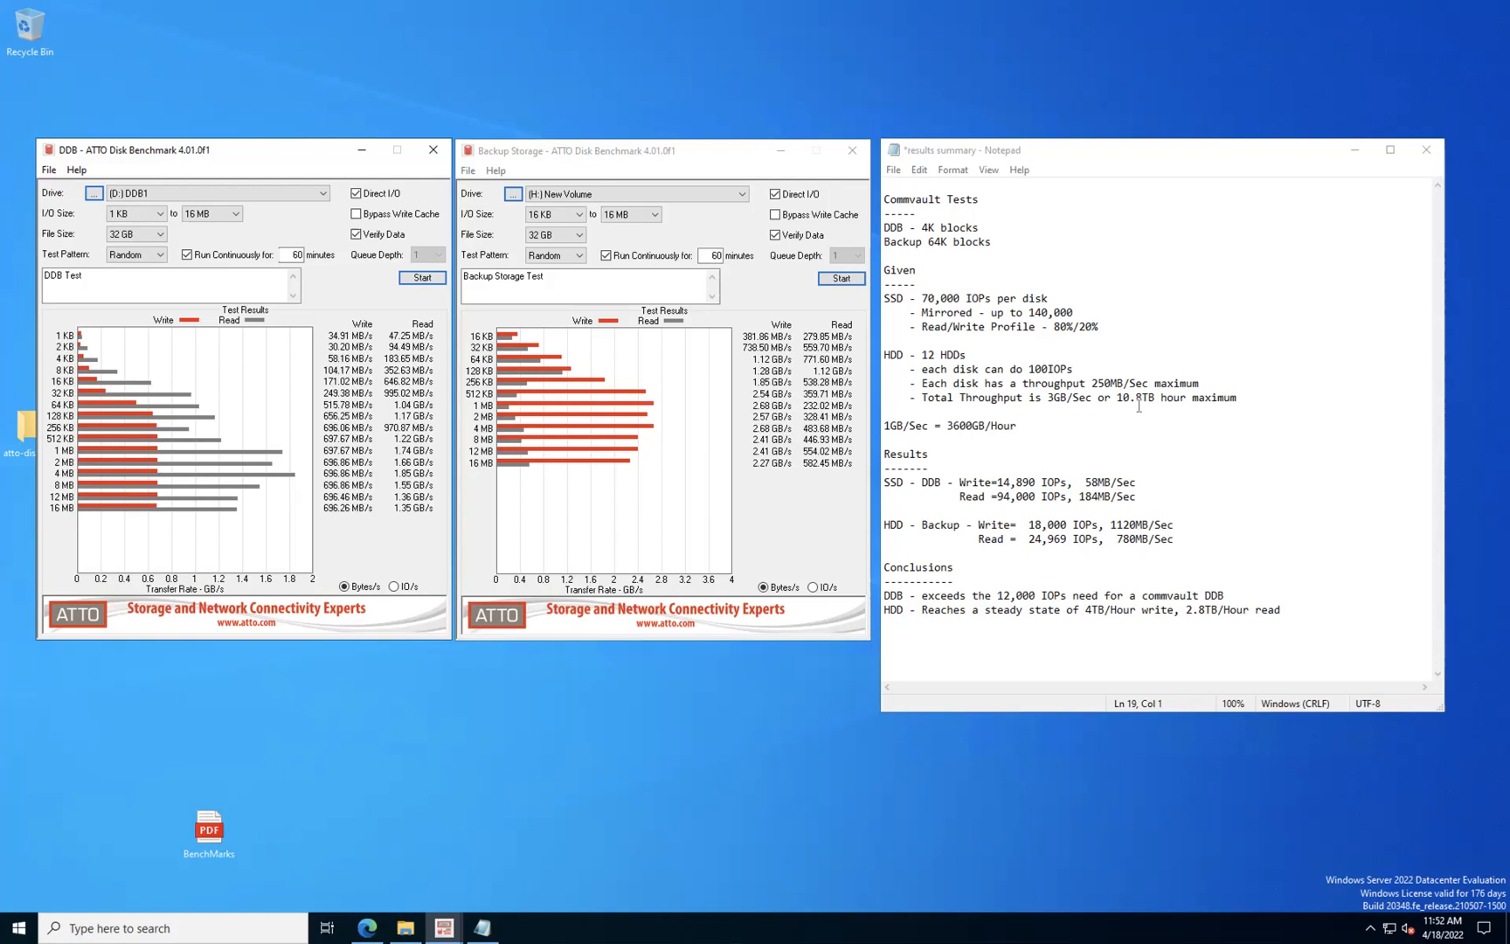
pyautogui.moveTo(1009, 426)
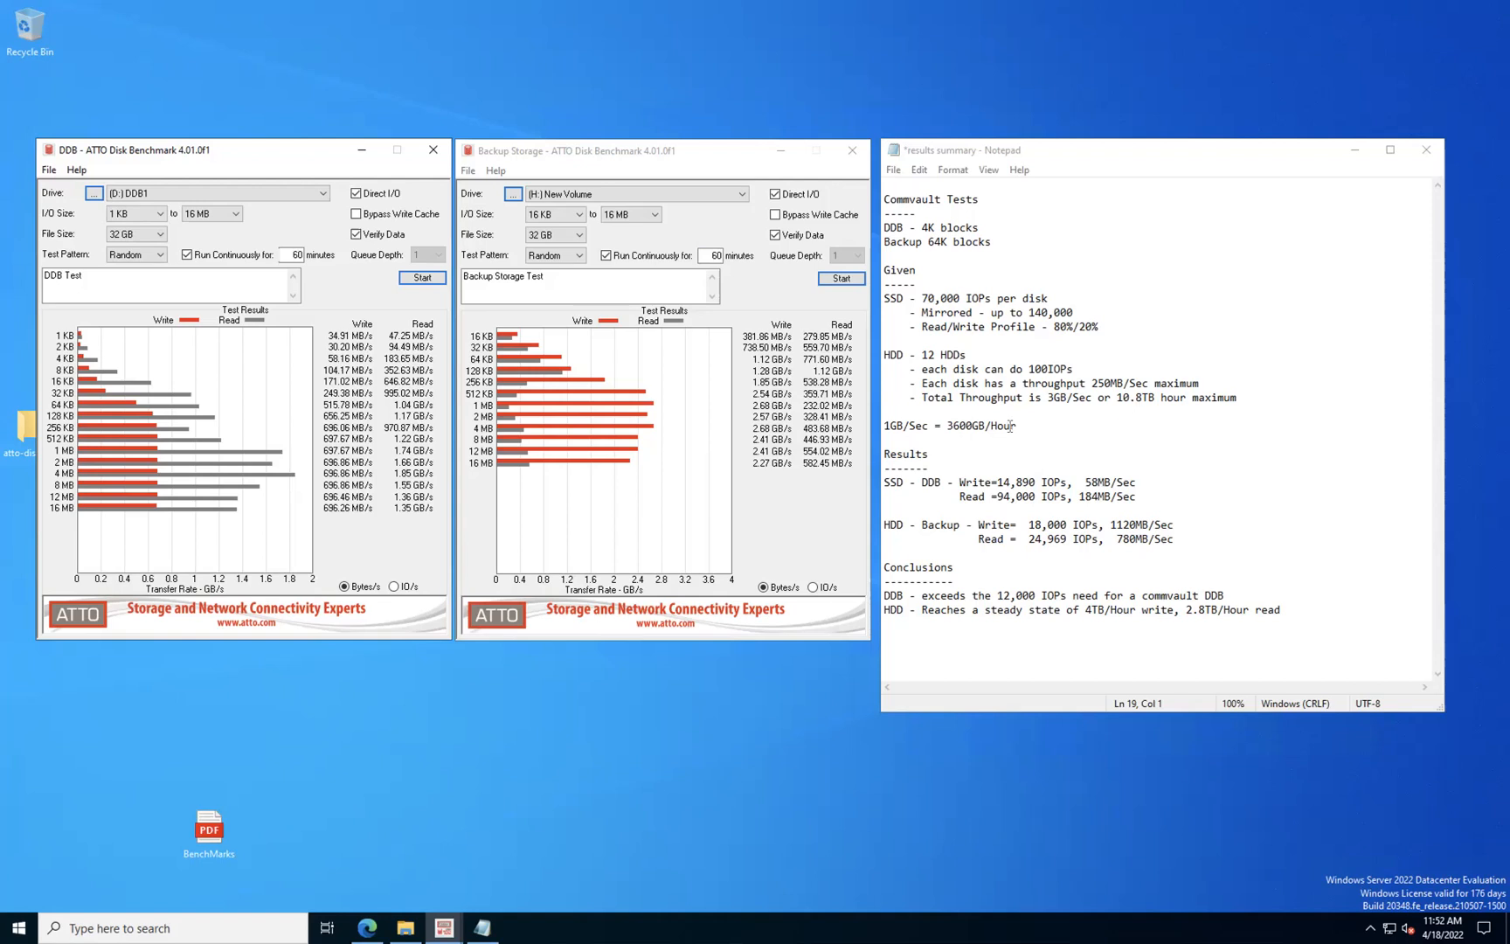
pyautogui.moveTo(997, 432)
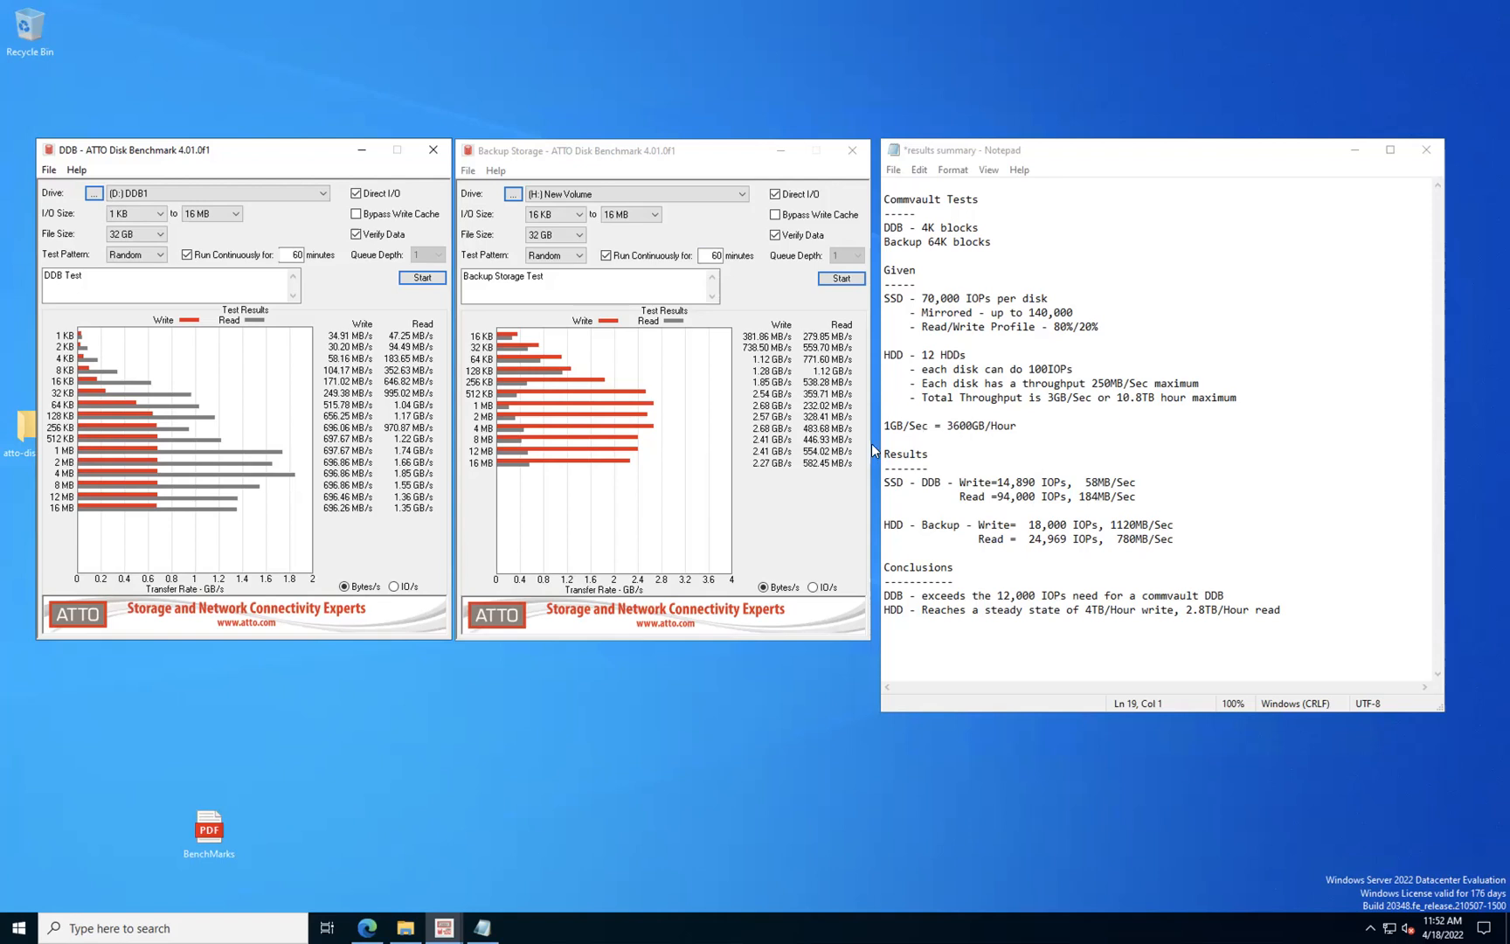
pyautogui.moveTo(899, 439)
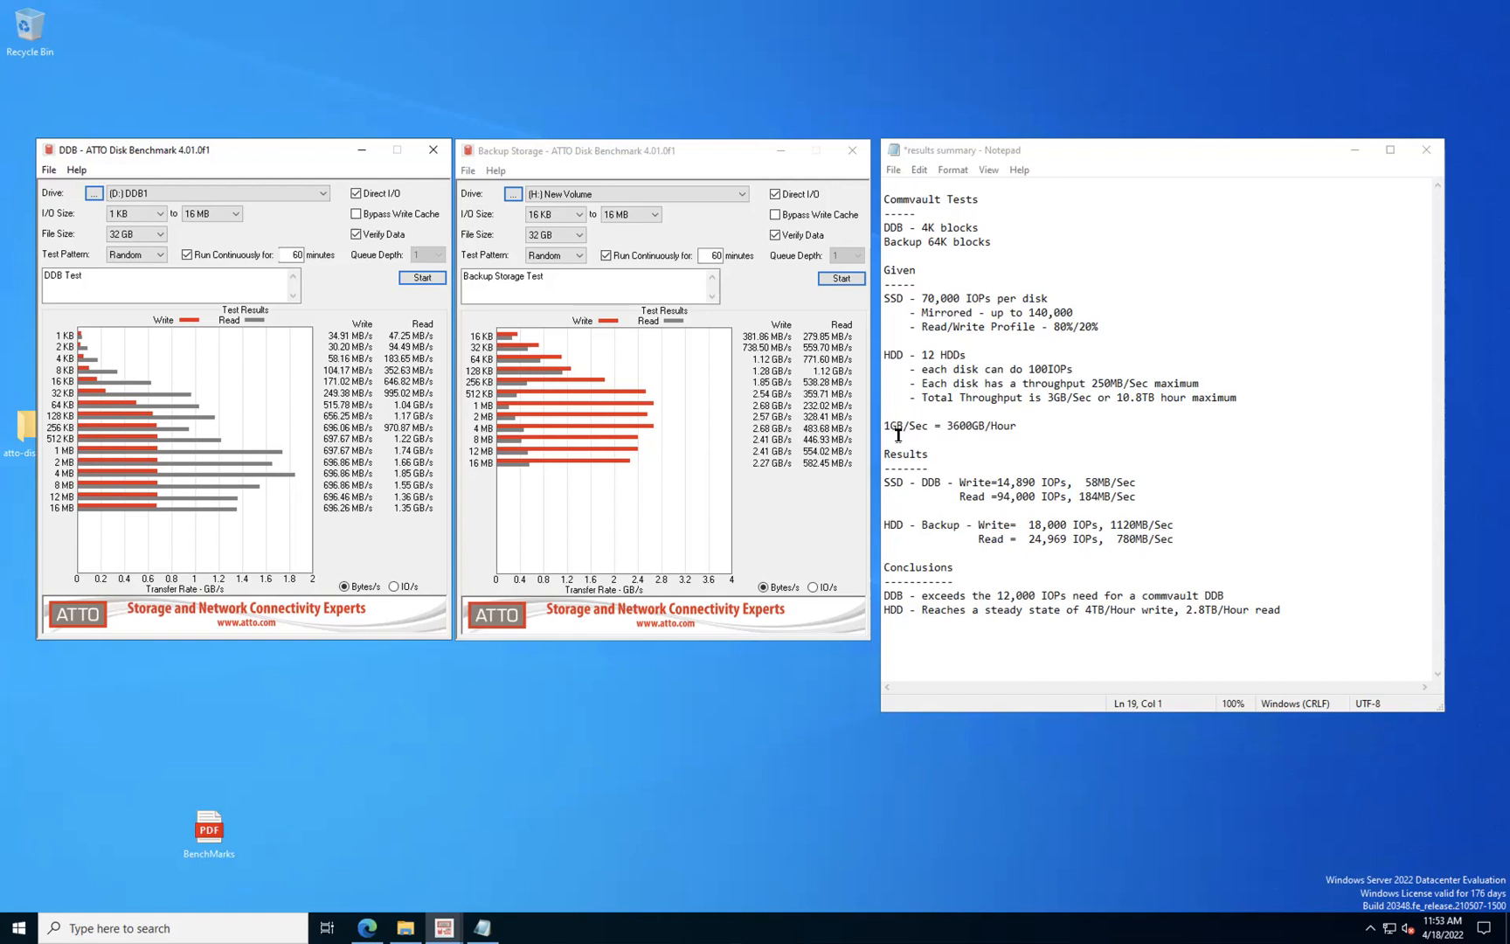
pyautogui.moveTo(910, 479)
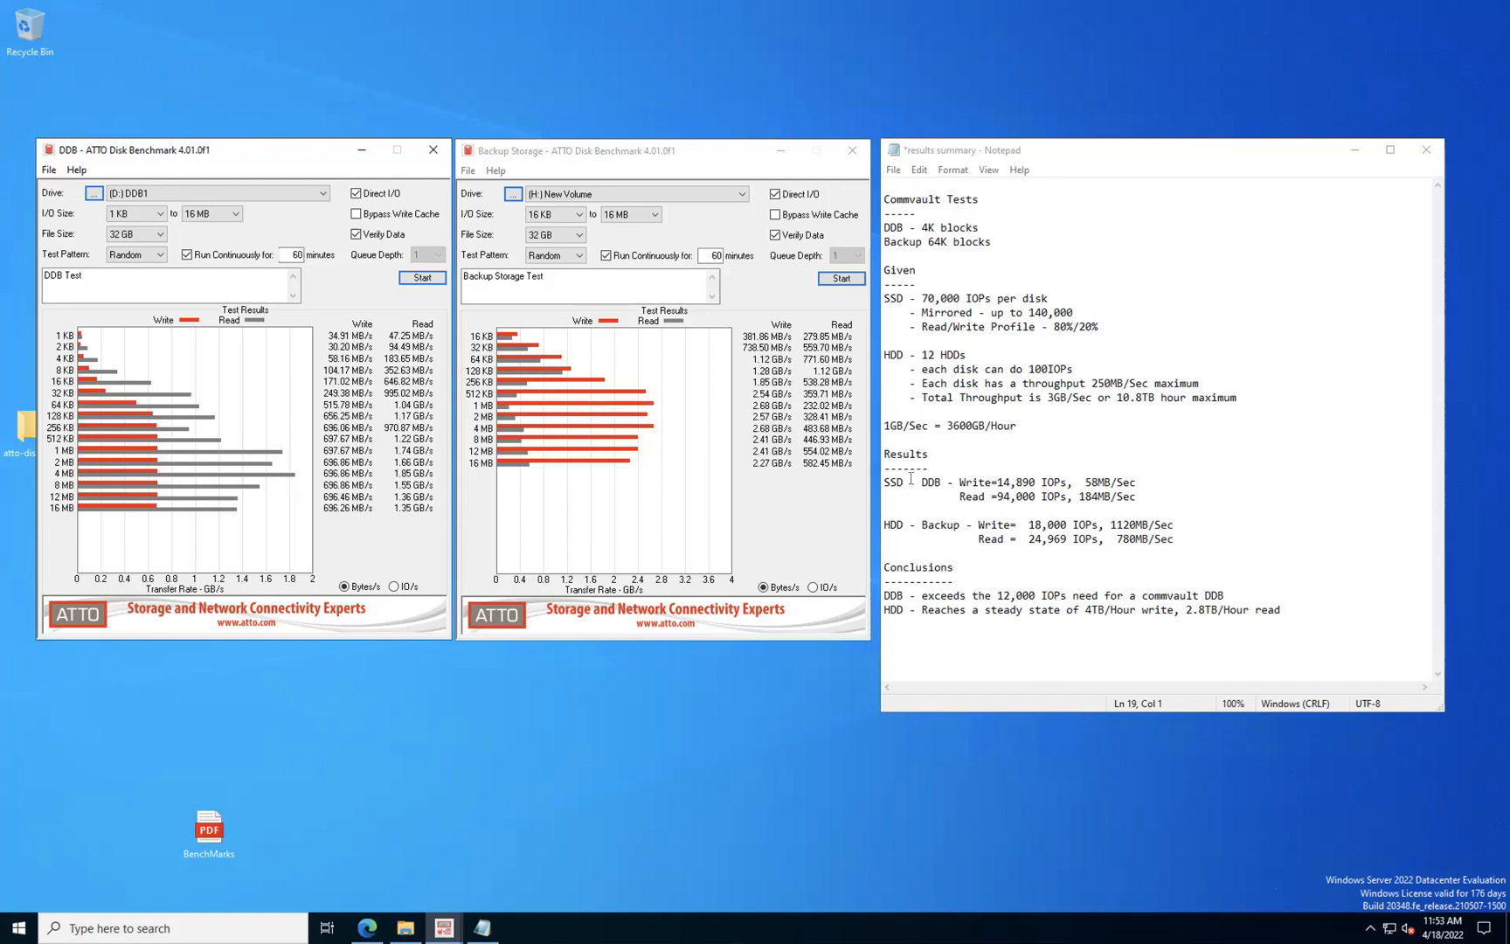
pyautogui.moveTo(915, 489)
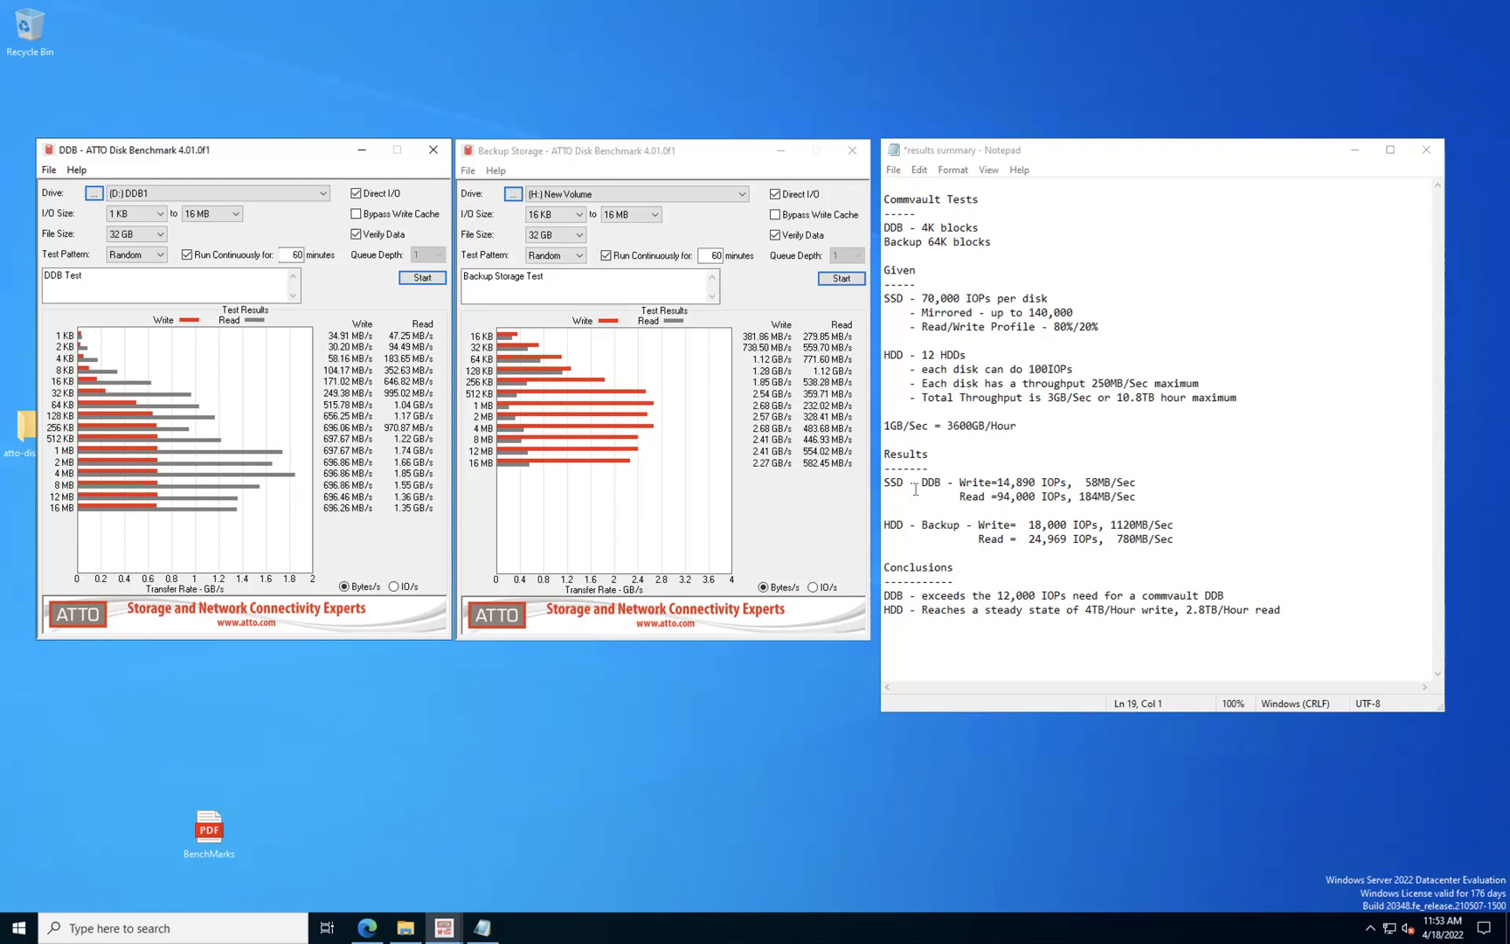
pyautogui.moveTo(331, 302)
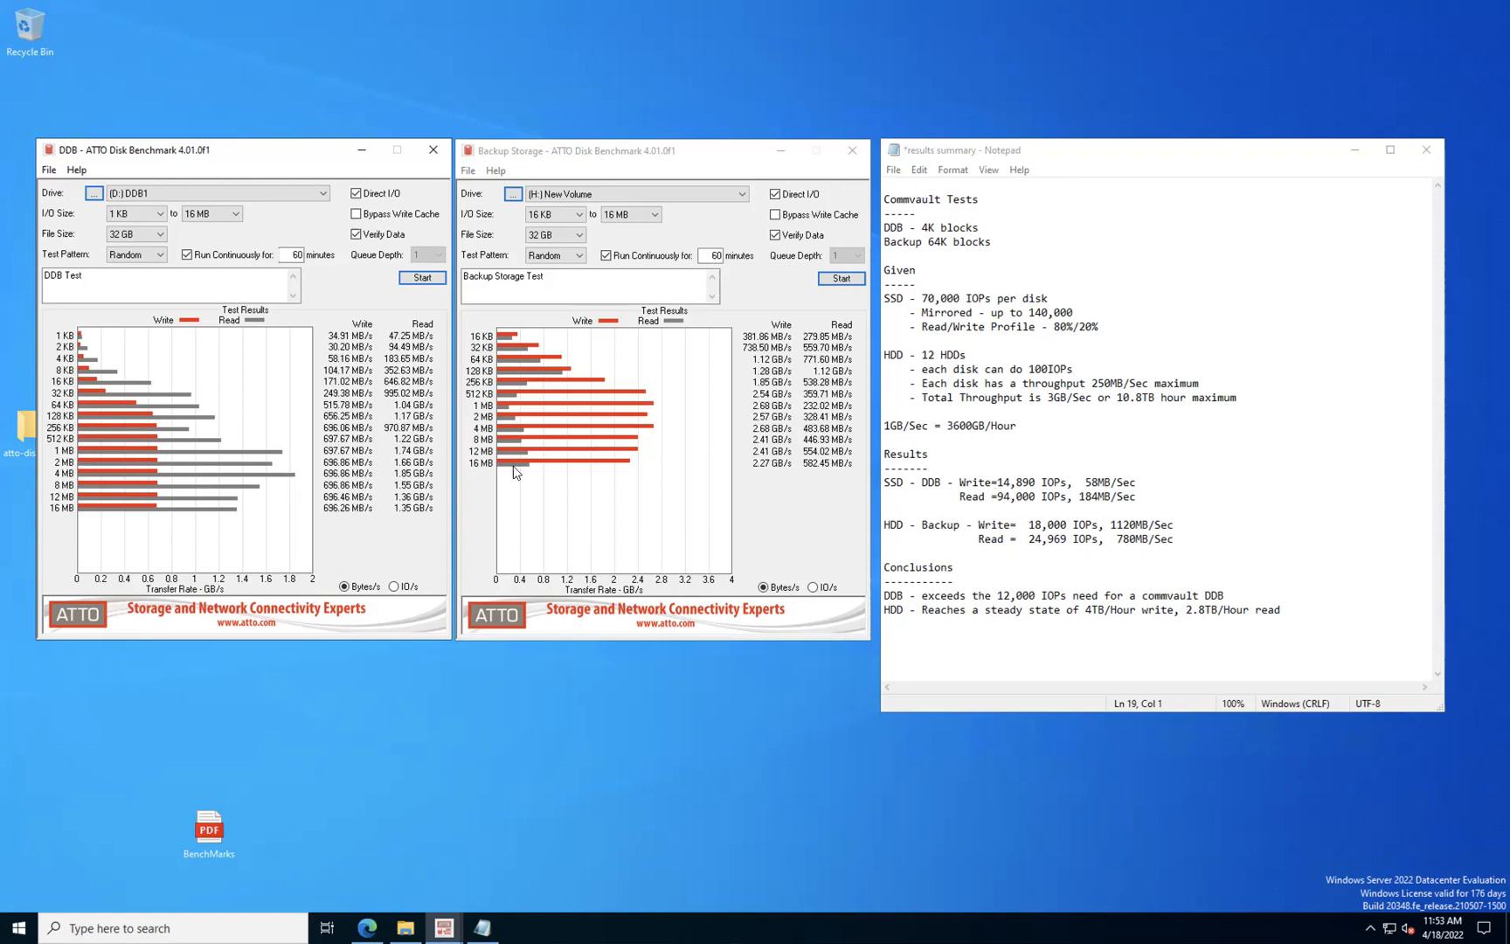
pyautogui.moveTo(77, 369)
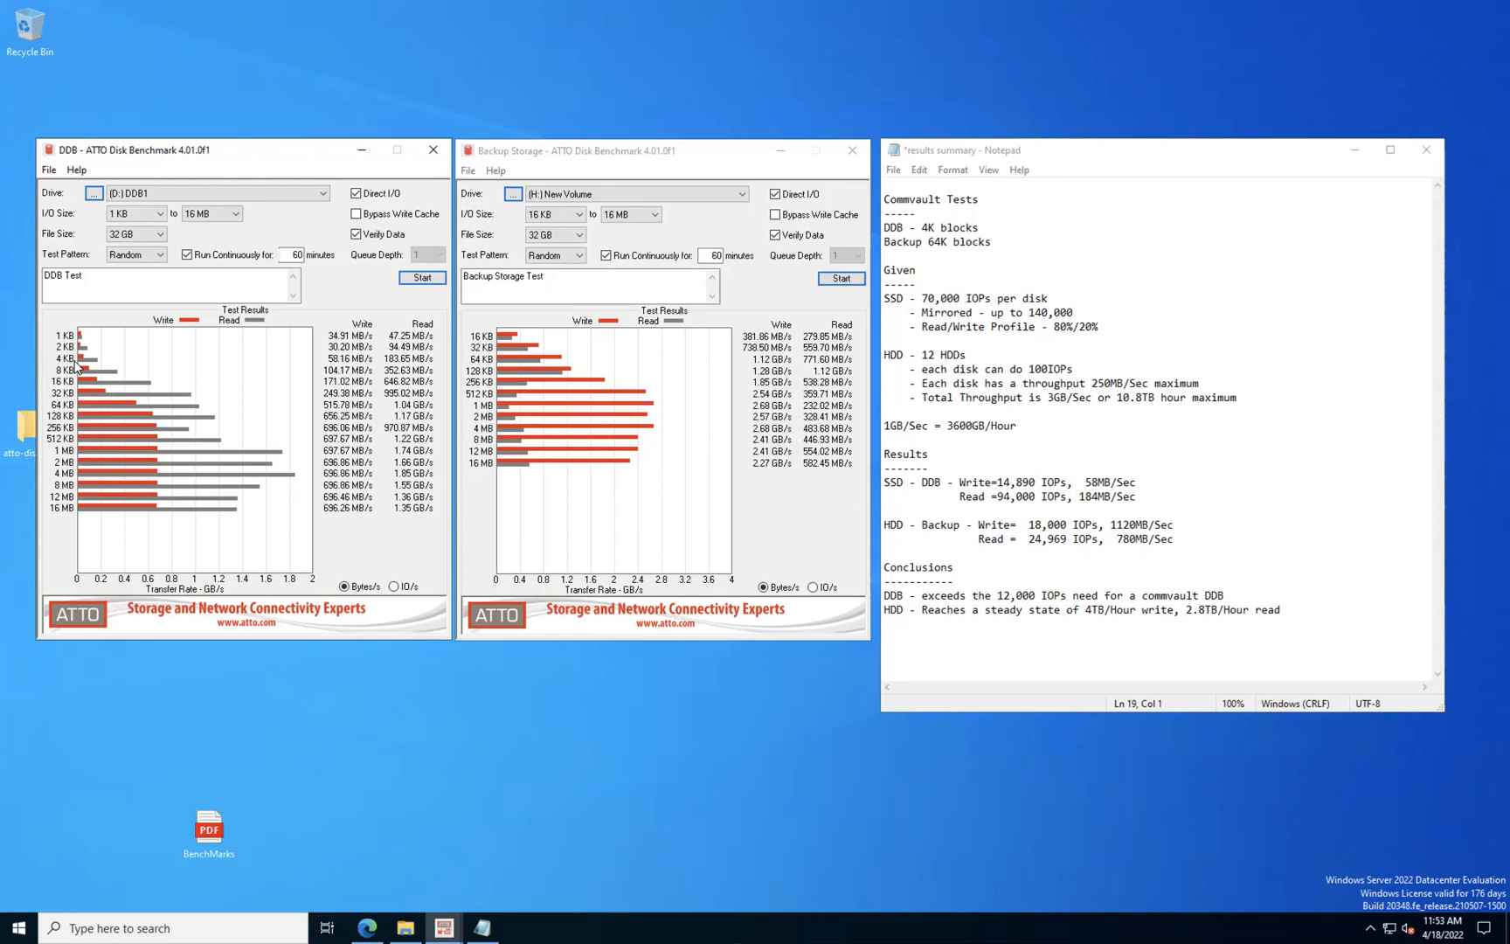
pyautogui.moveTo(398, 607)
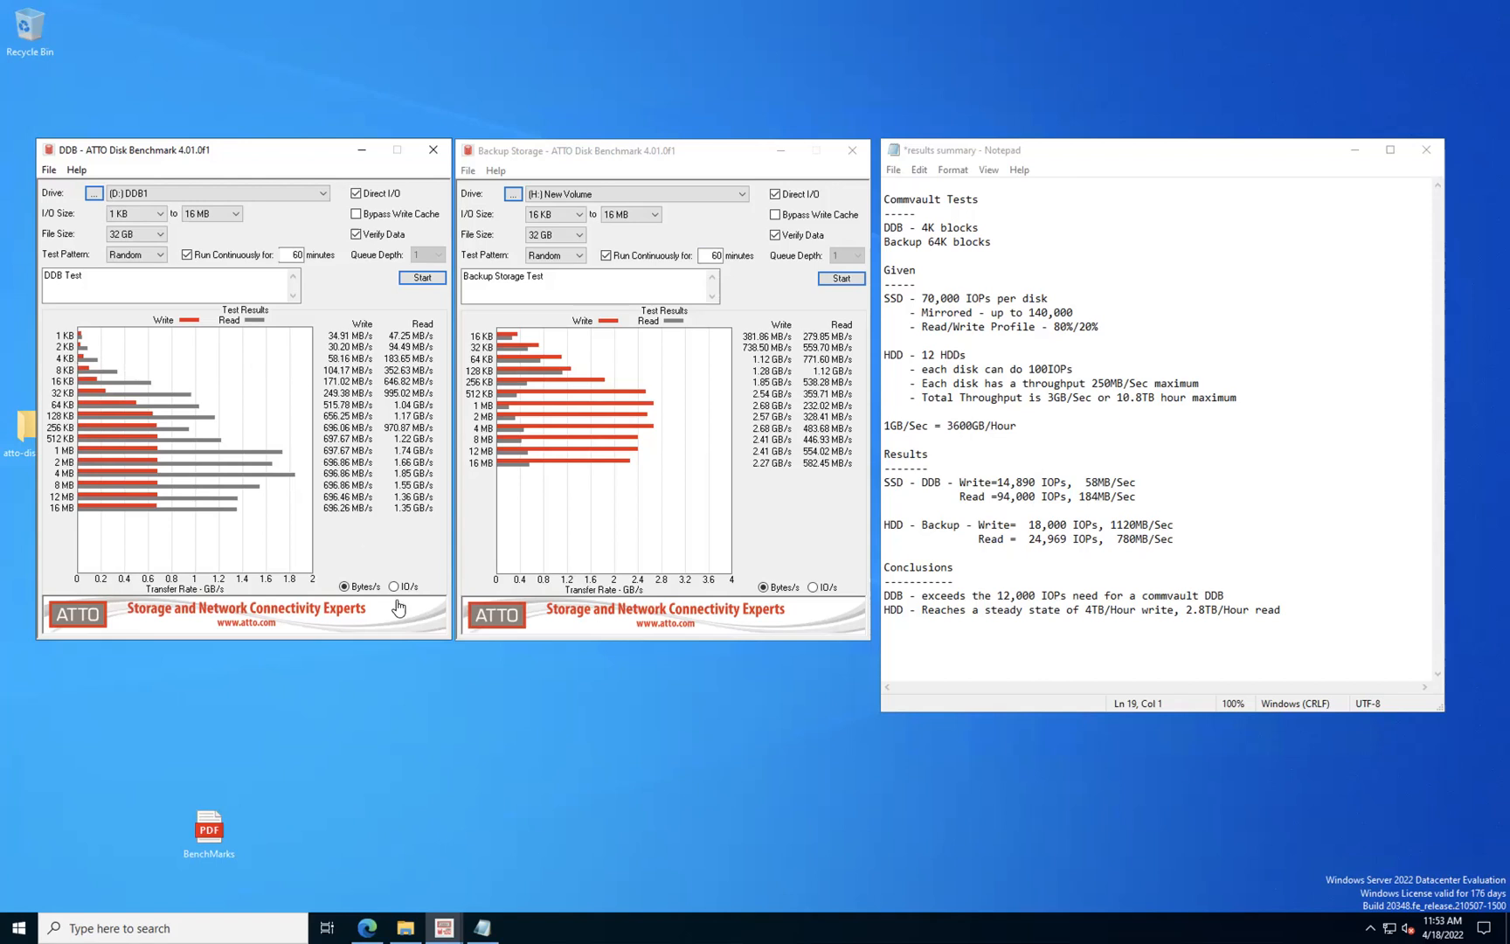
# Step: Switch the DDB benchmark results to IO/s display
pyautogui.click(380, 587)
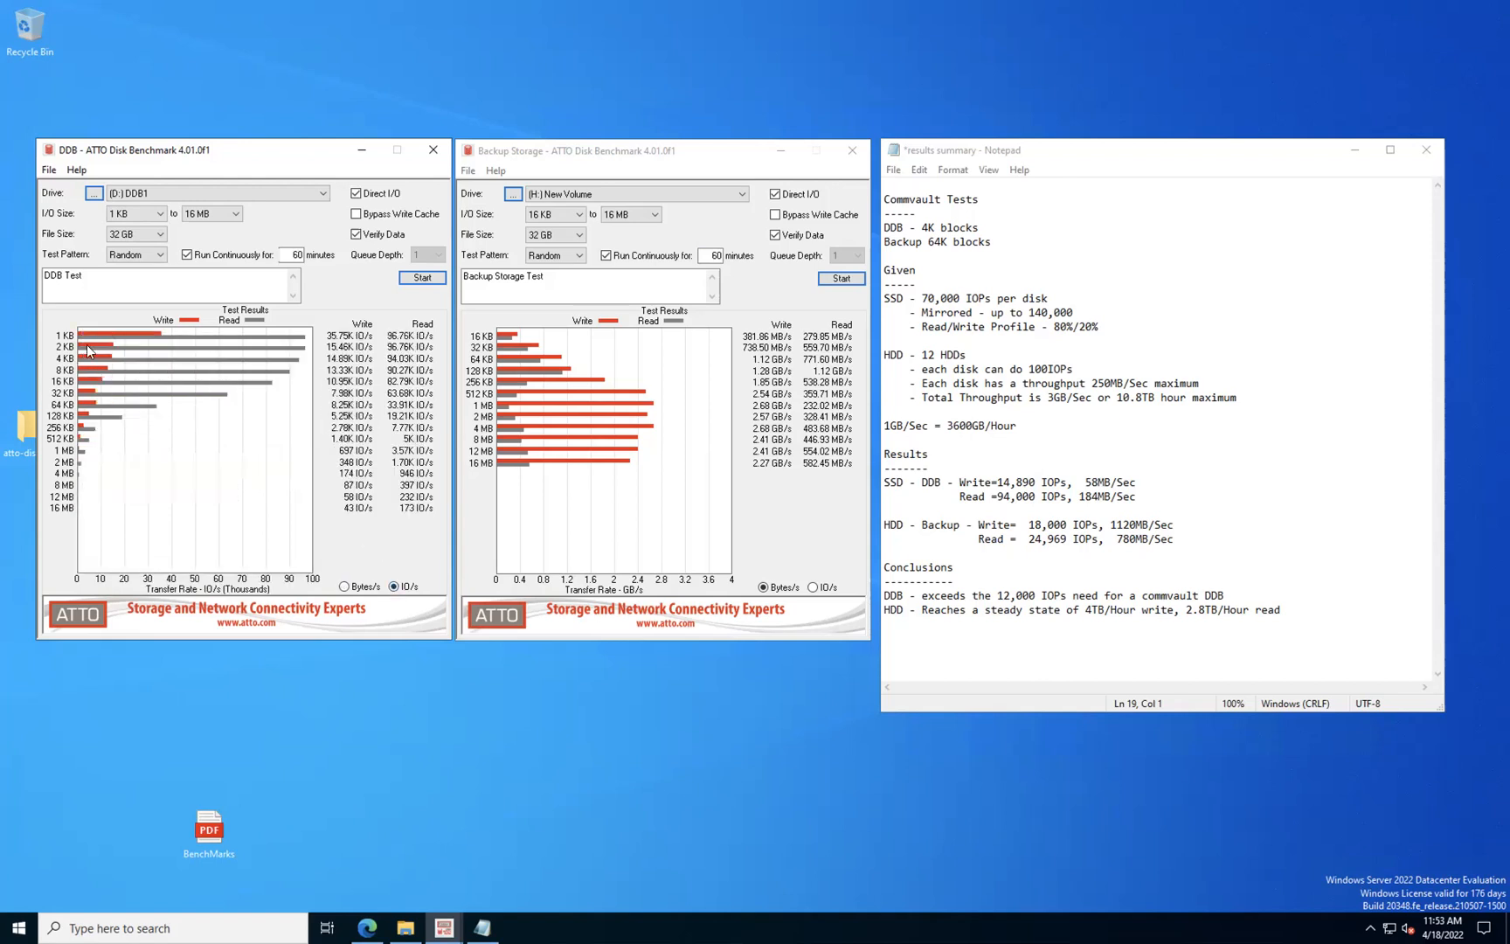
pyautogui.moveTo(408, 364)
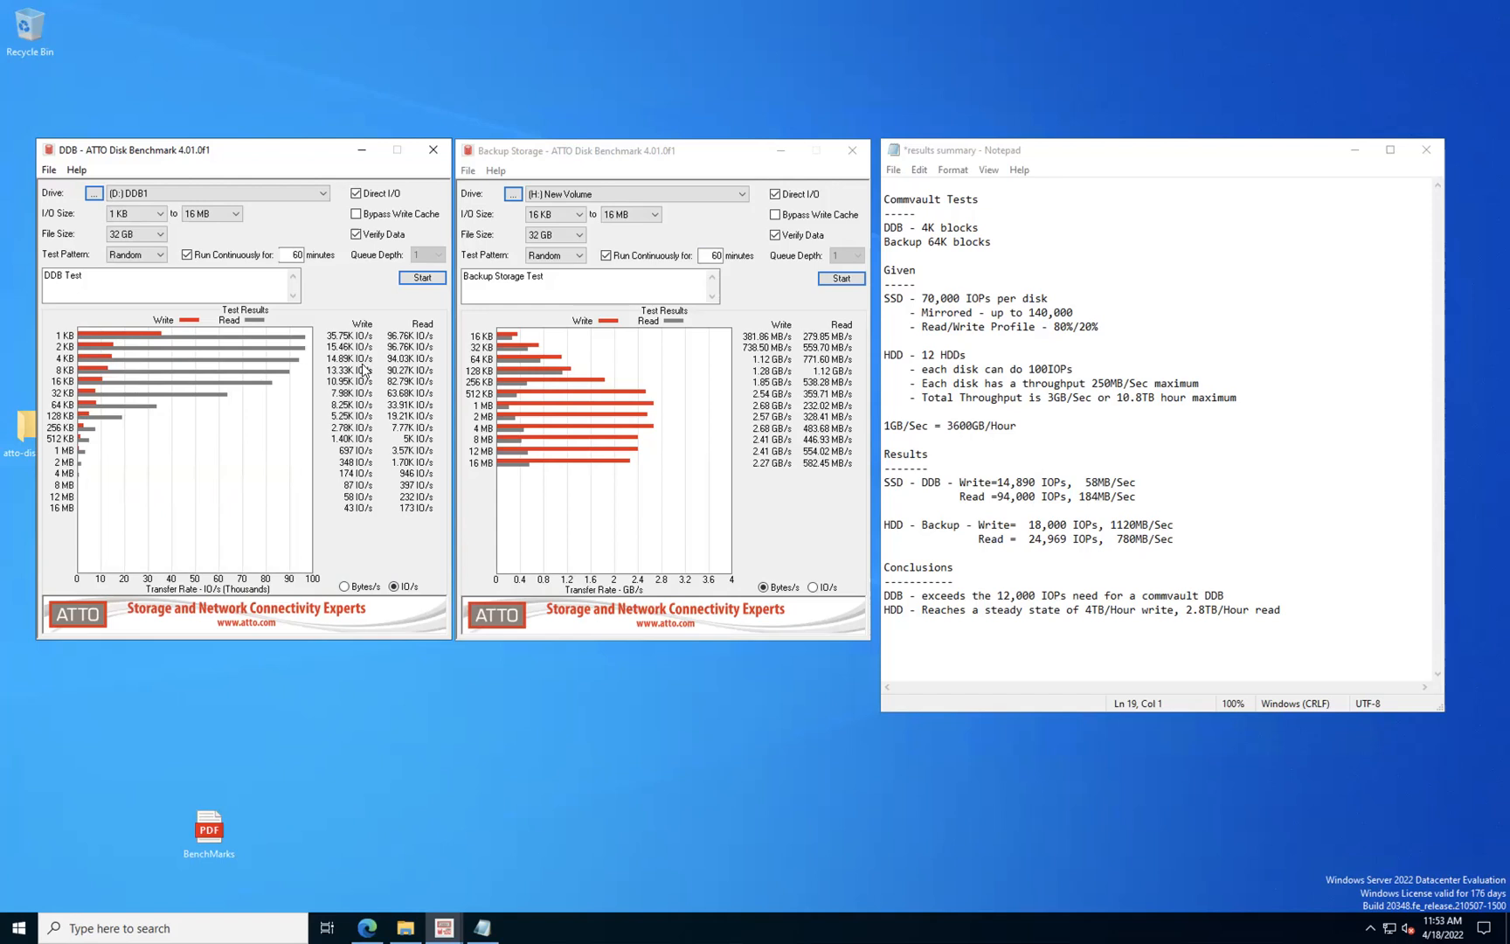
pyautogui.moveTo(348, 365)
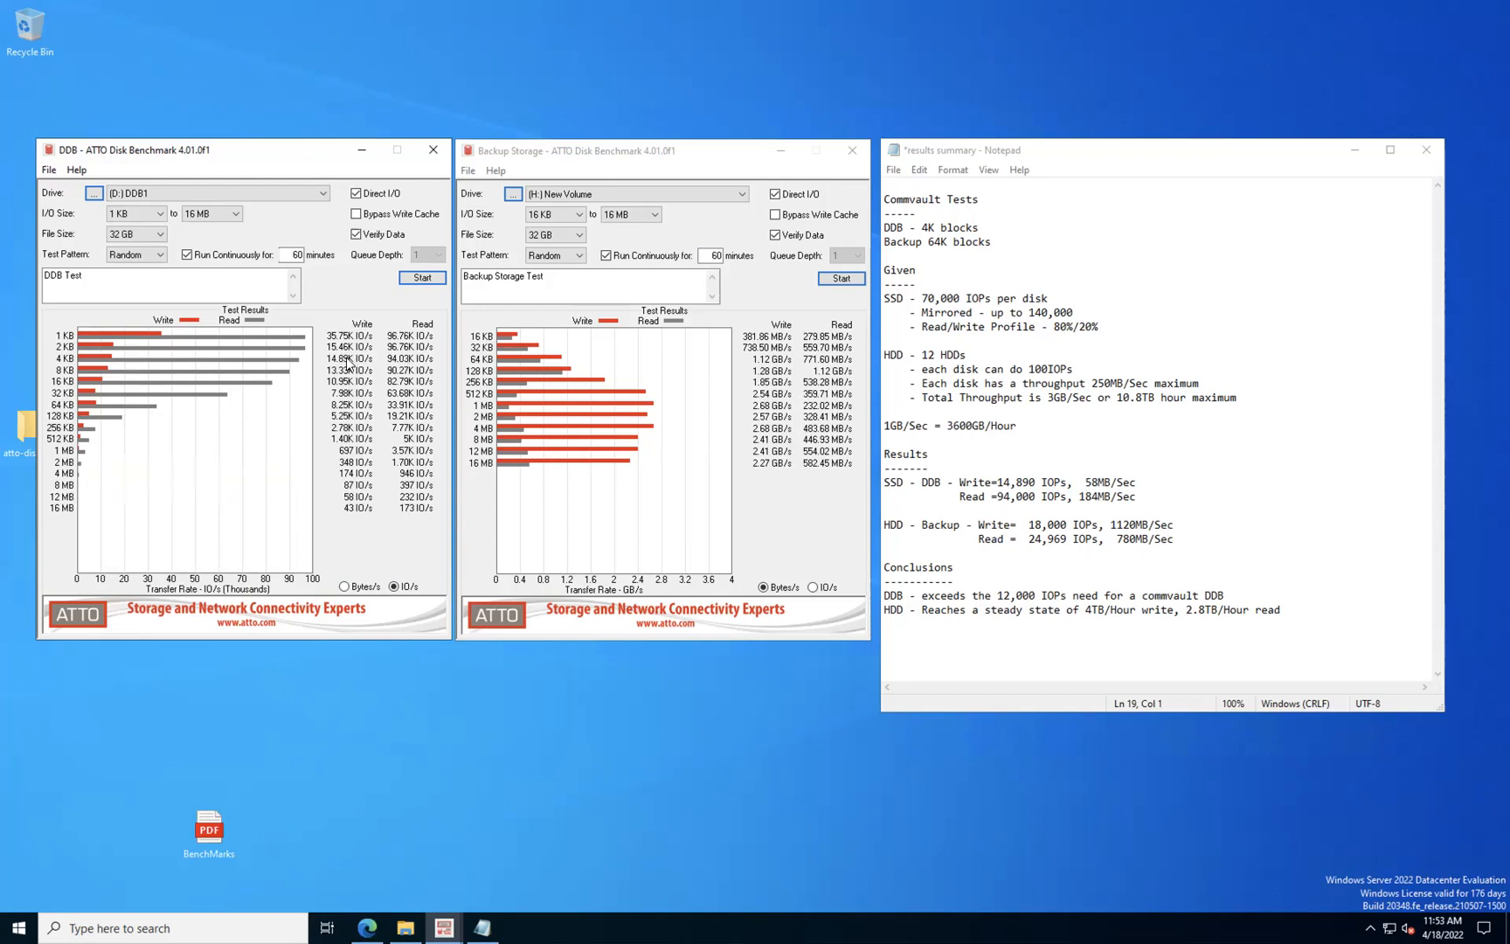
pyautogui.moveTo(377, 365)
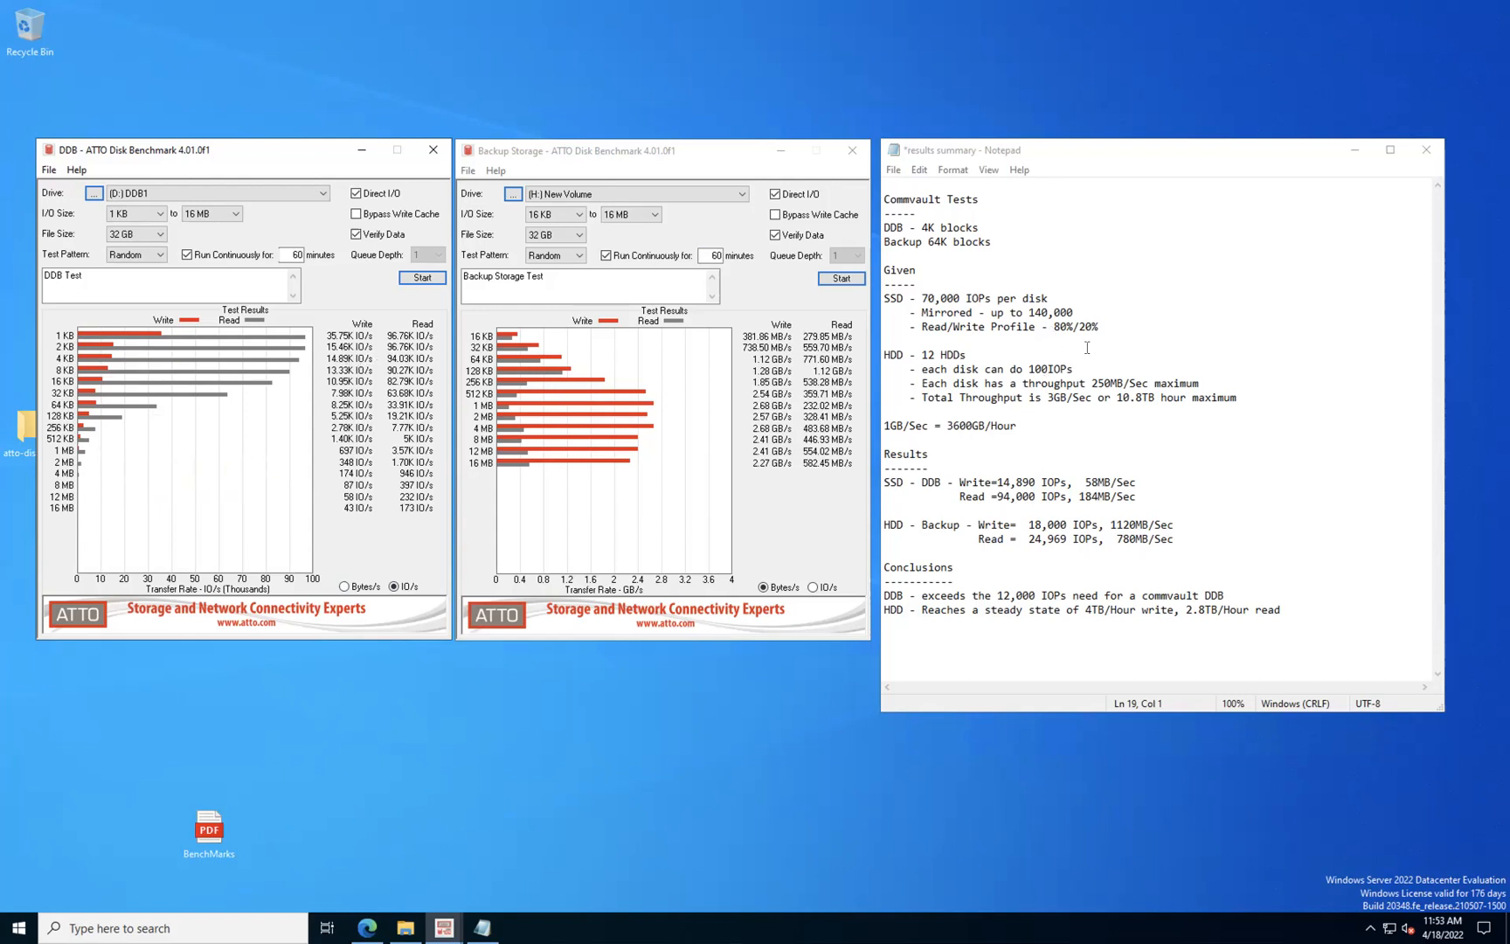
pyautogui.moveTo(1027, 492)
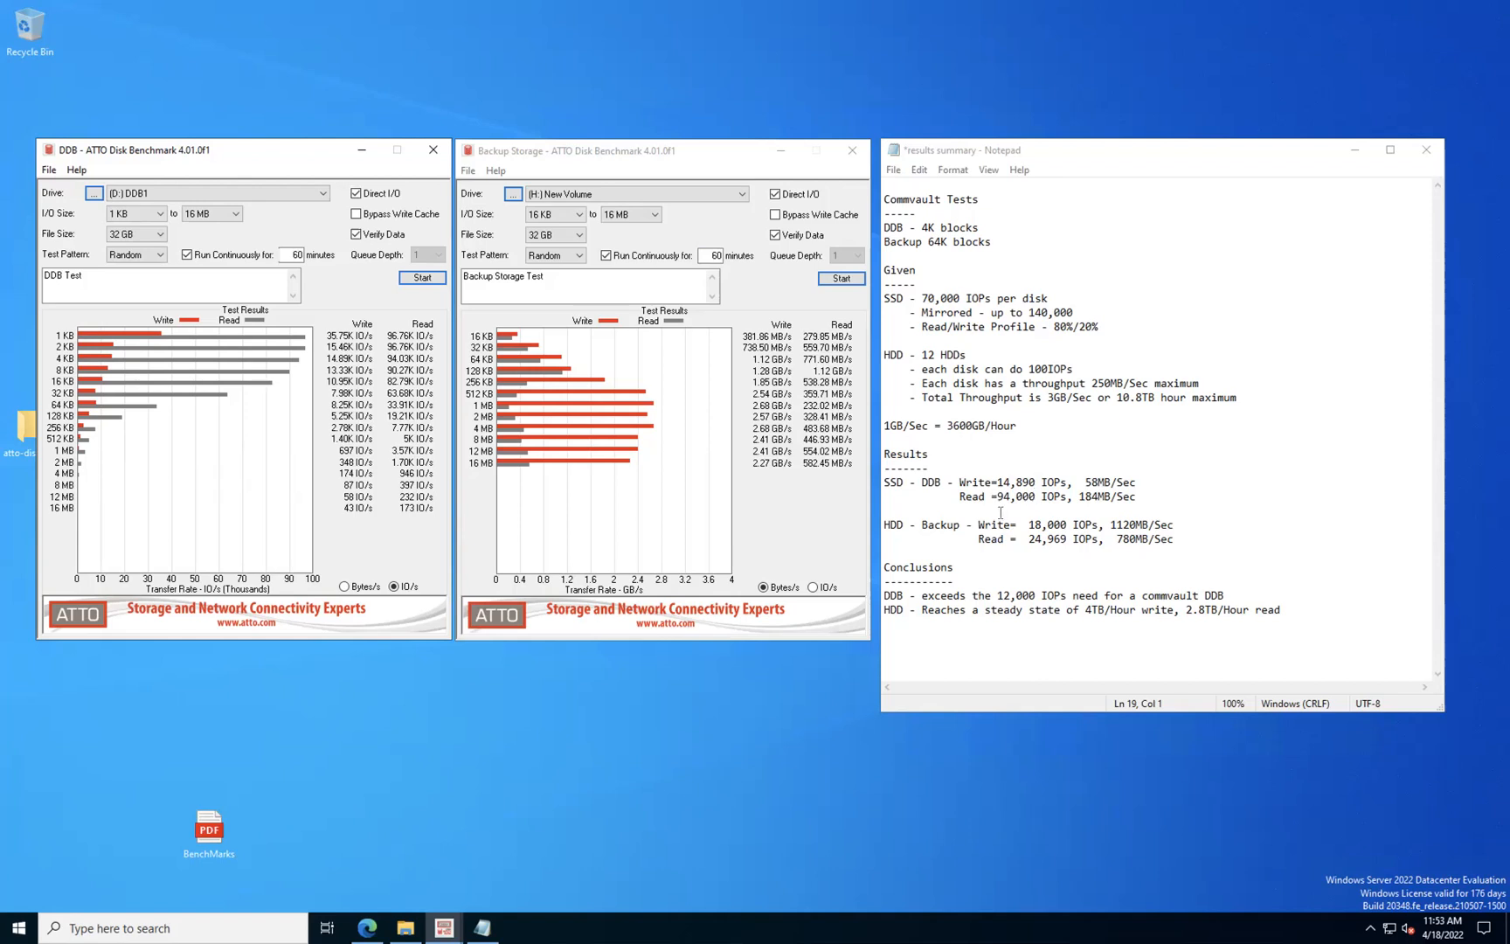
pyautogui.moveTo(414, 626)
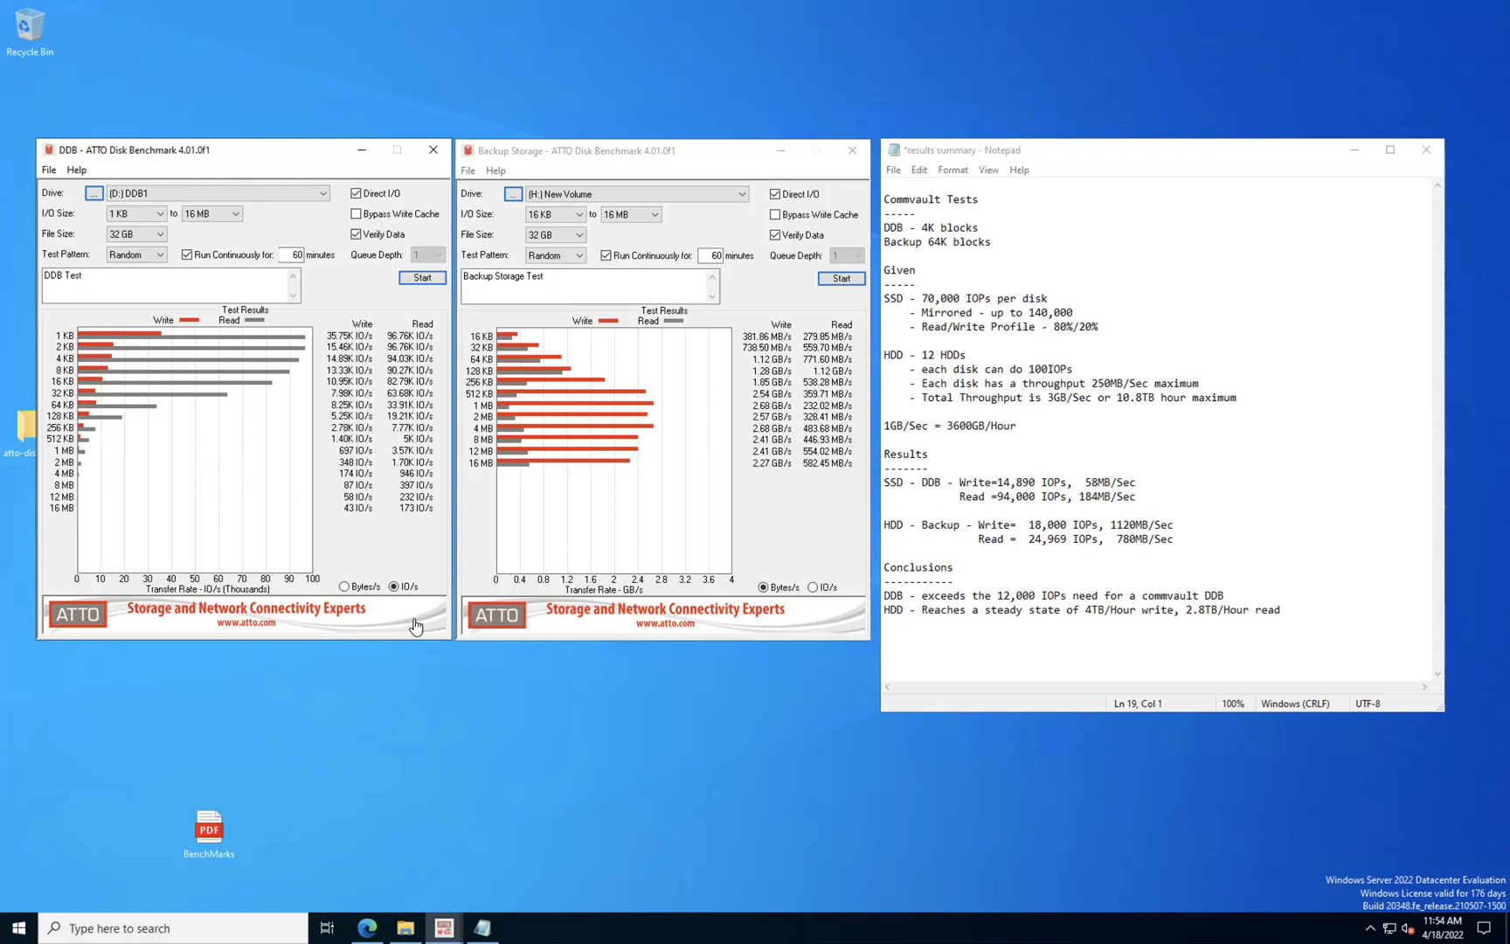
# Step: Switch the DDB benchmark results back to Bytes/s display
pyautogui.click(347, 587)
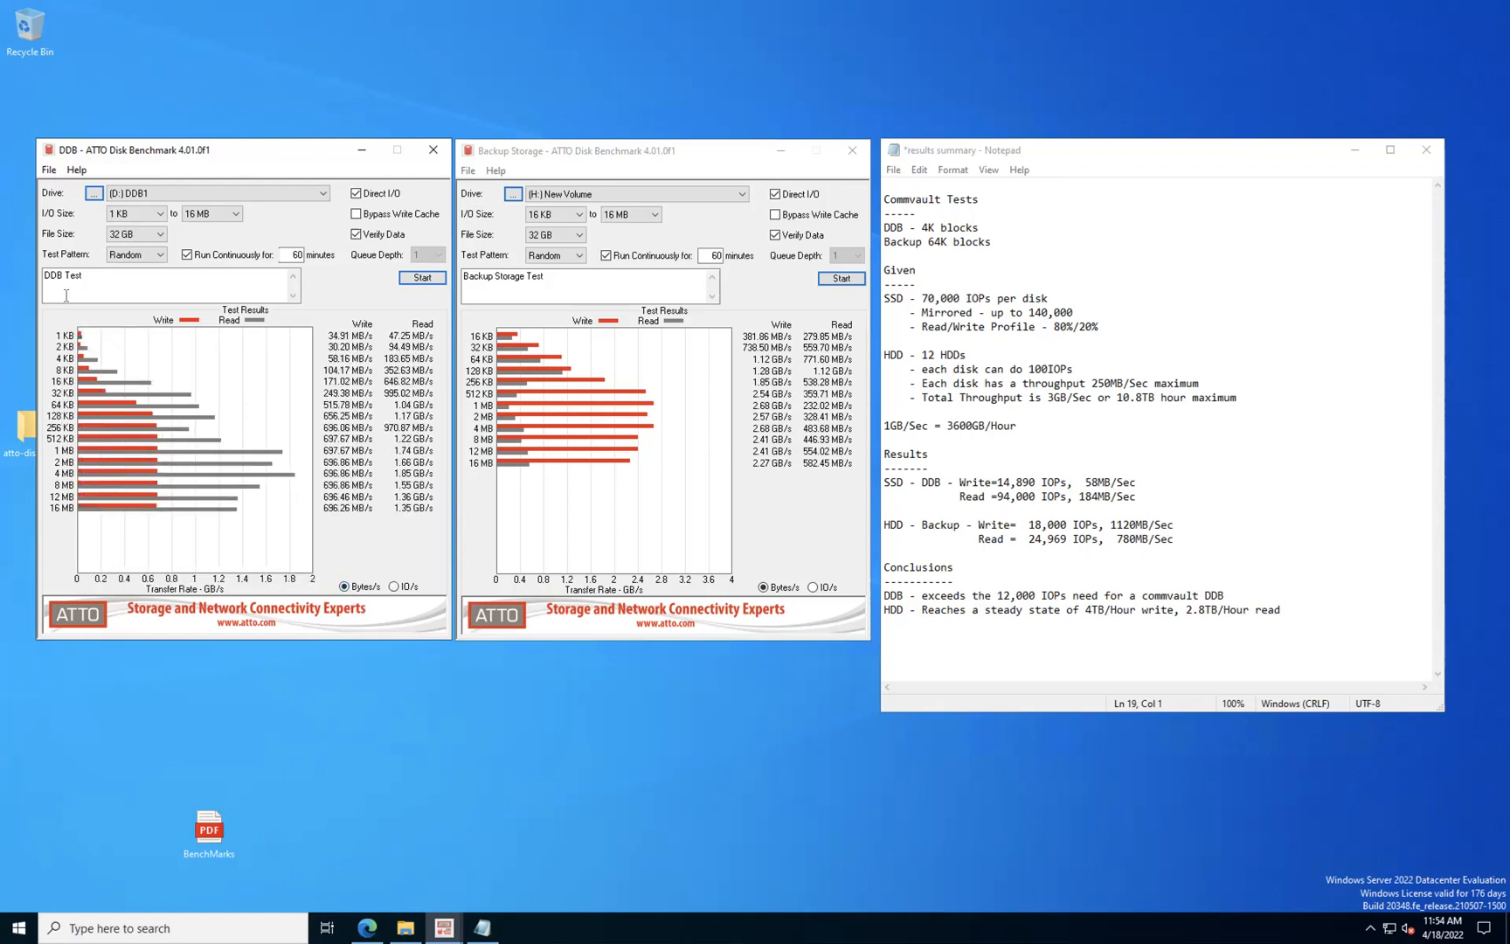
pyautogui.moveTo(62, 524)
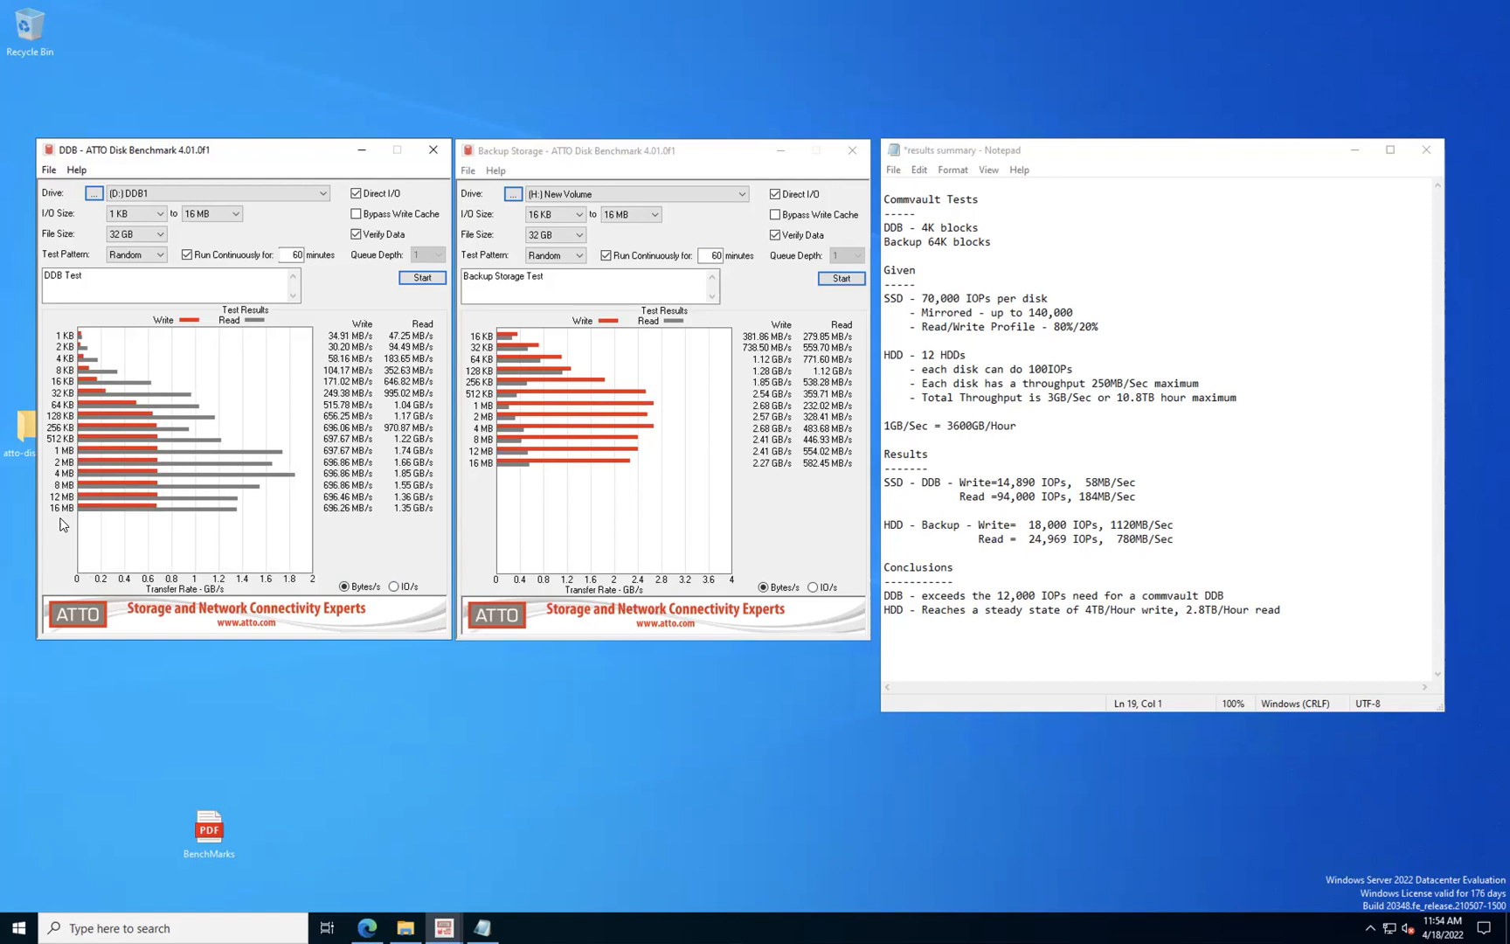
pyautogui.moveTo(360, 548)
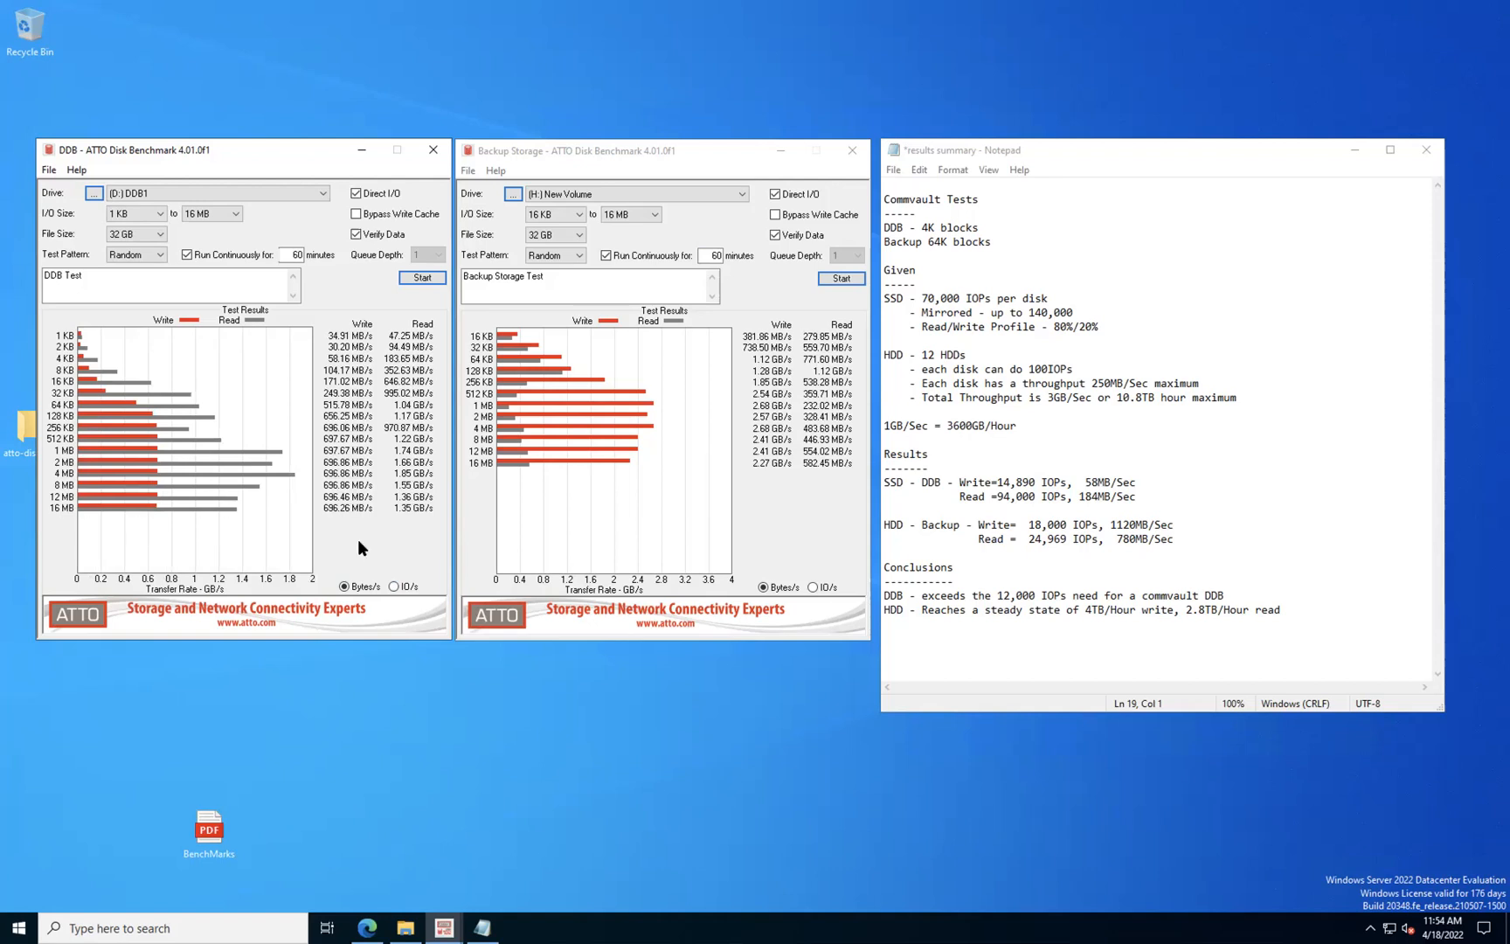
pyautogui.moveTo(347, 419)
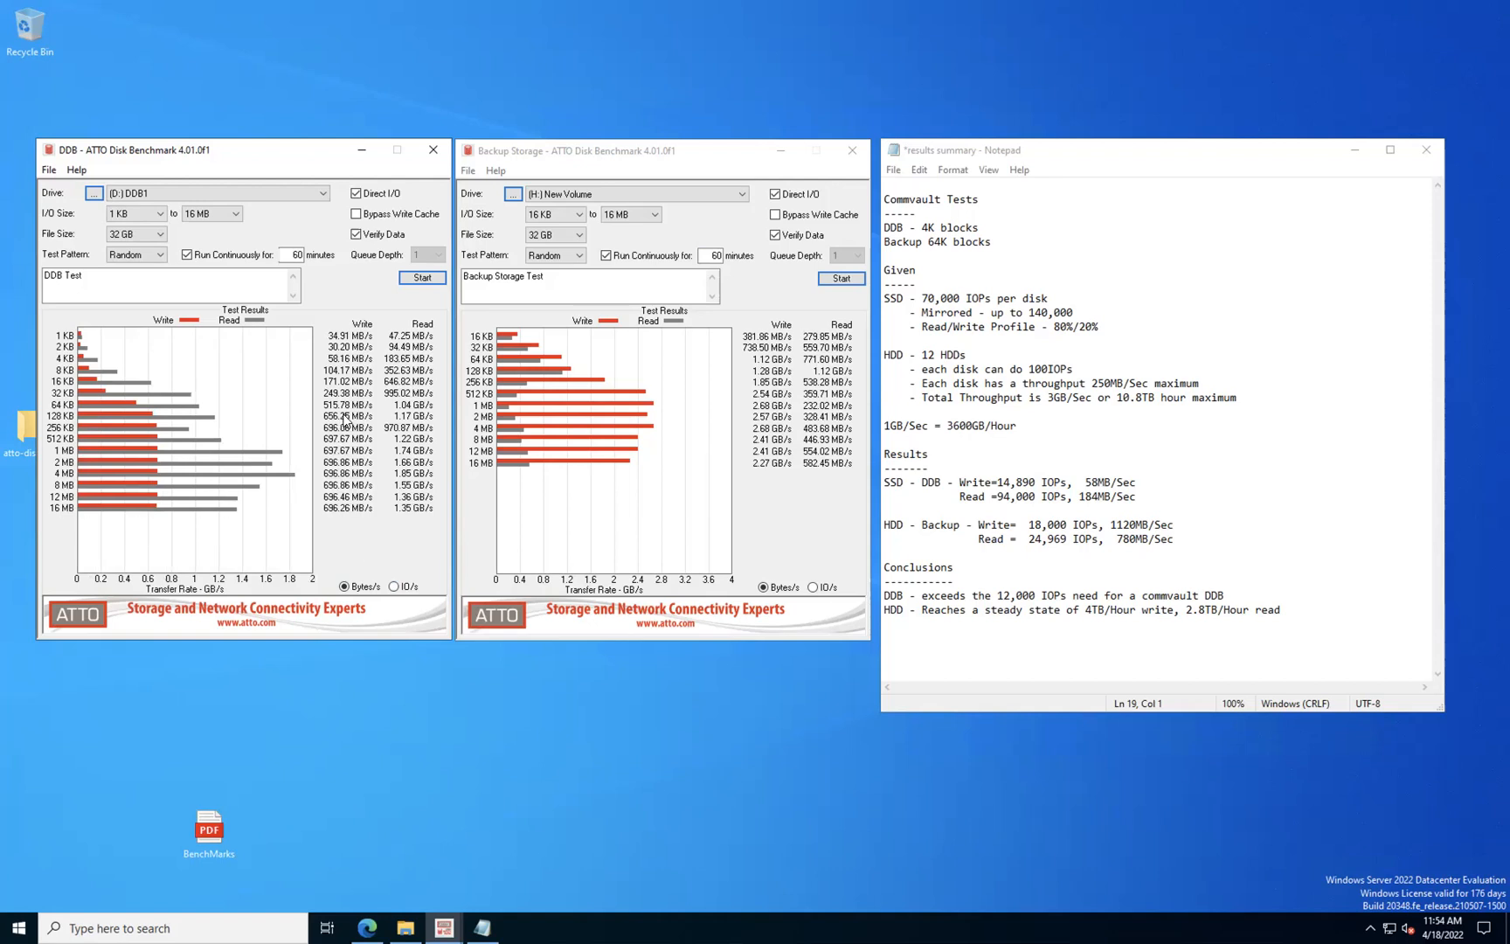
pyautogui.moveTo(344, 491)
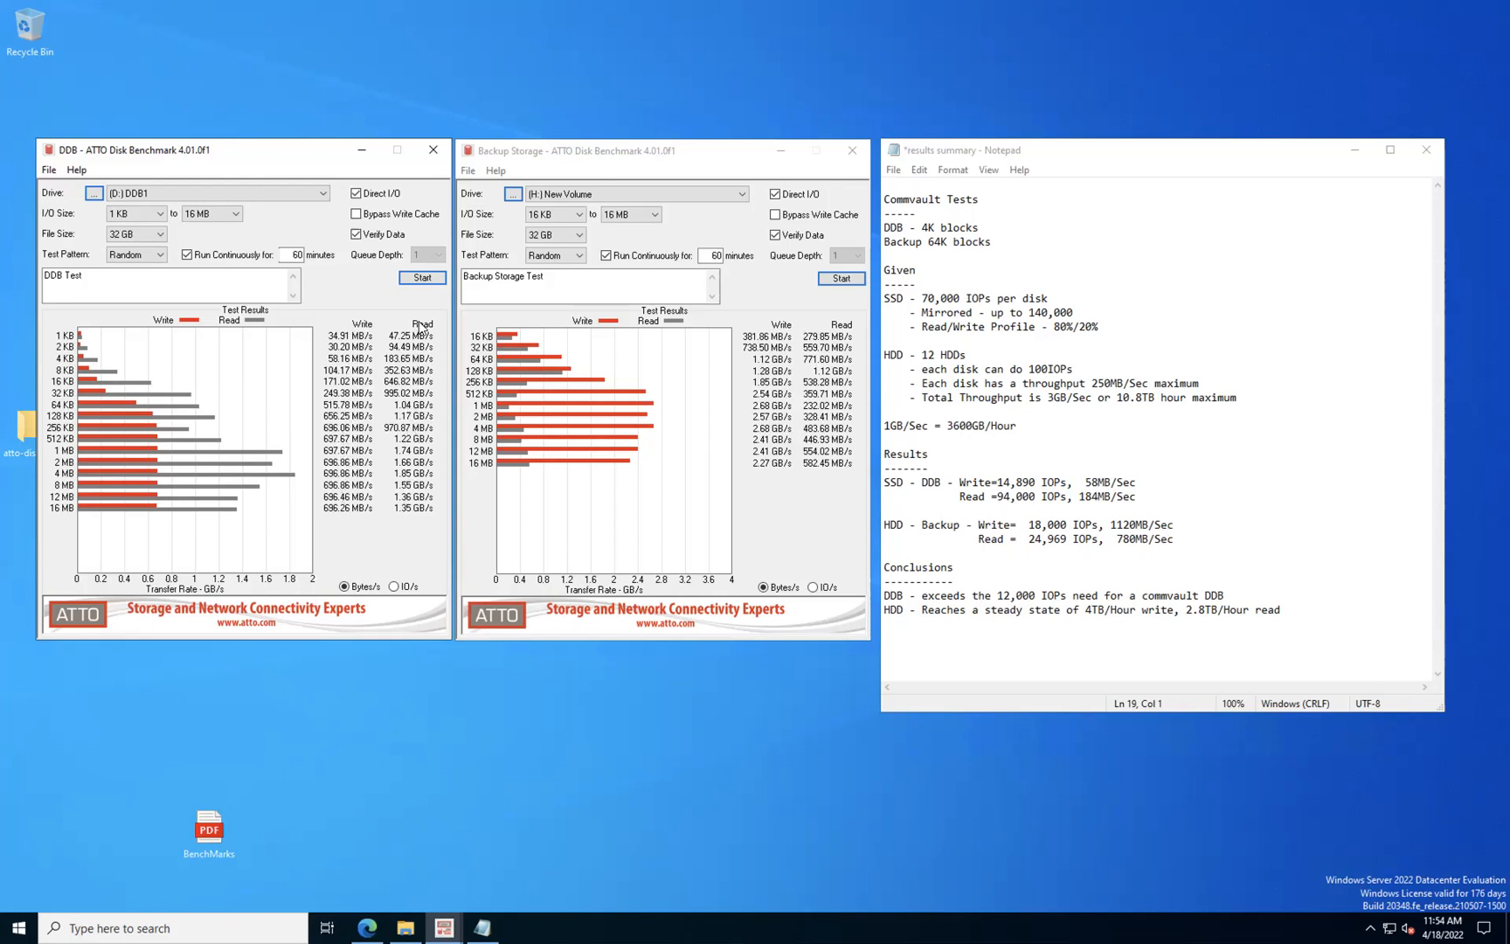
pyautogui.moveTo(367, 346)
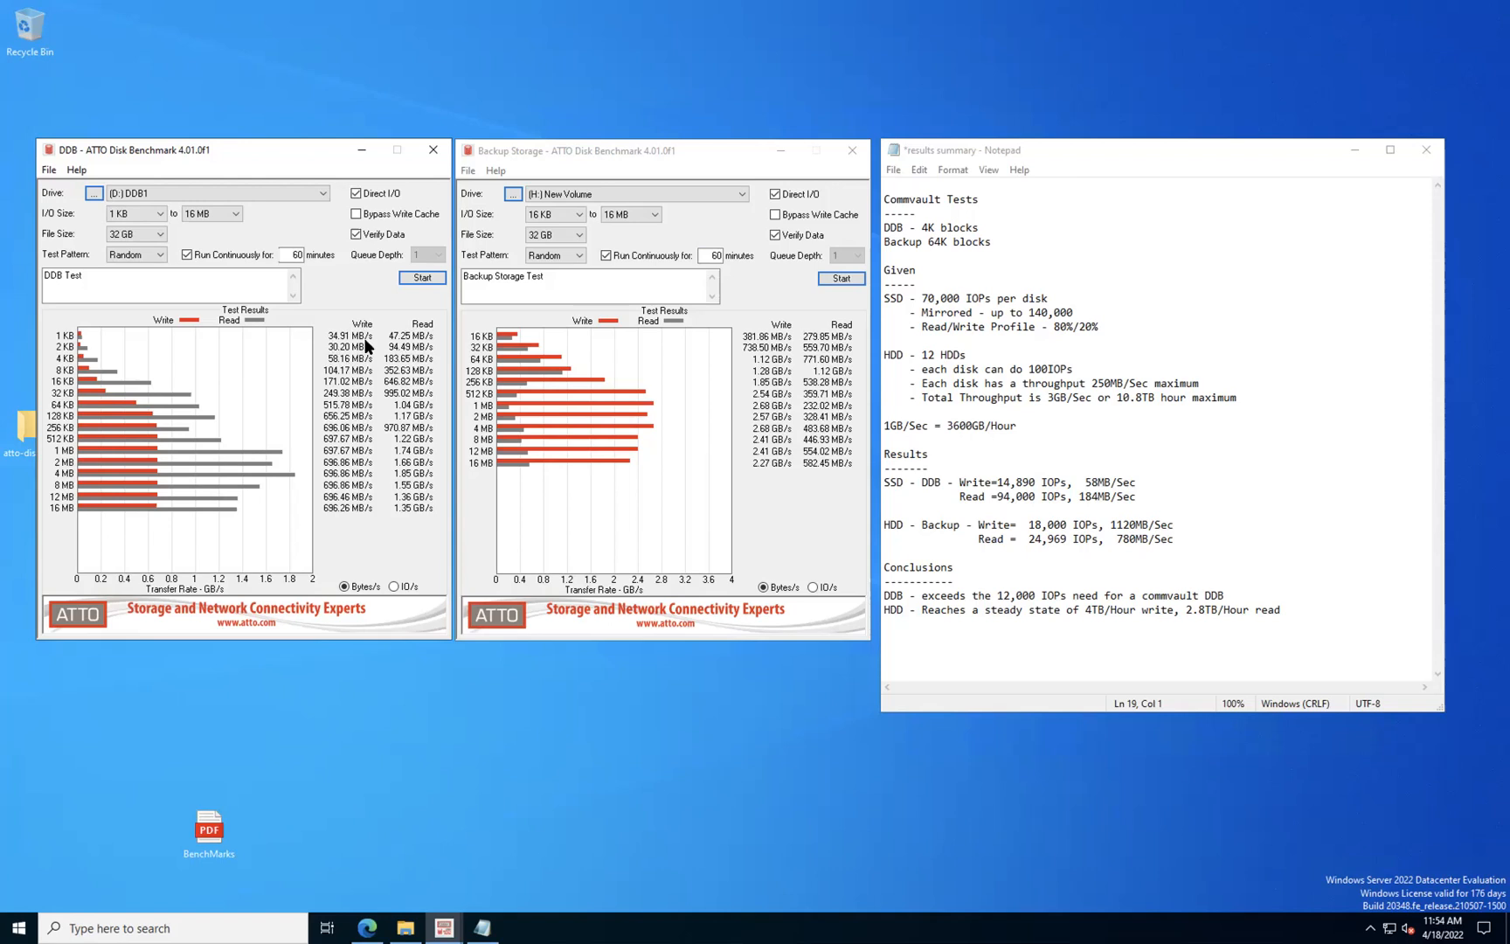
pyautogui.moveTo(359, 370)
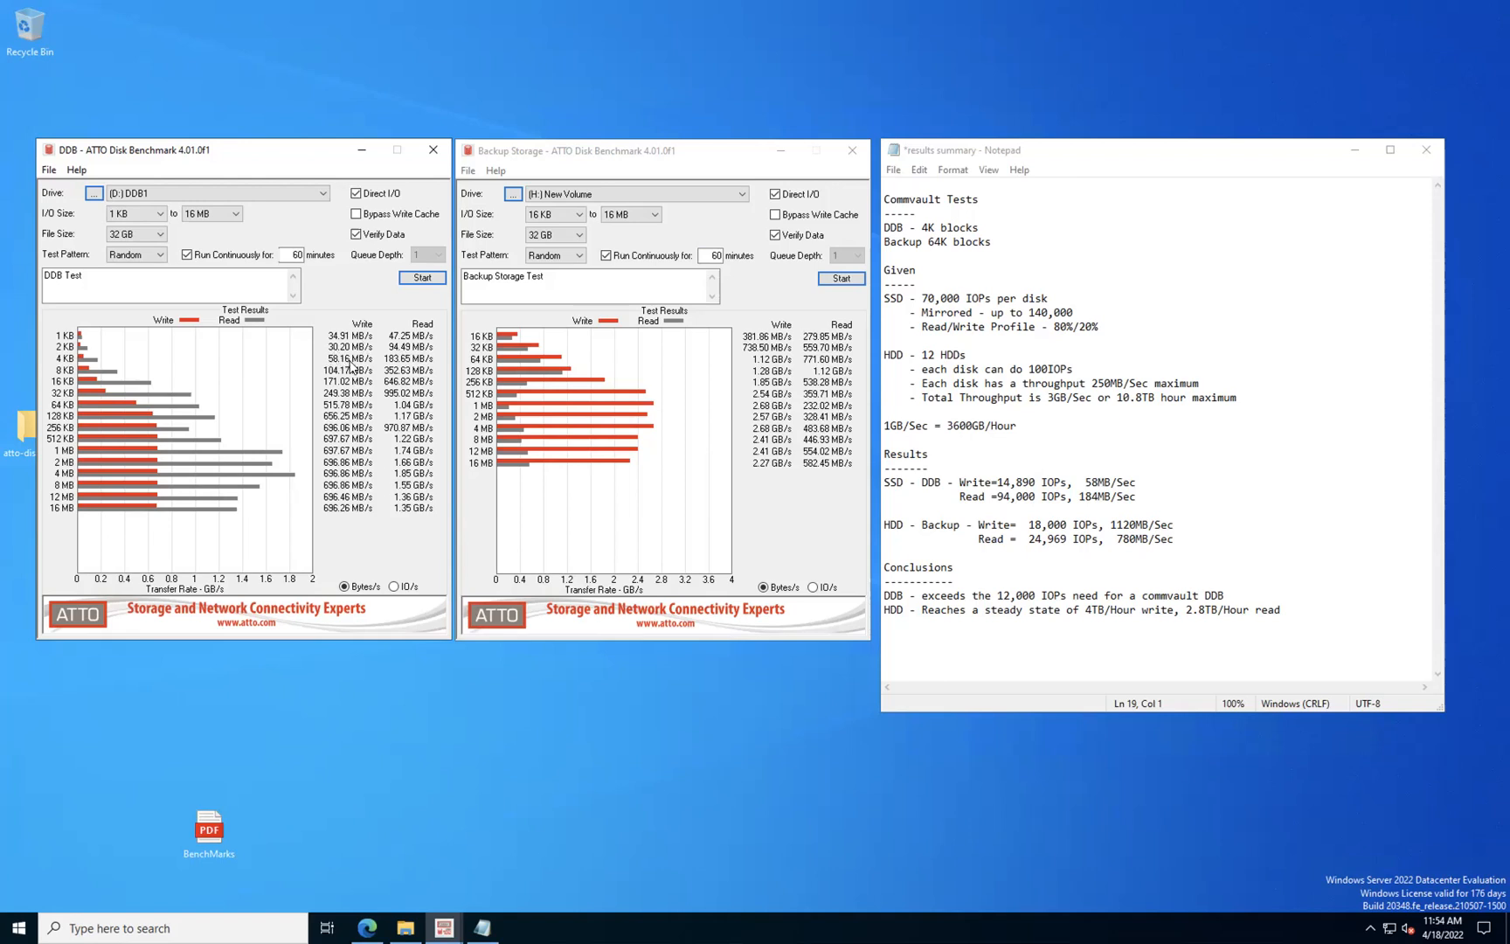
pyautogui.moveTo(347, 369)
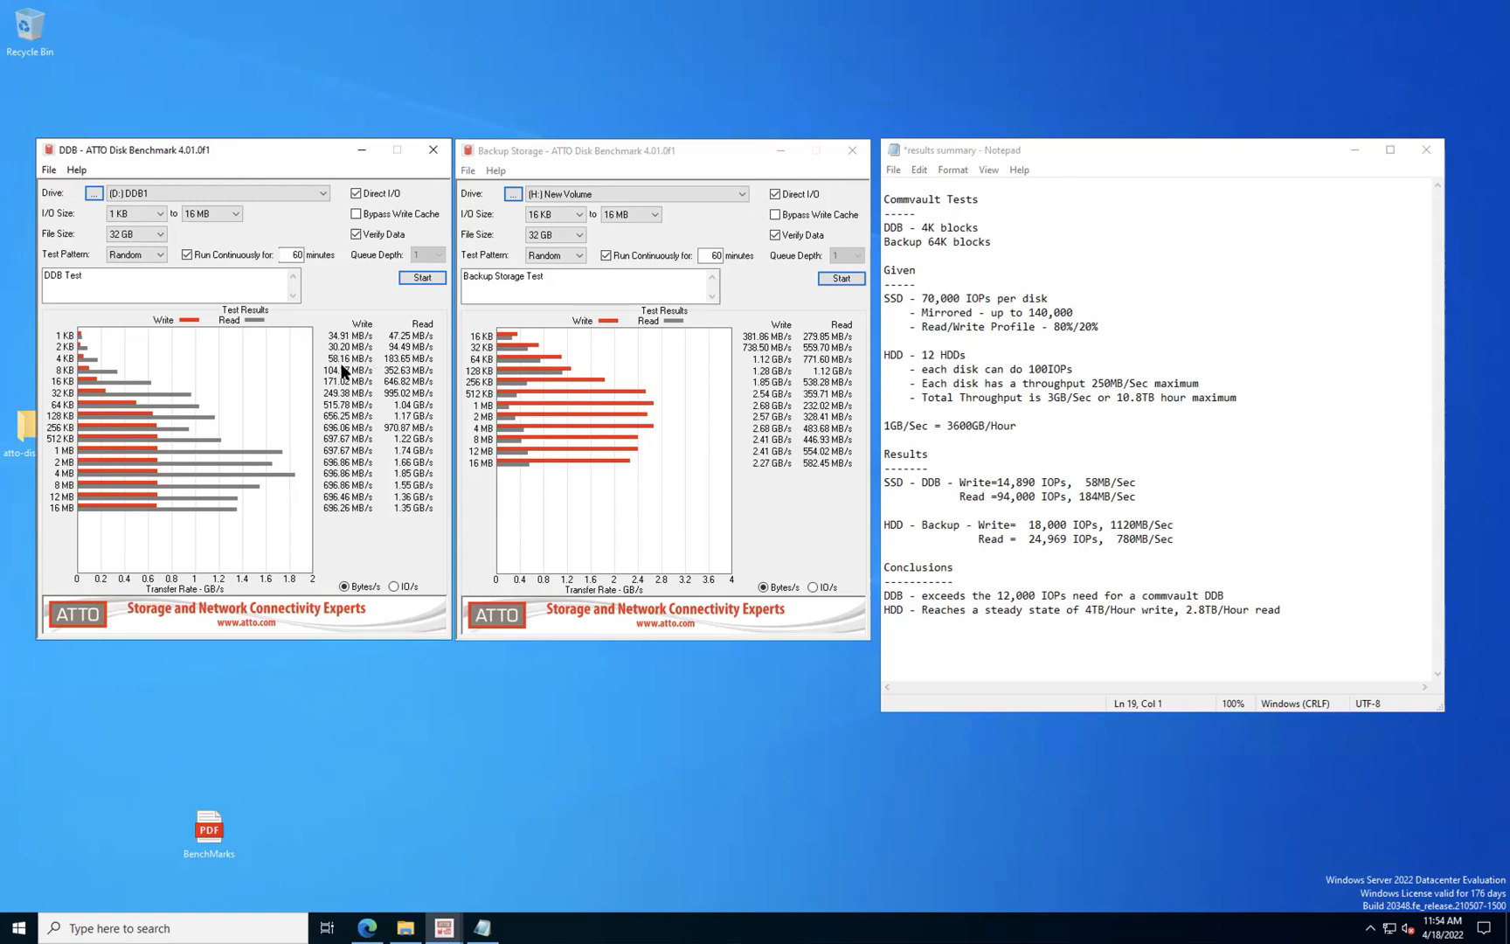
pyautogui.moveTo(363, 358)
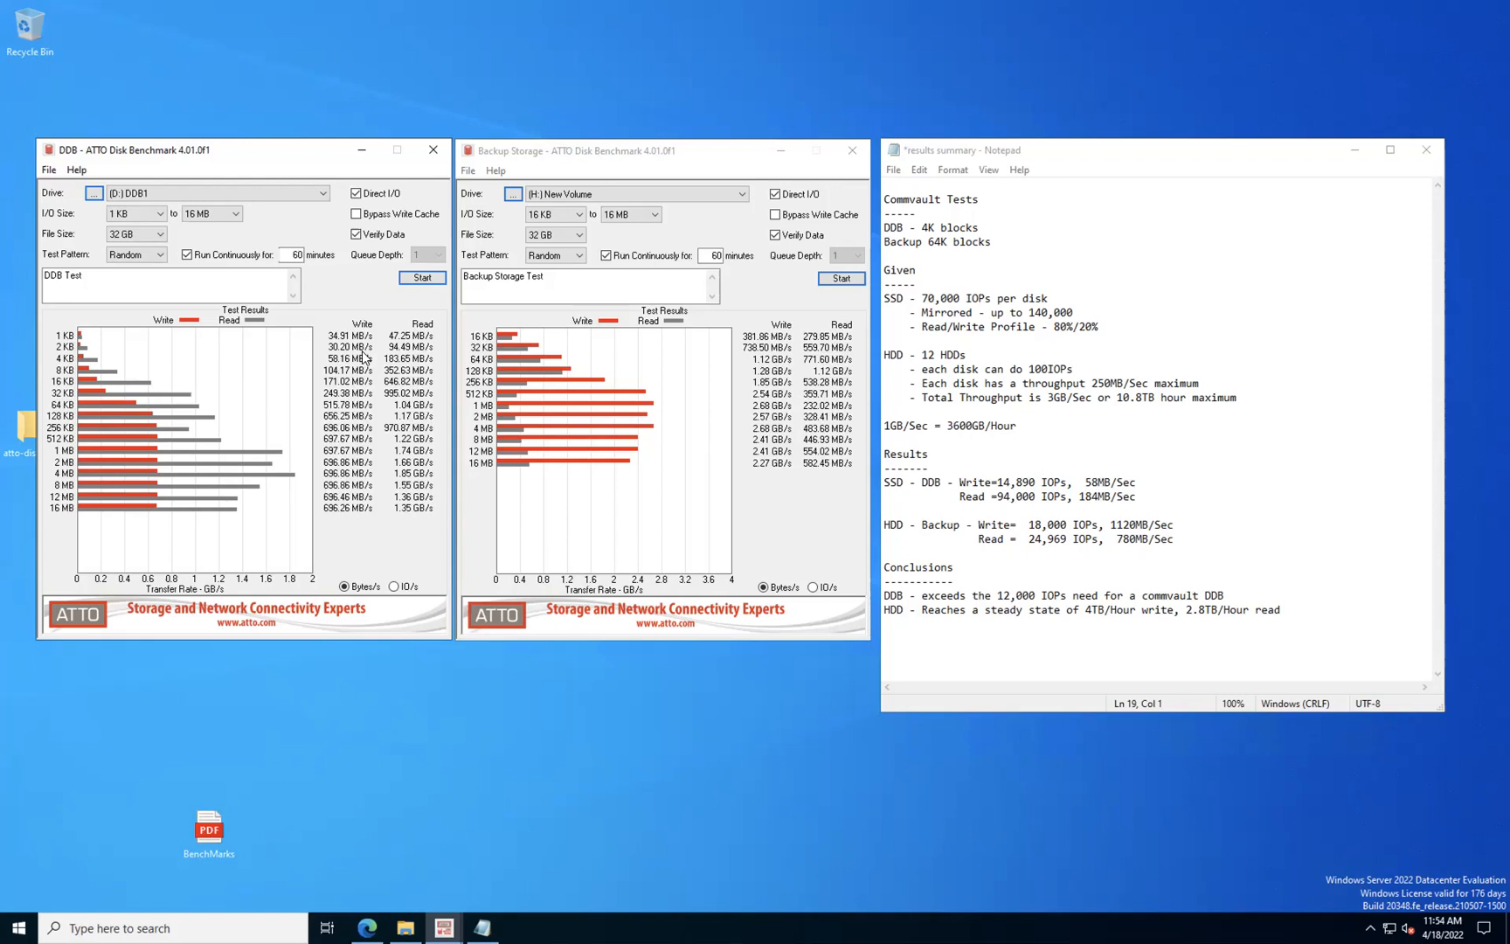
pyautogui.moveTo(398, 591)
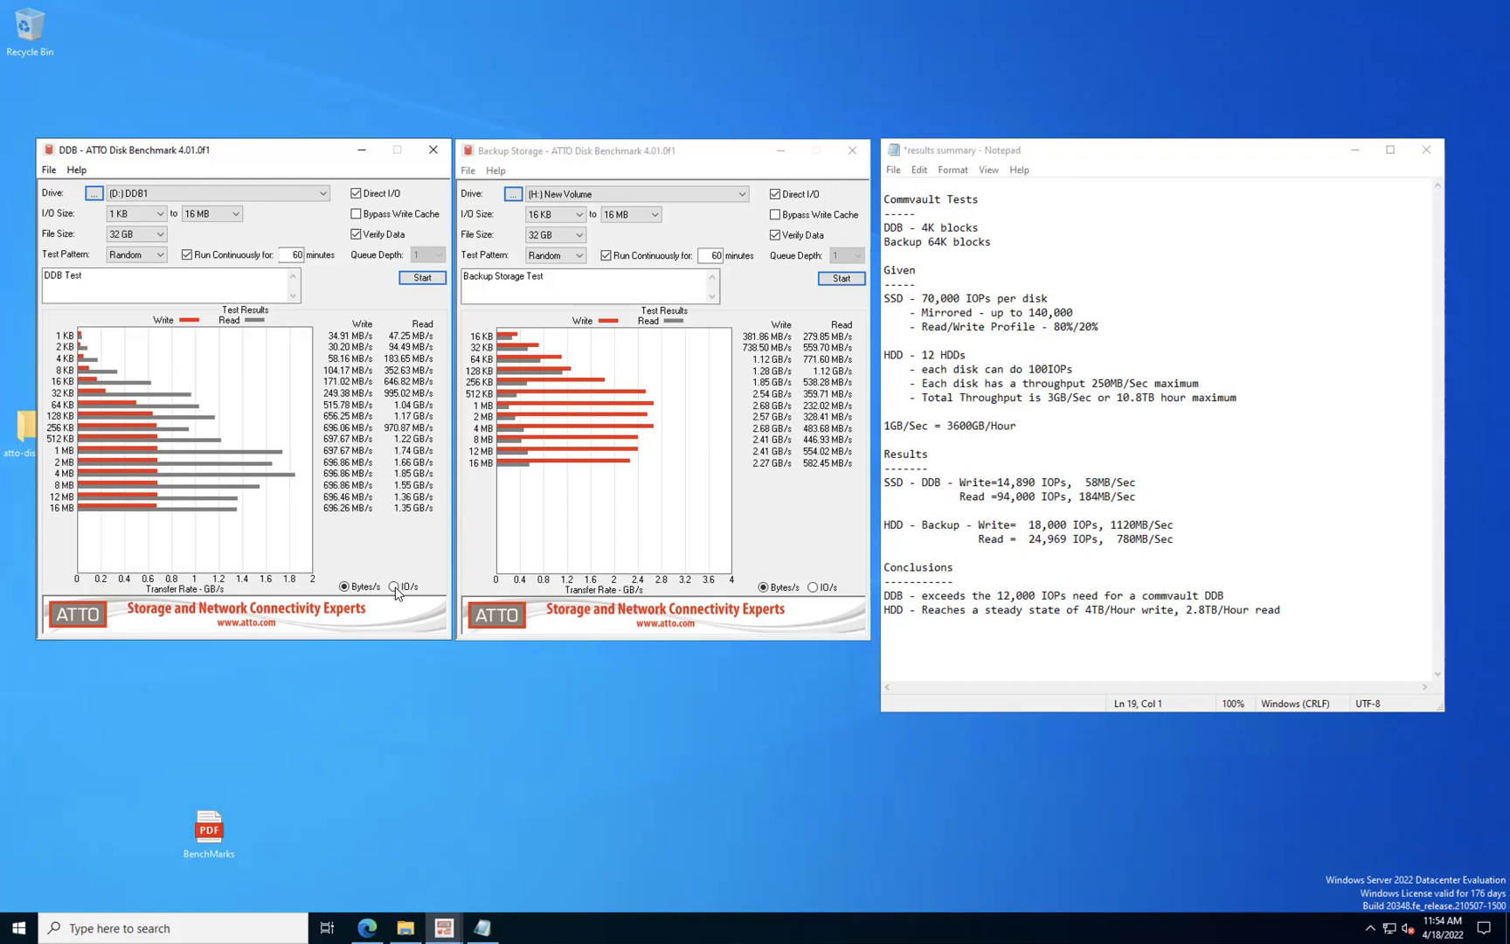
# Step: Switch the DDB benchmark results to IO/s display again
pyautogui.click(395, 587)
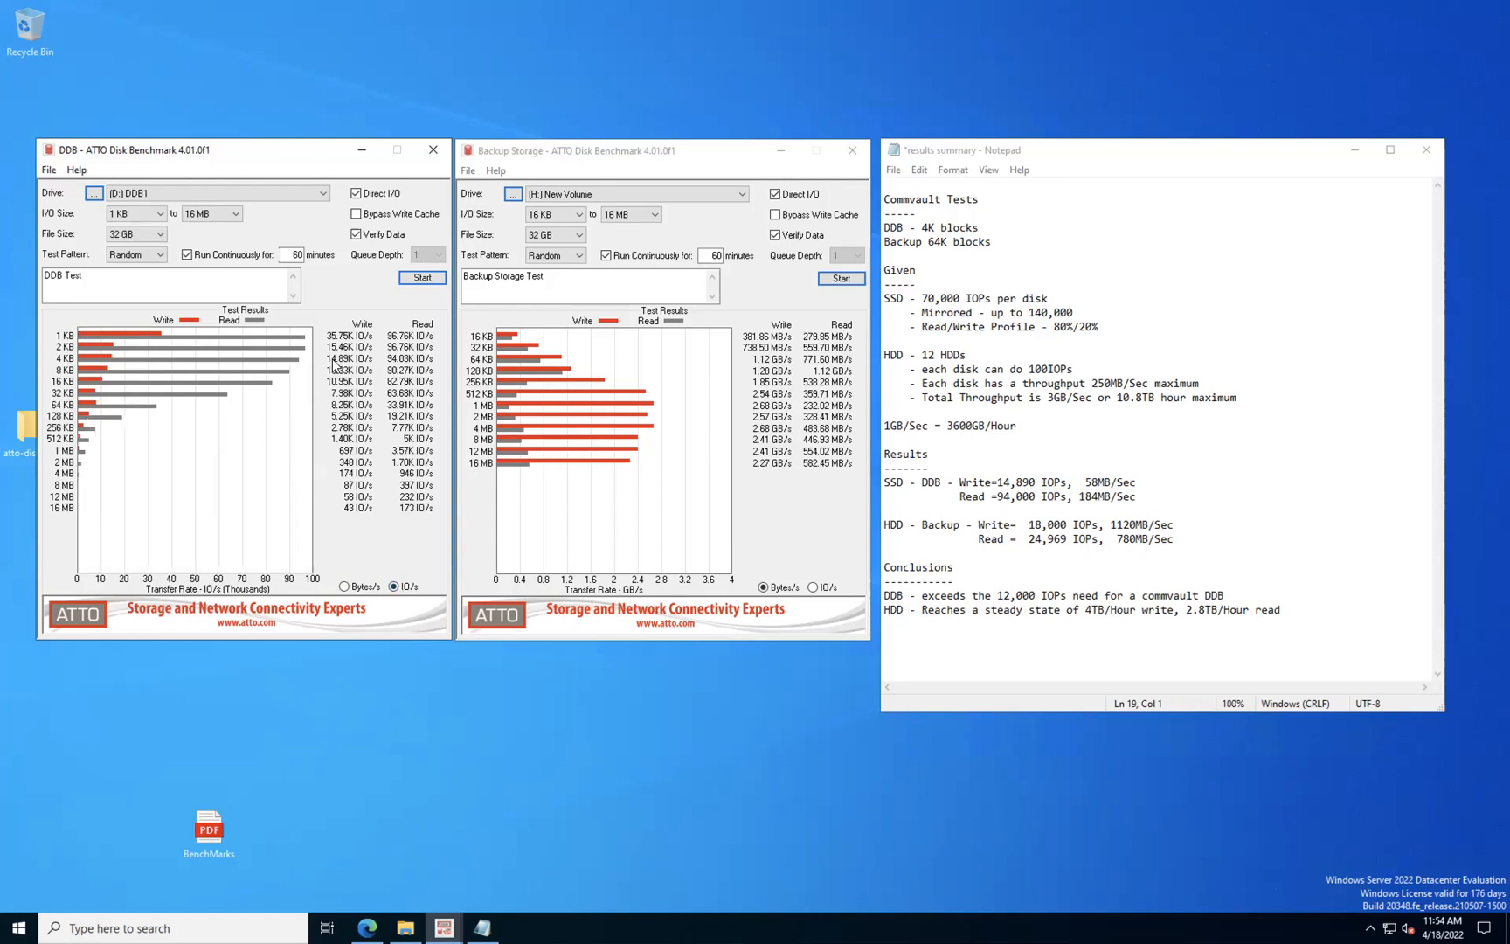
pyautogui.moveTo(359, 358)
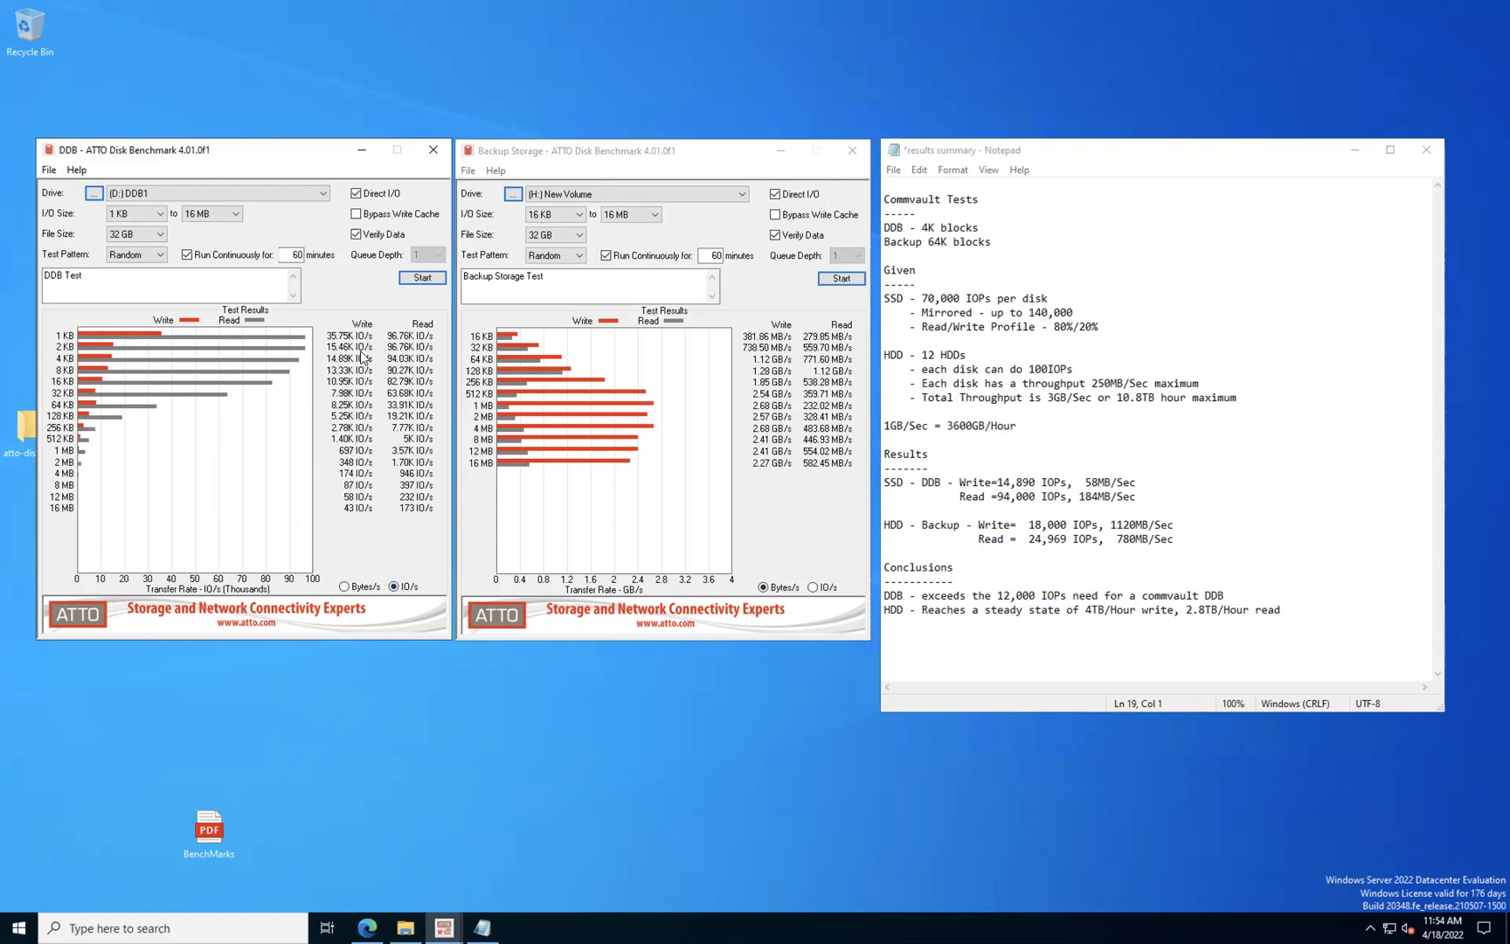
pyautogui.moveTo(405, 368)
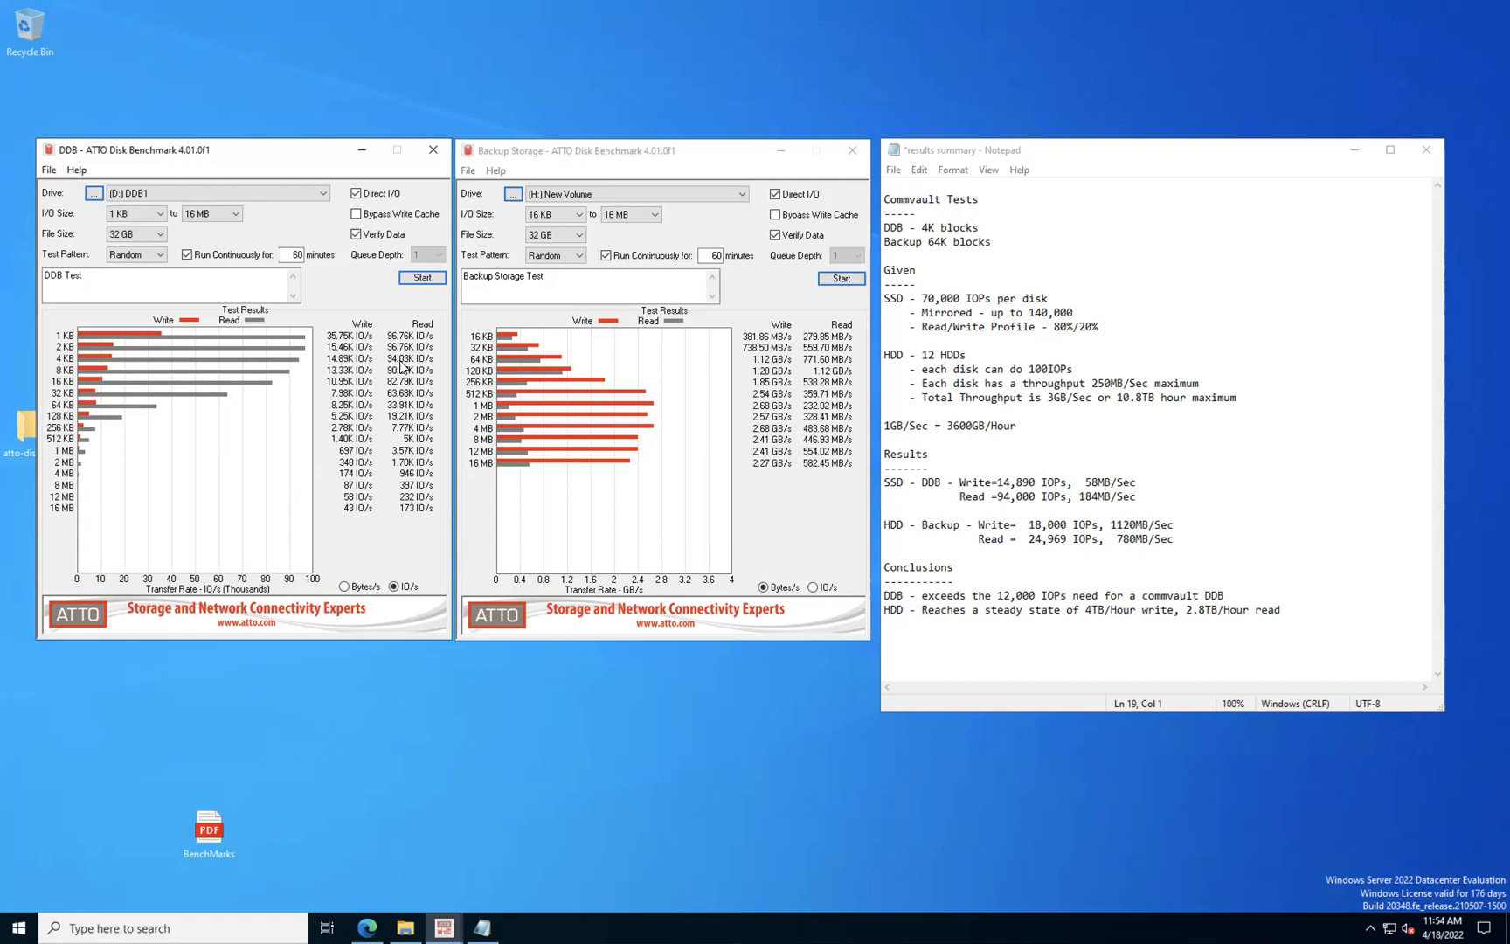
pyautogui.moveTo(706, 318)
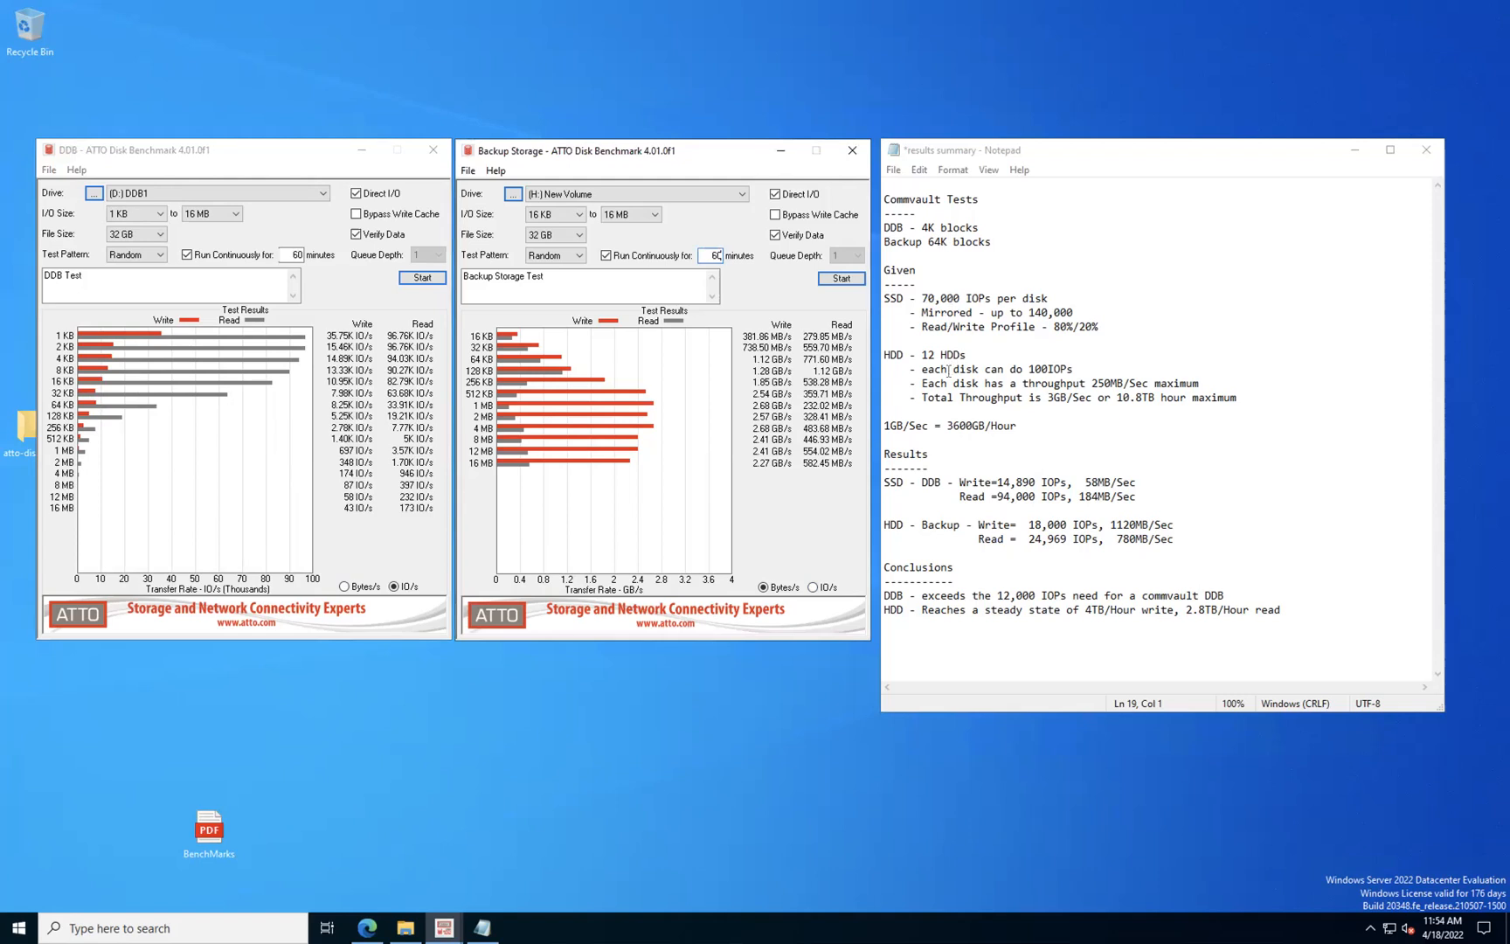
pyautogui.moveTo(1001, 380)
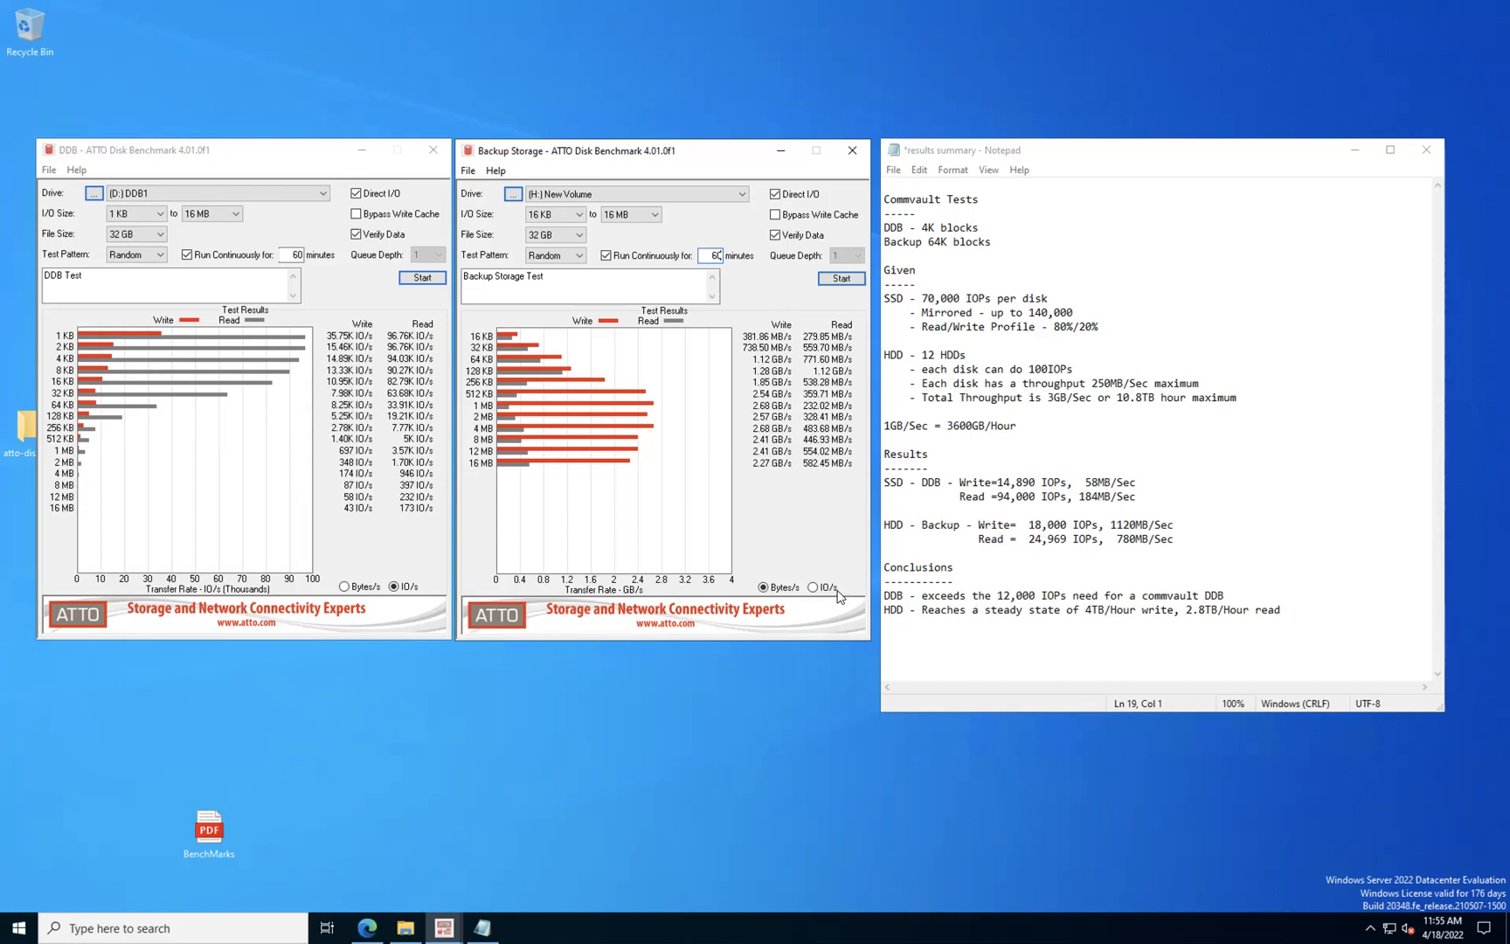
# Step: Switch the Backup Storage benchmark results to IO/s display
pyautogui.click(816, 587)
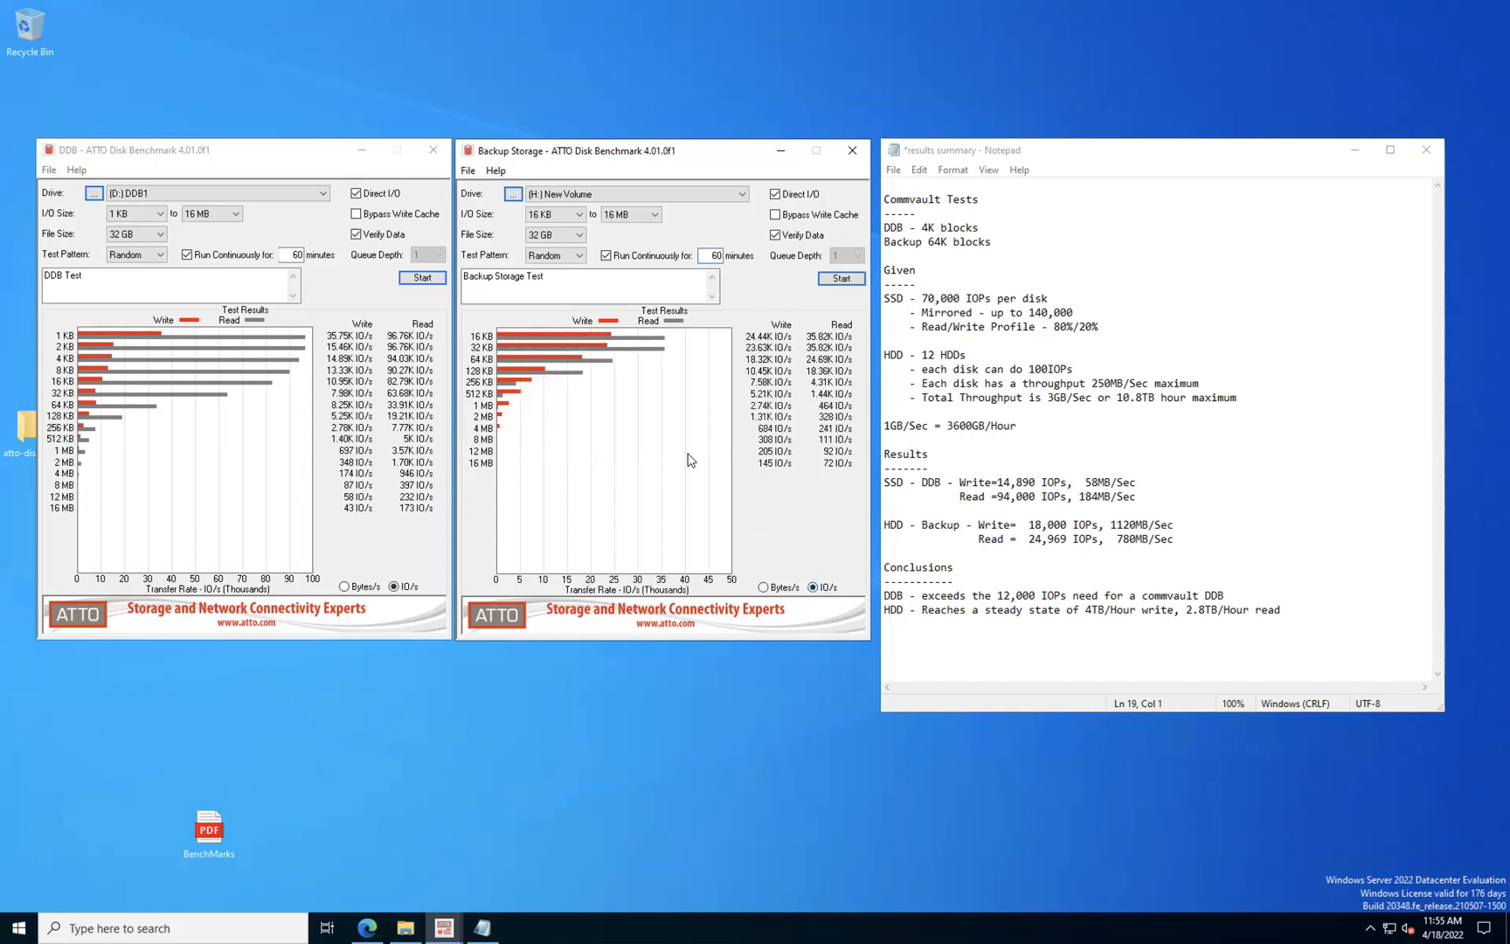
pyautogui.moveTo(794, 342)
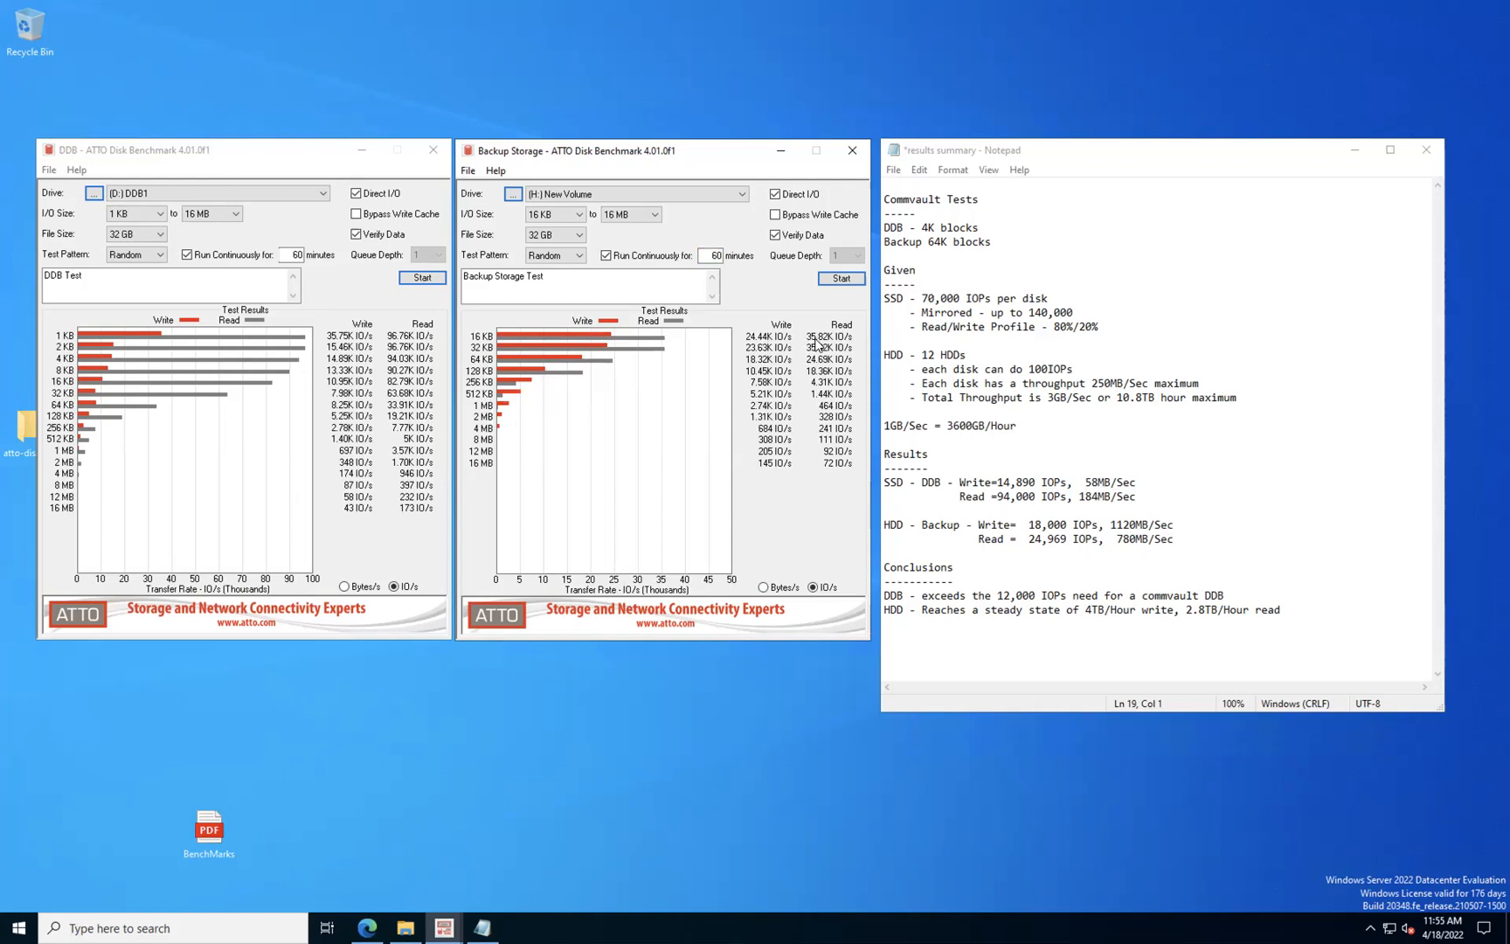
pyautogui.moveTo(827, 447)
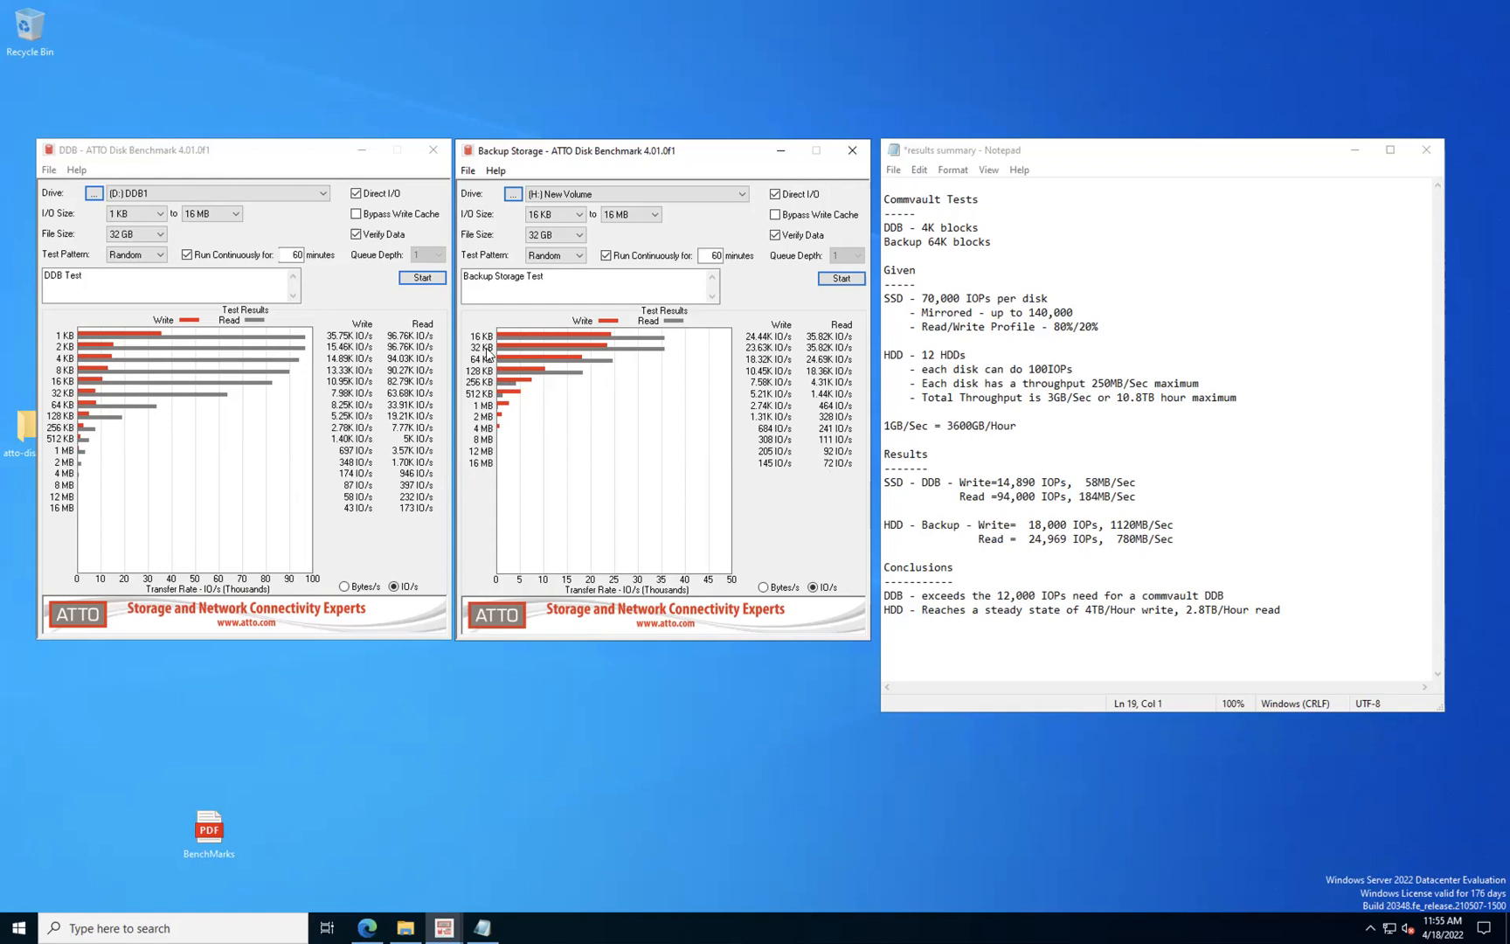
pyautogui.moveTo(485, 367)
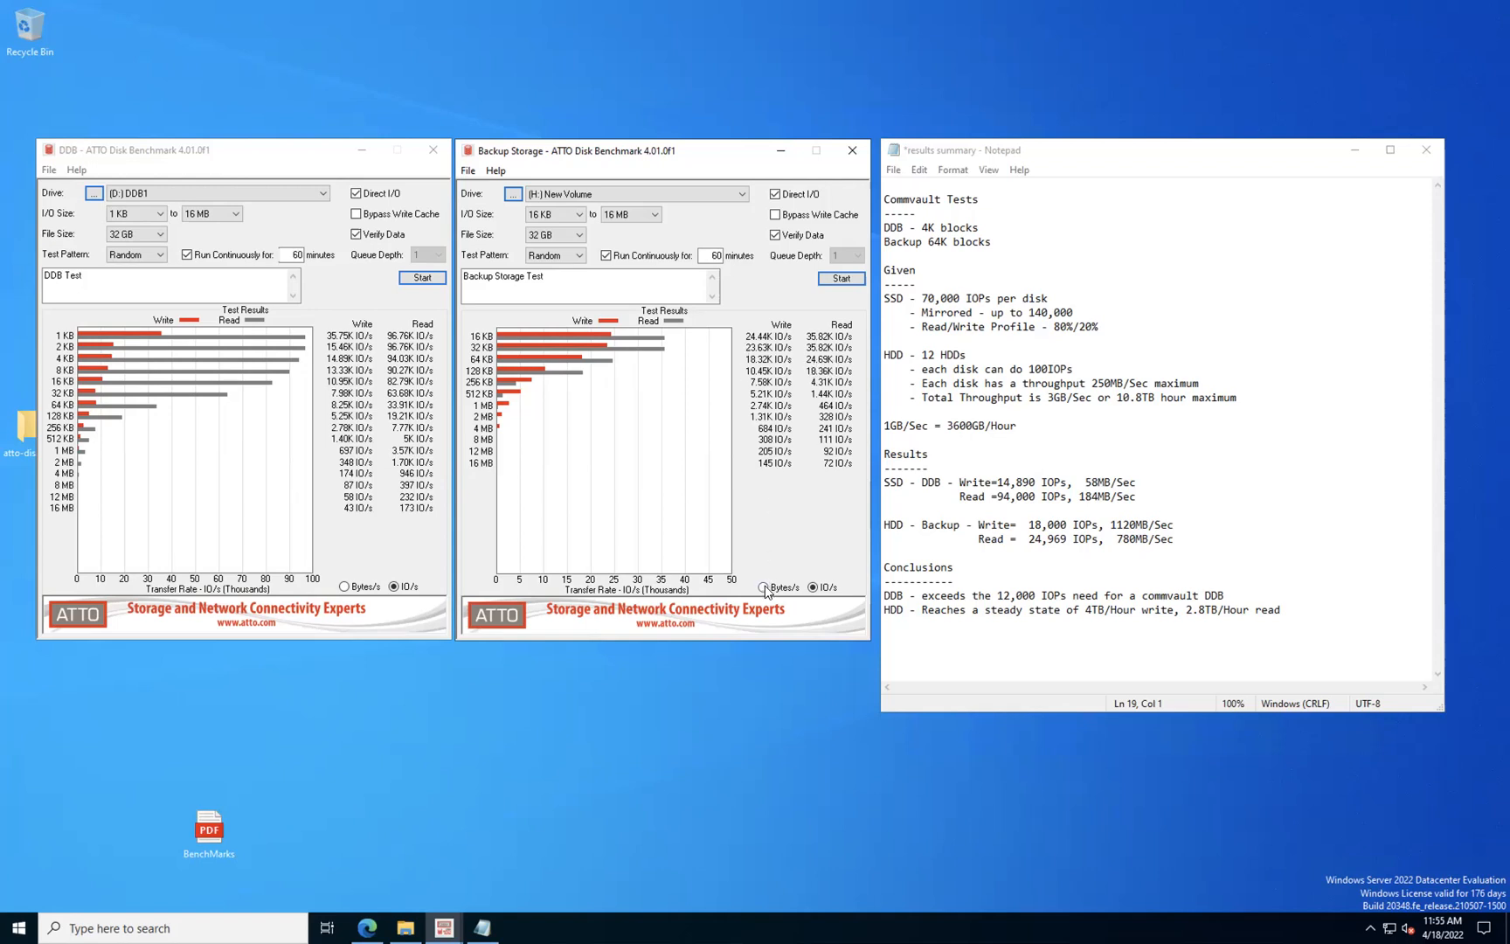
# Step: Switch the Backup Storage benchmark results back to Bytes/s display
pyautogui.click(763, 586)
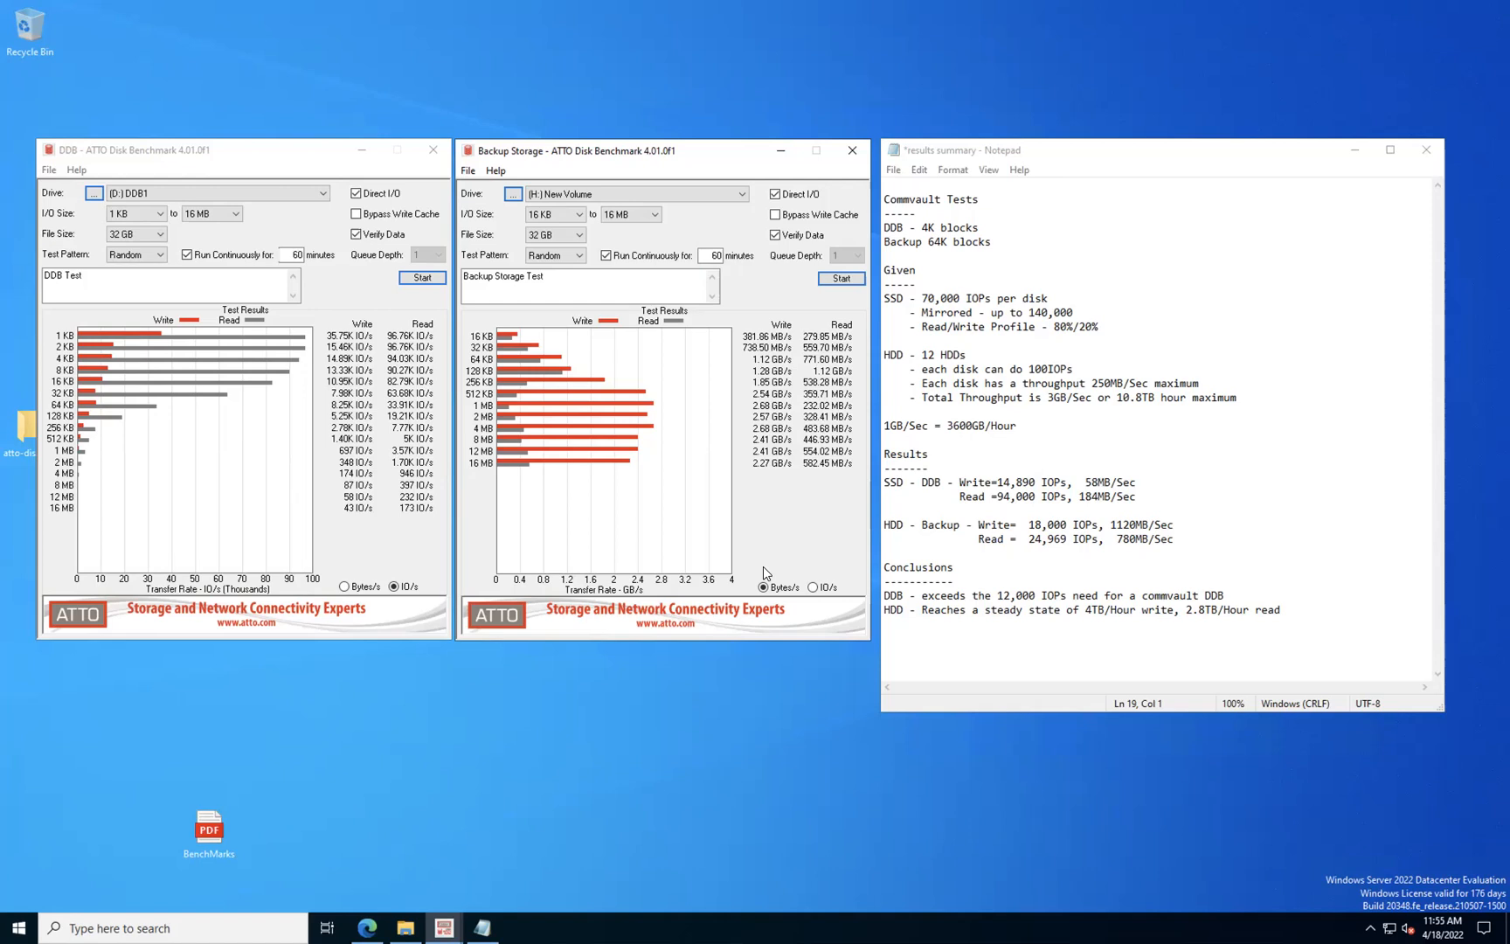
pyautogui.moveTo(611, 436)
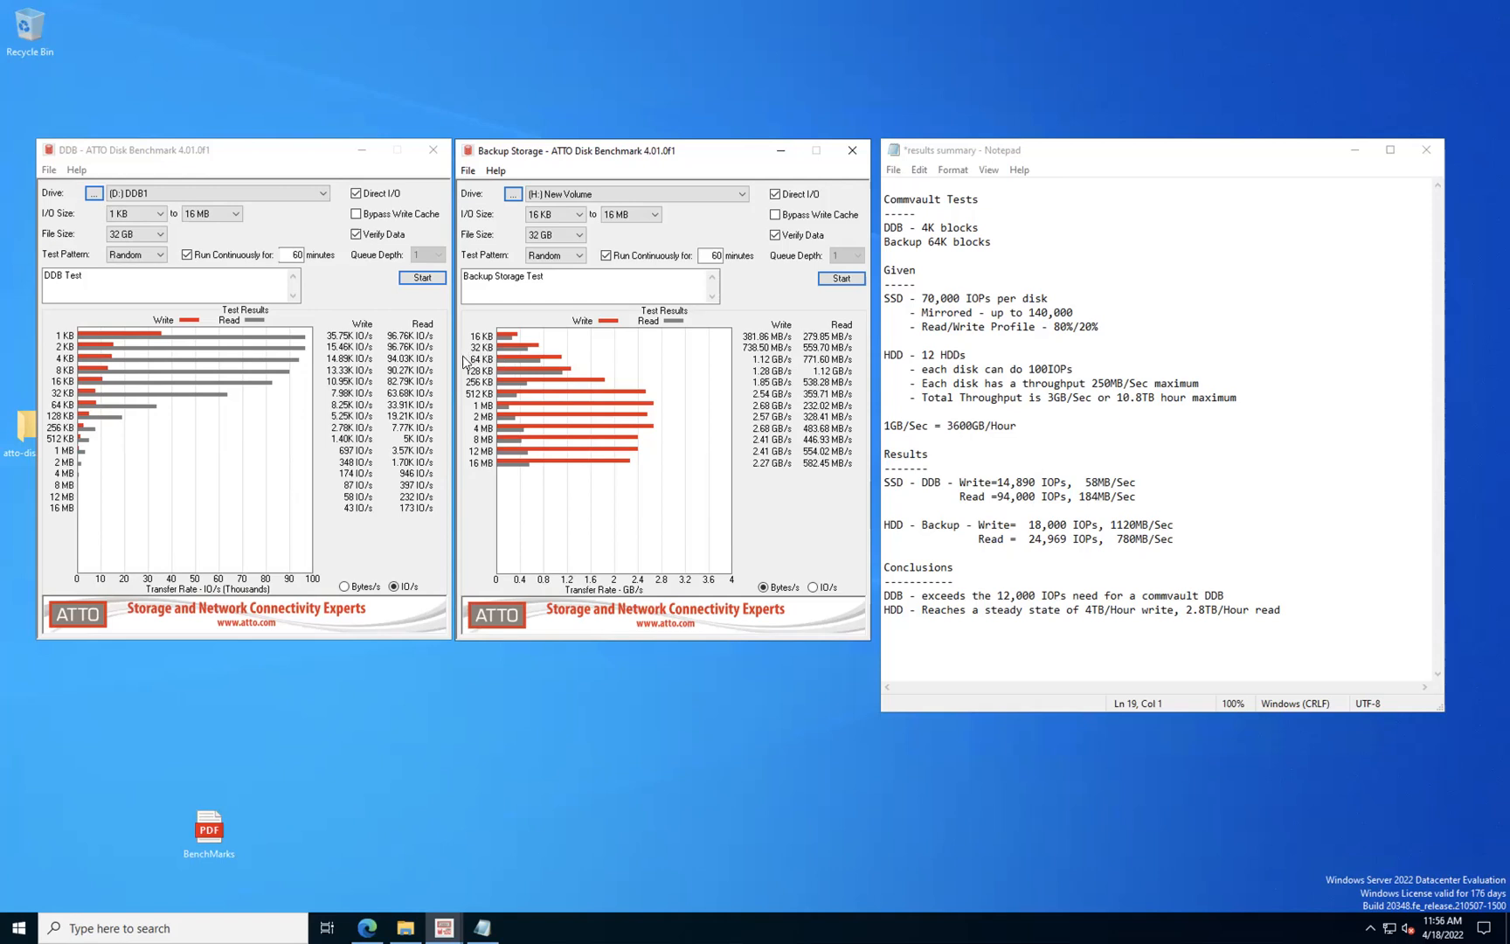
pyautogui.moveTo(489, 365)
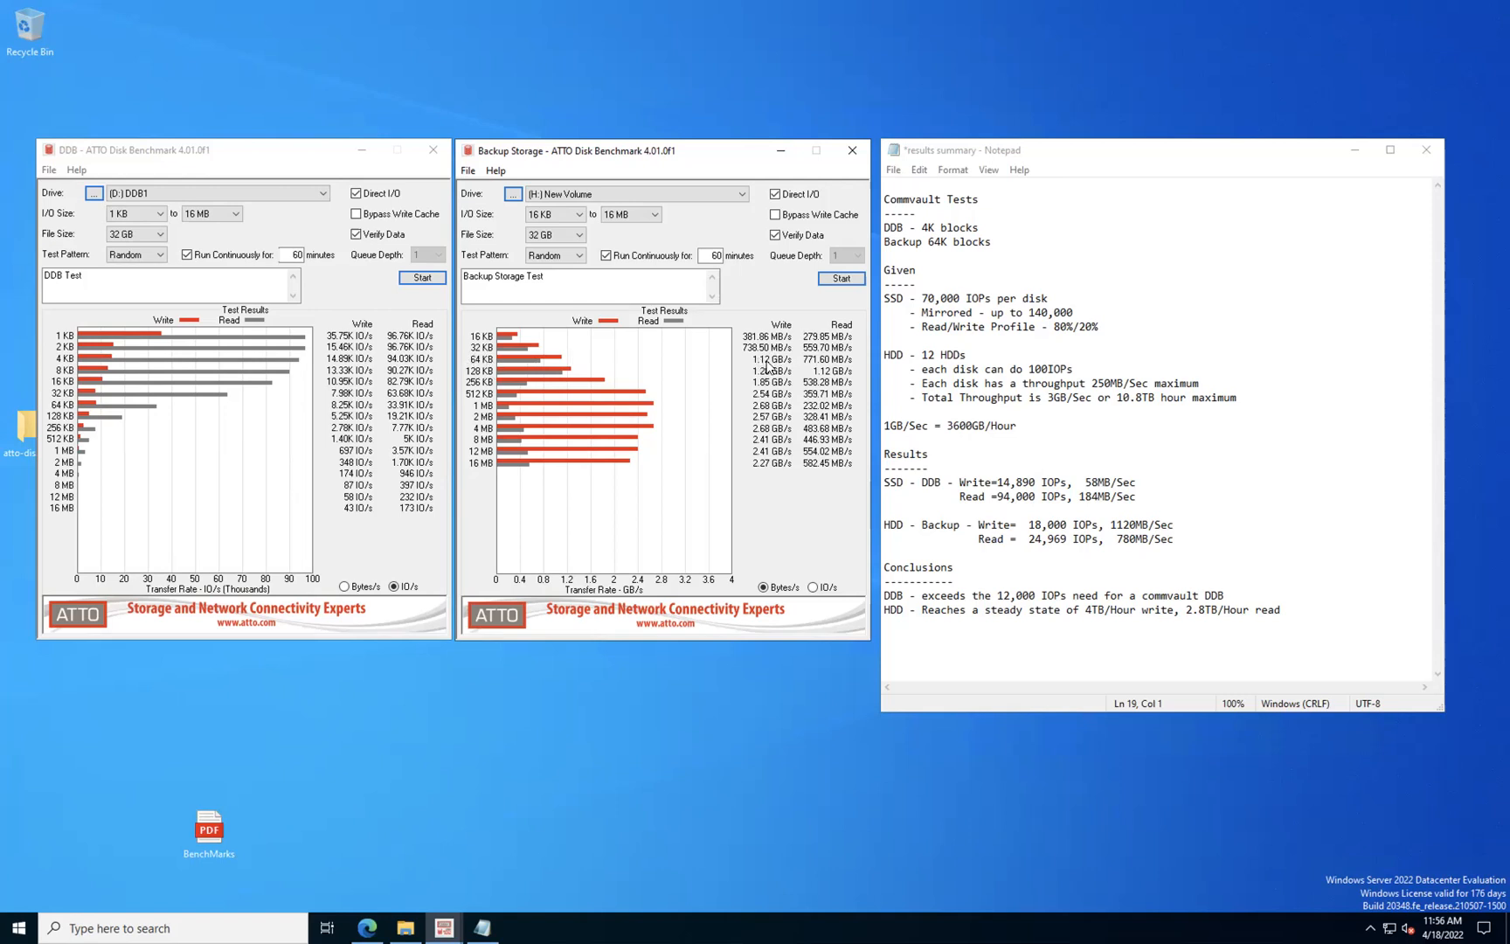
pyautogui.moveTo(819, 361)
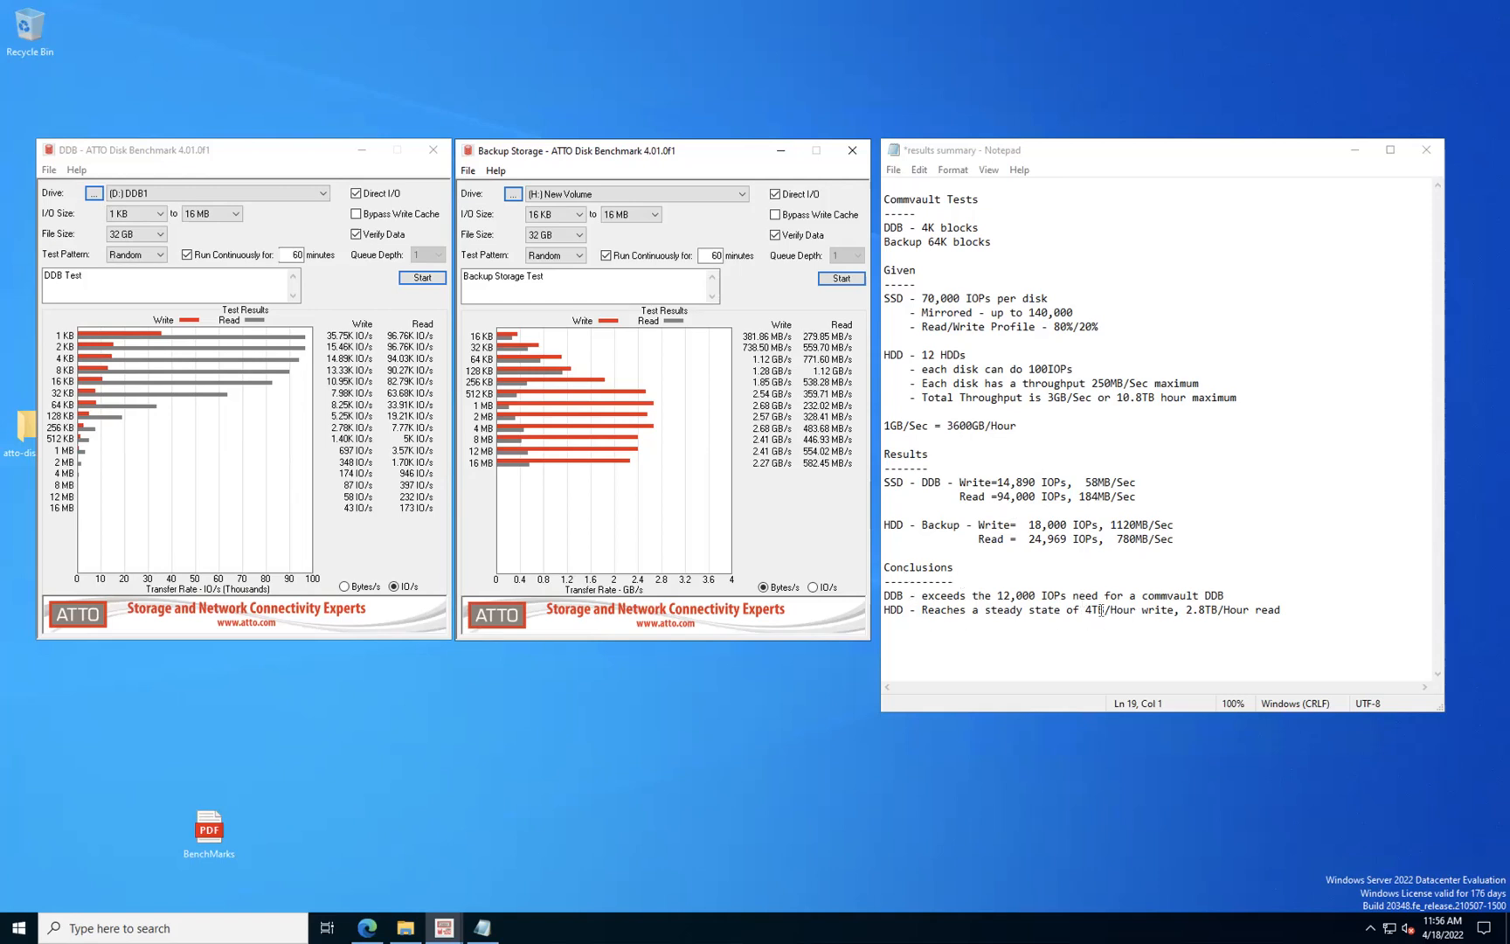
pyautogui.moveTo(1187, 623)
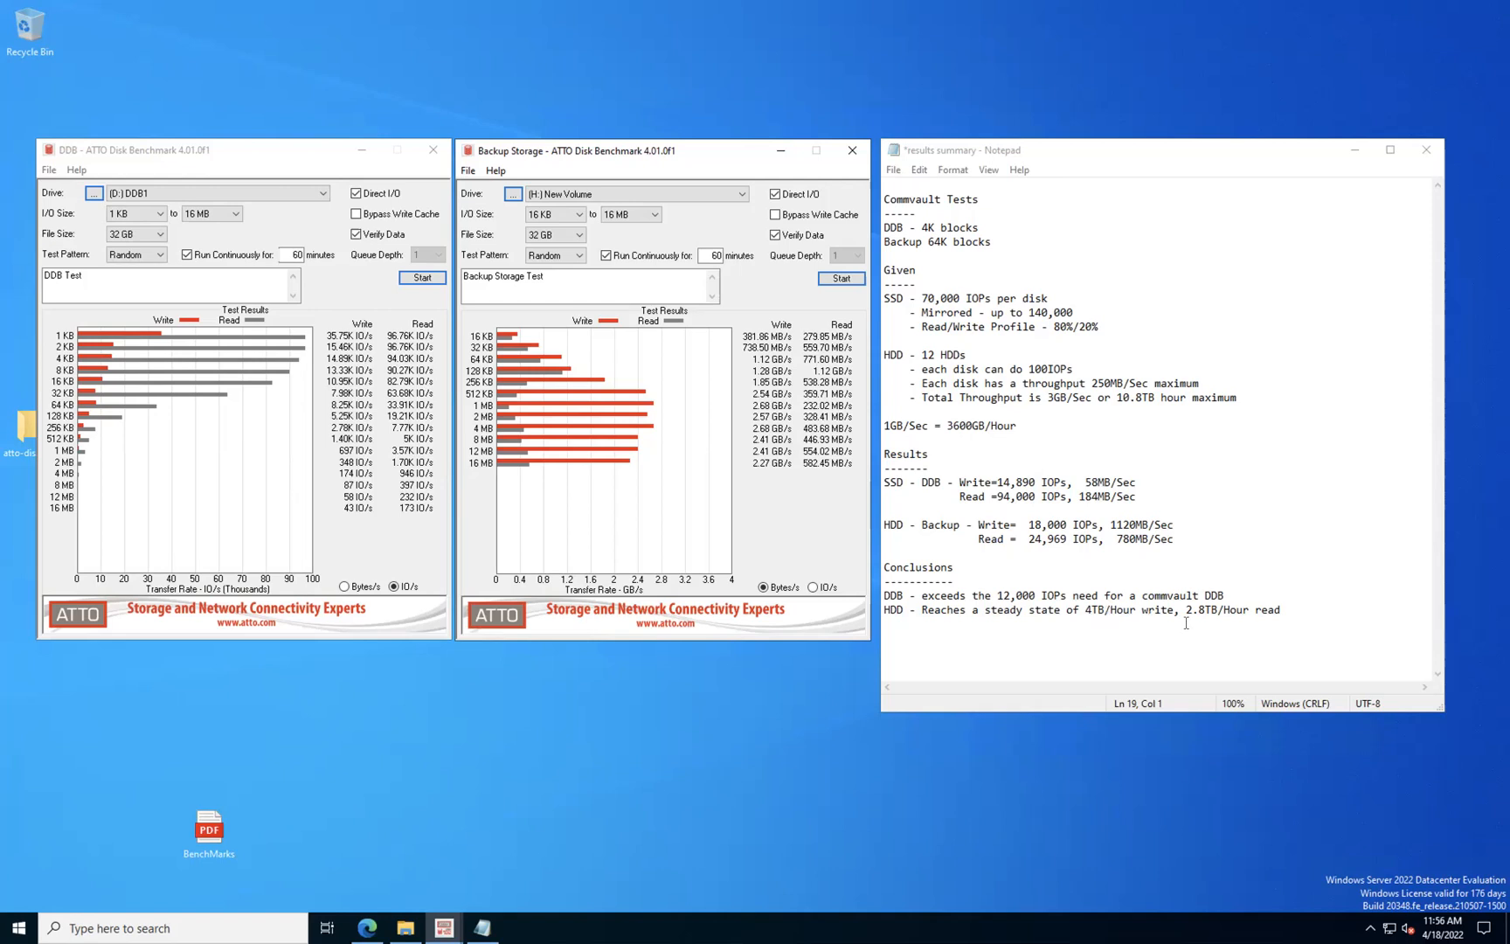
pyautogui.moveTo(1189, 621)
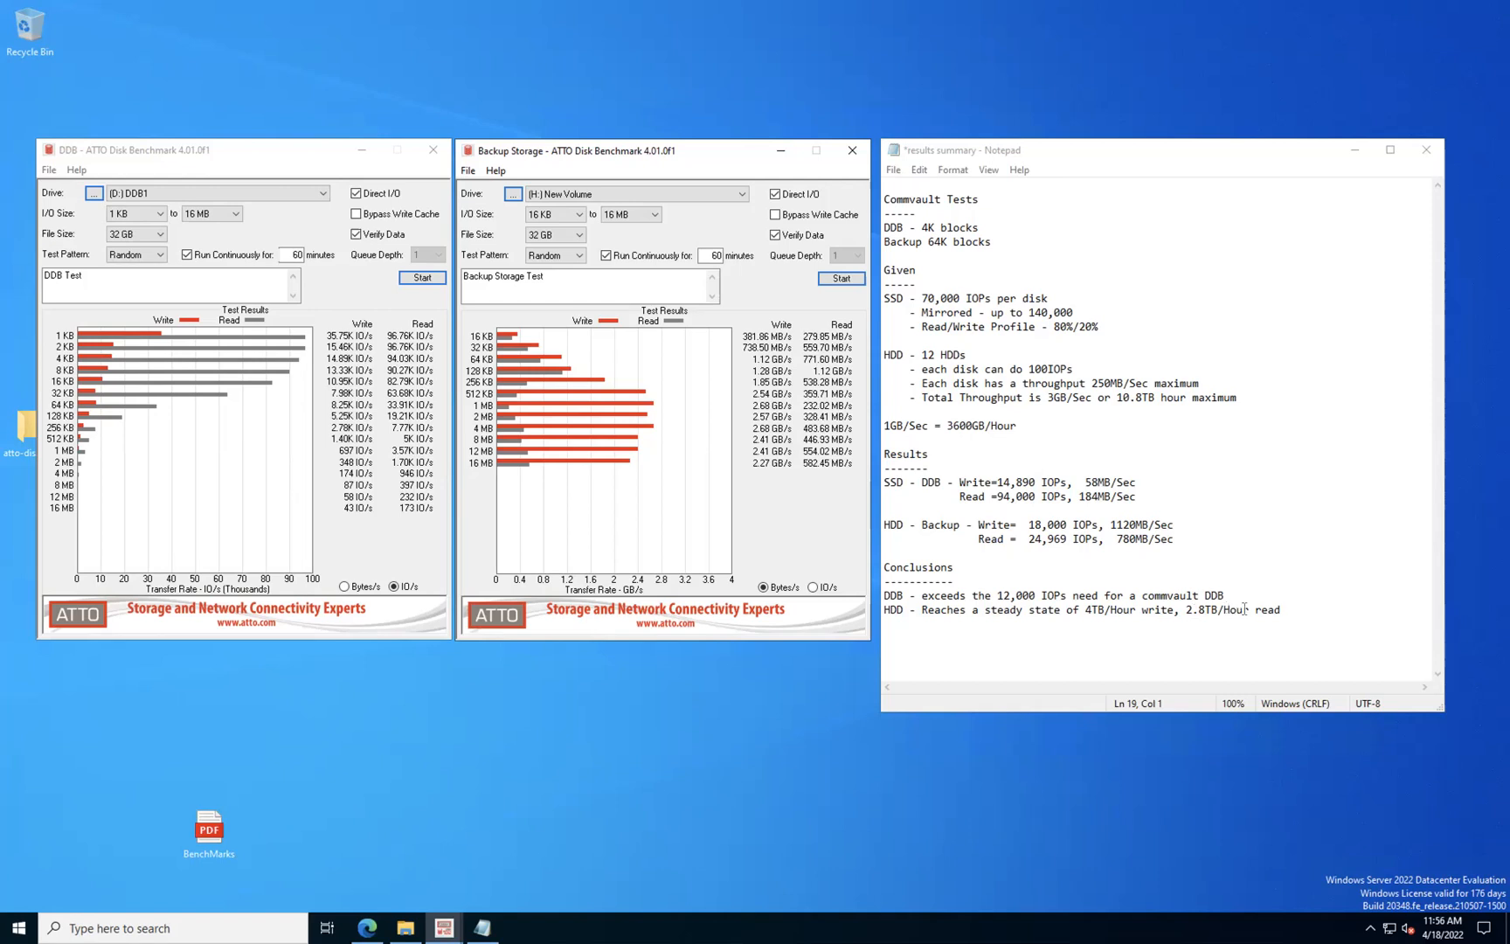
pyautogui.moveTo(1198, 609)
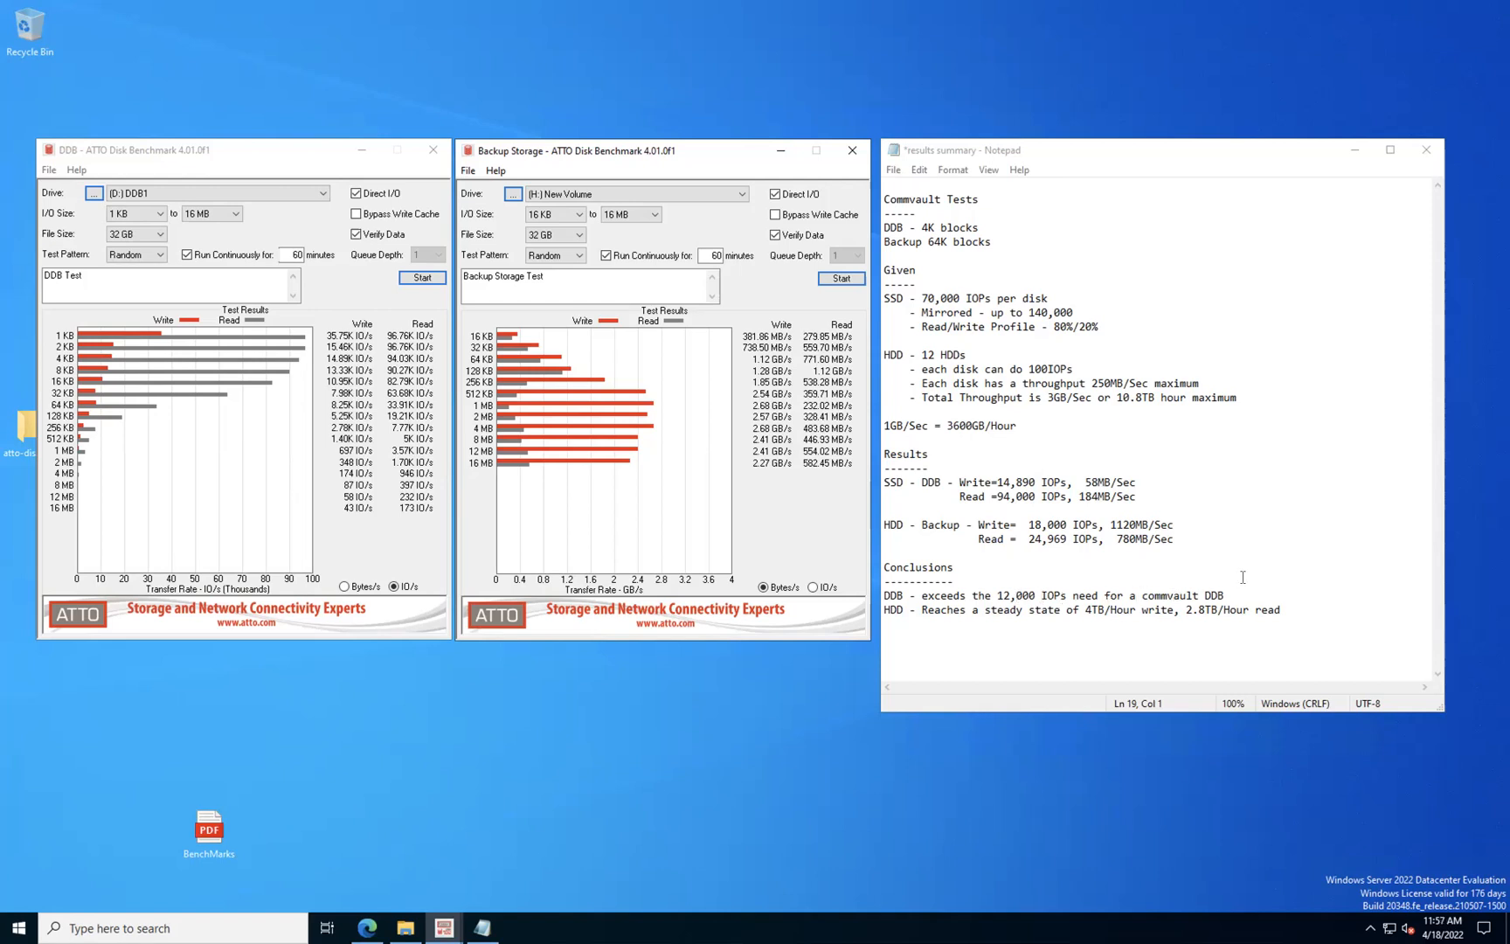
pyautogui.moveTo(1018, 586)
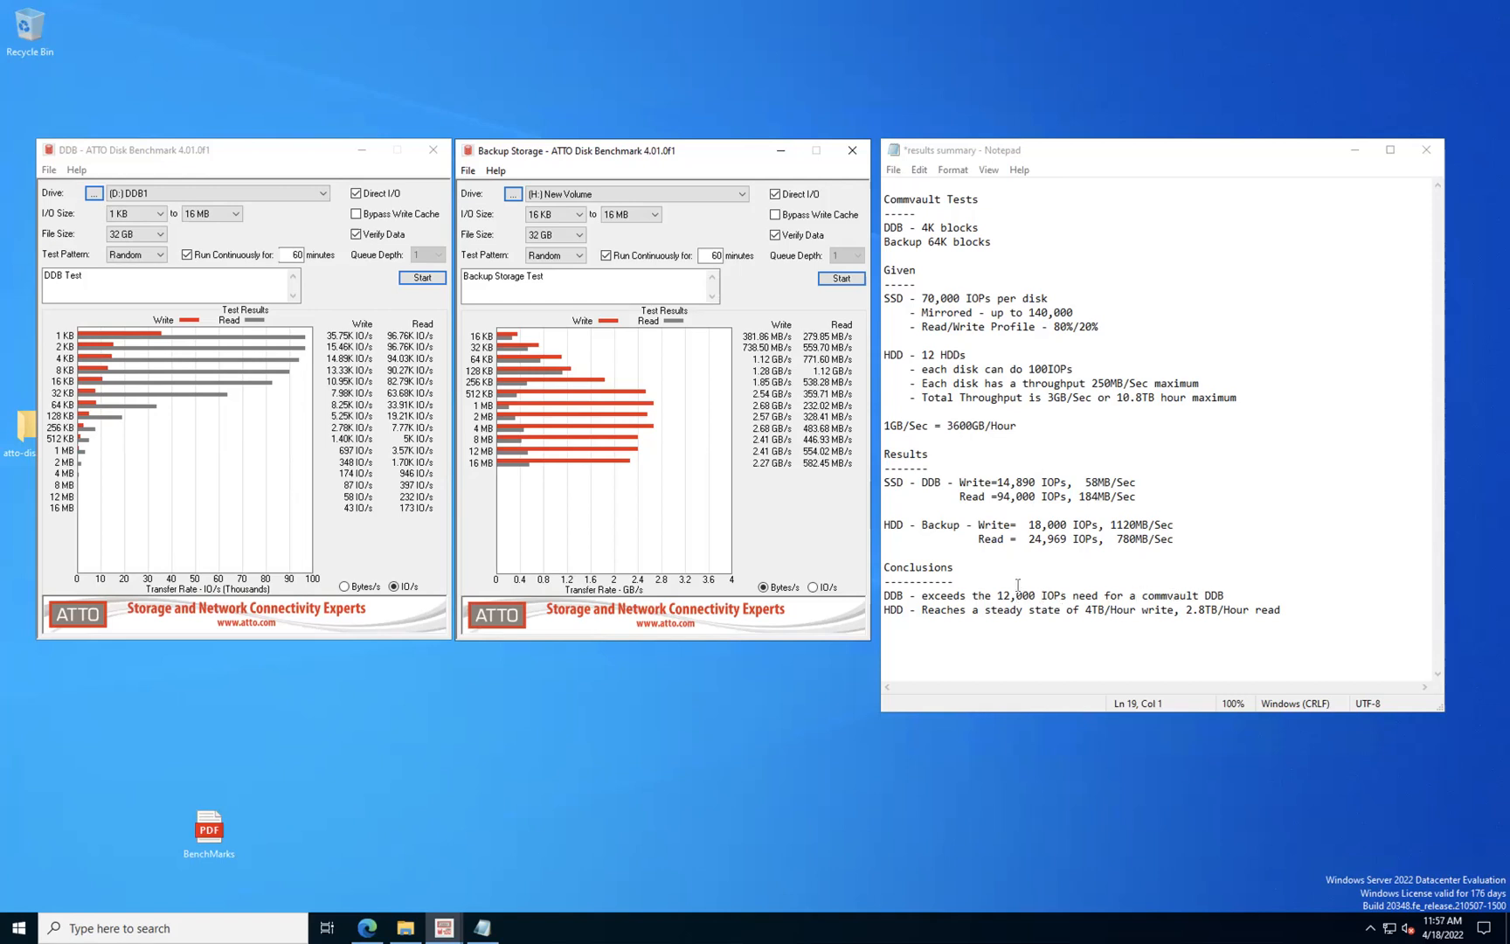
pyautogui.moveTo(764, 564)
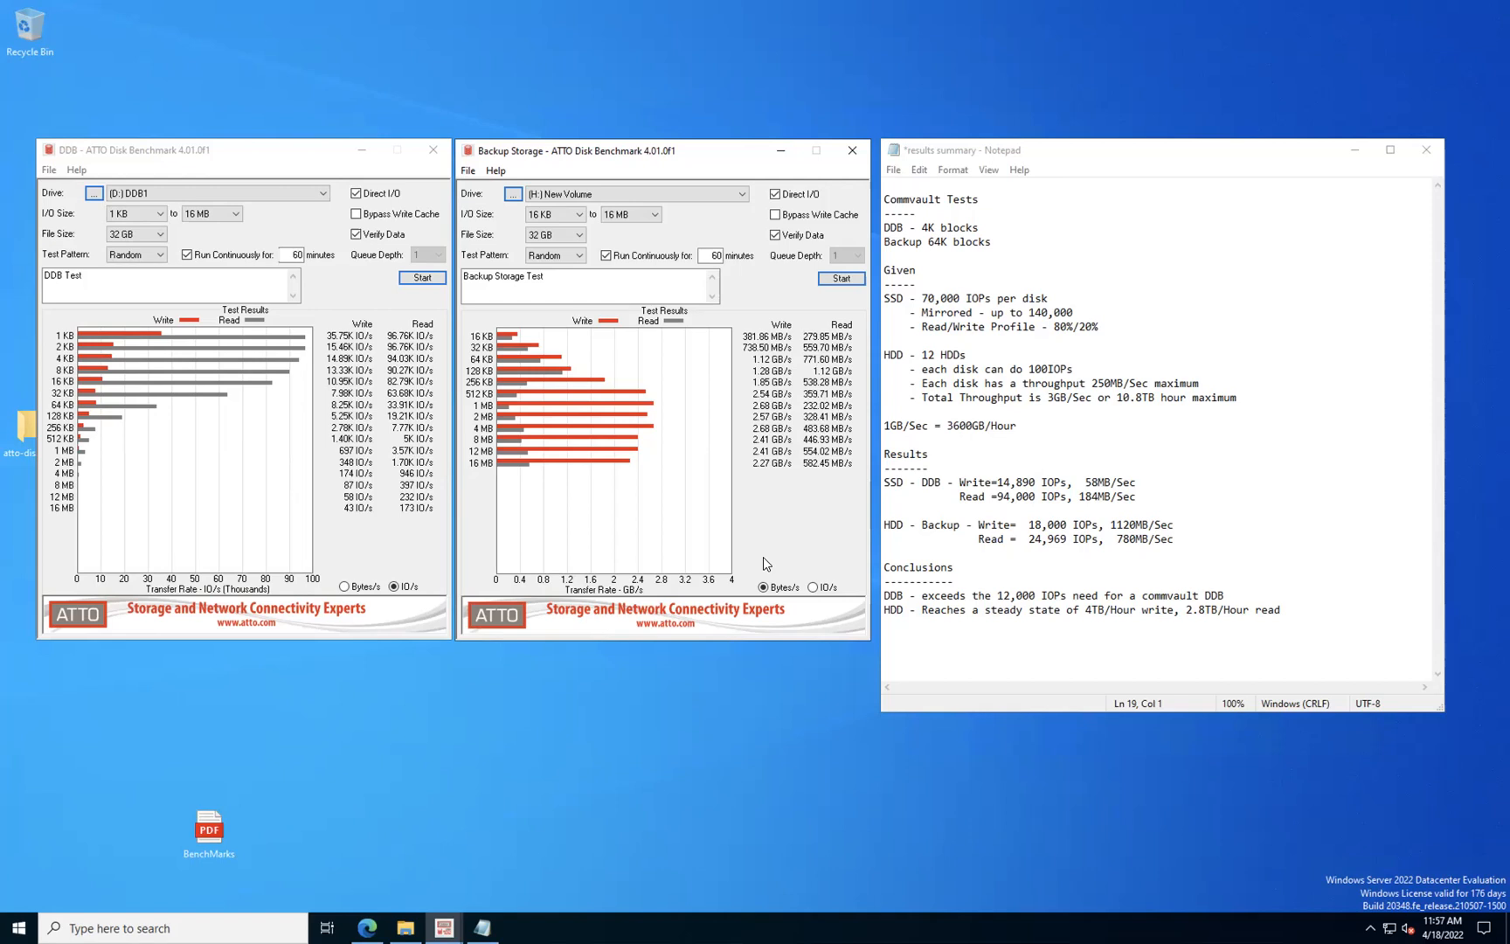
pyautogui.moveTo(445, 927)
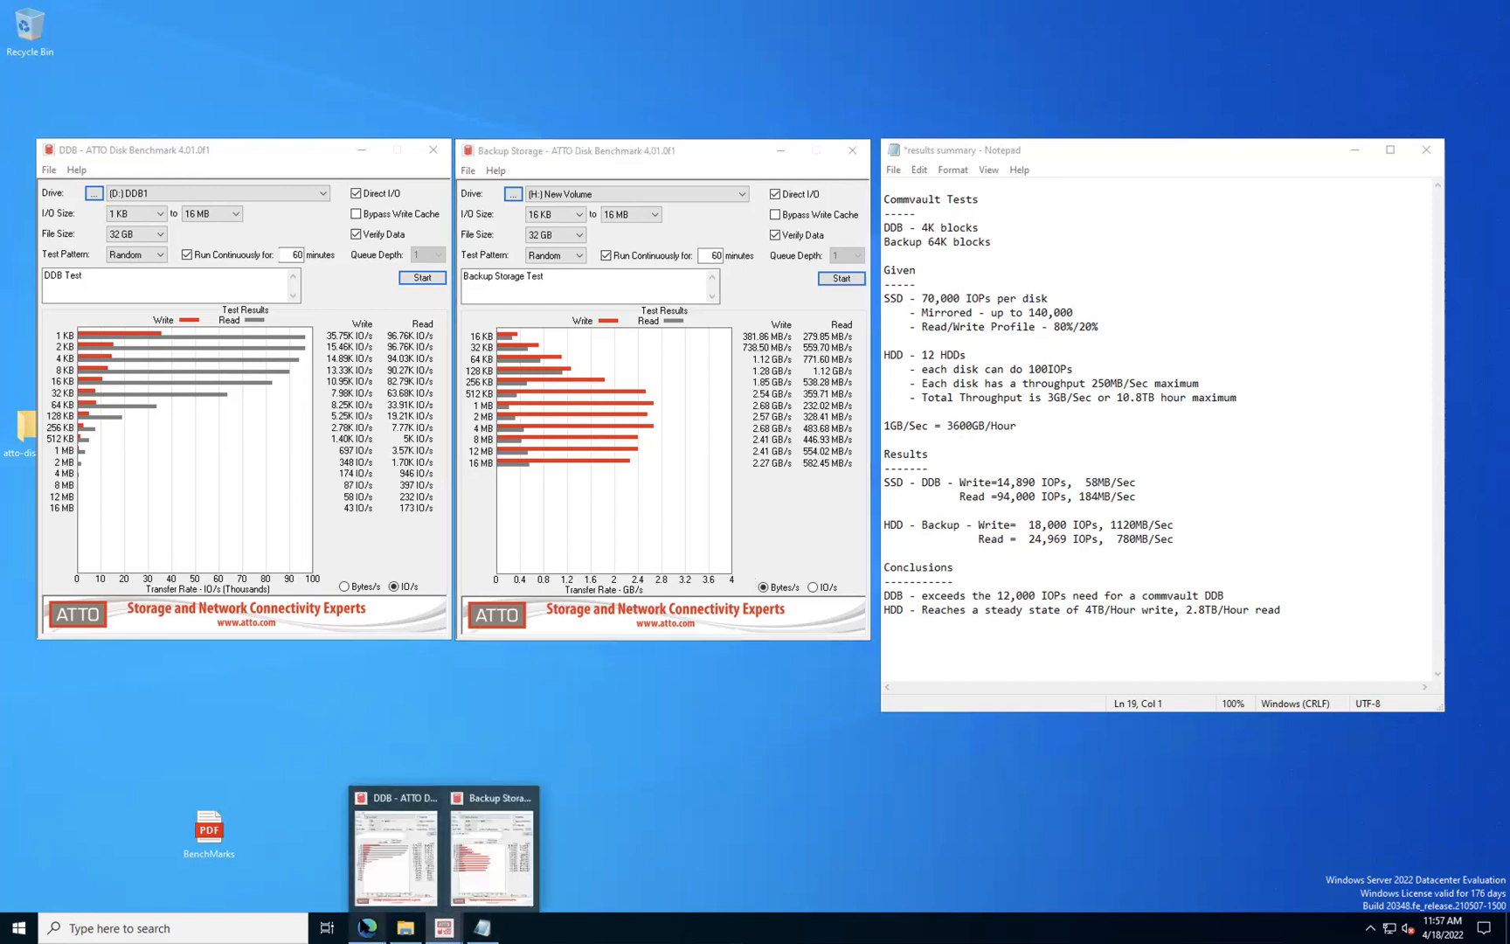
# Step: Bring the Edge window with the DataPivot Appliance page to the front
pyautogui.click(366, 927)
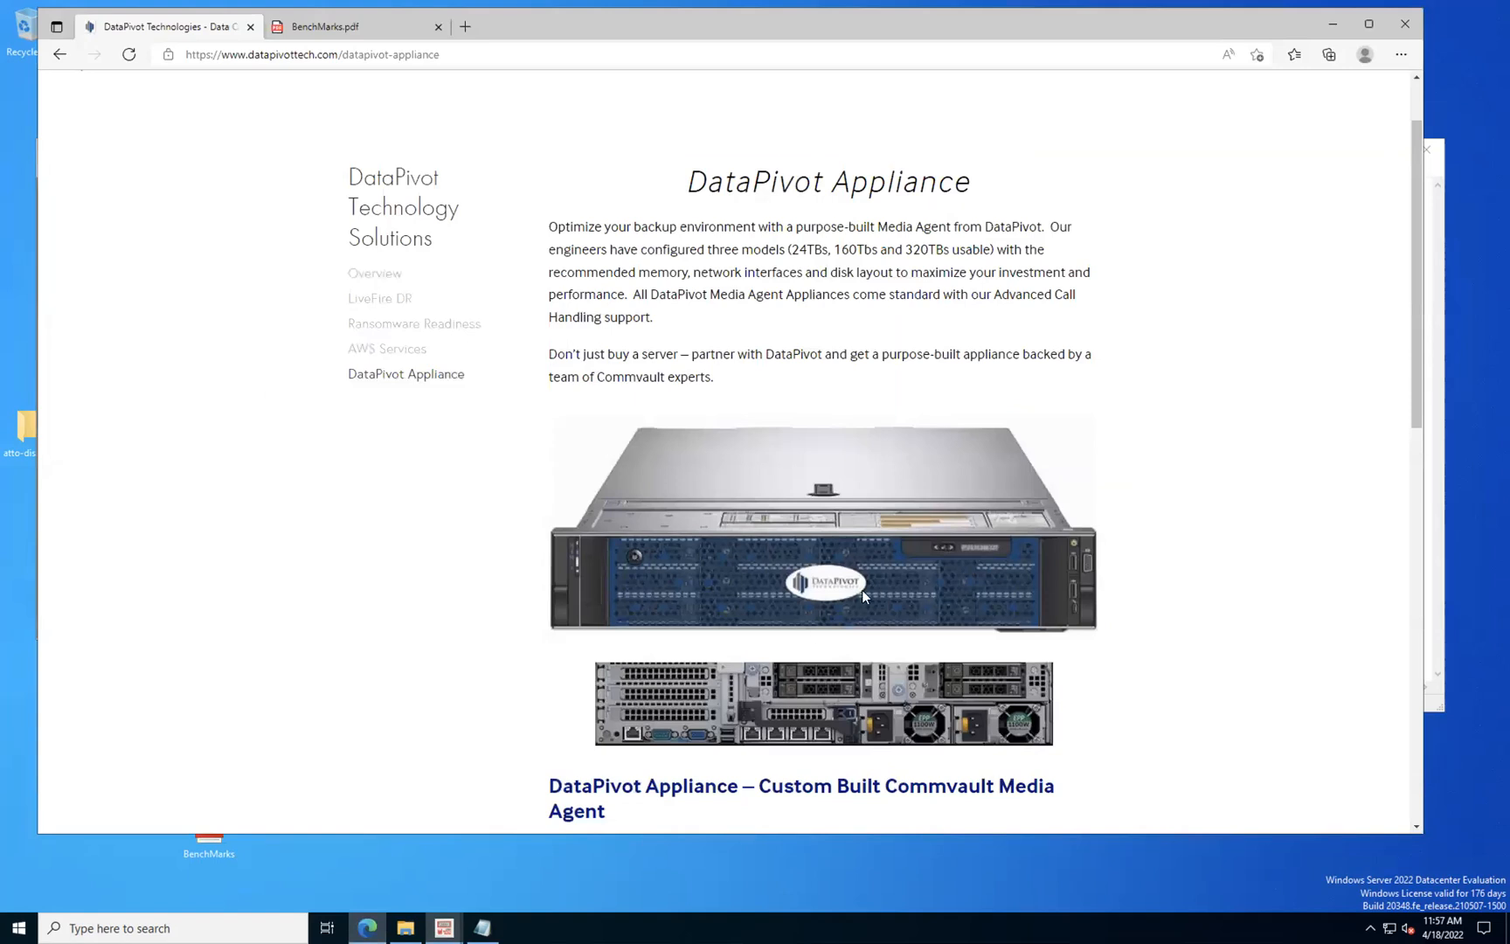
pyautogui.moveTo(872, 539)
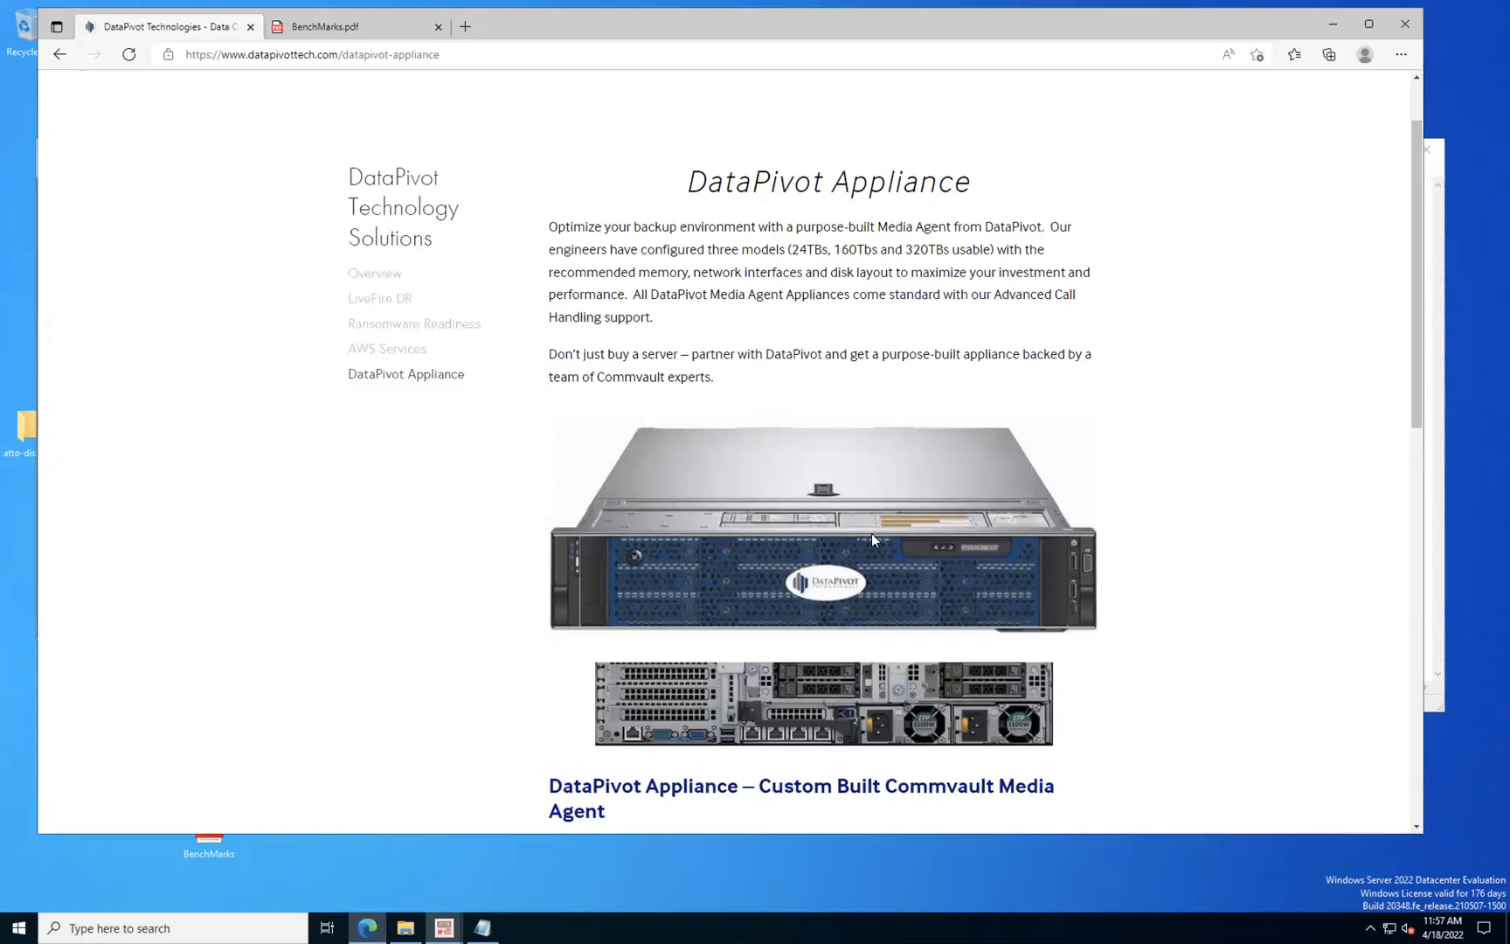
pyautogui.moveTo(973, 594)
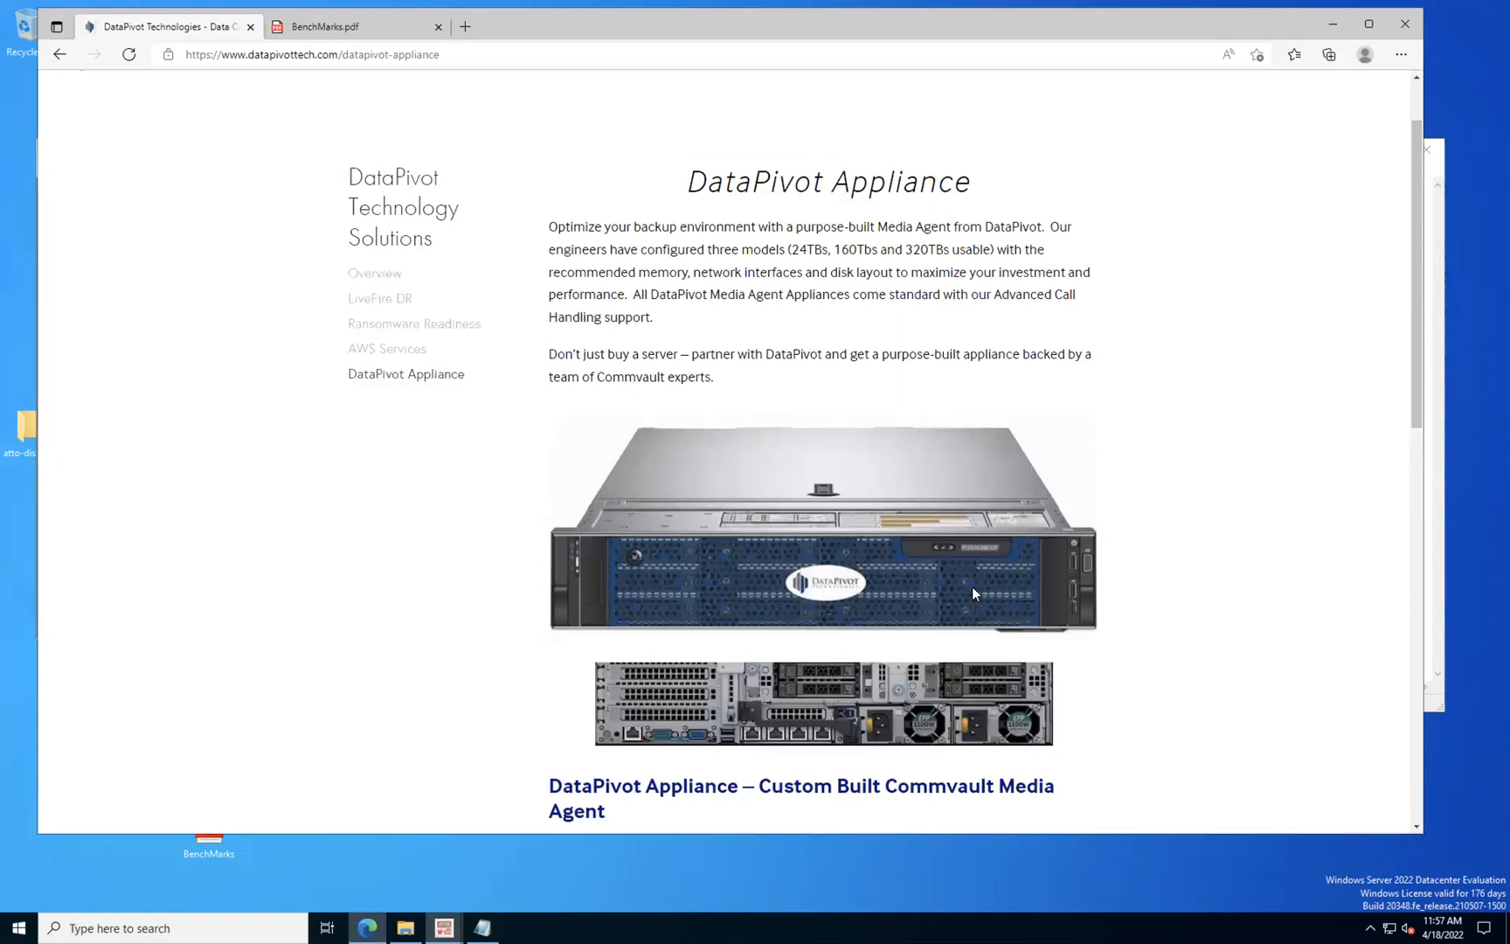
pyautogui.moveTo(916, 671)
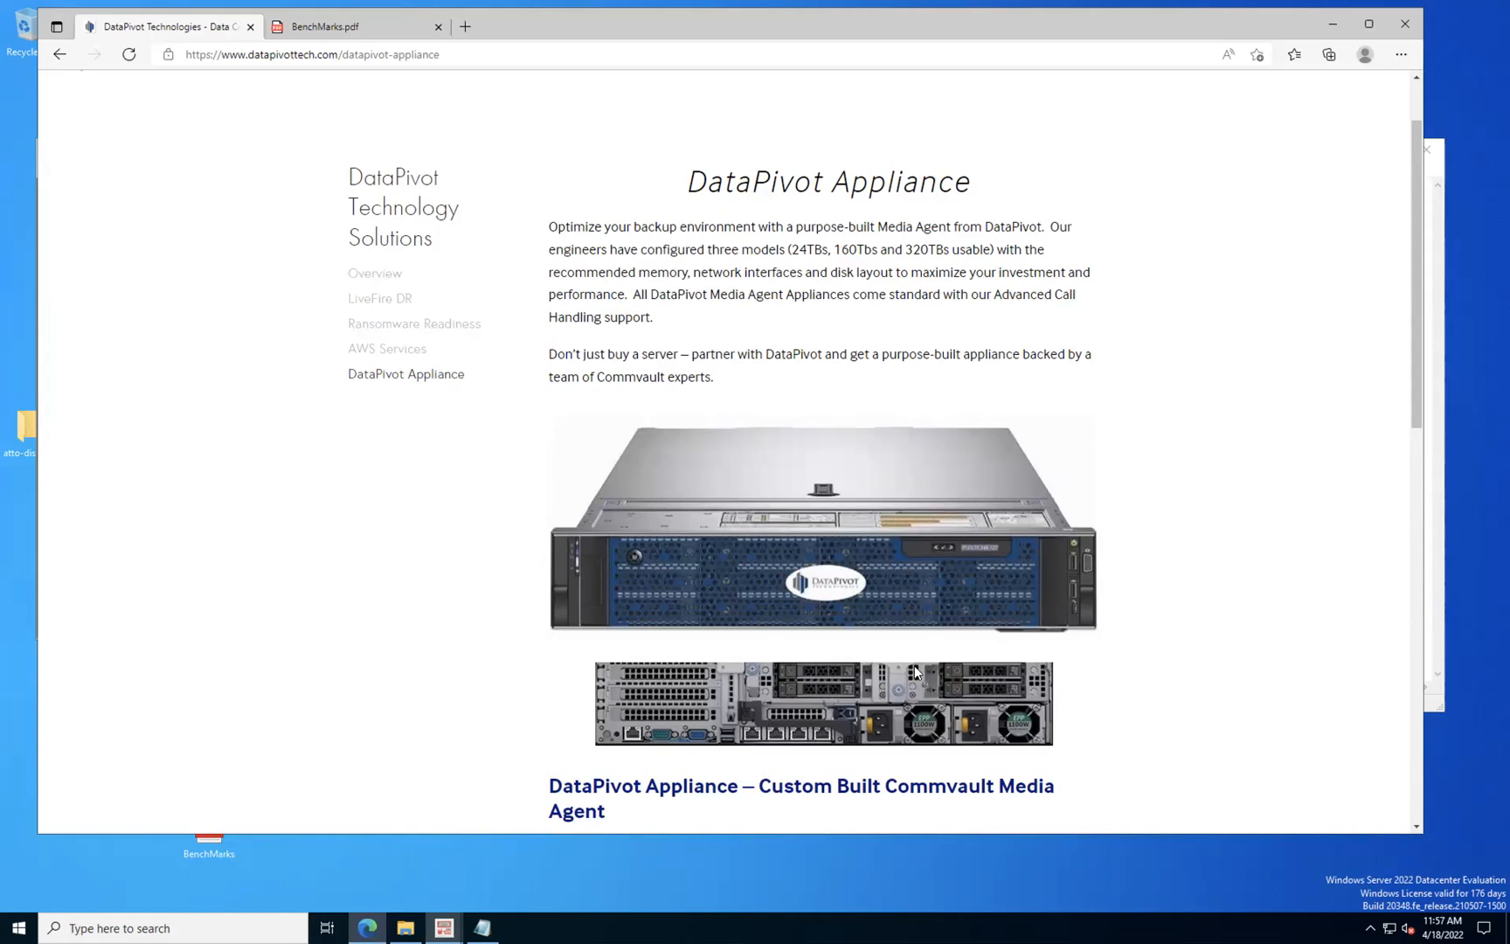
pyautogui.moveTo(949, 665)
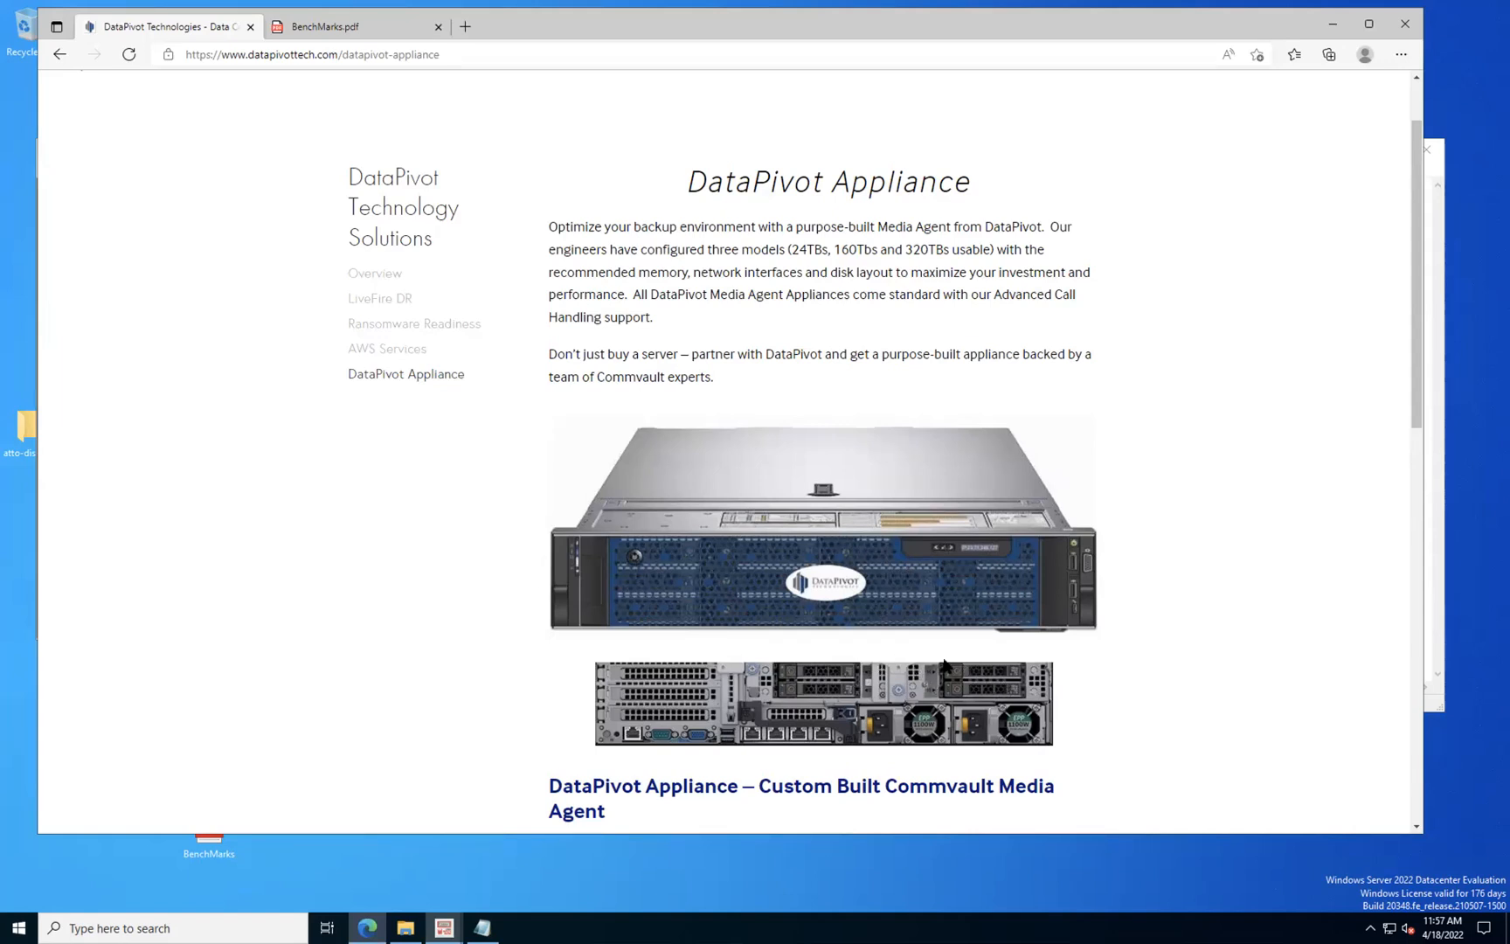
pyautogui.moveTo(431, 561)
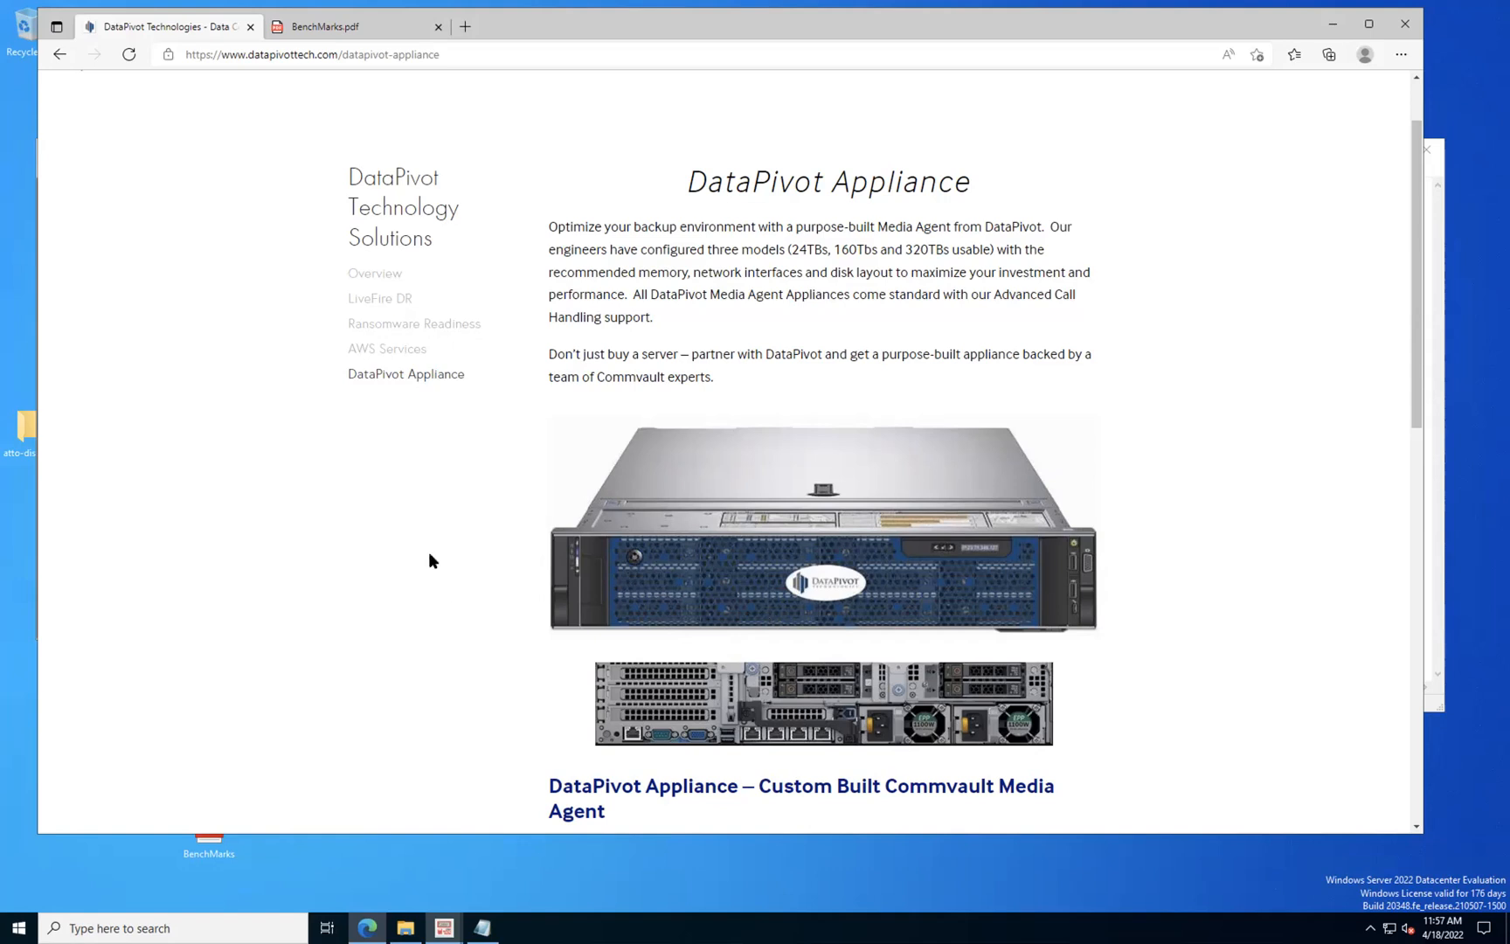
pyautogui.moveTo(390, 322)
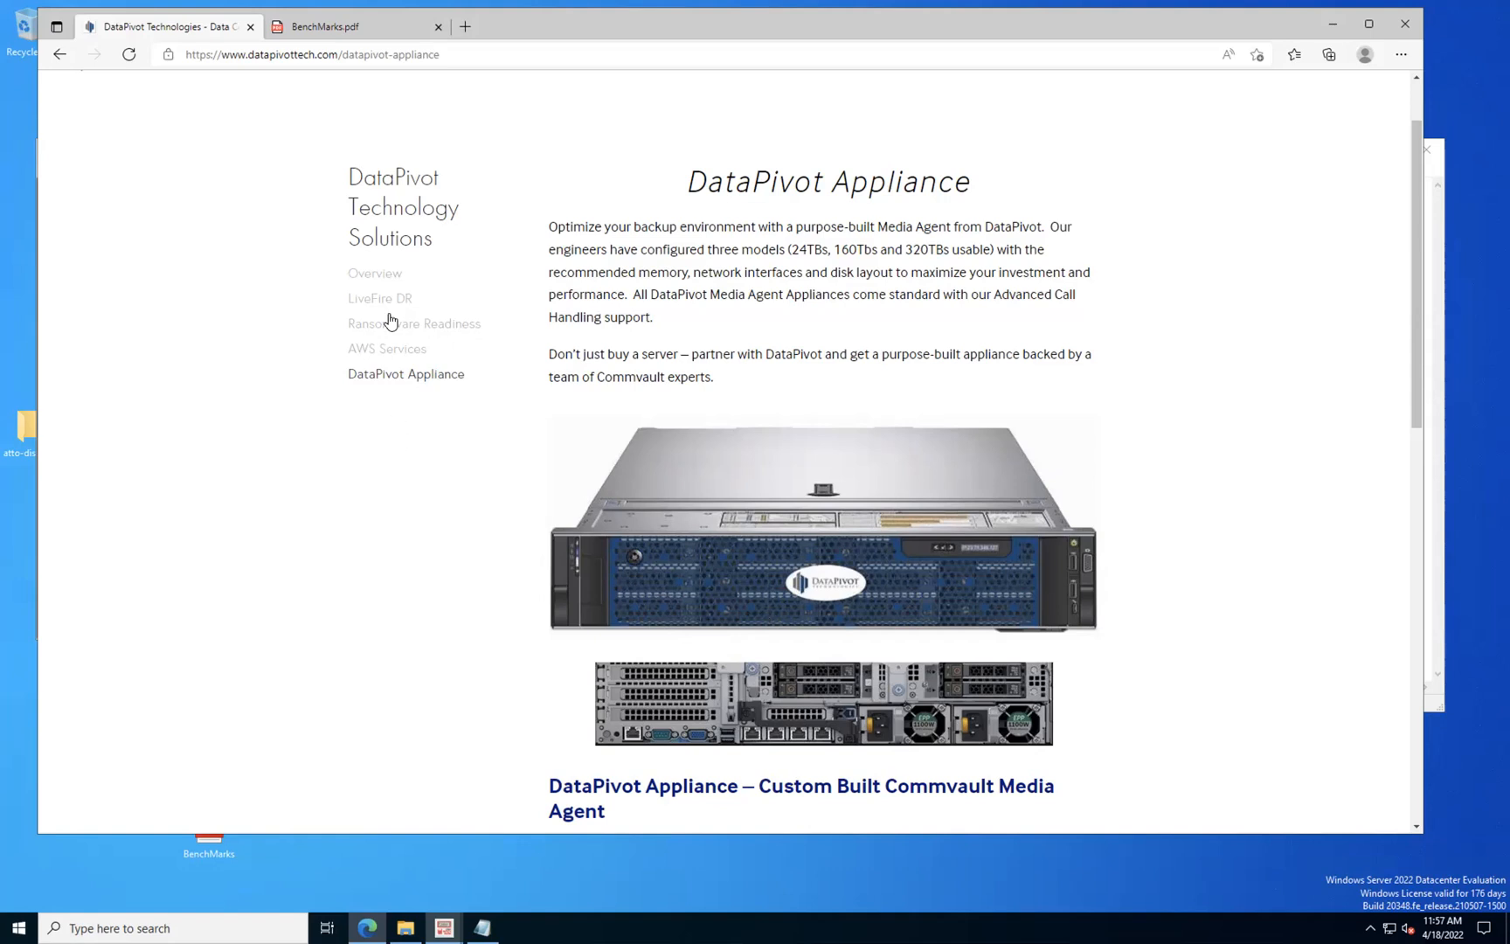
# Step: Go to the BenchMarks.pdf tab and scroll up to its title page
pyautogui.click(353, 26)
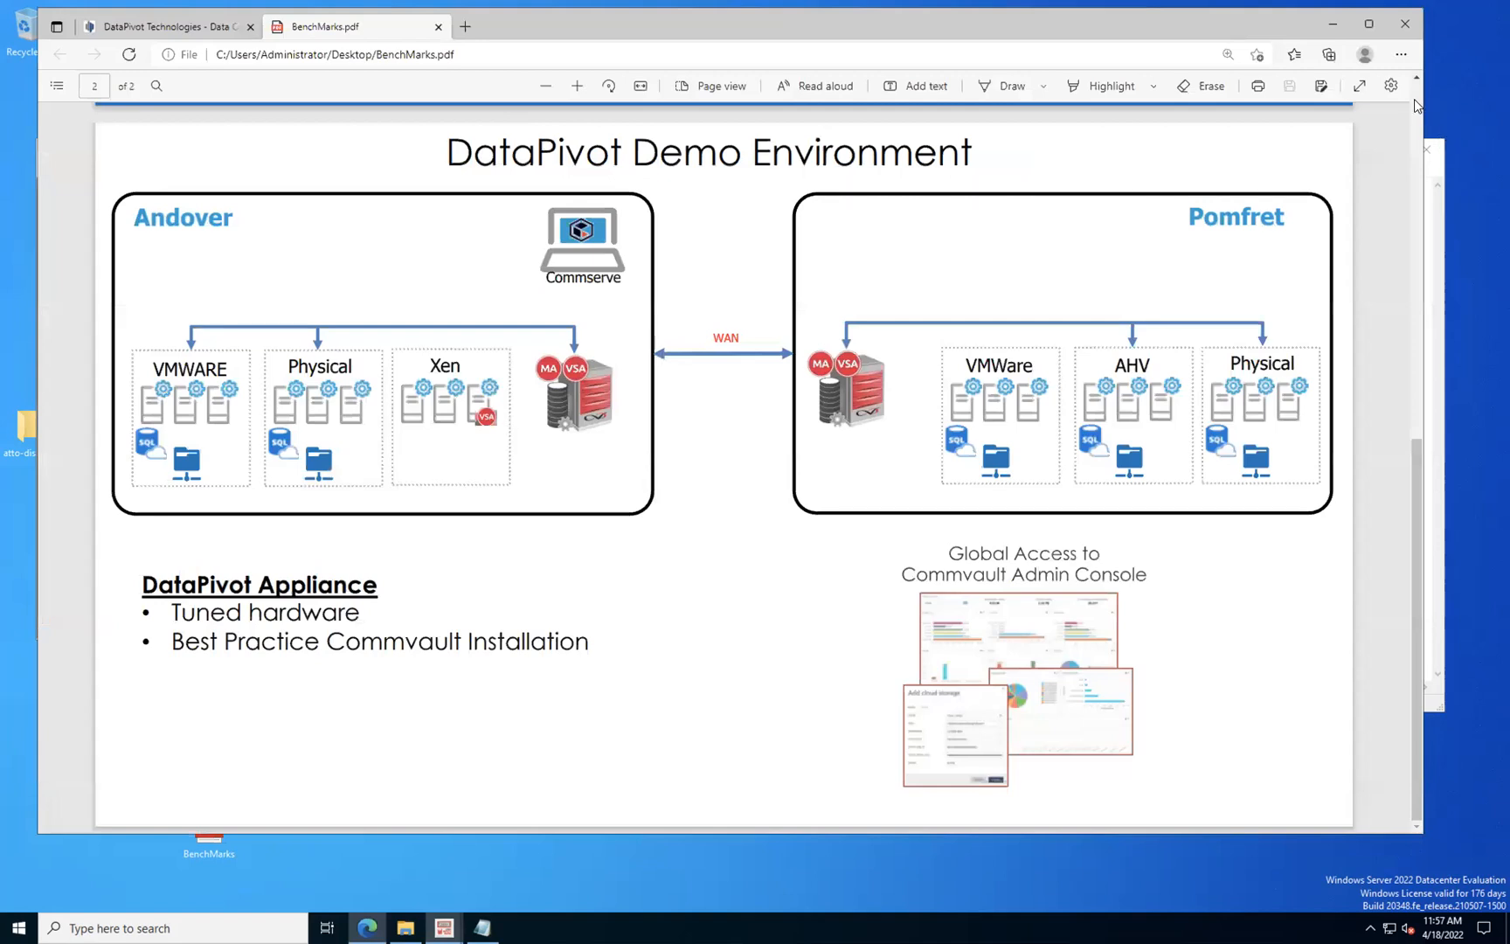
pyautogui.scroll(3)
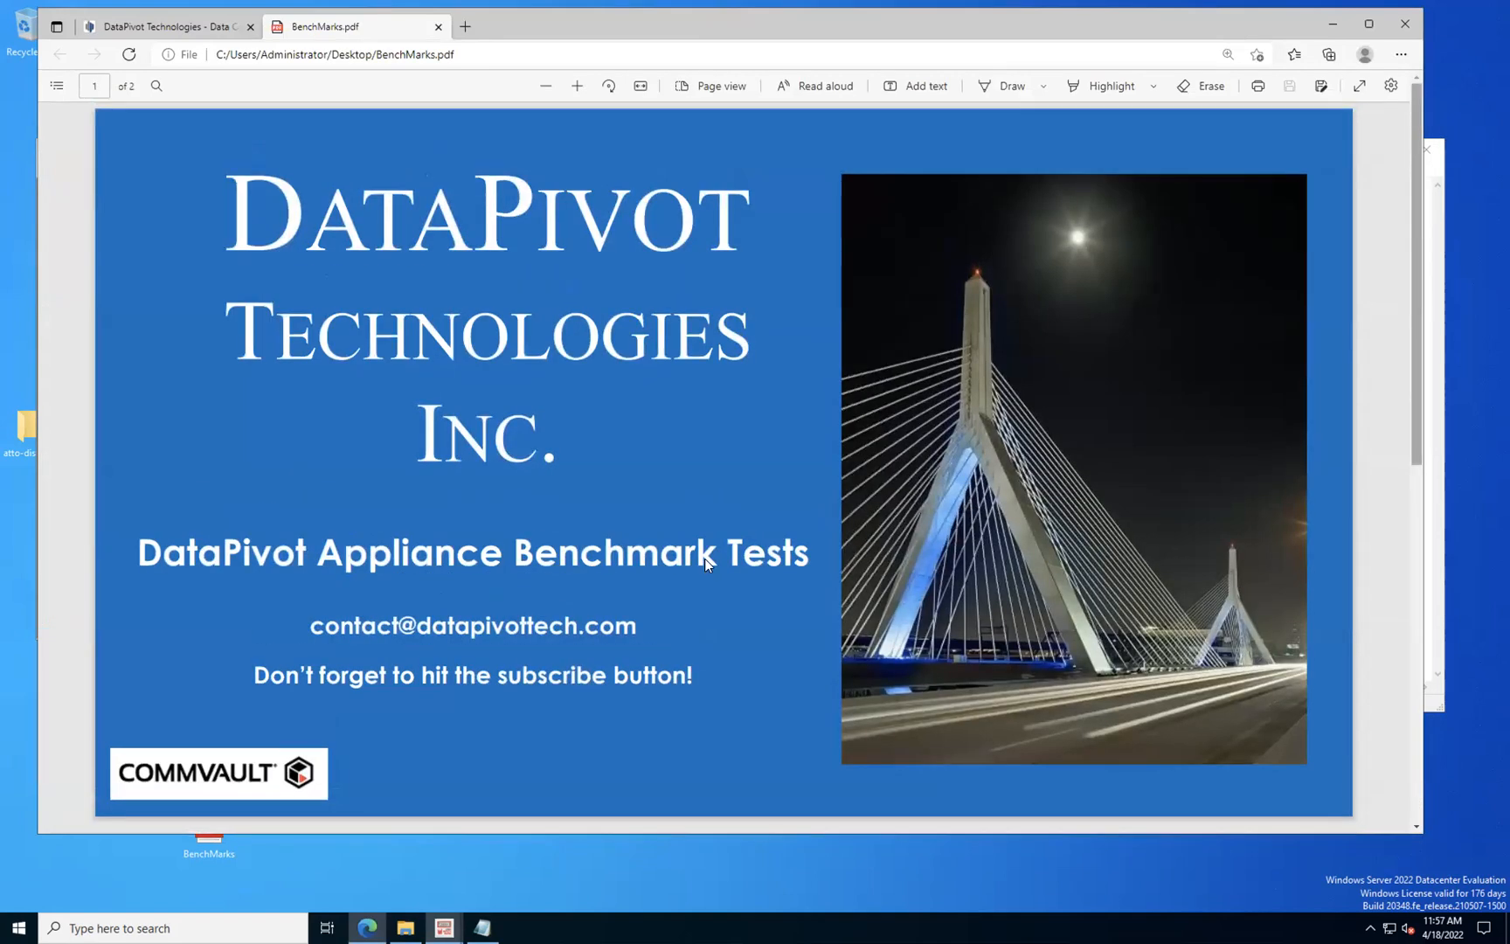
pyautogui.moveTo(377, 636)
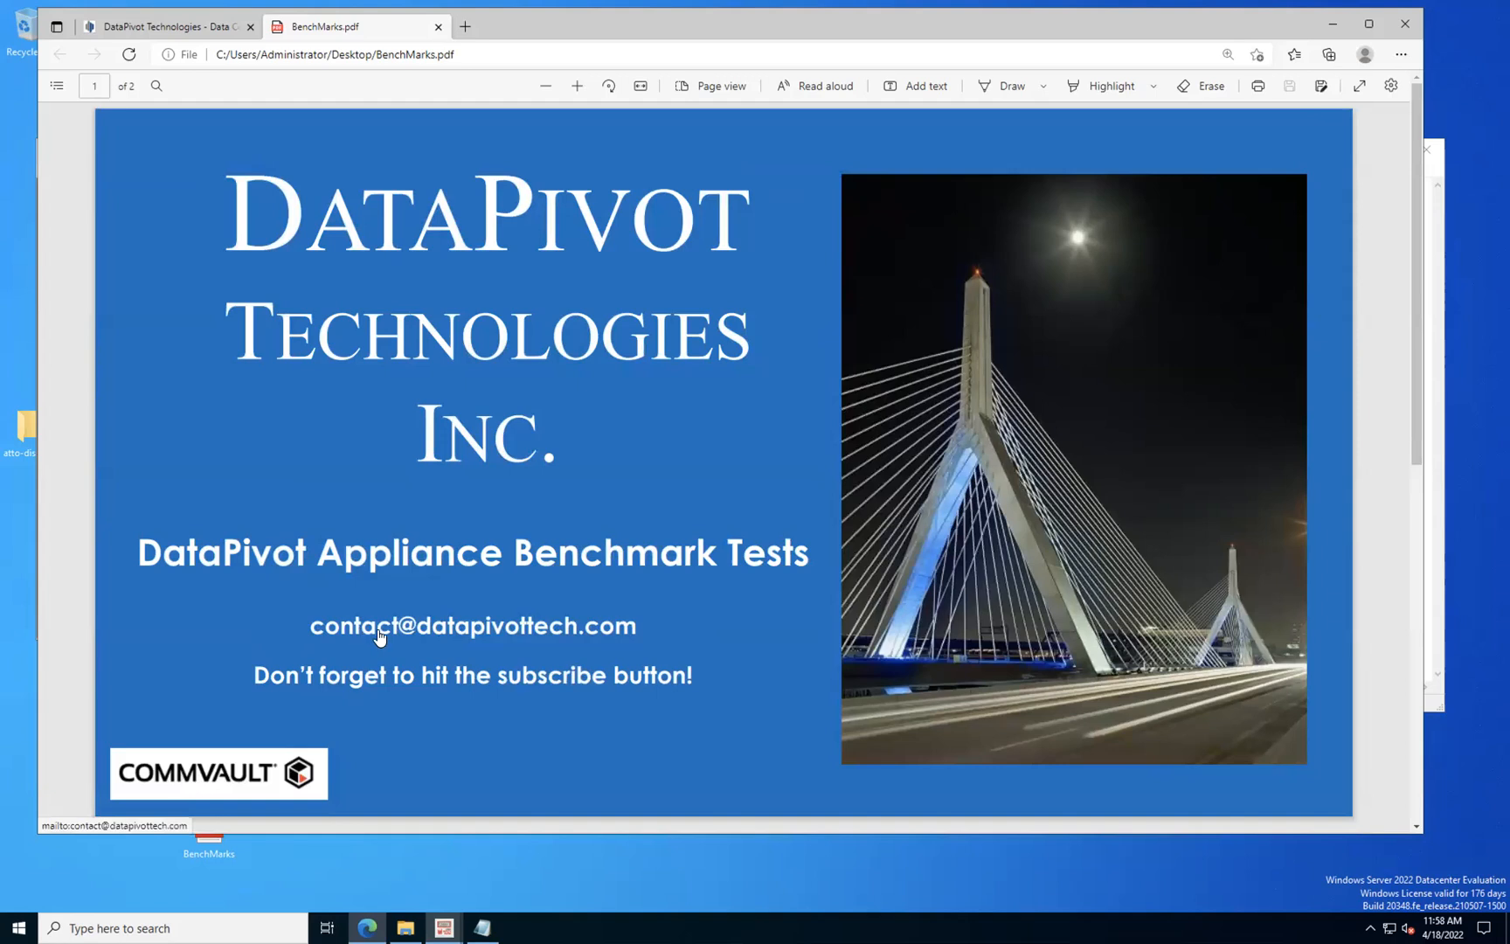
pyautogui.moveTo(663, 642)
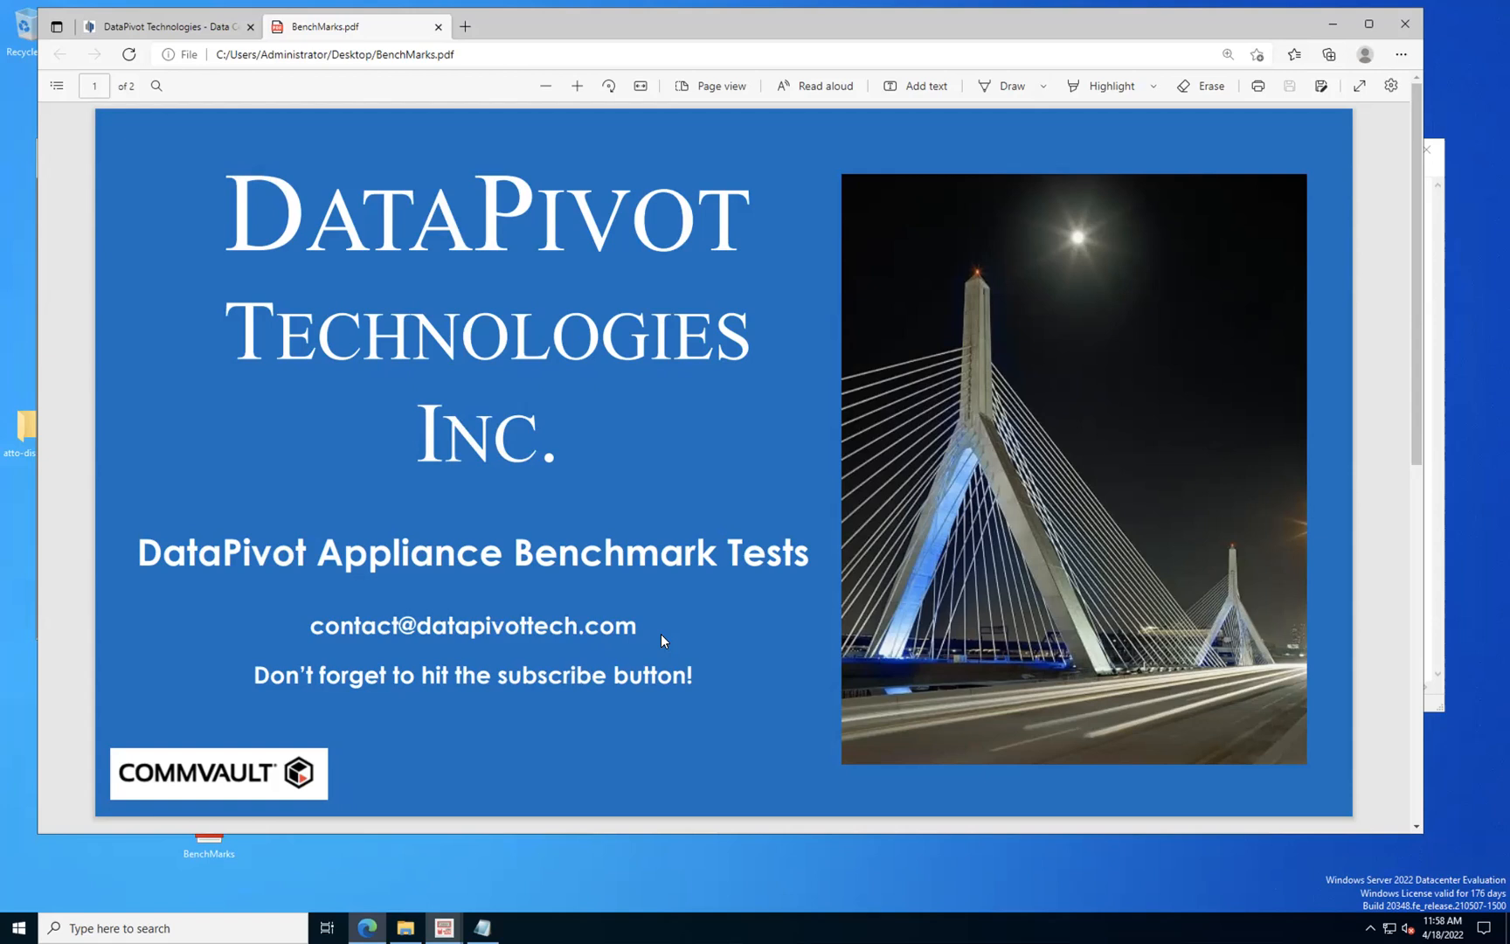
pyautogui.moveTo(366, 641)
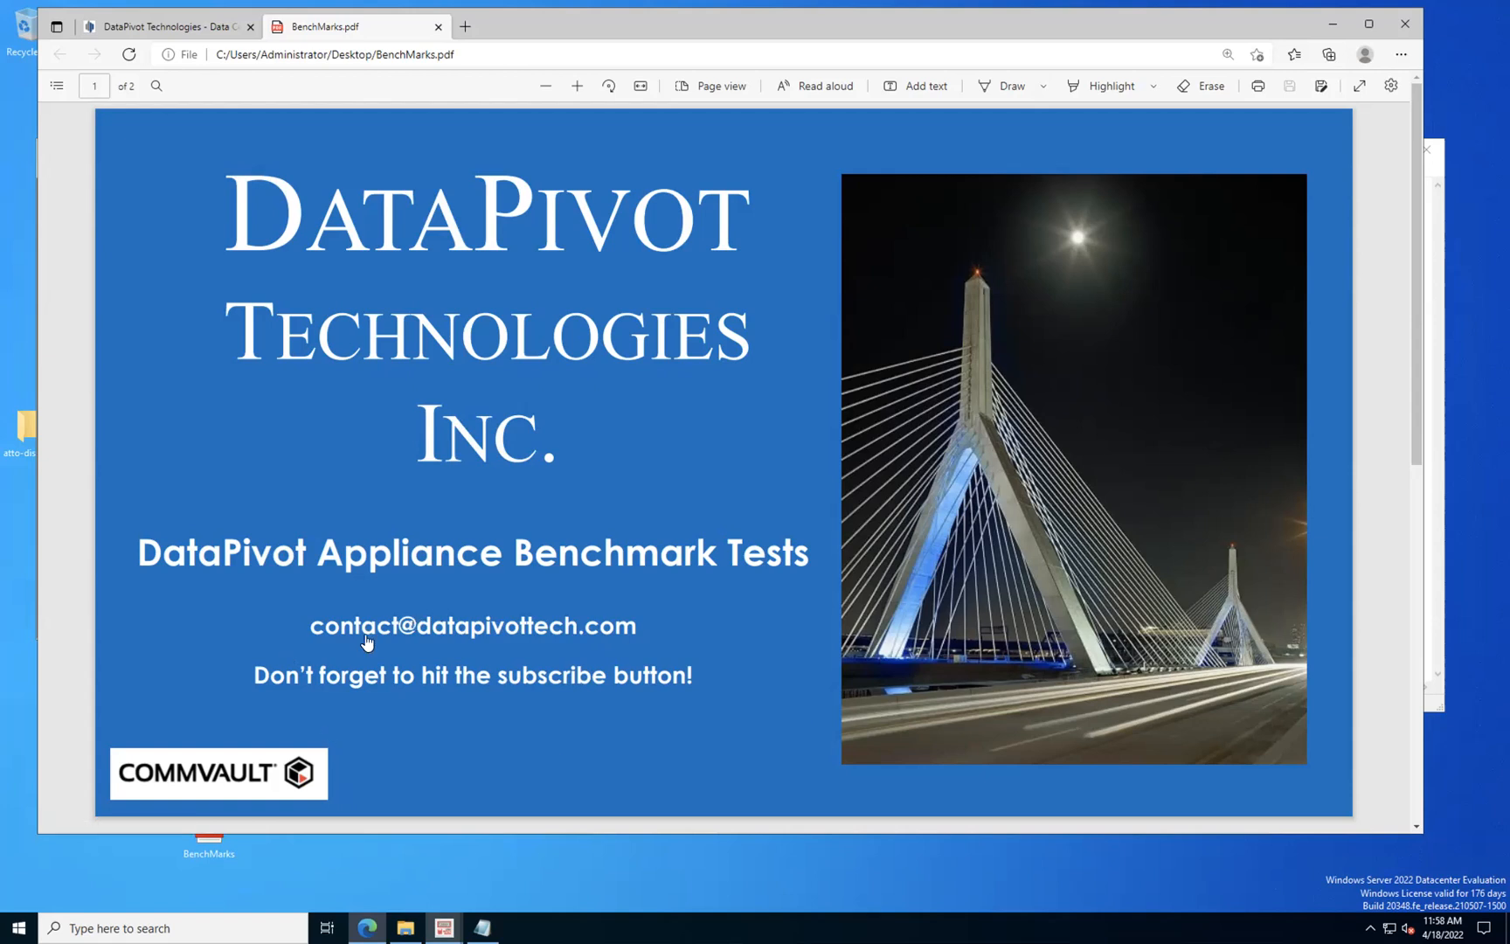
pyautogui.moveTo(278, 667)
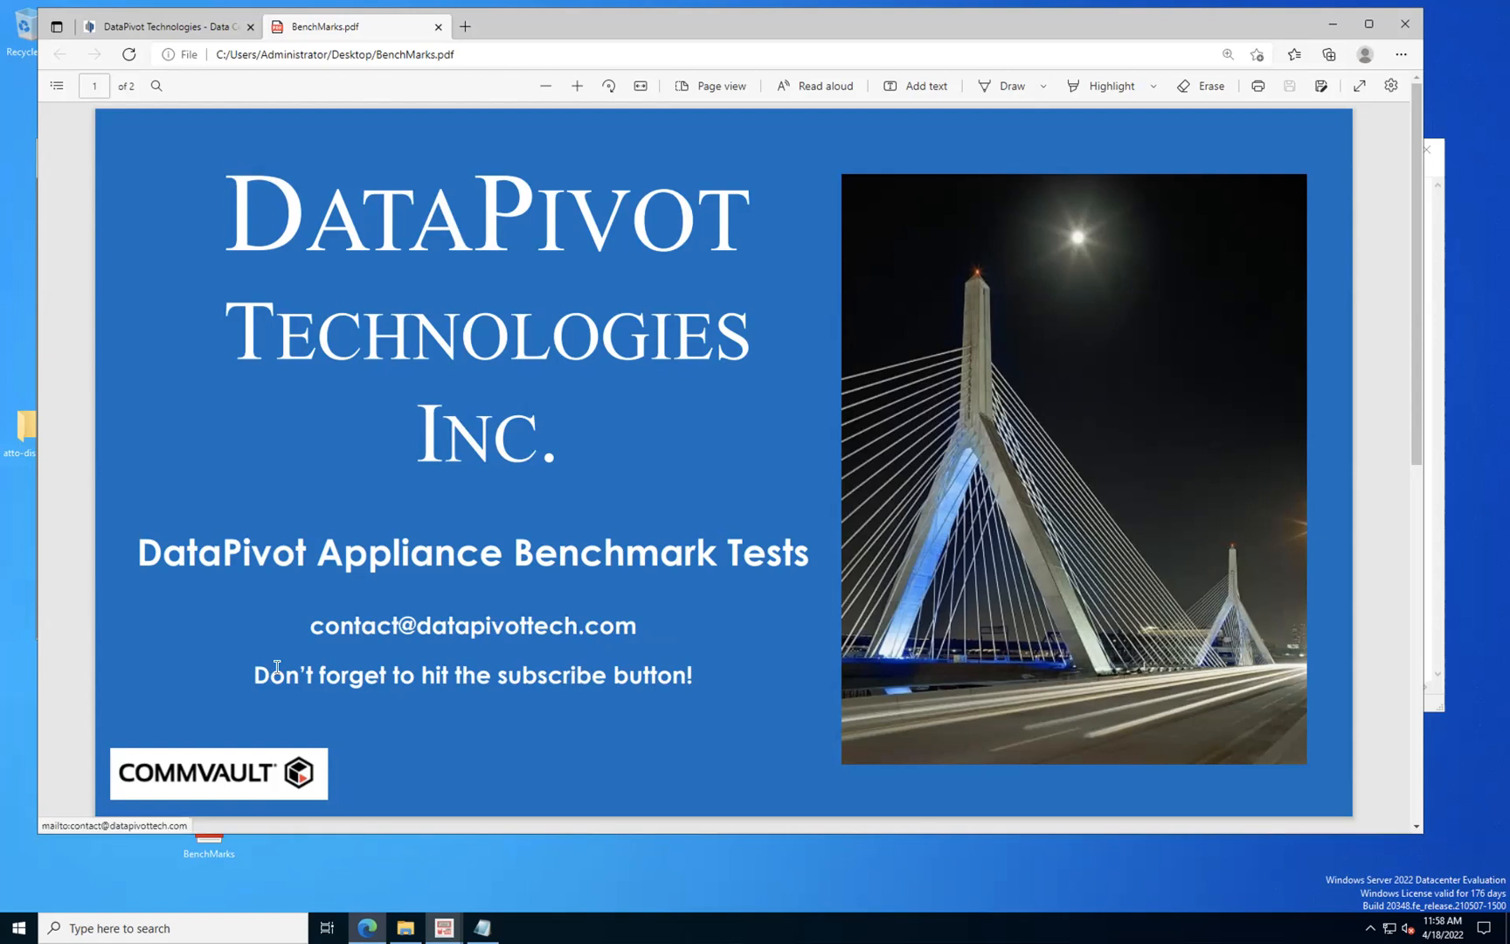